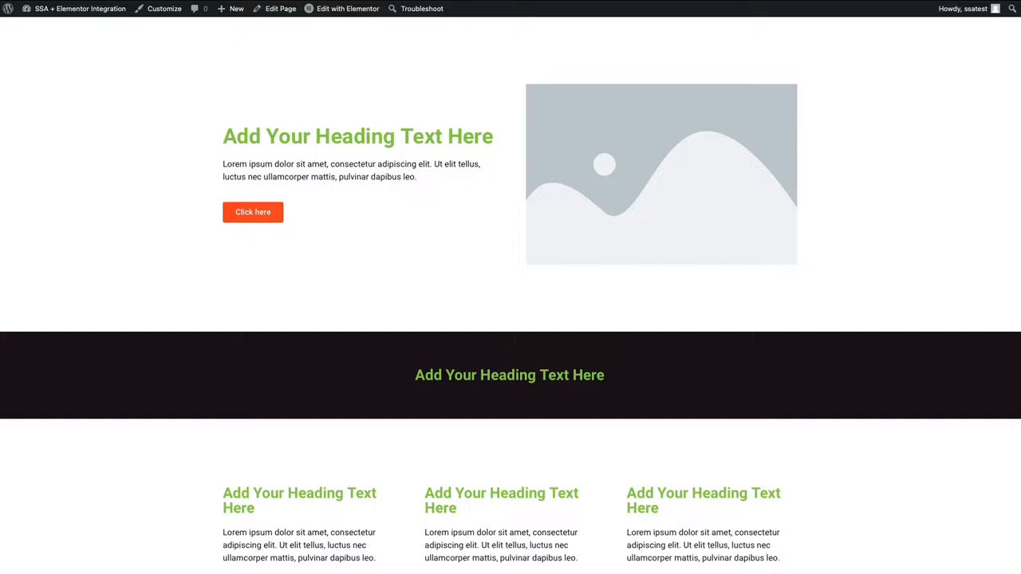
pyautogui.moveTo(259, 446)
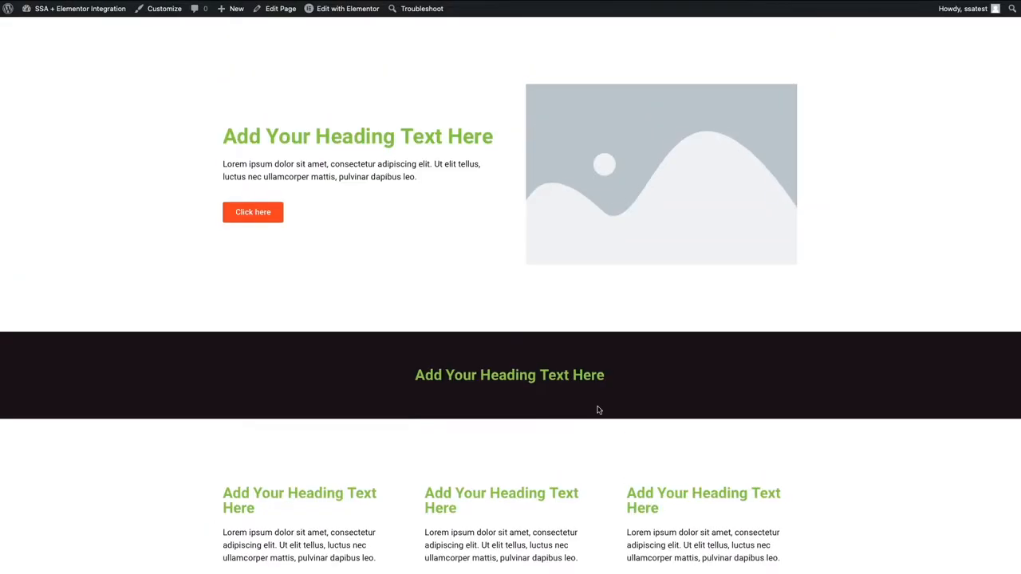
pyautogui.moveTo(360, 367)
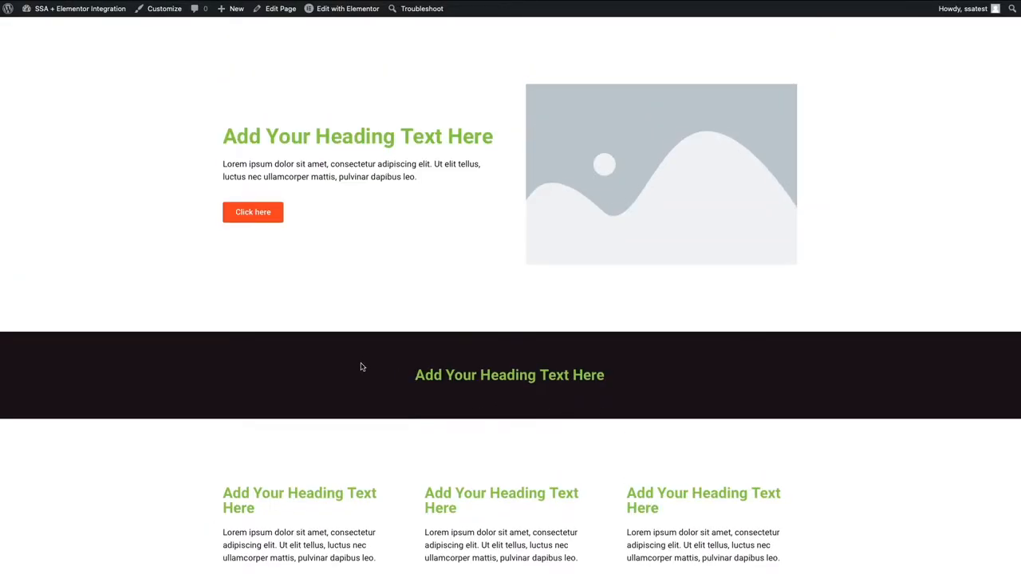
pyautogui.moveTo(111, 94)
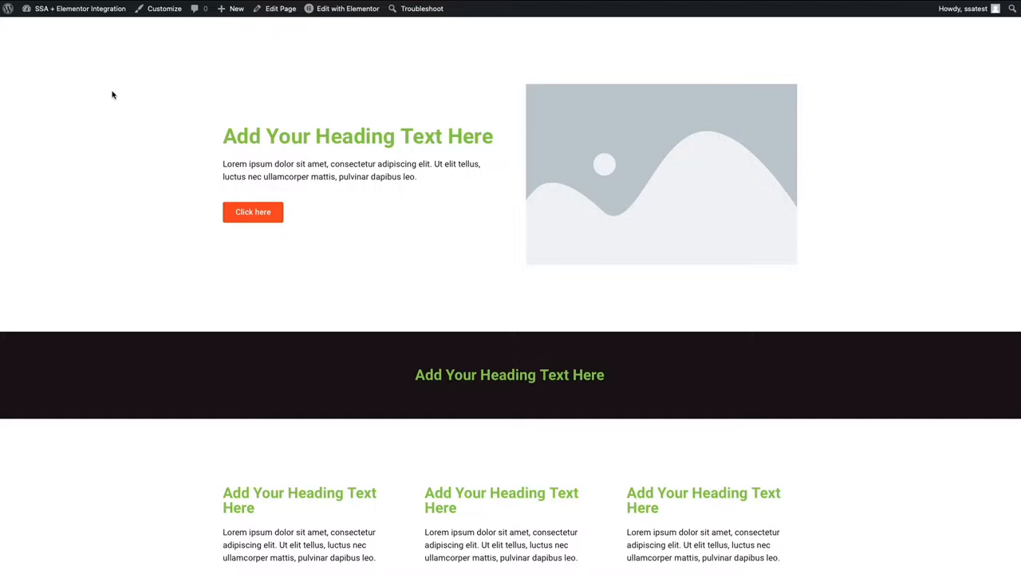
# - Reach the installed plugins list from the admin bar via the Dashboard
pyautogui.click(80, 10)
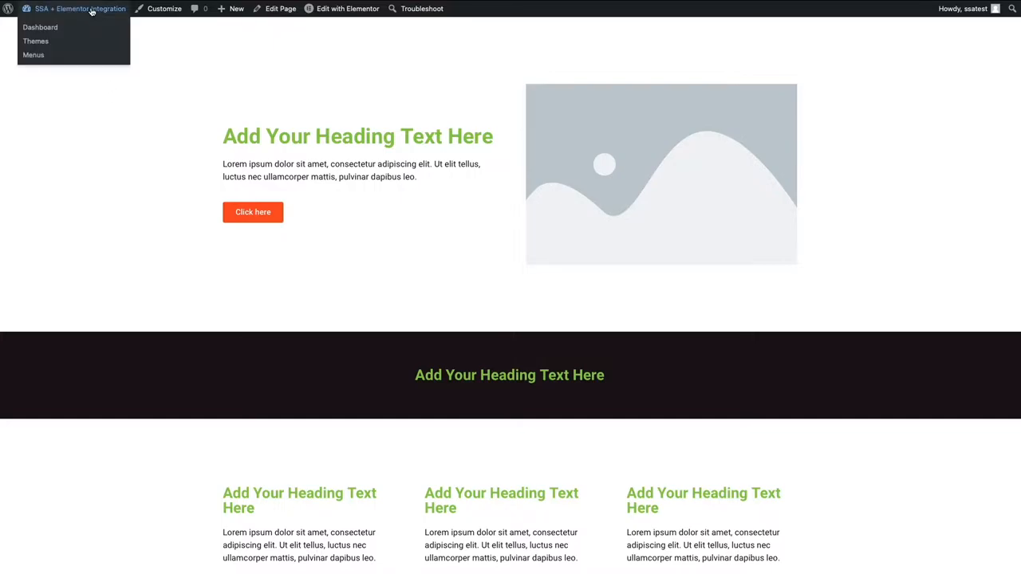
pyautogui.click(40, 27)
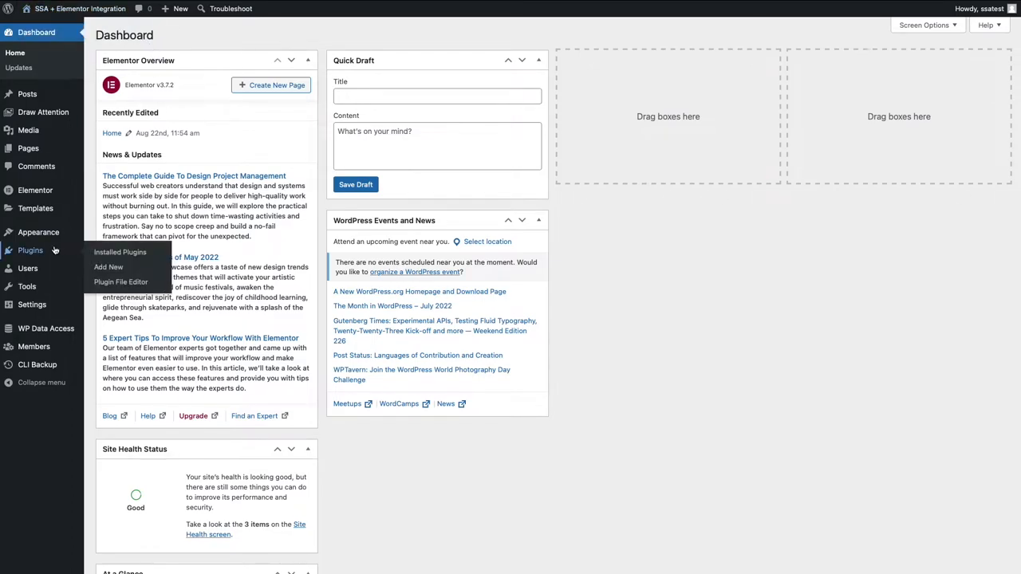
pyautogui.click(120, 252)
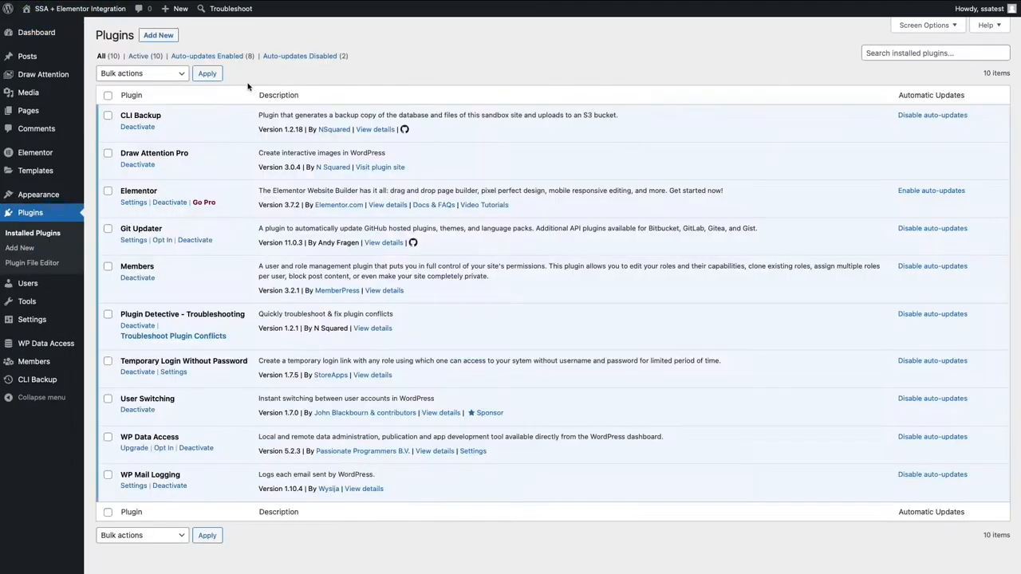
pyautogui.moveTo(158, 35)
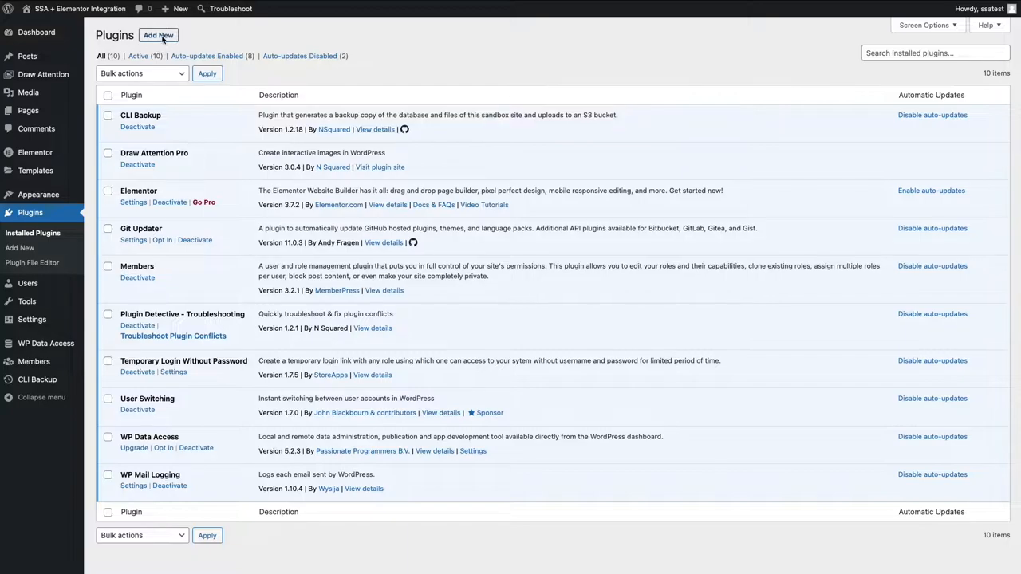
# - Search the plugin directory for 'simply', then install and activate Simply Schedule Appointments
pyautogui.click(158, 35)
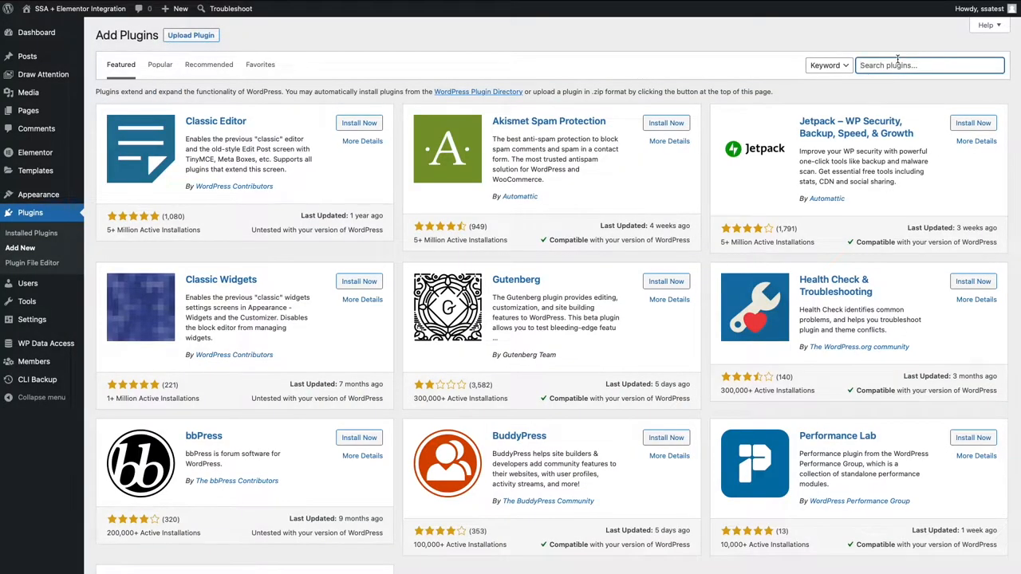
pyautogui.write('simply')
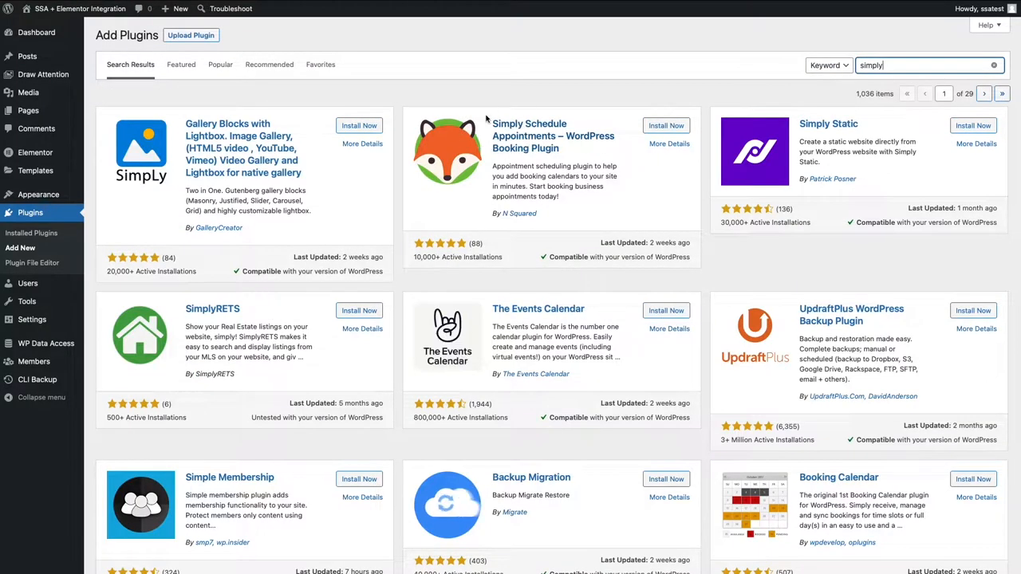
pyautogui.moveTo(514, 156)
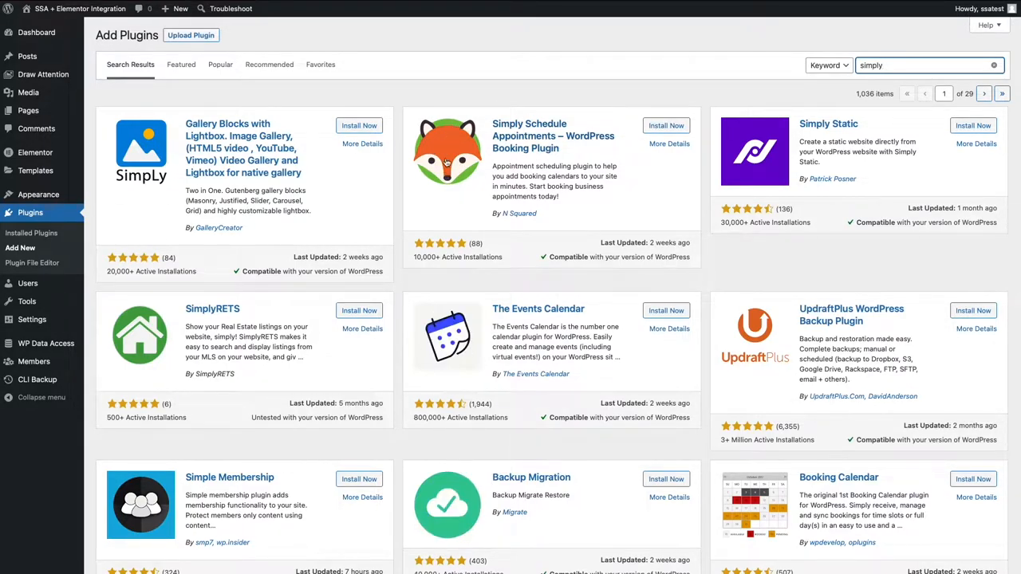
pyautogui.click(667, 124)
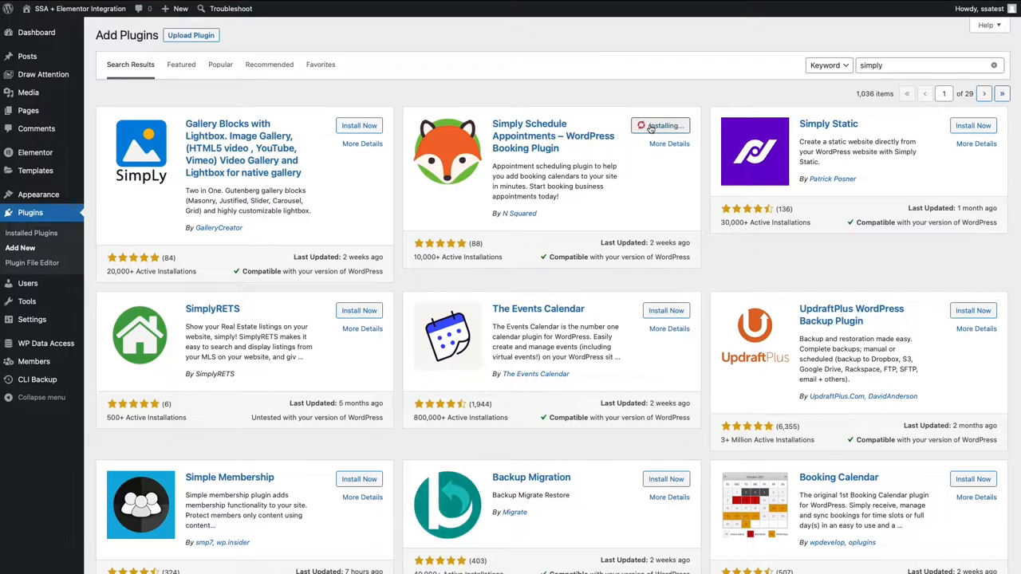
pyautogui.click(660, 124)
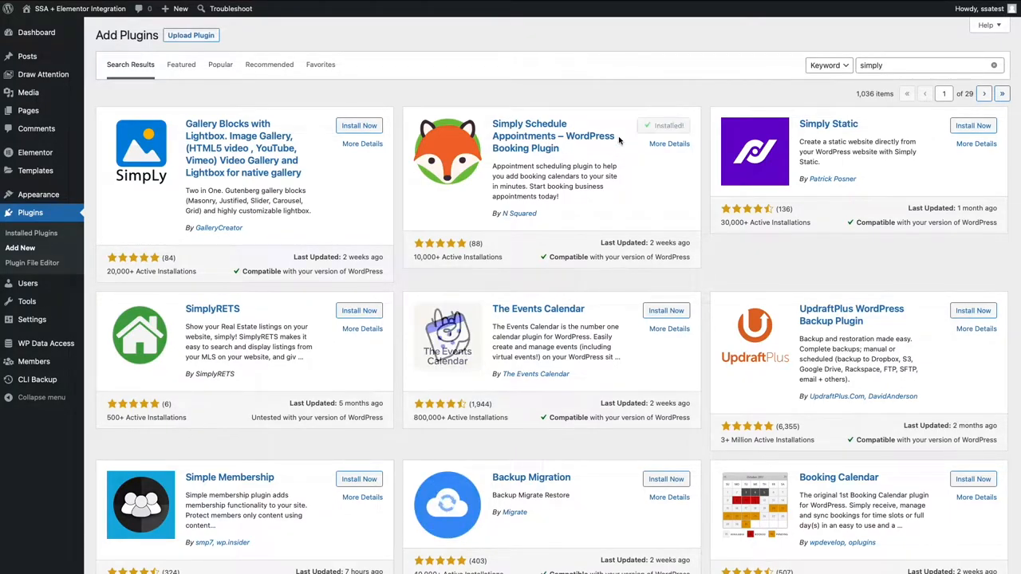
pyautogui.click(668, 125)
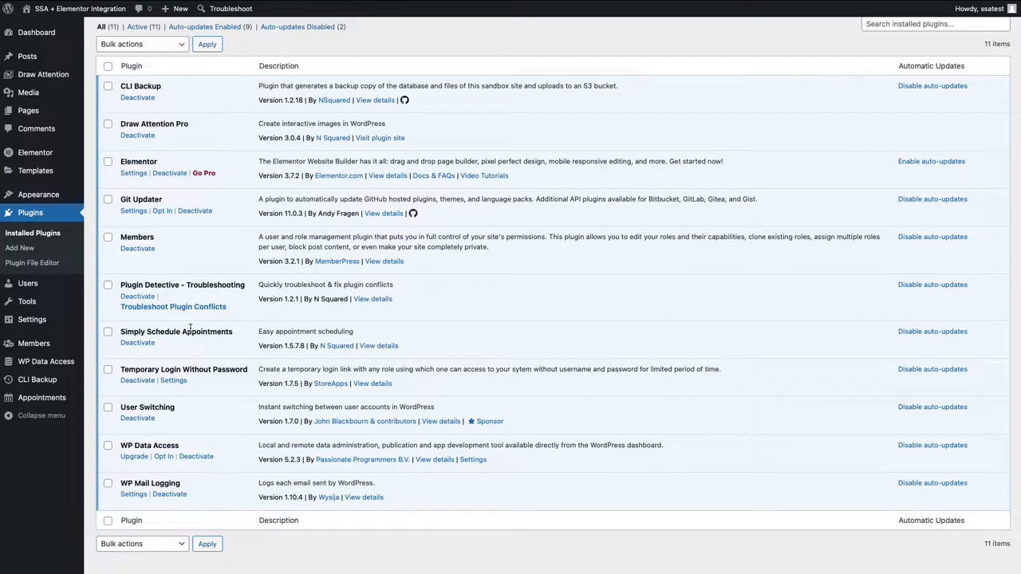
pyautogui.moveTo(295, 324)
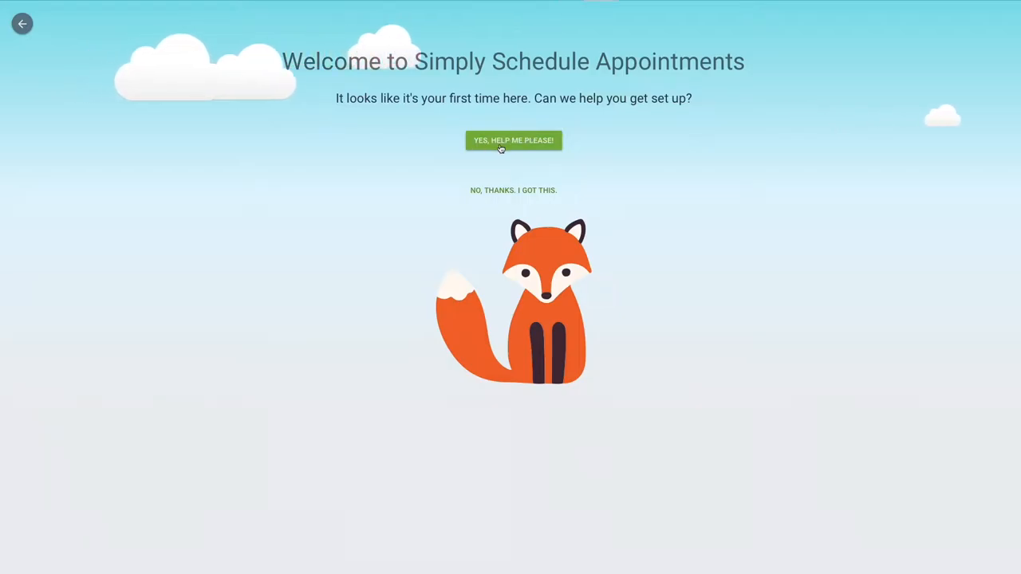
# - Accept guided setup and confirm the detected timezone, date, time and week preferences
pyautogui.click(514, 140)
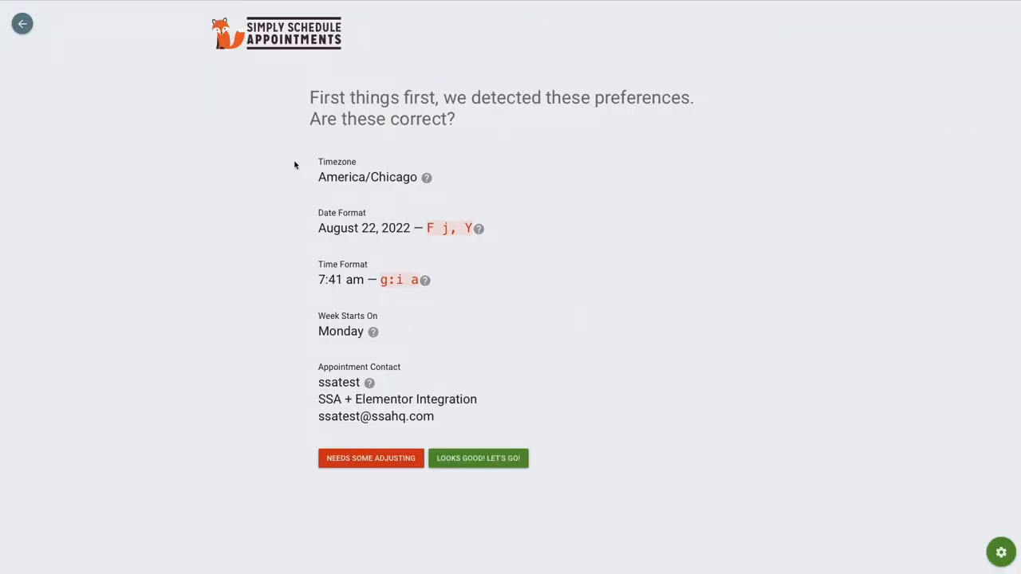
pyautogui.moveTo(449, 342)
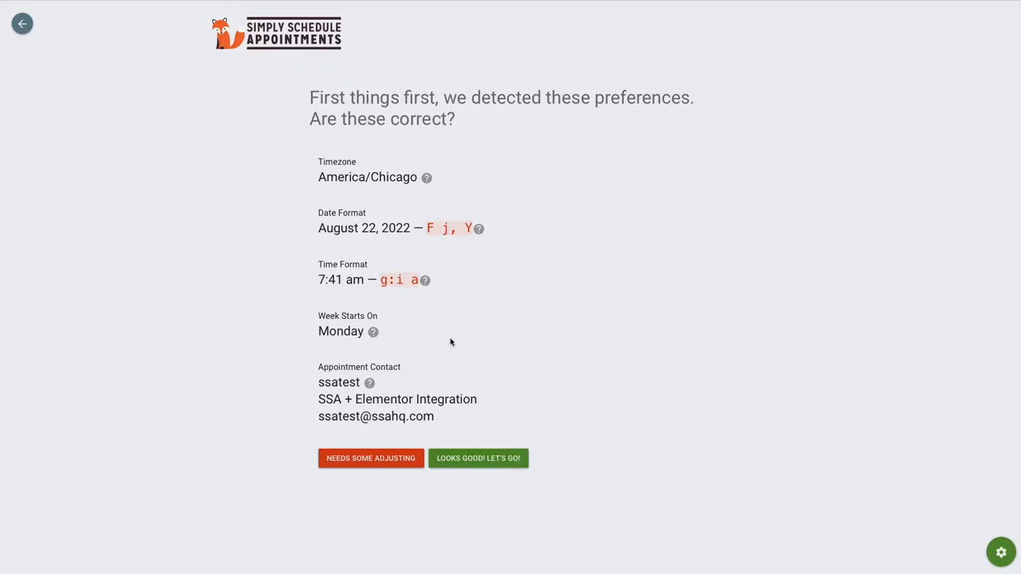
pyautogui.moveTo(411, 248)
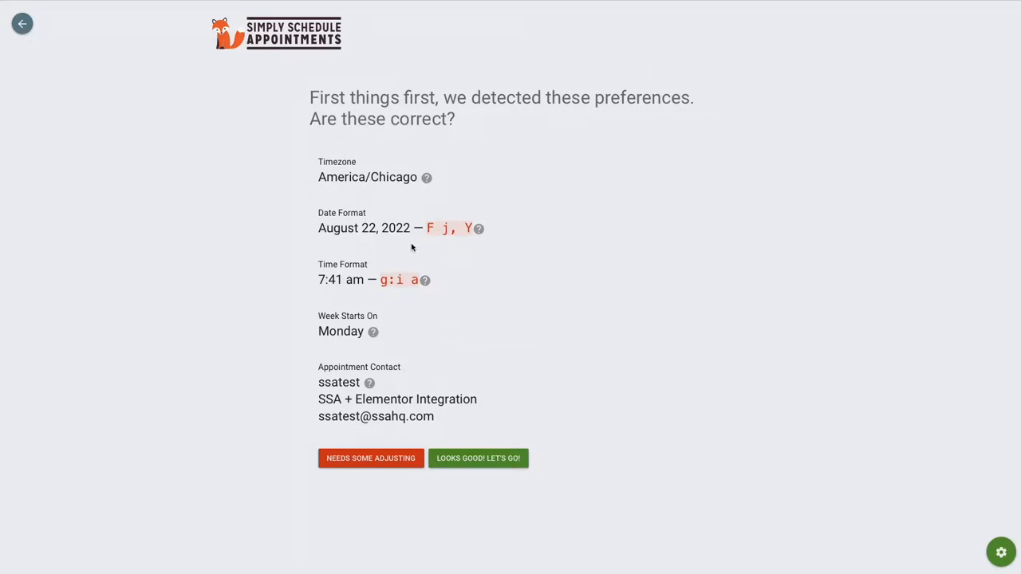
pyautogui.moveTo(449, 204)
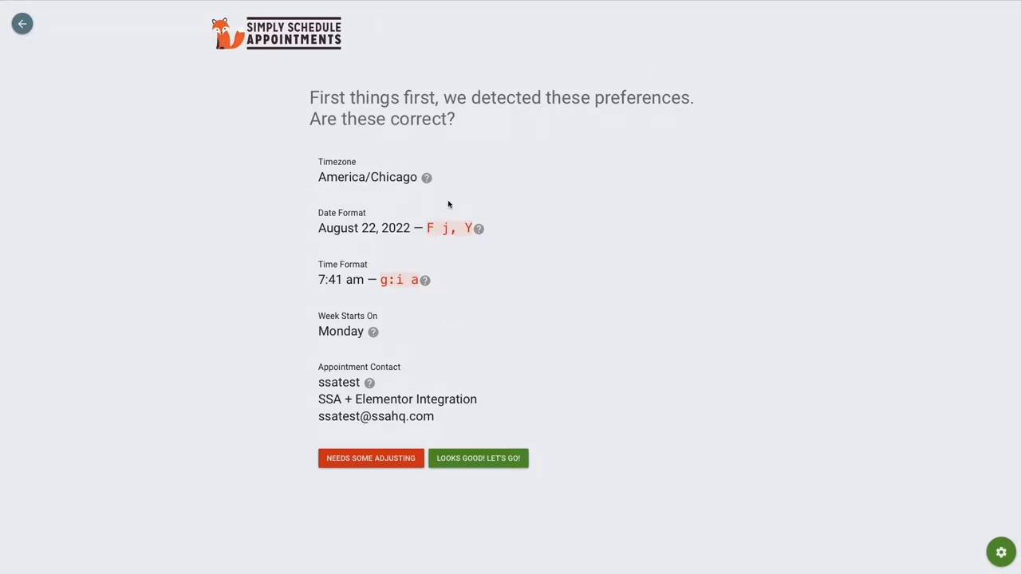
pyautogui.moveTo(389, 262)
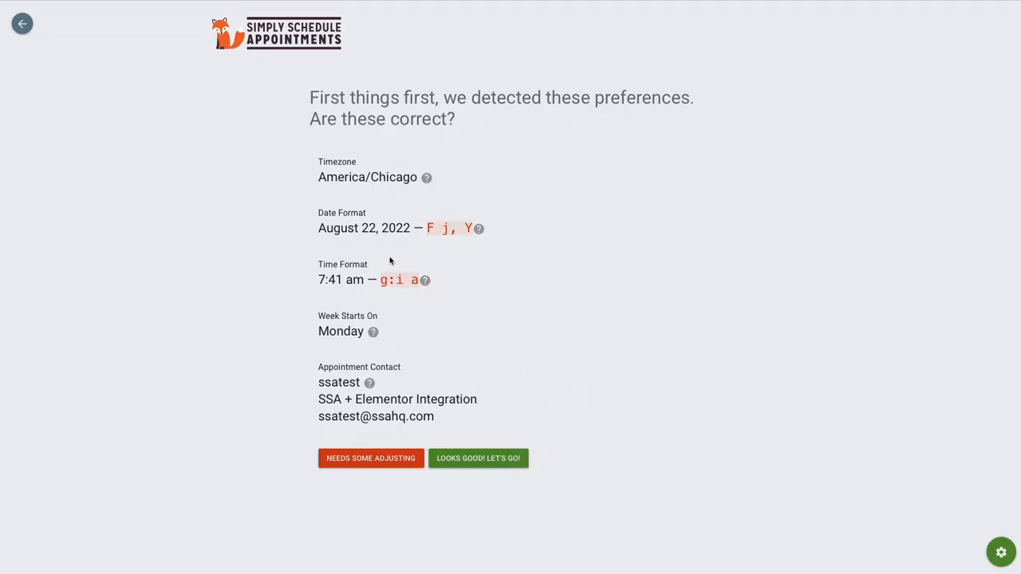
pyautogui.moveTo(479, 259)
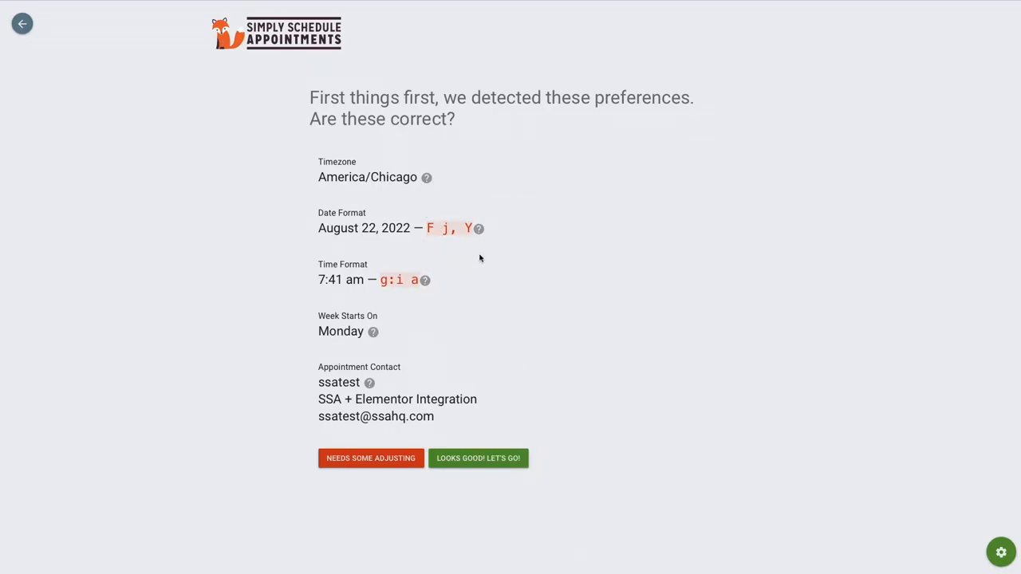
pyautogui.moveTo(473, 306)
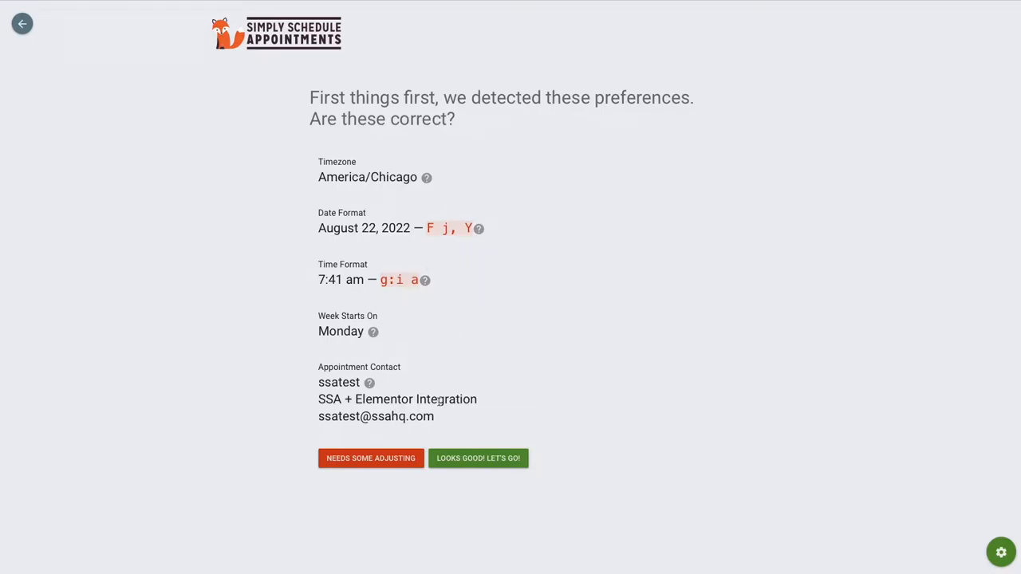
pyautogui.moveTo(478, 458)
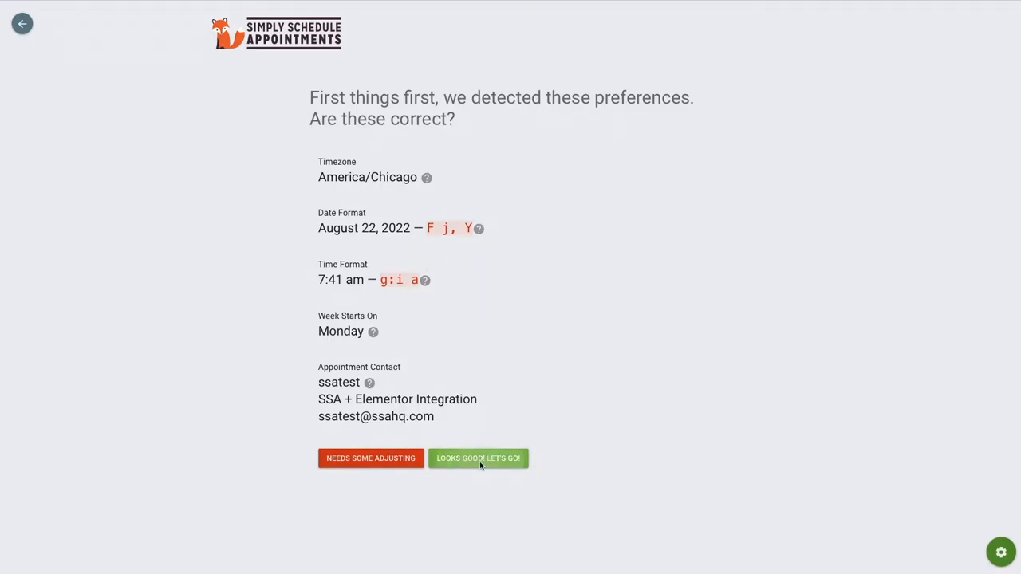
pyautogui.click(478, 458)
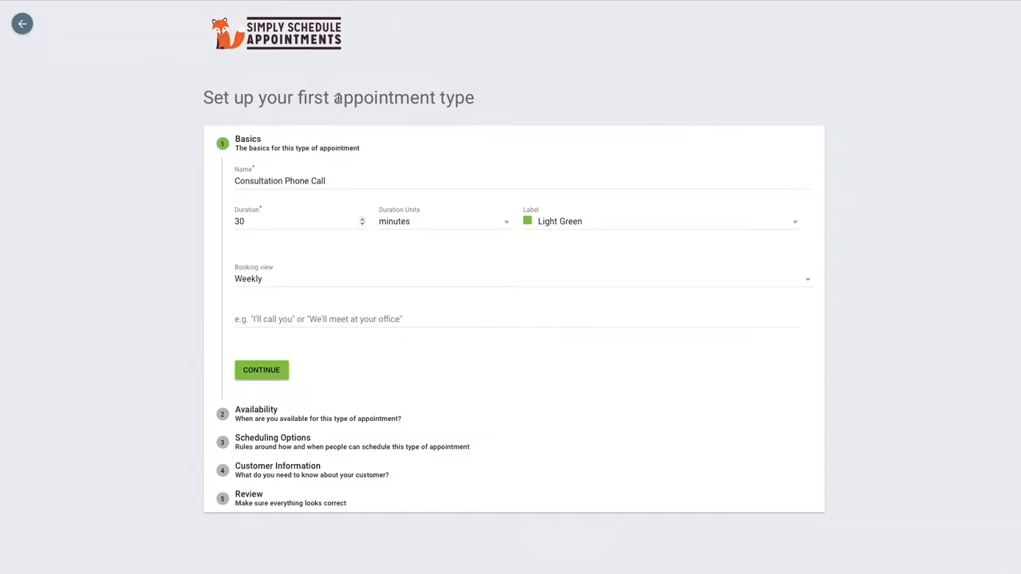
# - Keep the 30-minute duration, pick the Light Green label and switch the booking view to Monthly
pyautogui.doubleClick(405, 98)
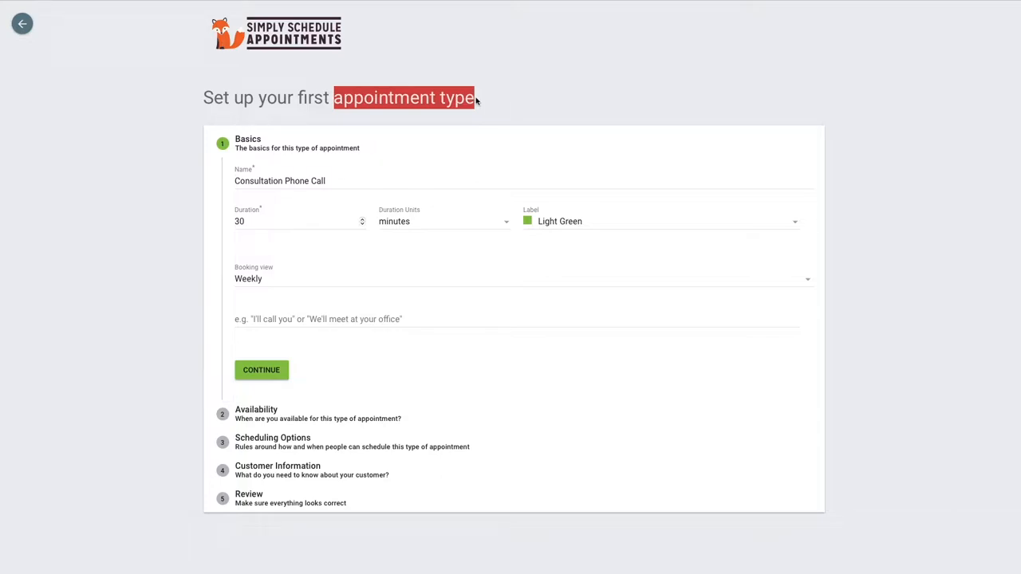
pyautogui.moveTo(410, 134)
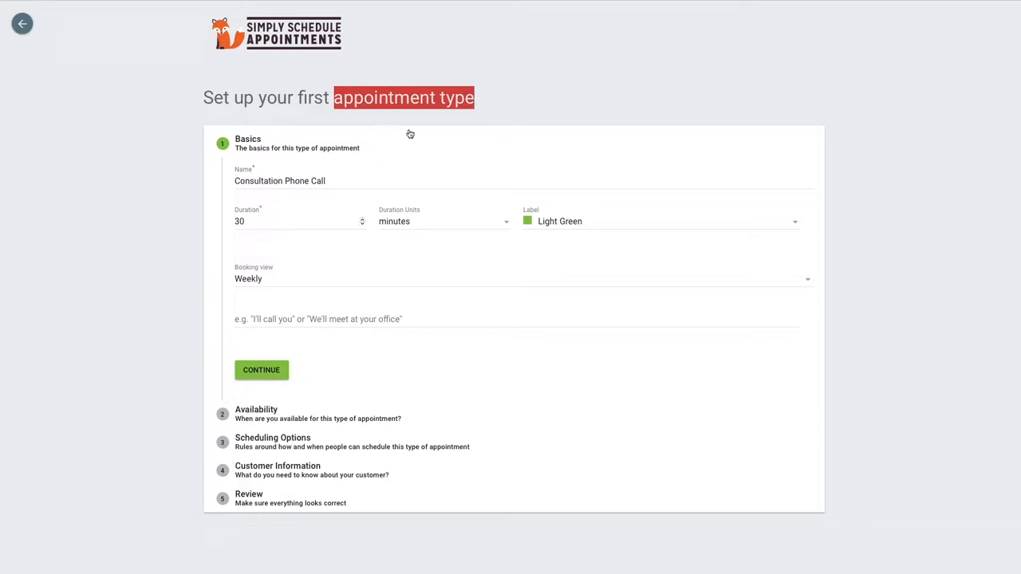
pyautogui.moveTo(407, 169)
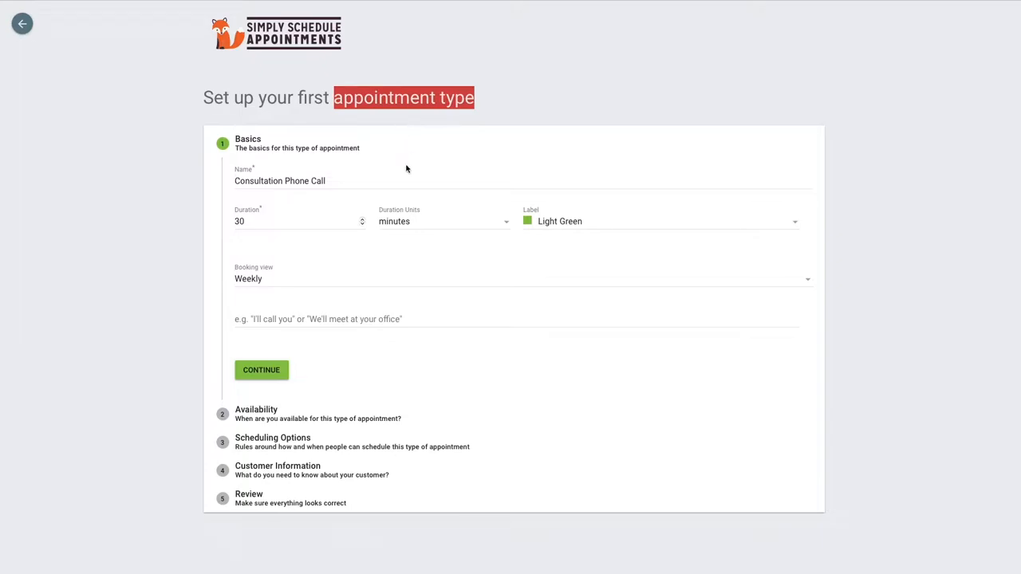
pyautogui.doubleClick(258, 180)
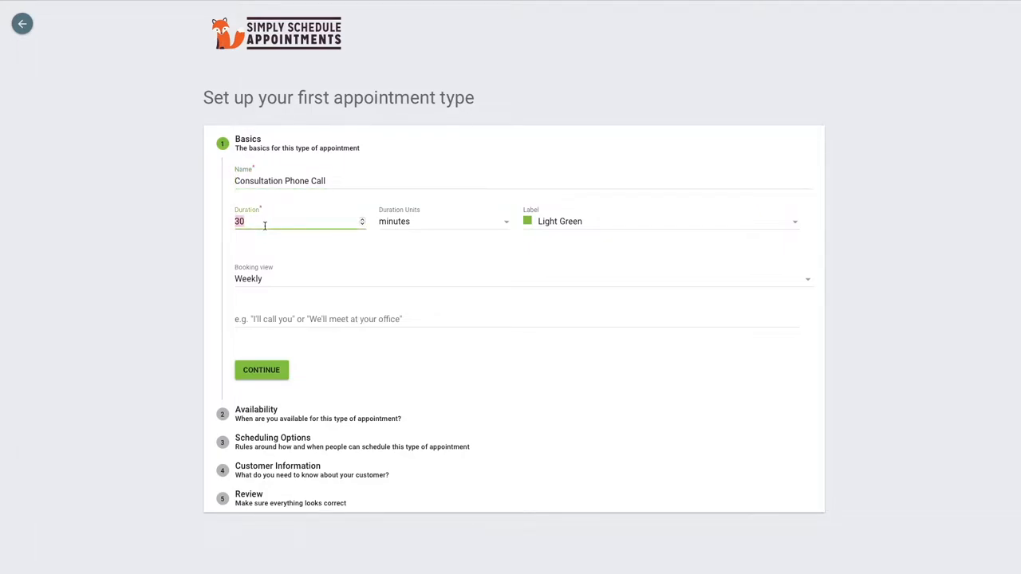
pyautogui.click(657, 220)
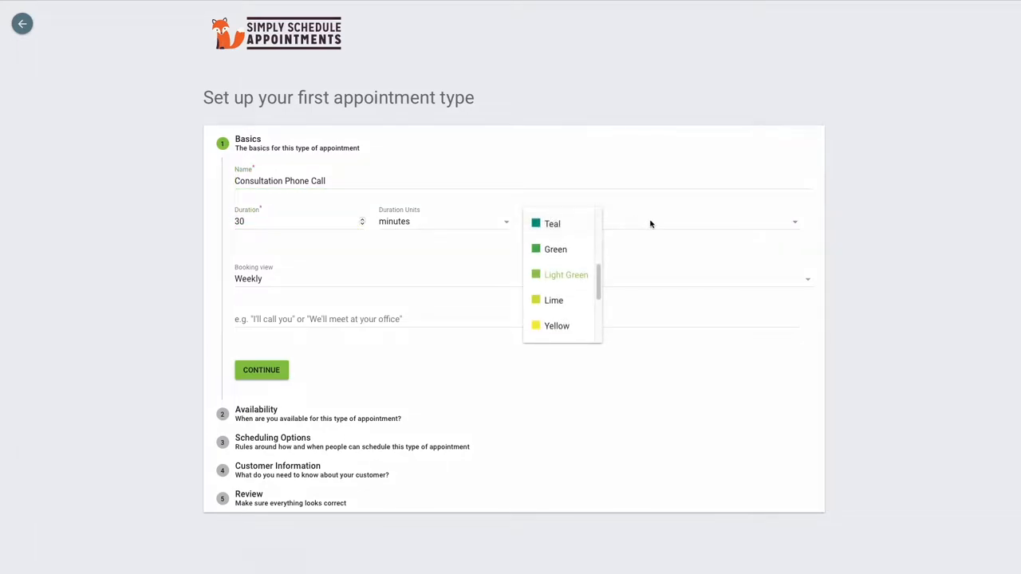
pyautogui.moveTo(552, 274)
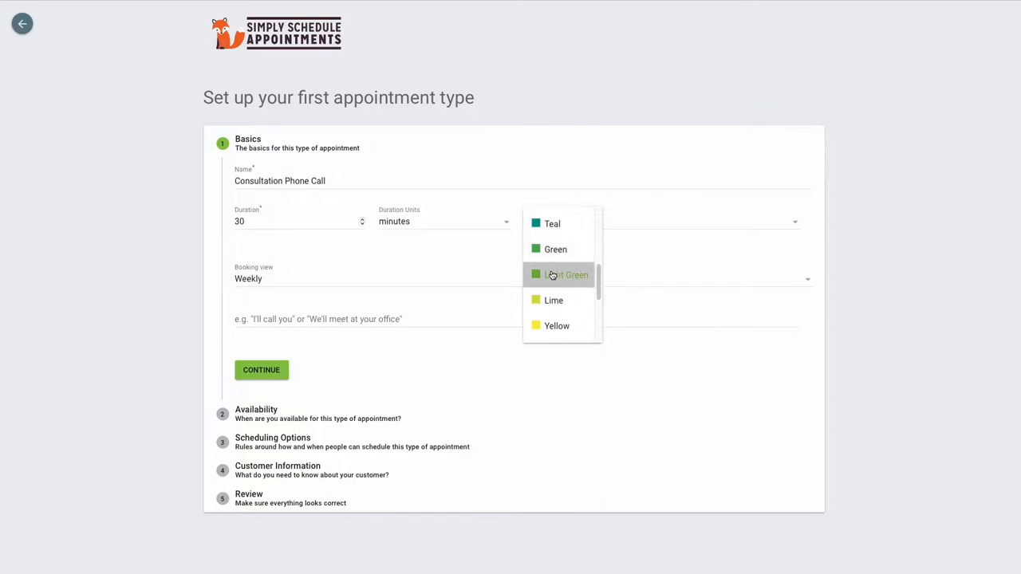
pyautogui.click(566, 275)
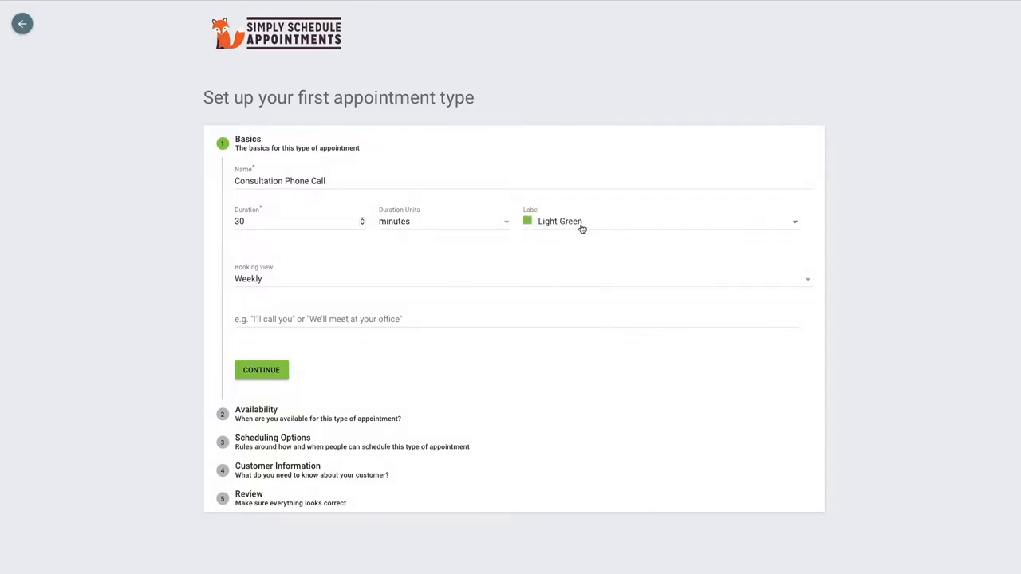
pyautogui.click(518, 278)
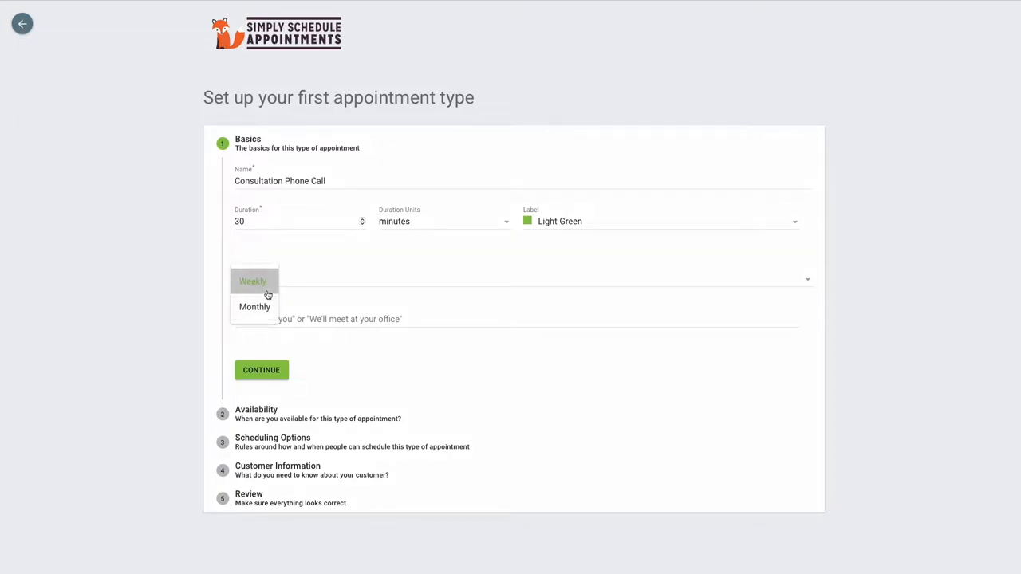
pyautogui.moveTo(255, 307)
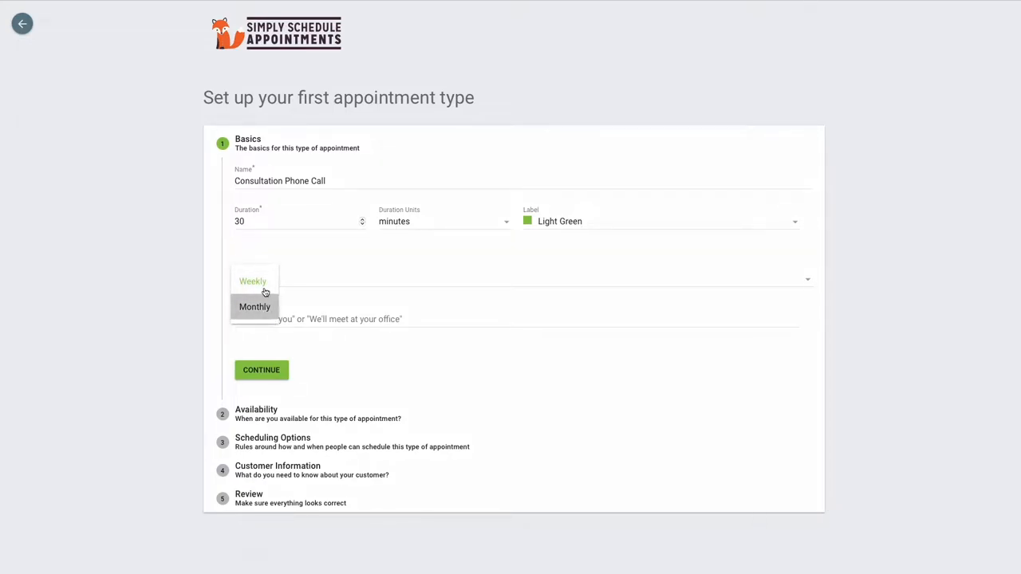
pyautogui.moveTo(255, 268)
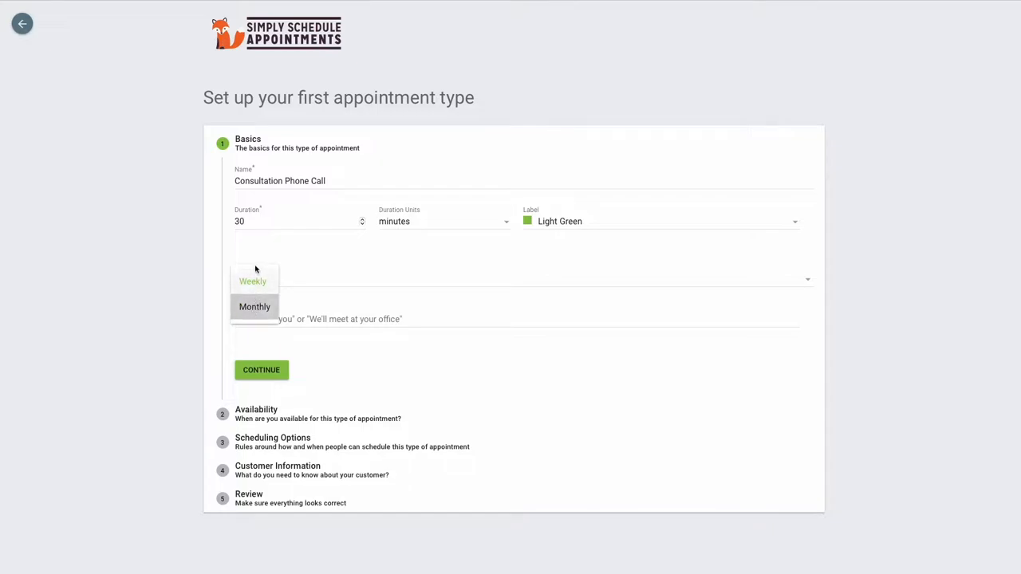
pyautogui.click(255, 307)
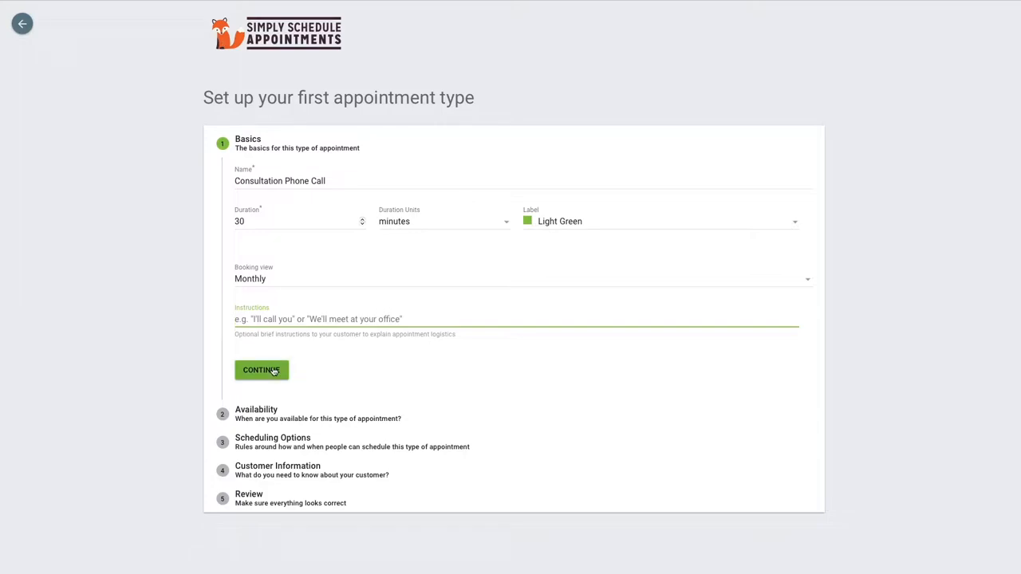
# - Switch availability to specific start times and add an extra Tuesday 8:00 am slot
pyautogui.click(262, 370)
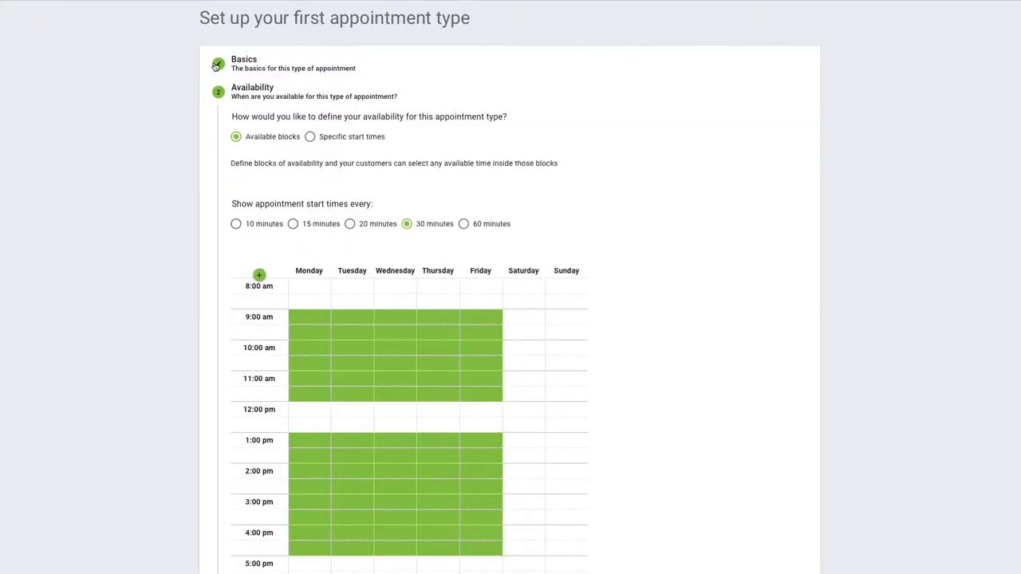
pyautogui.scroll(-3)
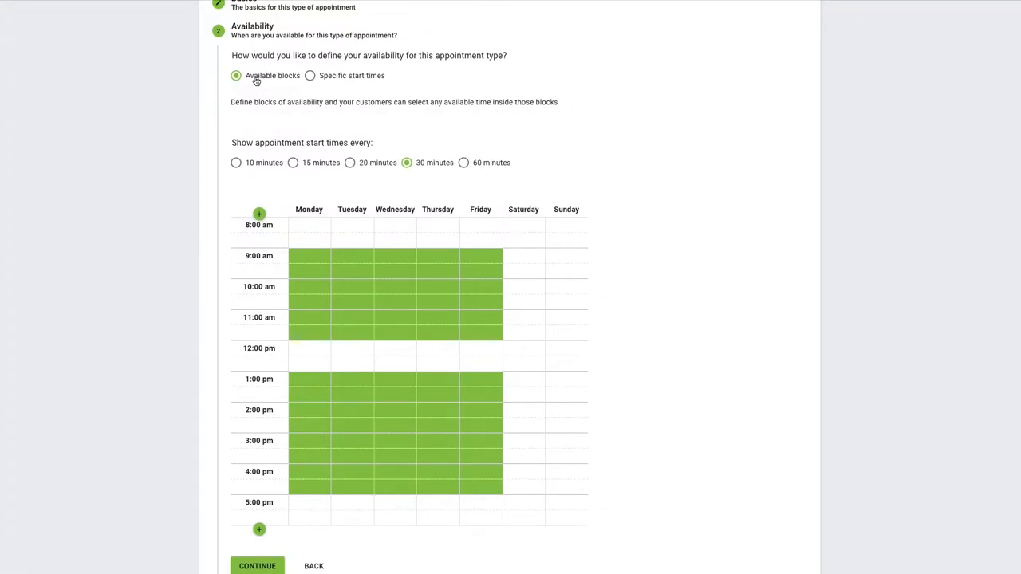
pyautogui.click(310, 75)
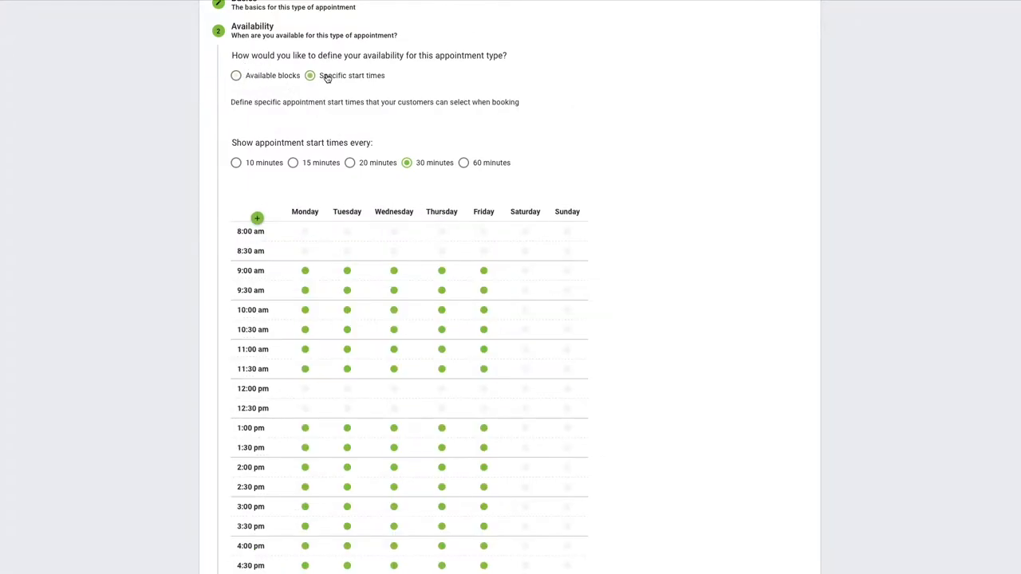
pyautogui.click(236, 75)
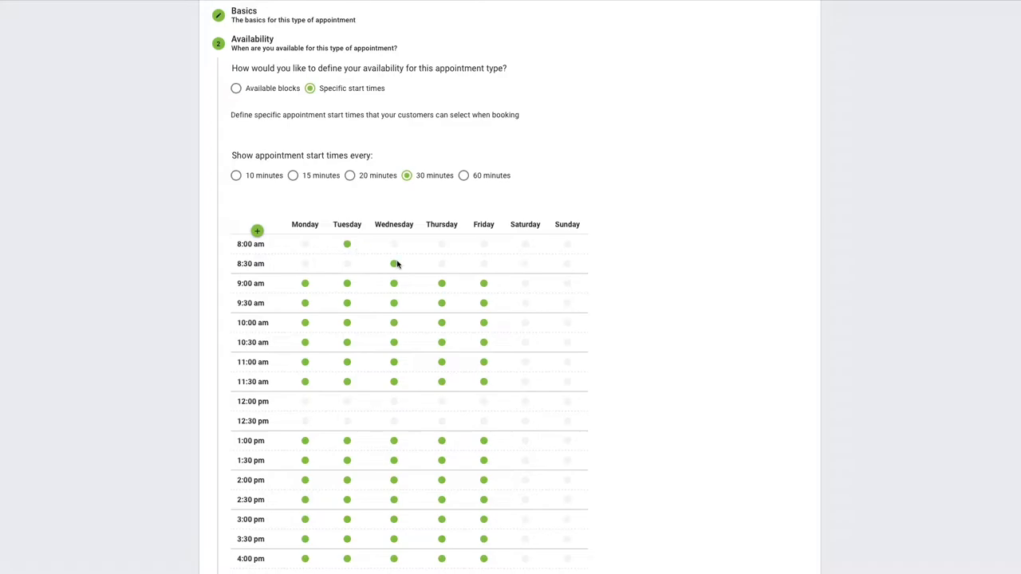
# - Return to available blocks with 60-minute start times and mark Saturday 7 am to 1 pm available
pyautogui.click(236, 87)
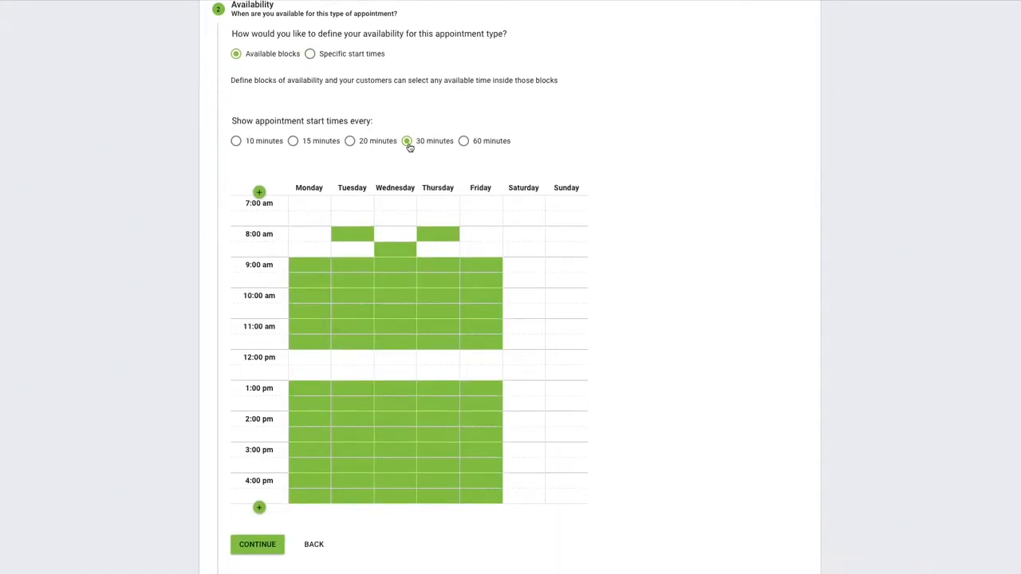
pyautogui.click(463, 207)
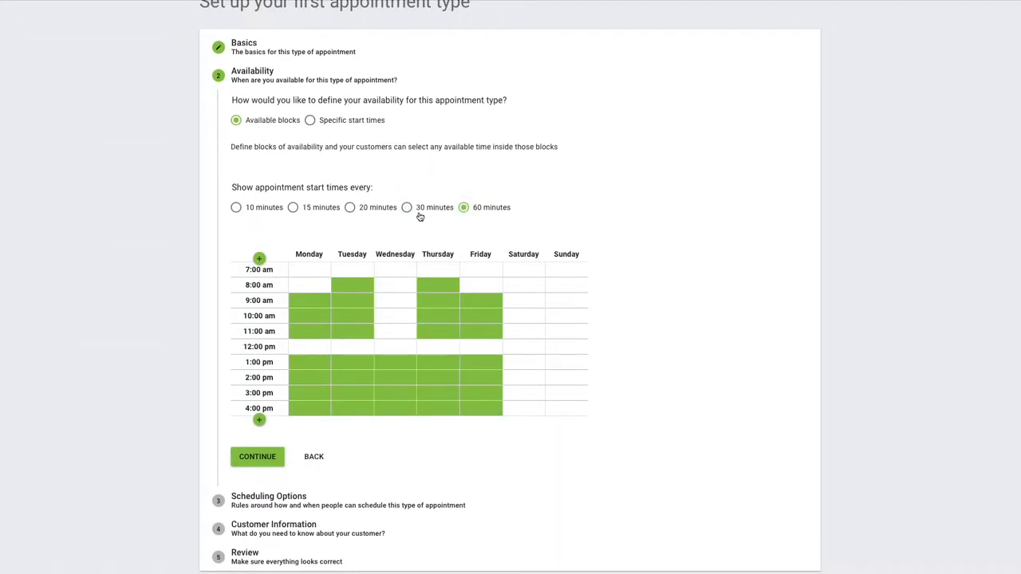
pyautogui.click(236, 207)
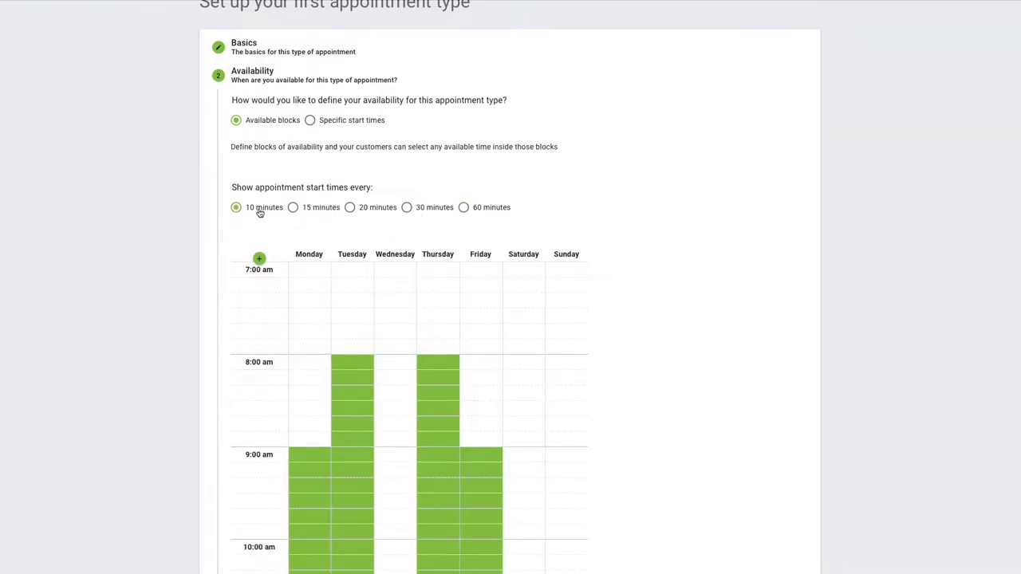
pyautogui.click(463, 208)
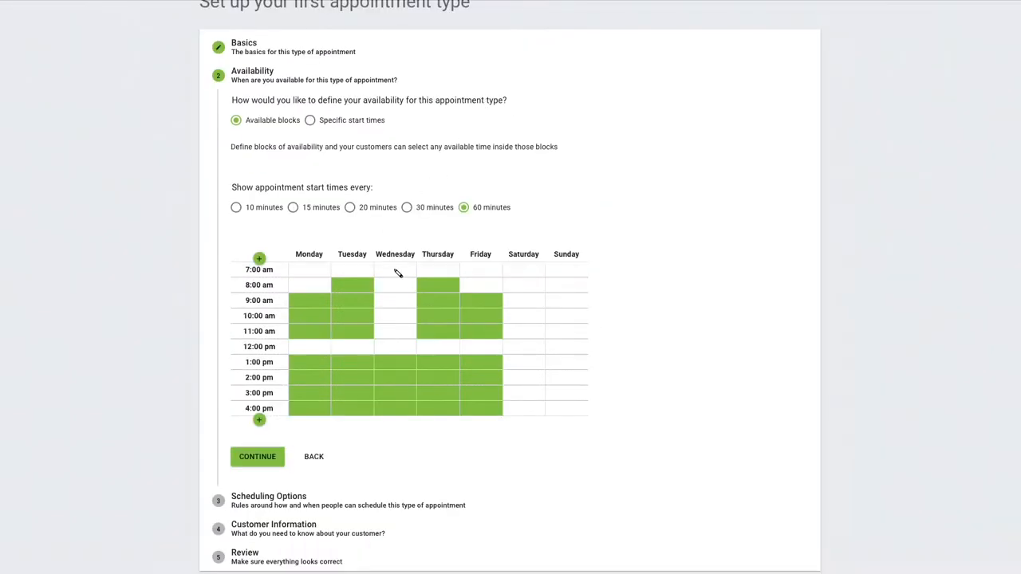
pyautogui.moveTo(310, 290)
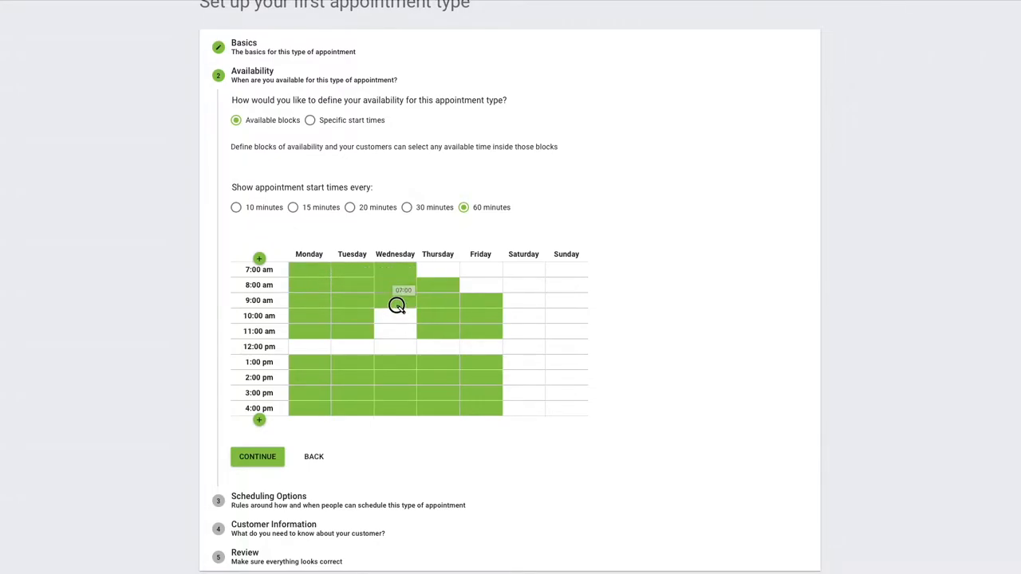
pyautogui.moveTo(523, 278)
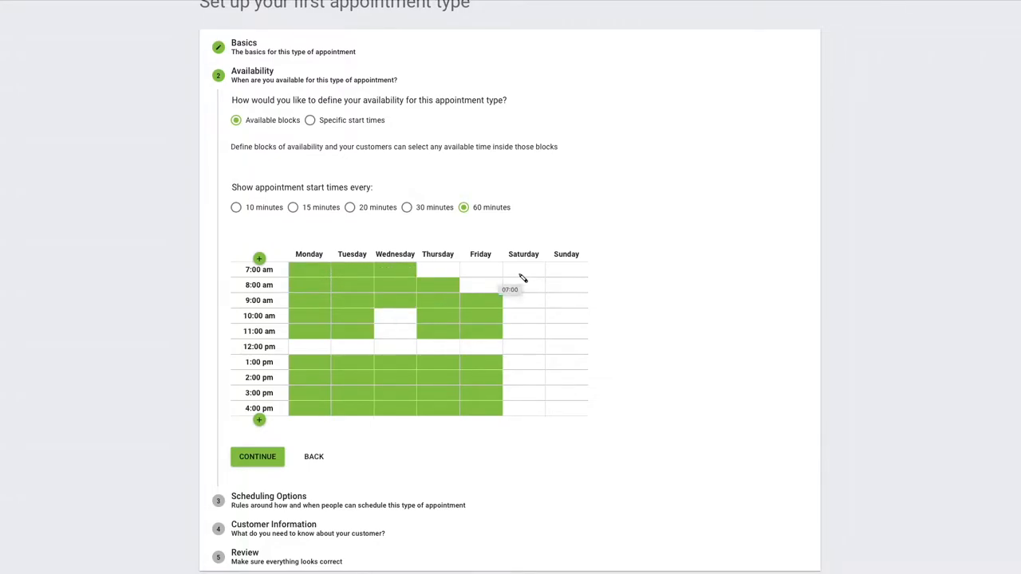
pyautogui.moveTo(523, 269); pyautogui.dragTo(523, 360)
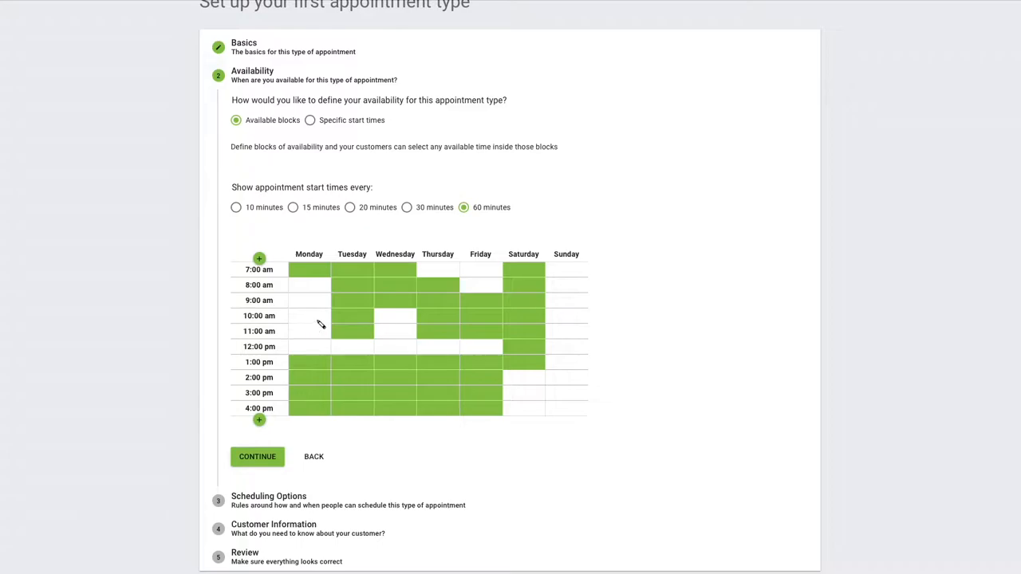
# - Expand the availability grid to show the later evening and earlier morning hours
pyautogui.click(258, 419)
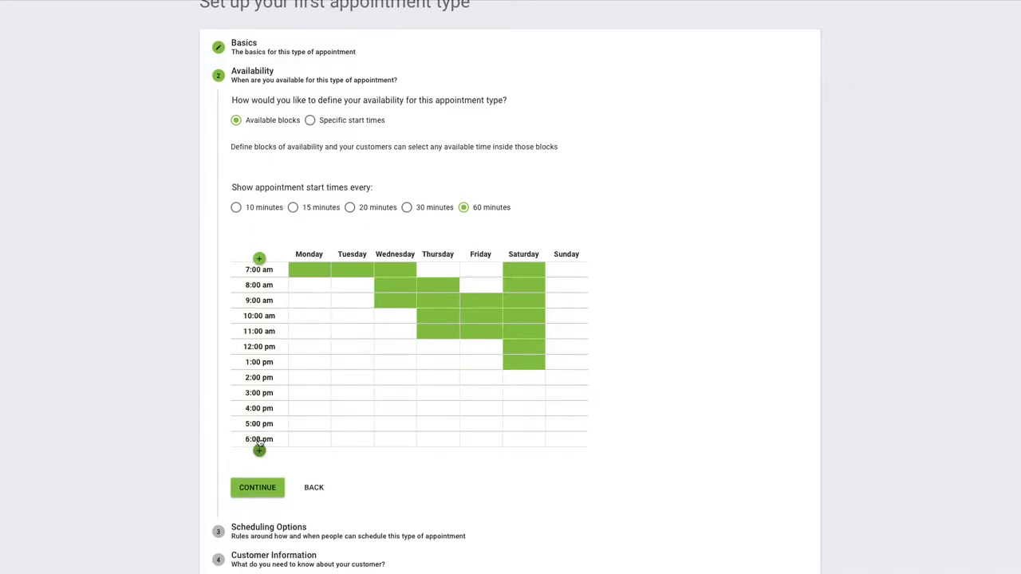
pyautogui.click(258, 259)
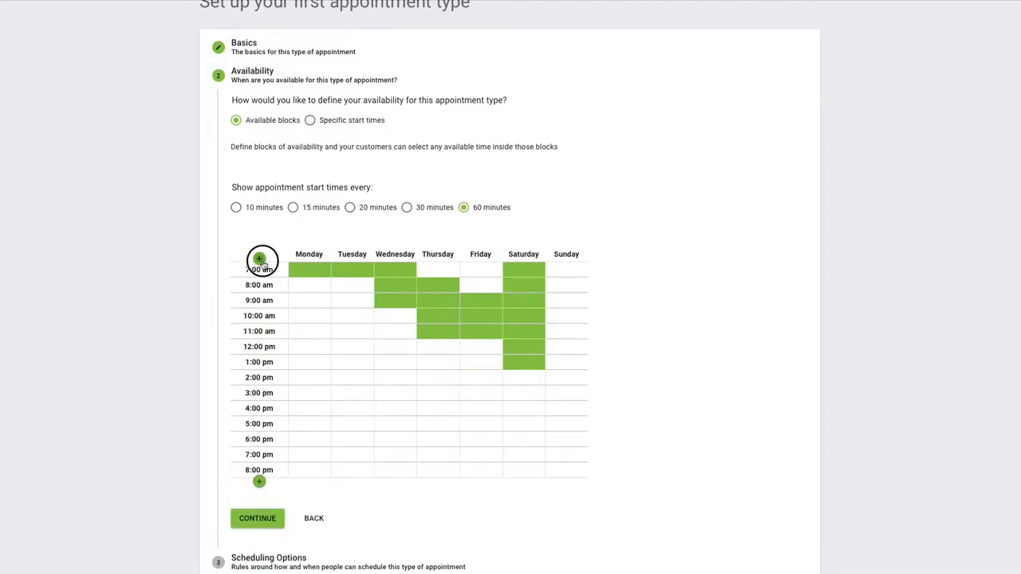
pyautogui.click(258, 258)
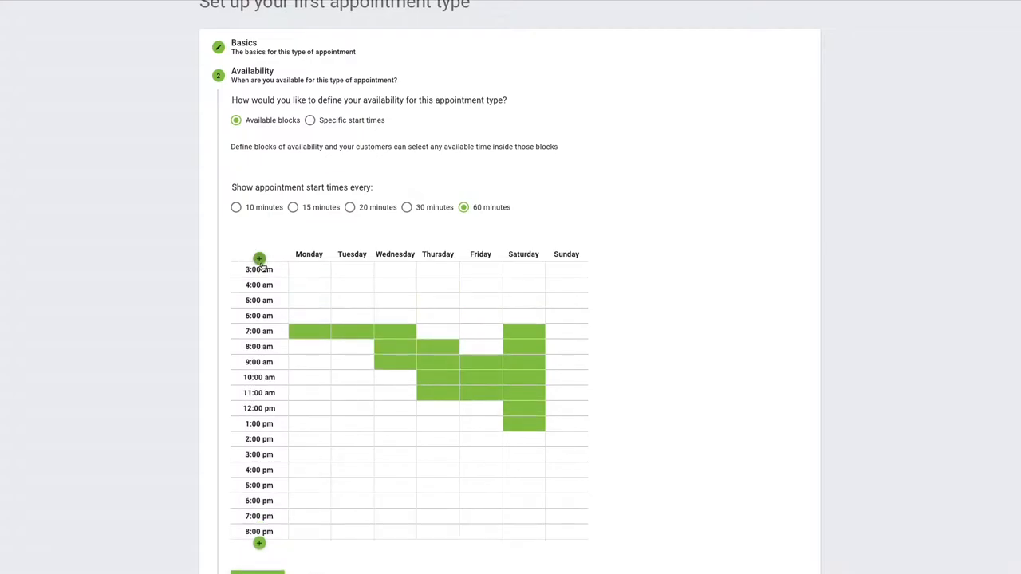
pyautogui.click(258, 258)
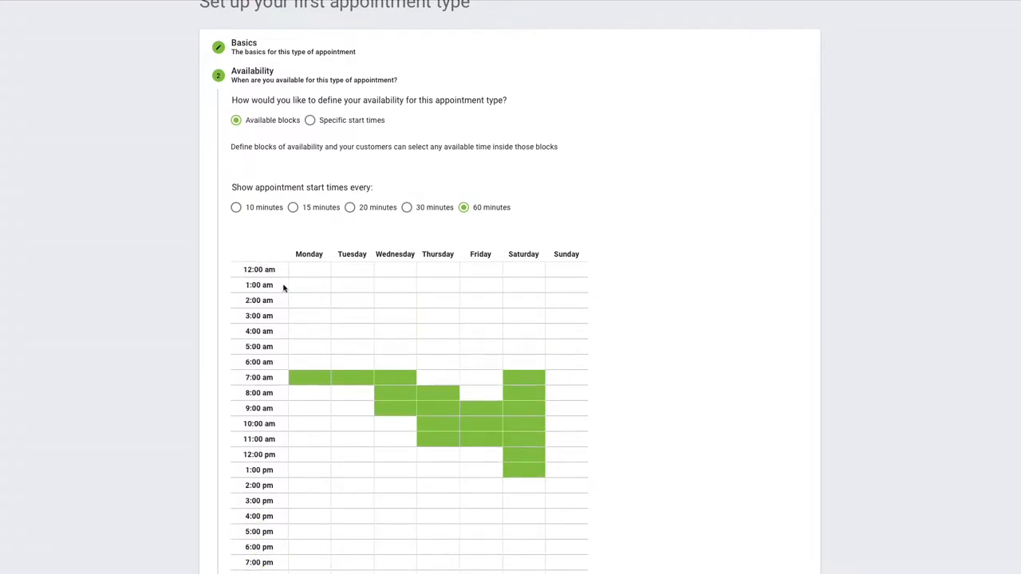
pyautogui.scroll(-3)
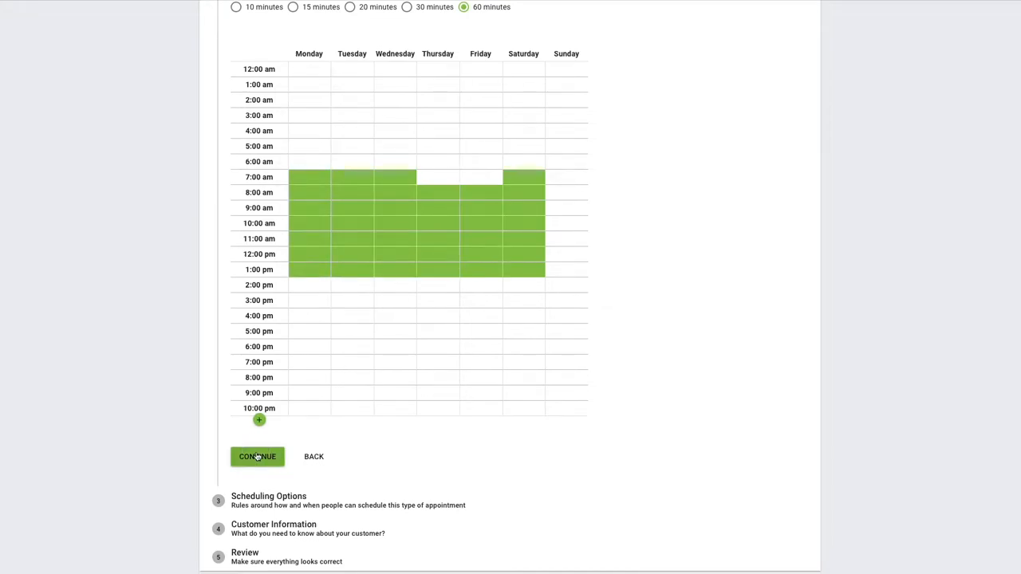
# - Lock the appointment timezone to the business timezone in Scheduling Options
pyautogui.click(256, 456)
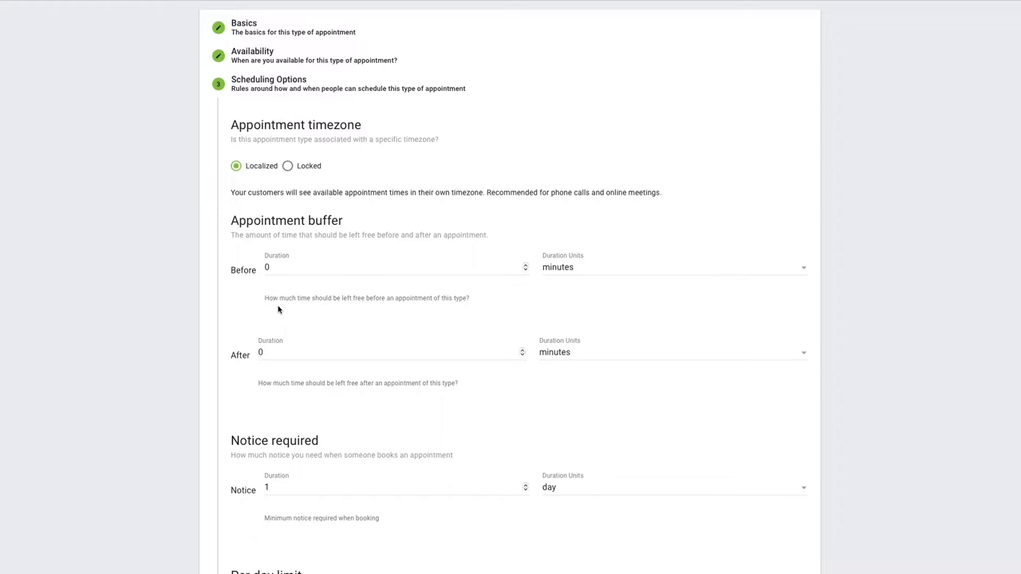
pyautogui.scroll(-3)
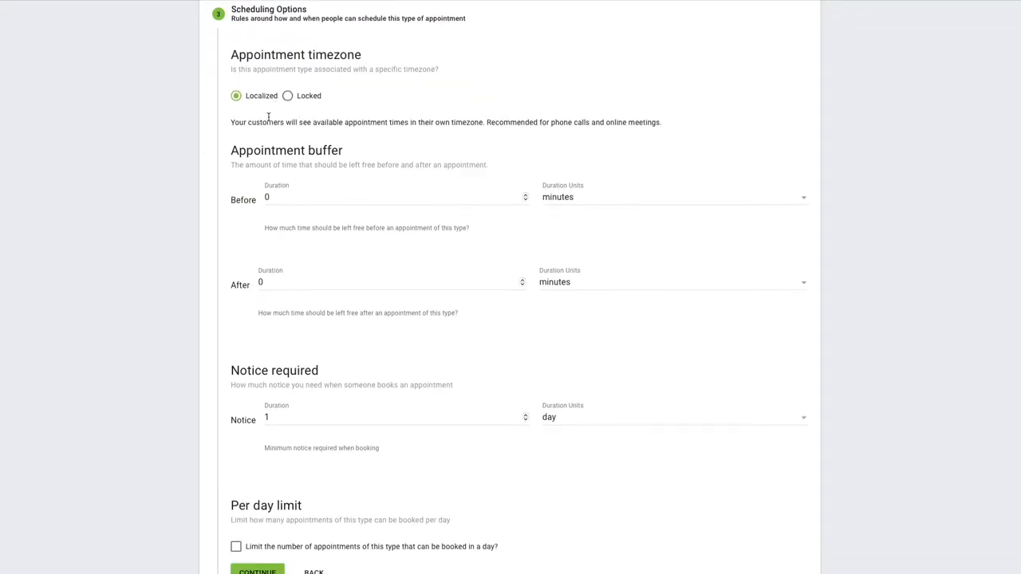
pyautogui.moveTo(221, 112)
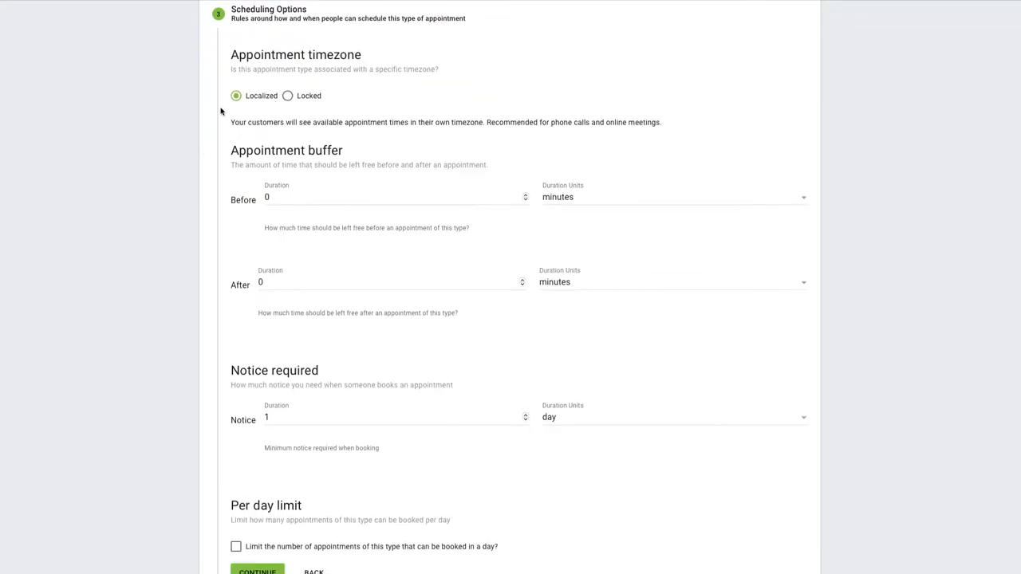
pyautogui.moveTo(249, 108)
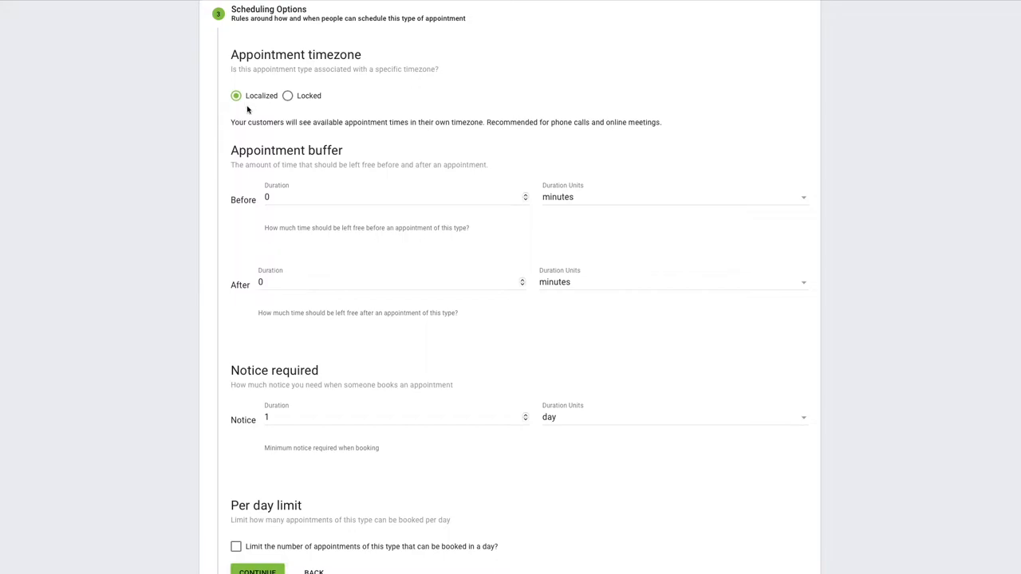
pyautogui.moveTo(236, 96)
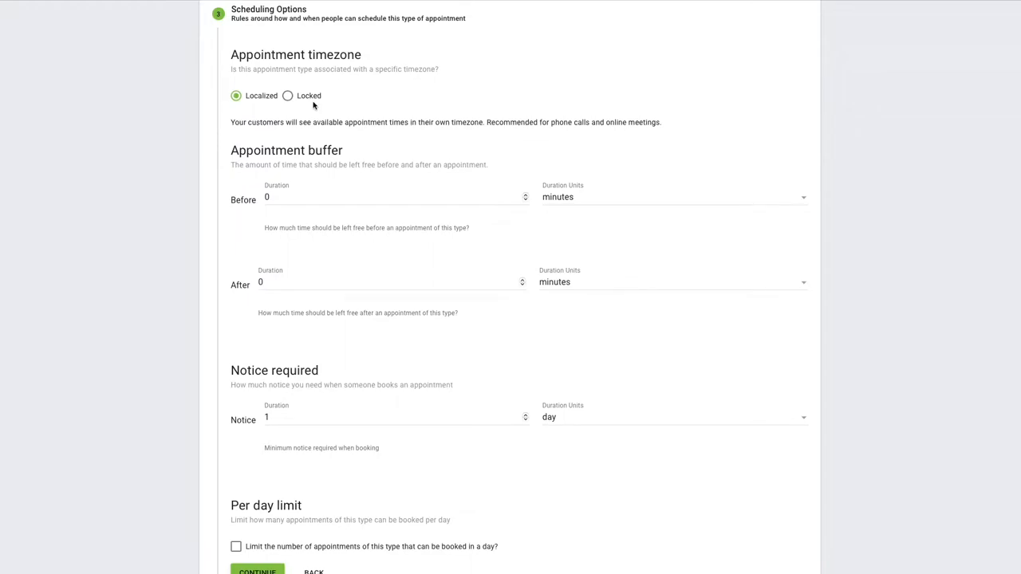
pyautogui.click(287, 96)
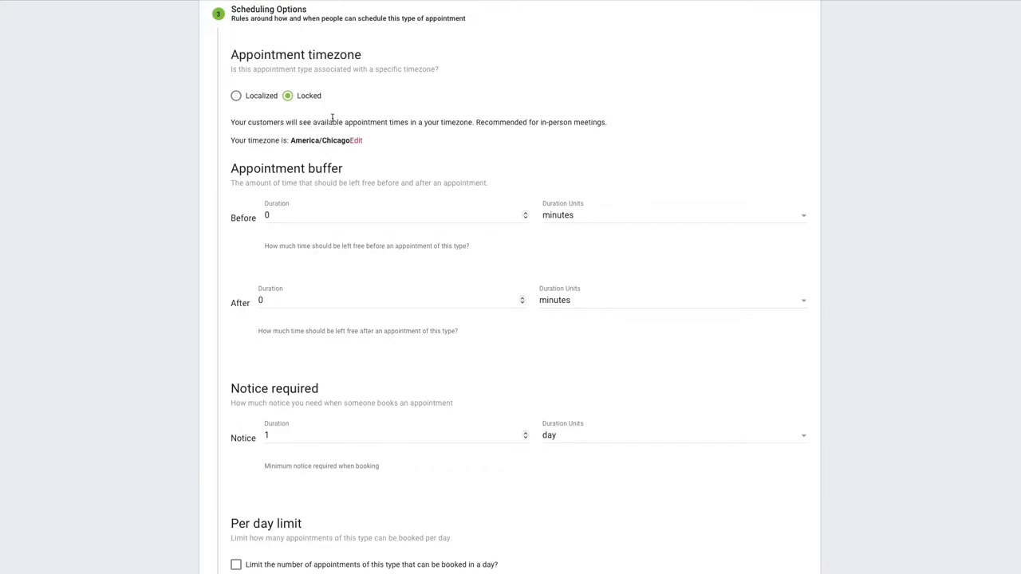
pyautogui.moveTo(287, 134)
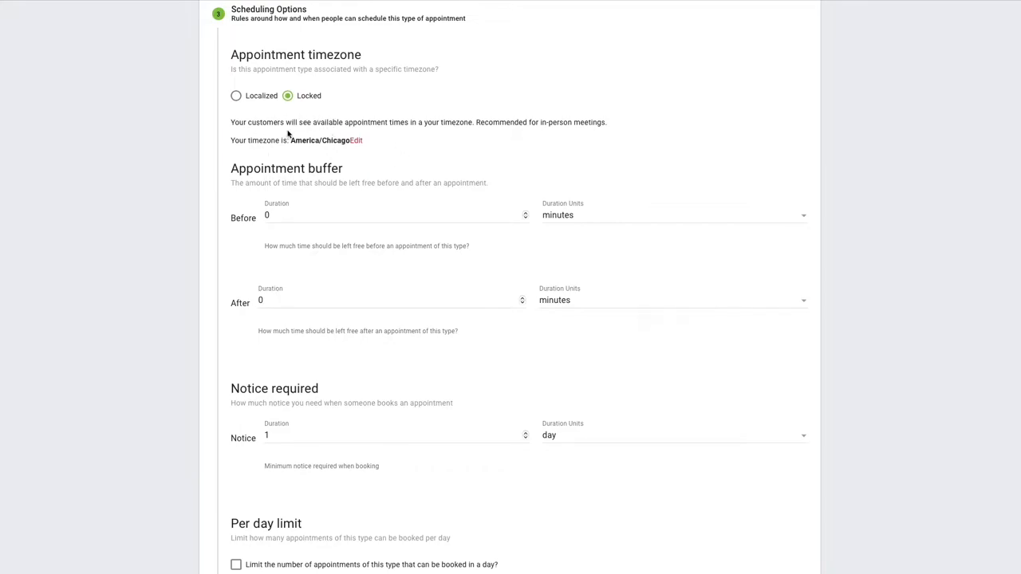
pyautogui.scroll(-3)
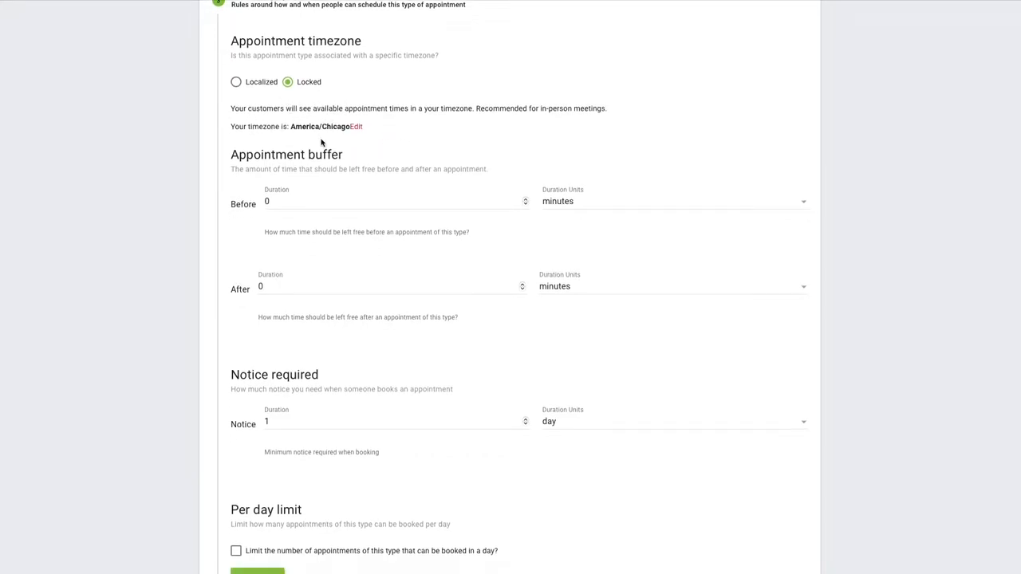
pyautogui.scroll(-3)
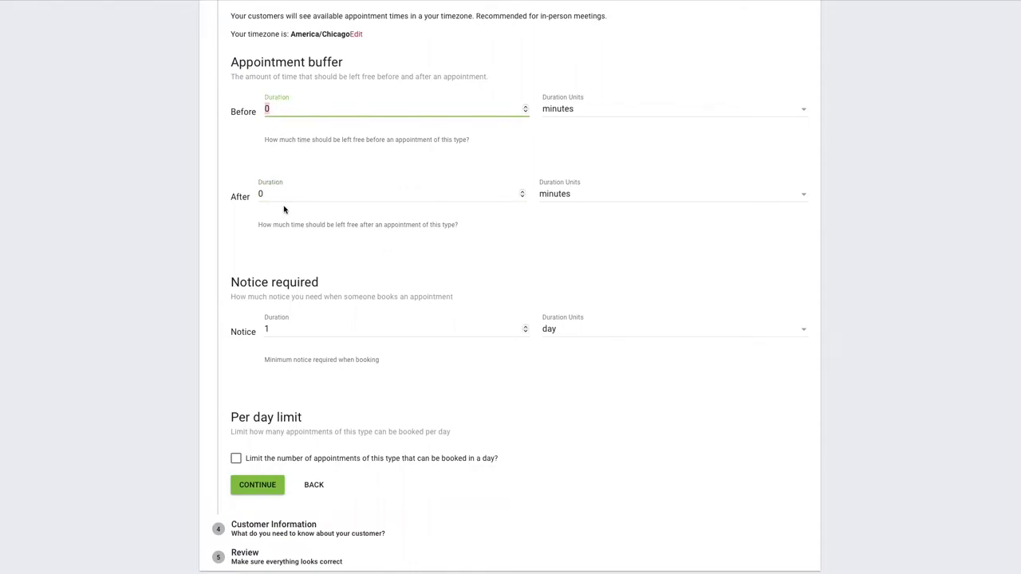
pyautogui.moveTo(280, 132)
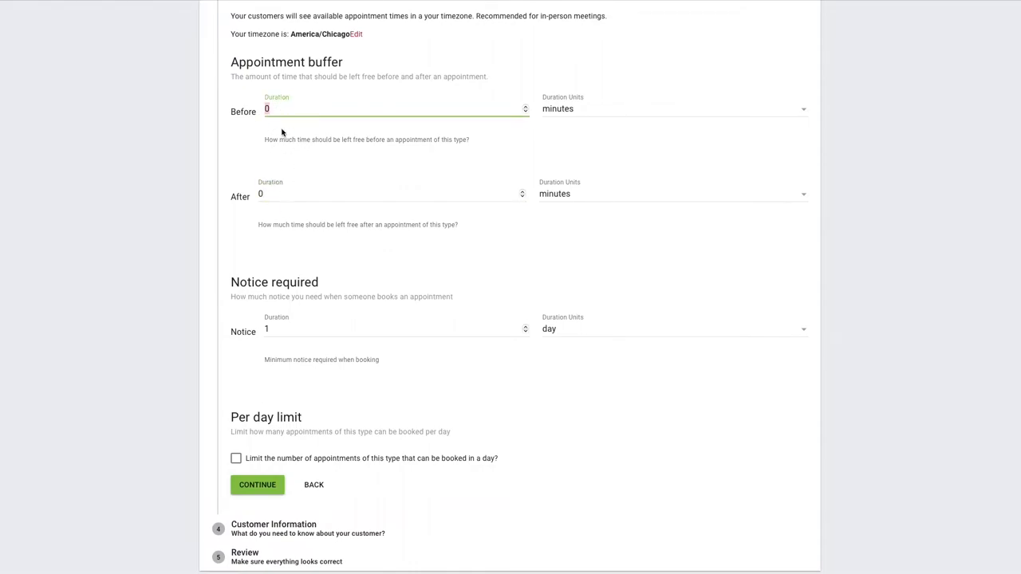
pyautogui.moveTo(309, 210)
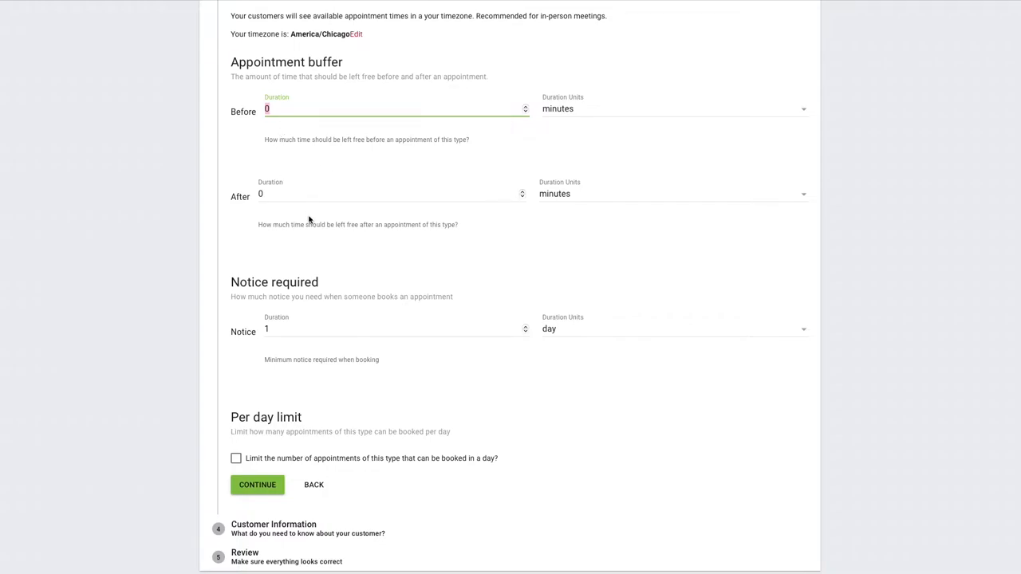
# - Set the minimum booking notice to be measured in hours
pyautogui.click(396, 329)
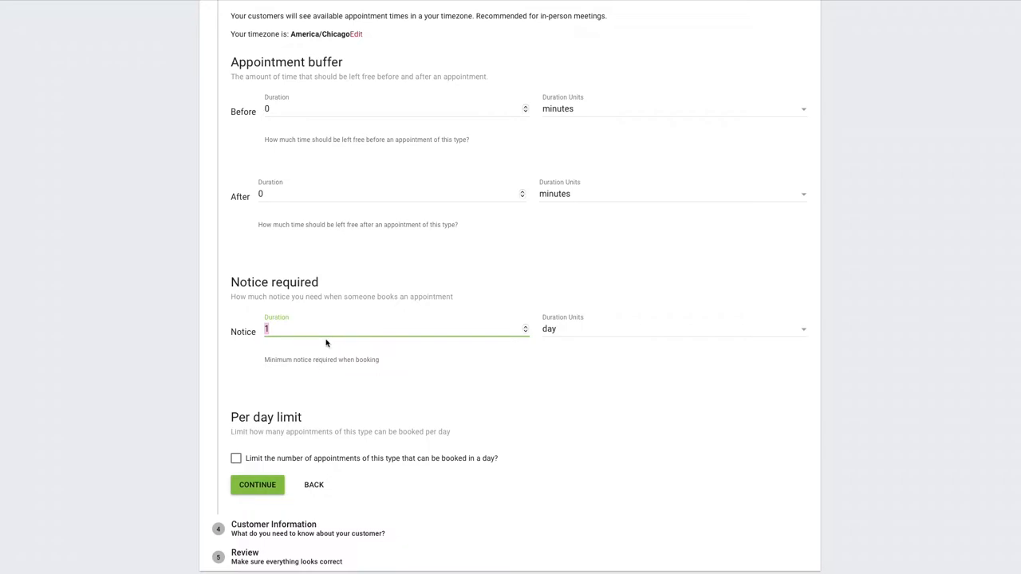
pyautogui.moveTo(338, 342)
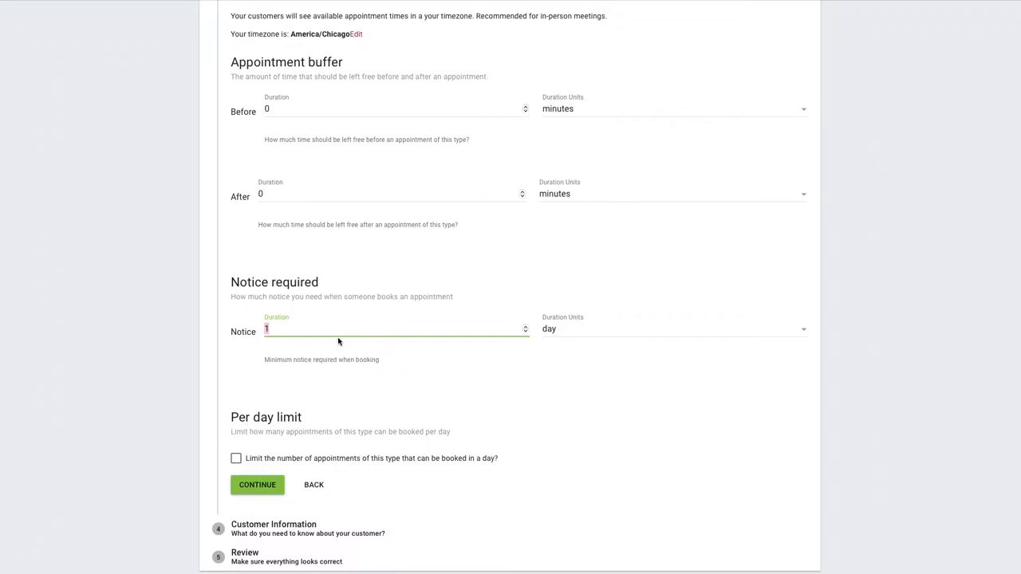
pyautogui.click(673, 328)
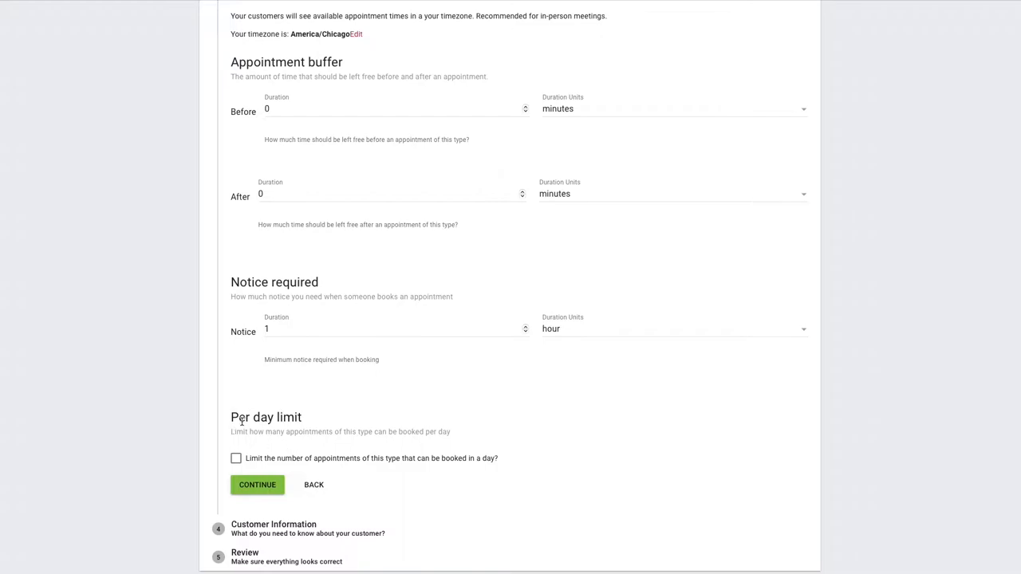
pyautogui.click(236, 458)
pyautogui.write('2')
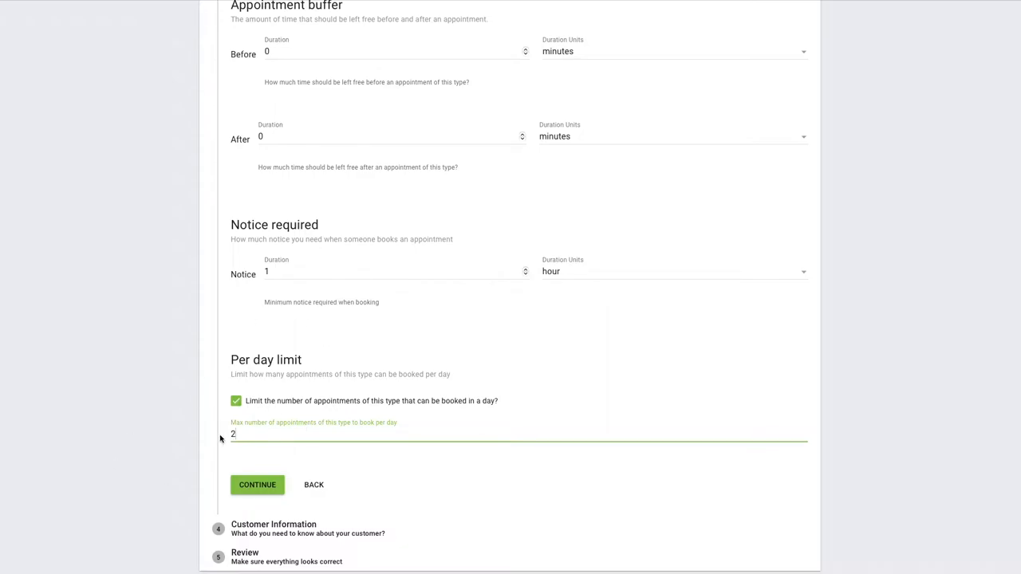
# - Require a phone number and add optional city and notes fields to customer information
pyautogui.click(257, 485)
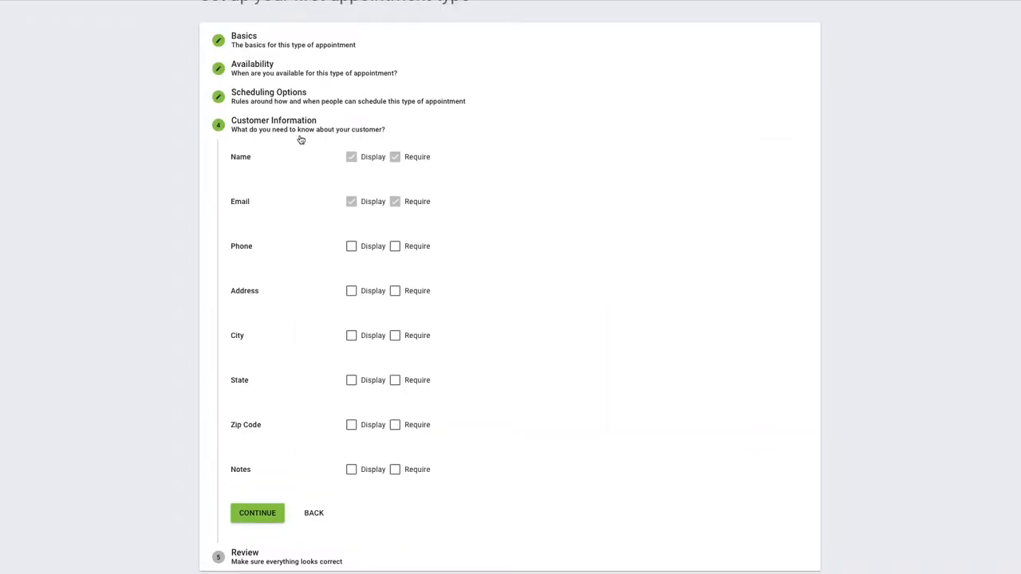
pyautogui.moveTo(260, 212)
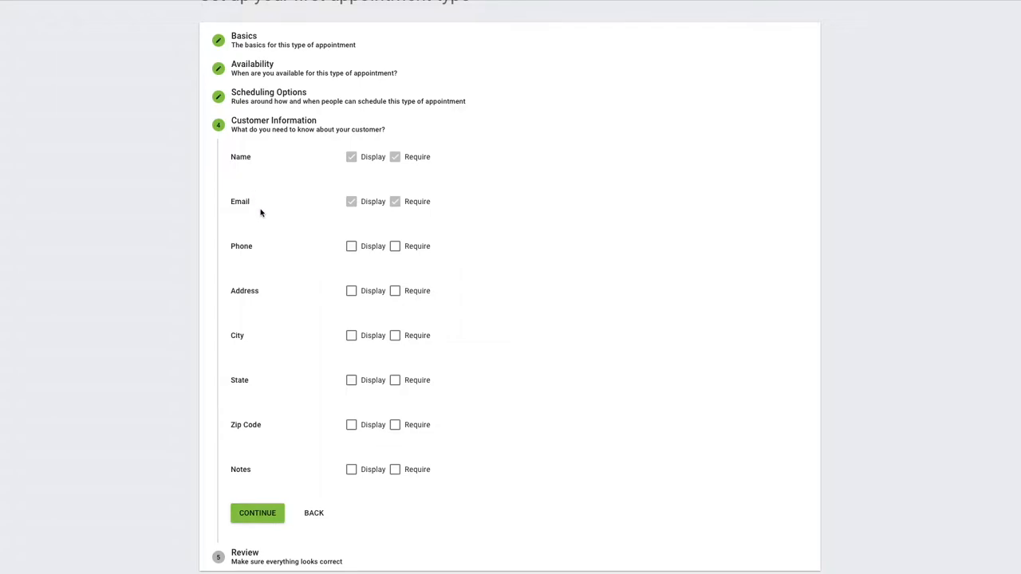
pyautogui.moveTo(280, 311)
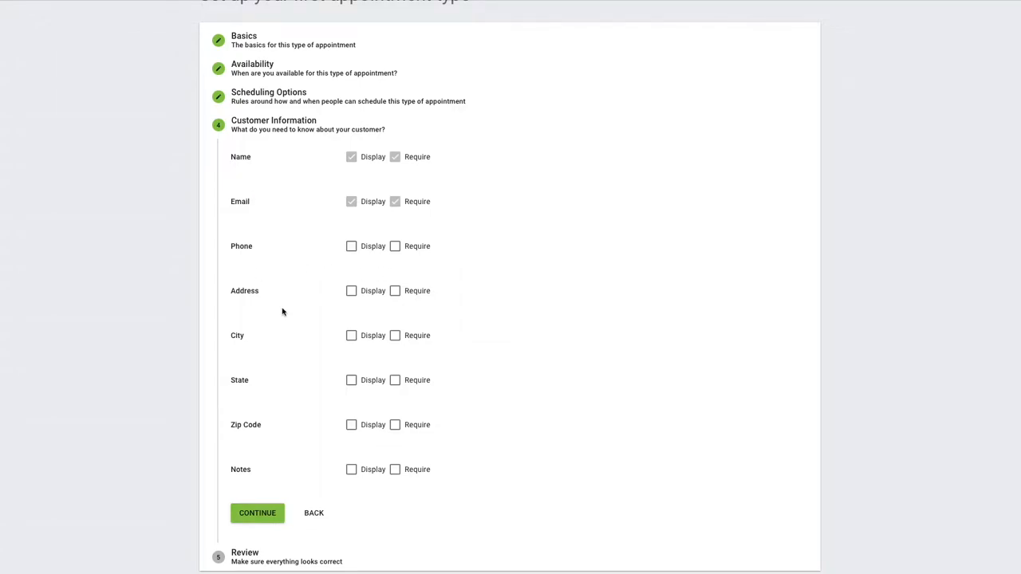
pyautogui.moveTo(295, 375)
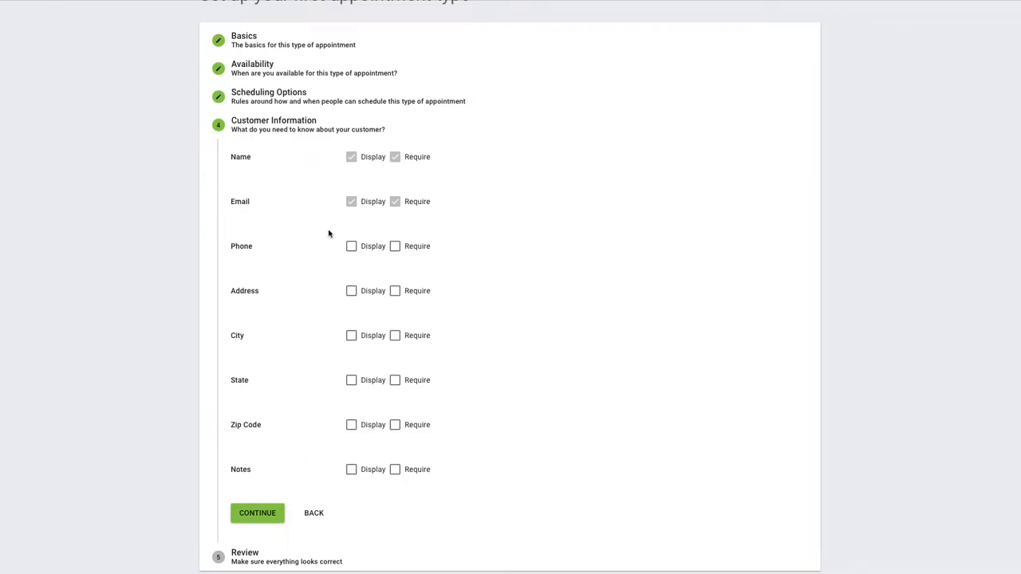
pyautogui.moveTo(309, 216)
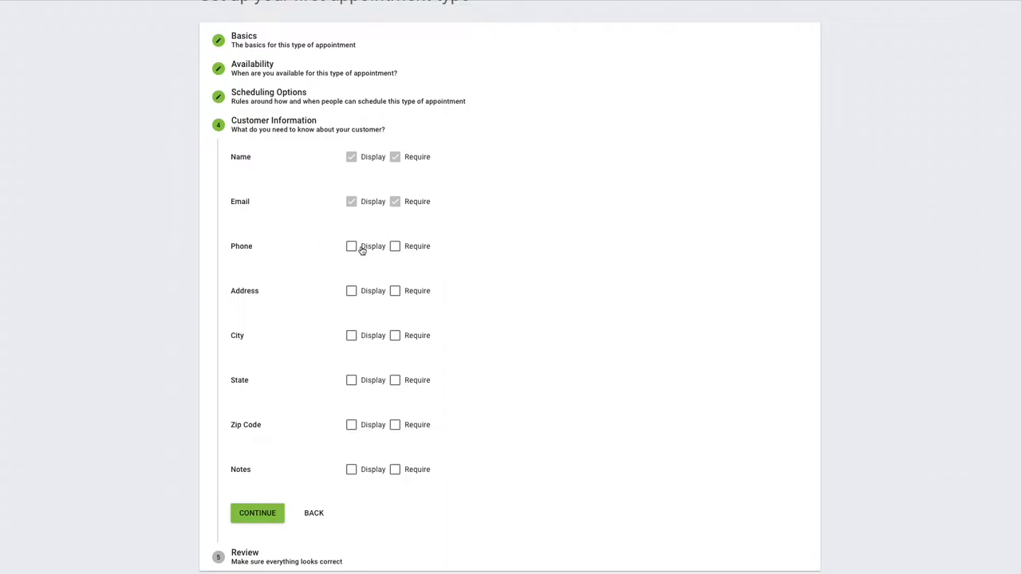
pyautogui.click(351, 245)
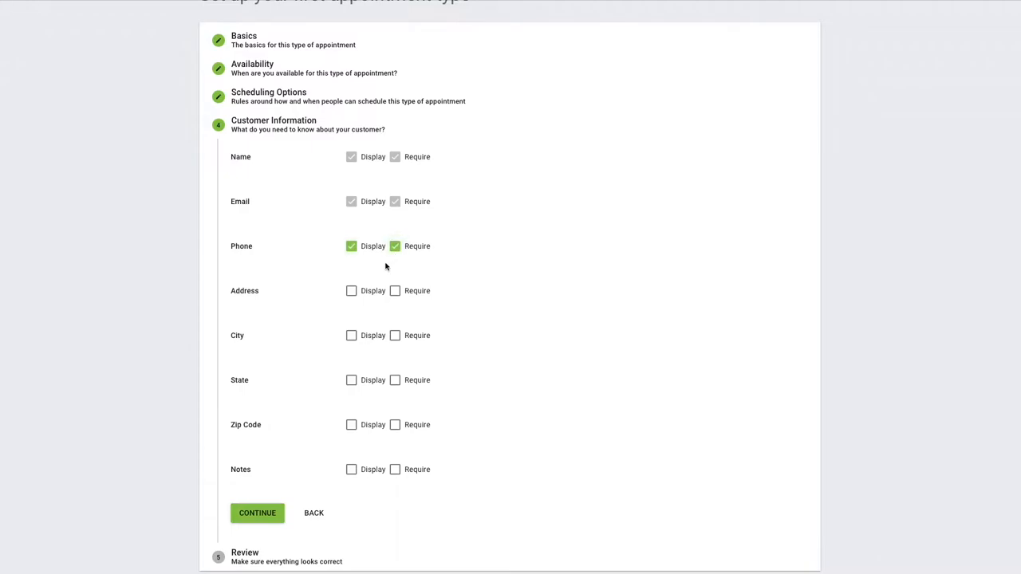
pyautogui.click(351, 335)
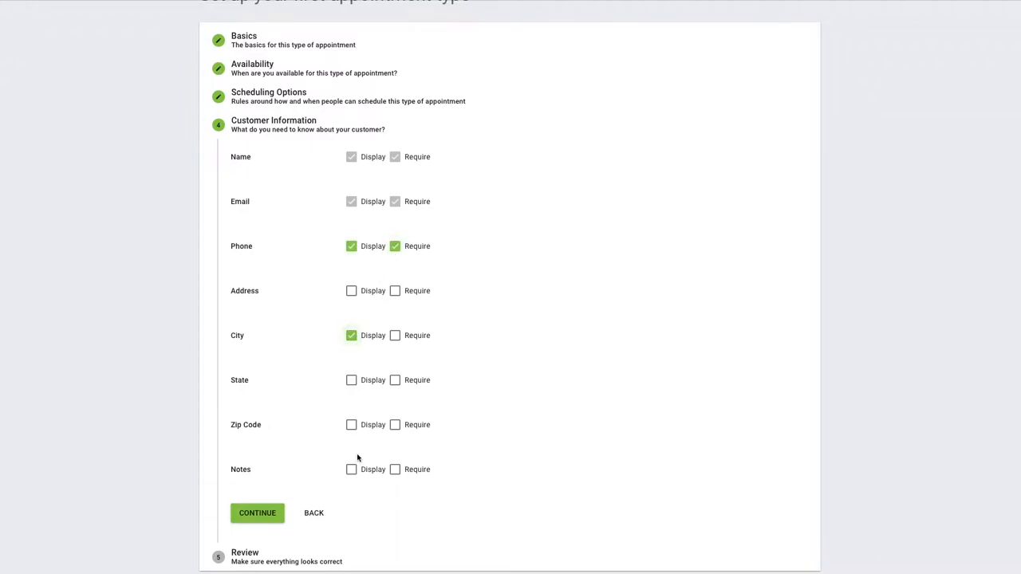
pyautogui.click(351, 469)
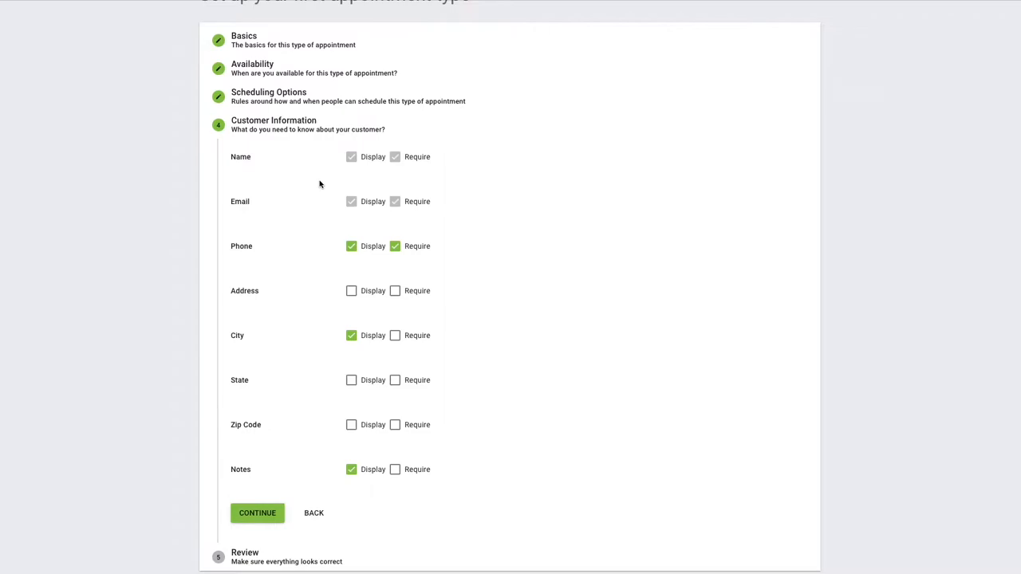
pyautogui.moveTo(291, 210)
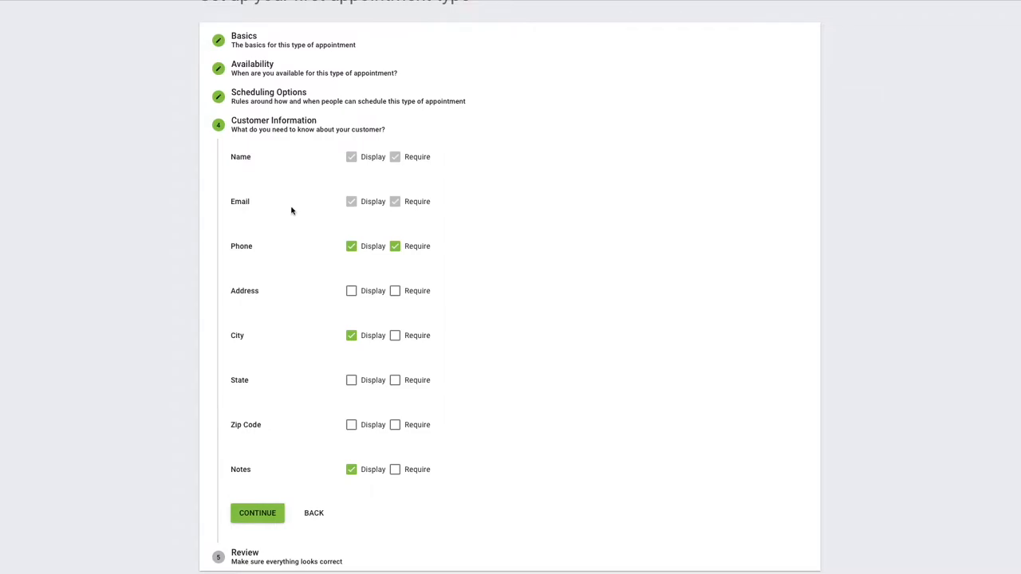
pyautogui.moveTo(290, 227)
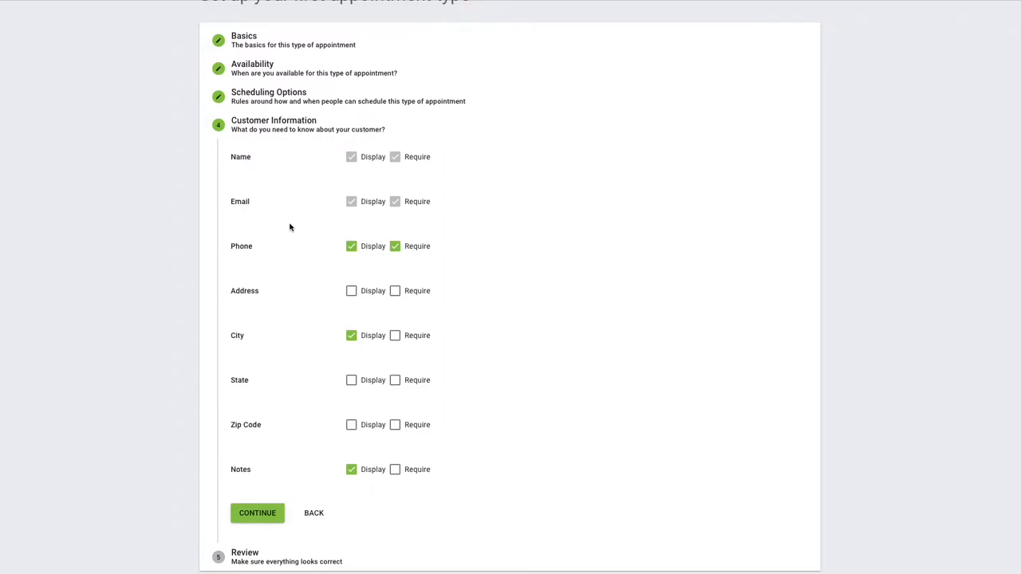
pyautogui.moveTo(309, 243)
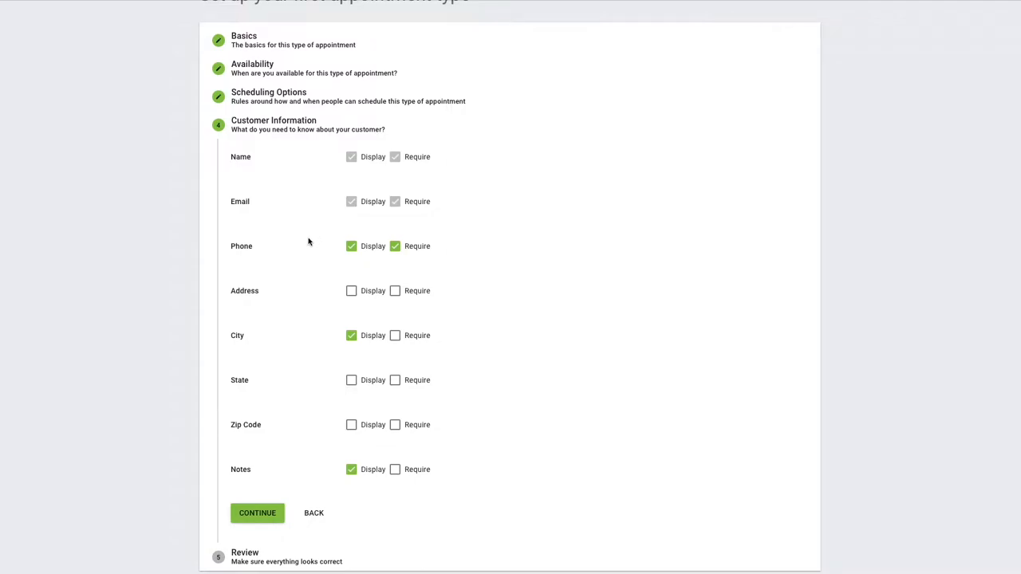
pyautogui.moveTo(299, 255)
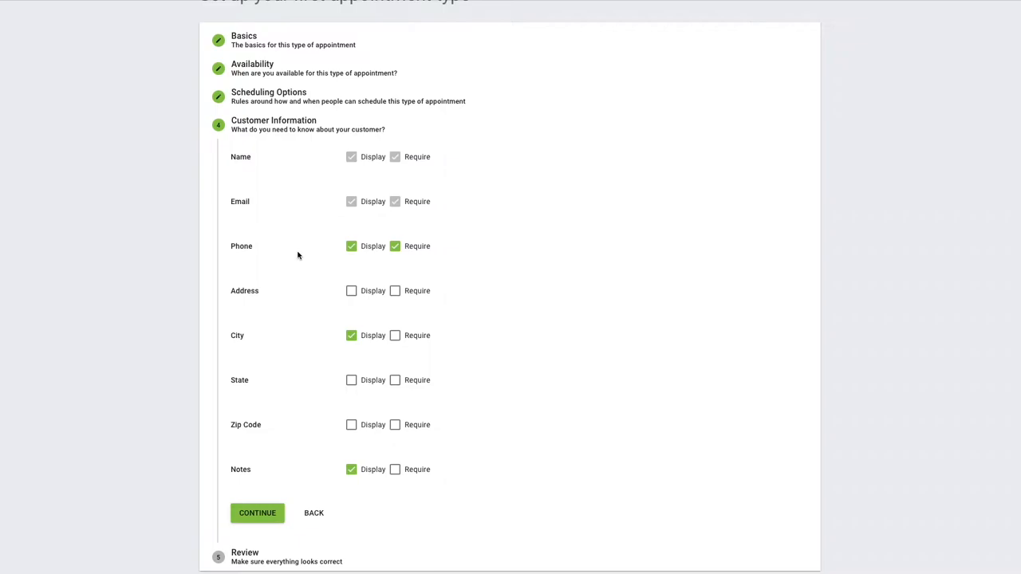
pyautogui.moveTo(293, 261)
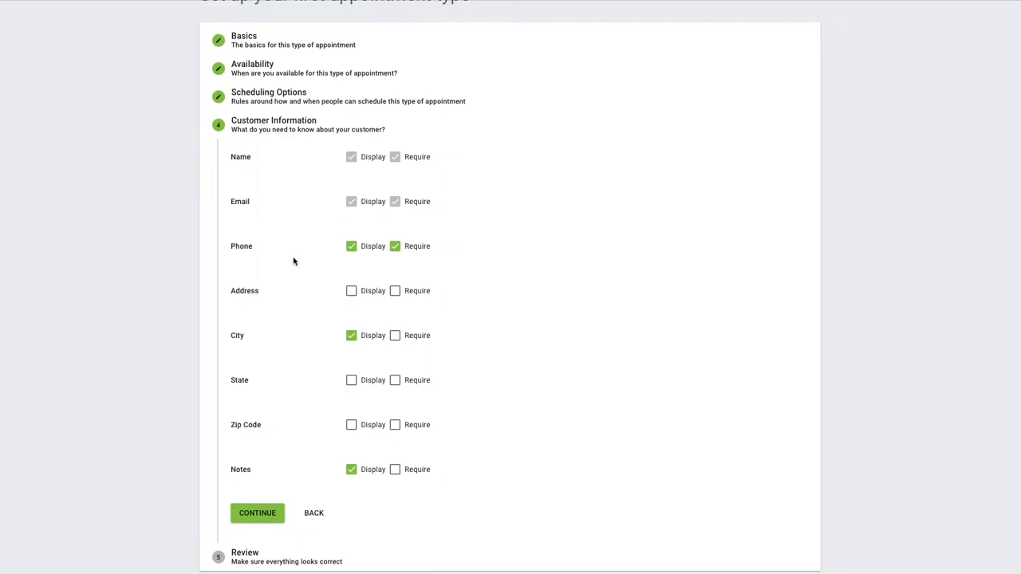
pyautogui.moveTo(322, 282)
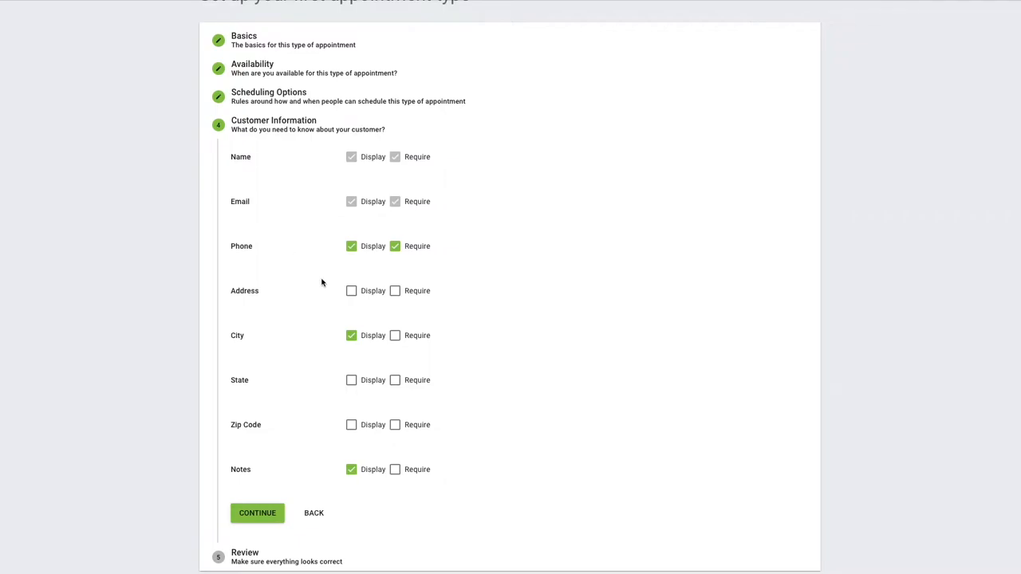
pyautogui.moveTo(262, 335)
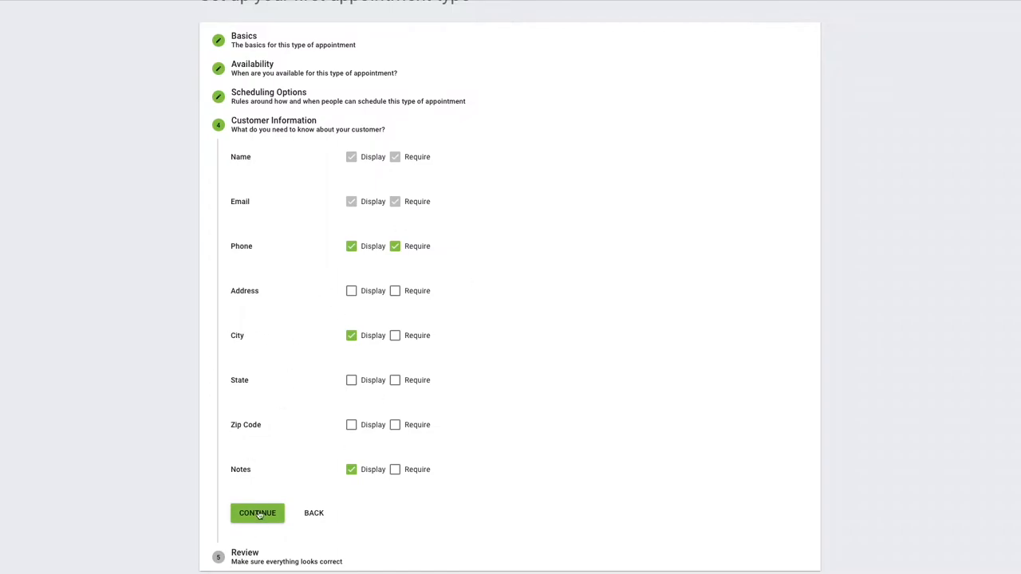
# - Review the appointment type, copy the [ssa_booking] shortcode and finish creating it
pyautogui.click(257, 514)
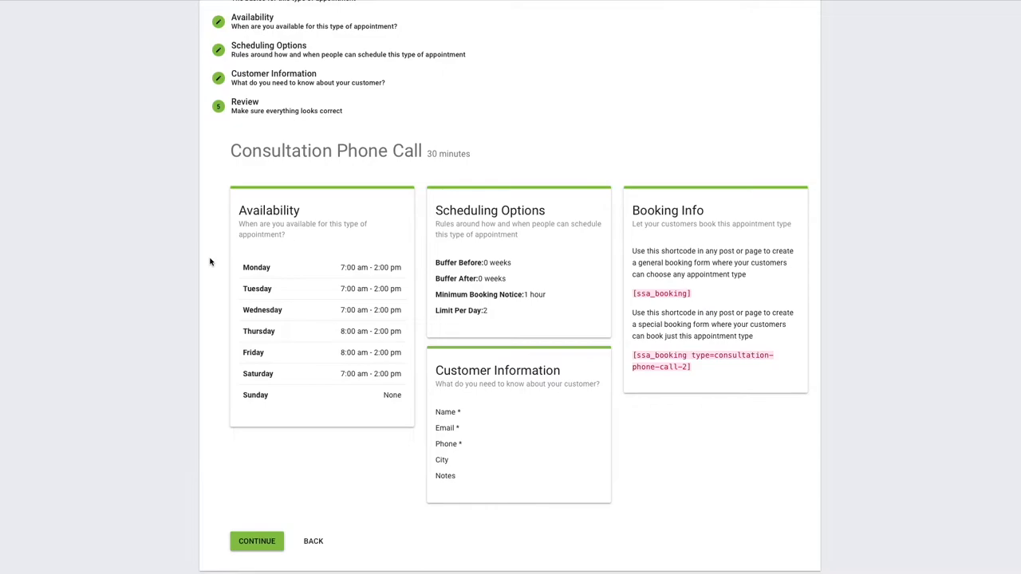
pyautogui.moveTo(277, 278)
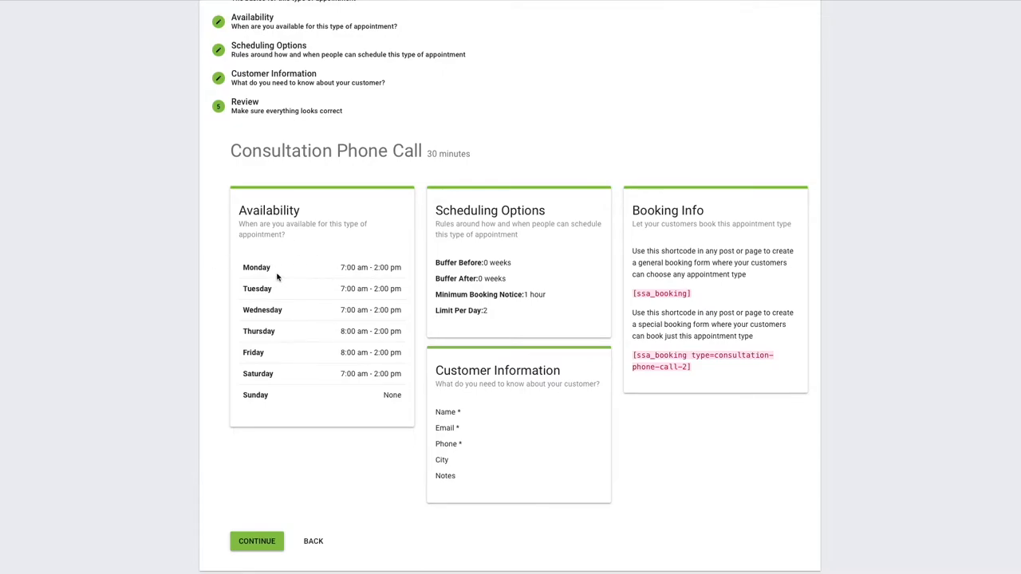
pyautogui.moveTo(635, 210)
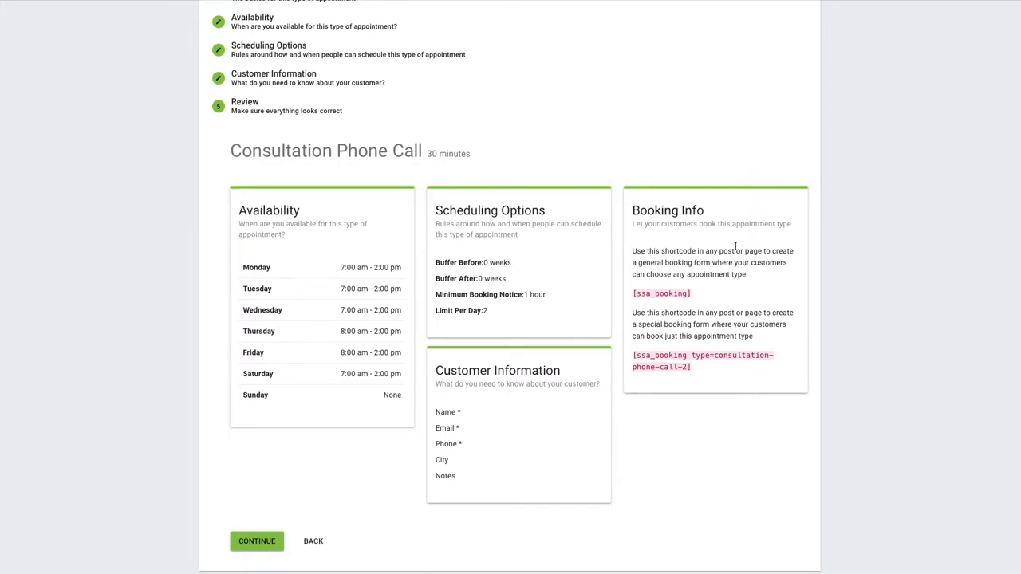
pyautogui.moveTo(755, 292)
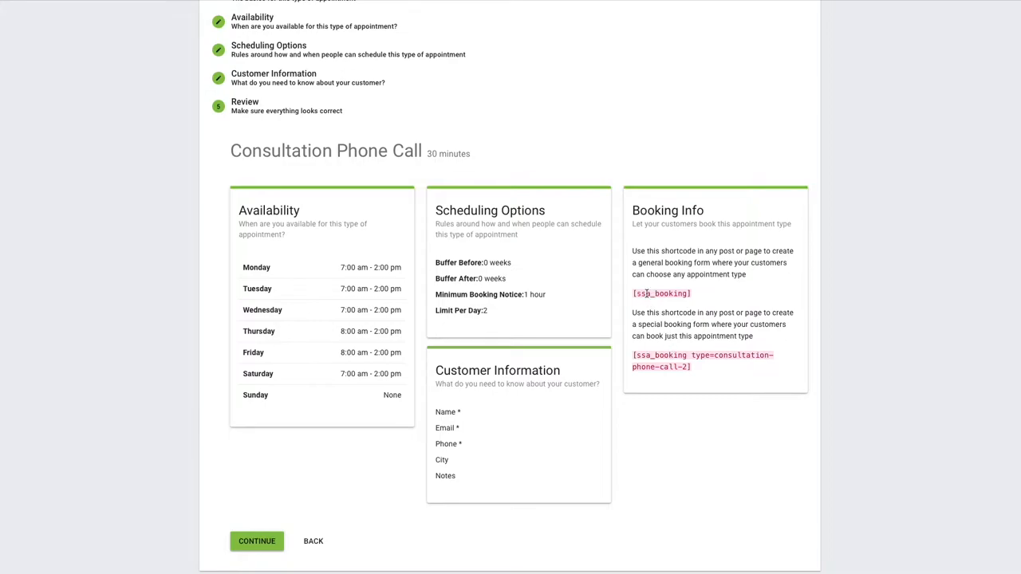
pyautogui.doubleClick(661, 293)
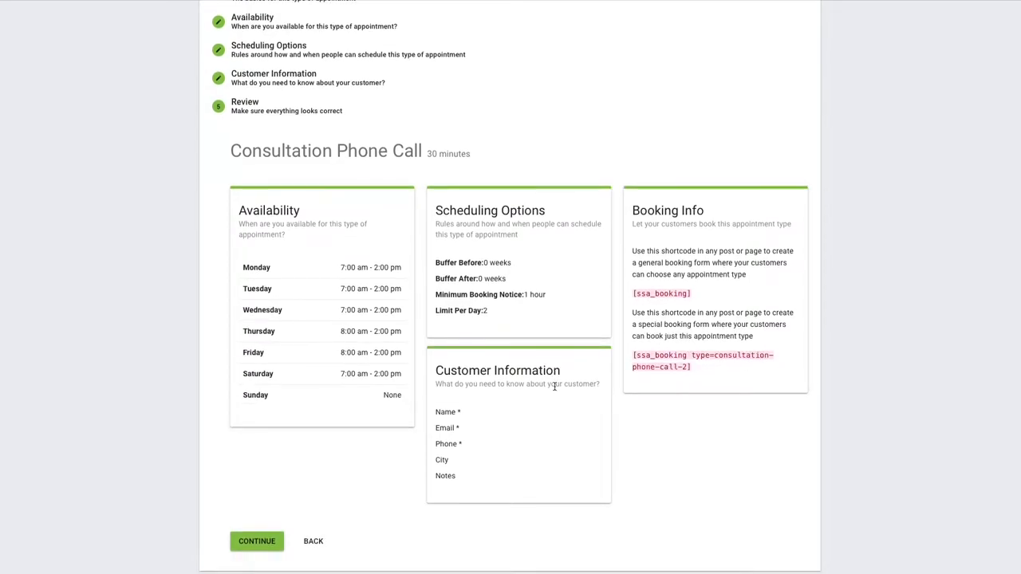
pyautogui.moveTo(527, 412)
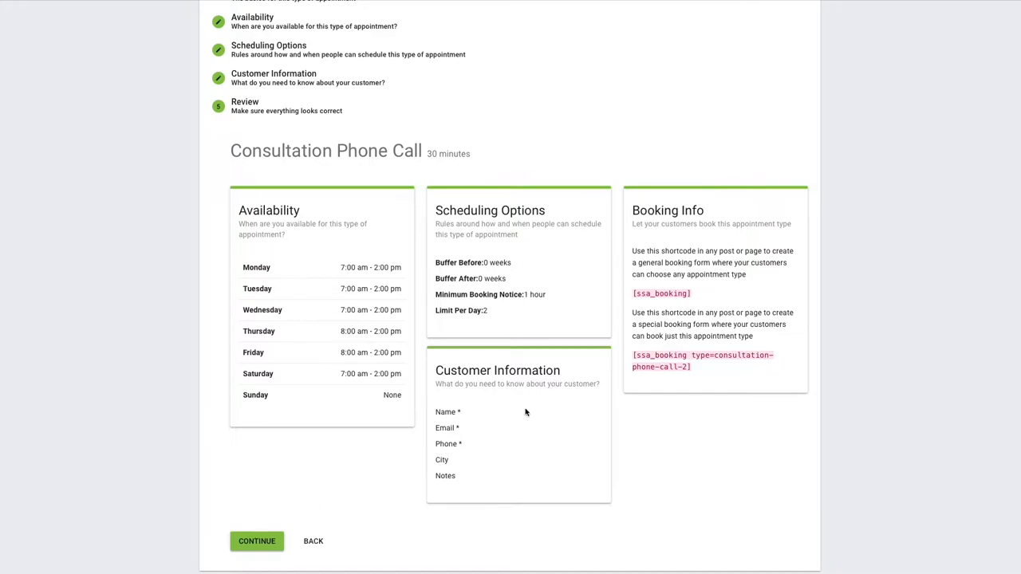
pyautogui.moveTo(599, 412)
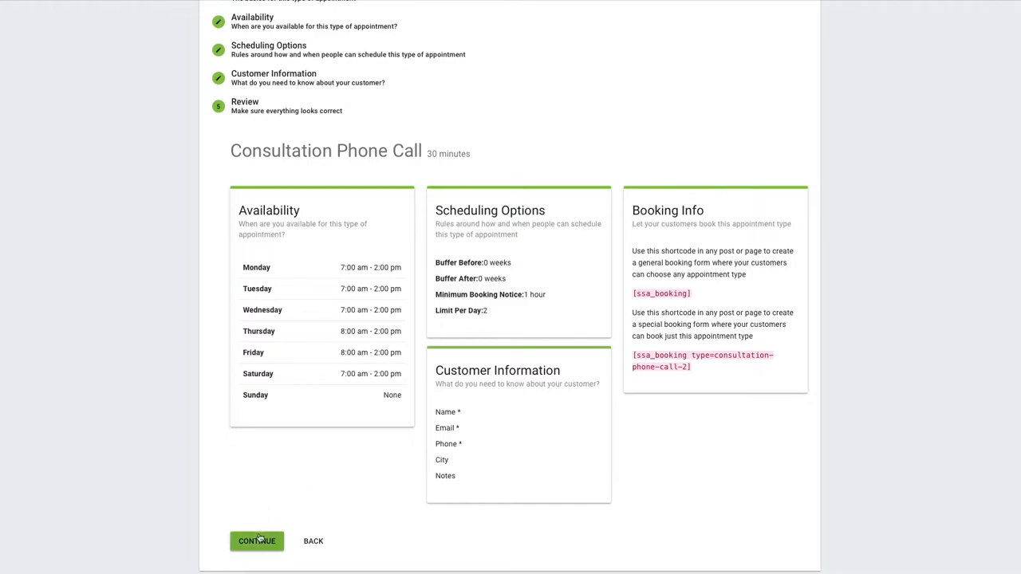
pyautogui.click(255, 540)
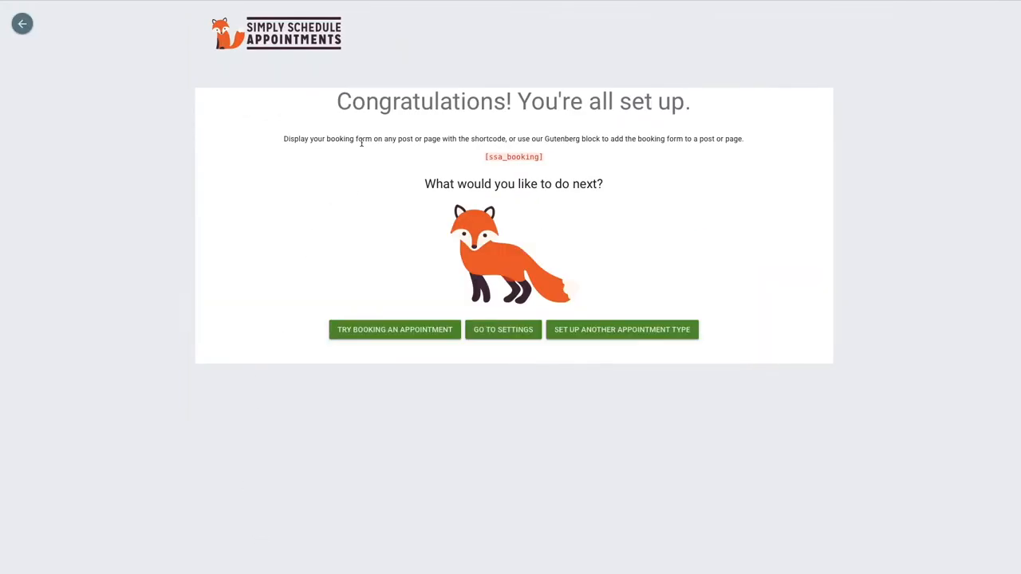
pyautogui.moveTo(616, 189)
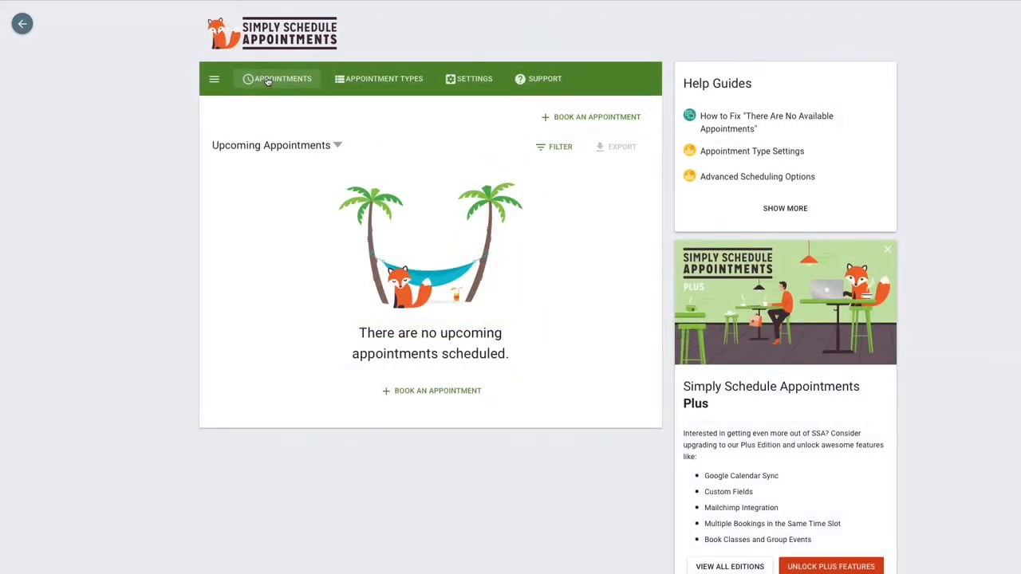
pyautogui.moveTo(176, 164)
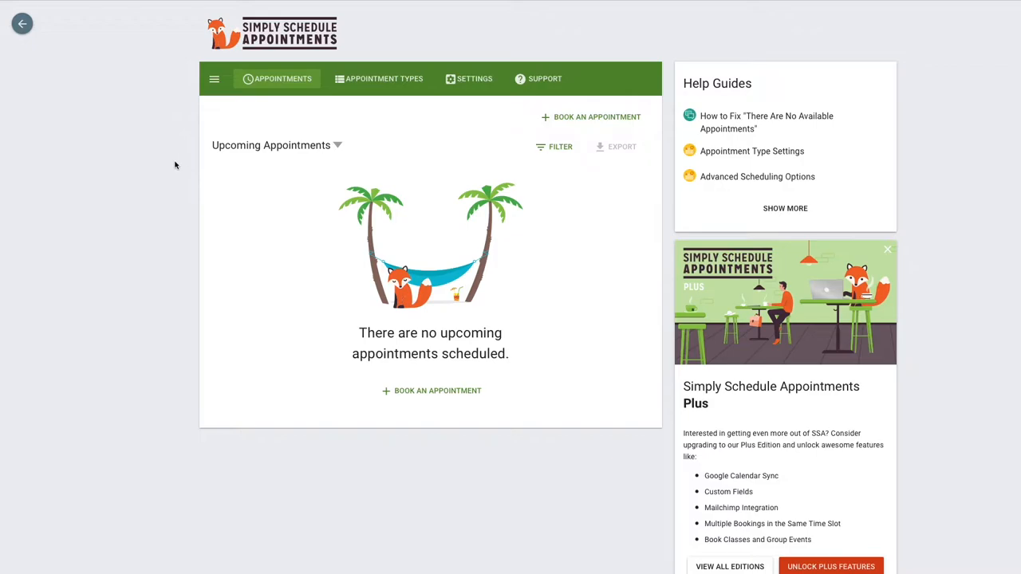
pyautogui.moveTo(251, 162)
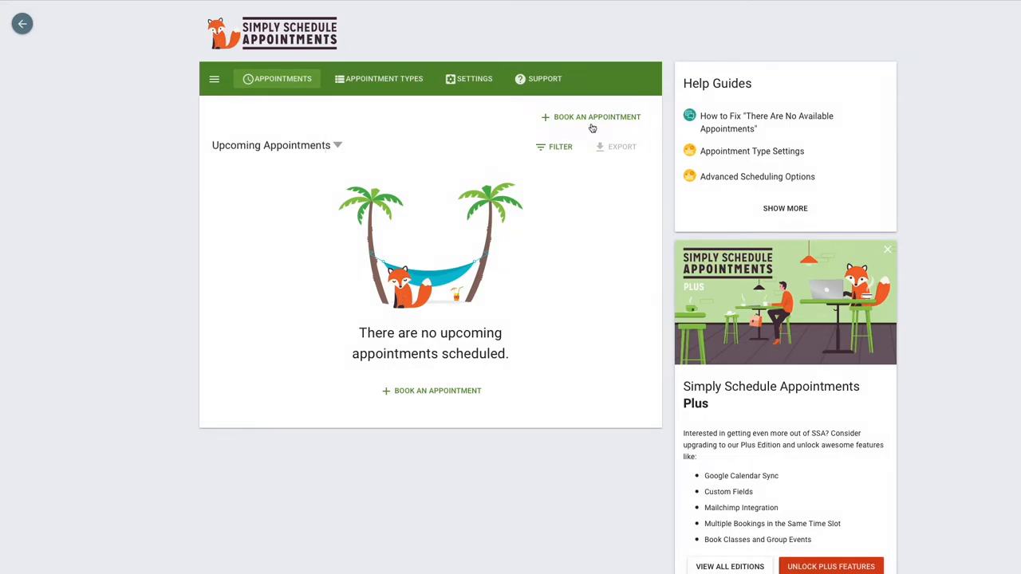
# - Dismiss a new-booking popup and reveal the appointment status filters (Booked, Canceled)
pyautogui.click(597, 116)
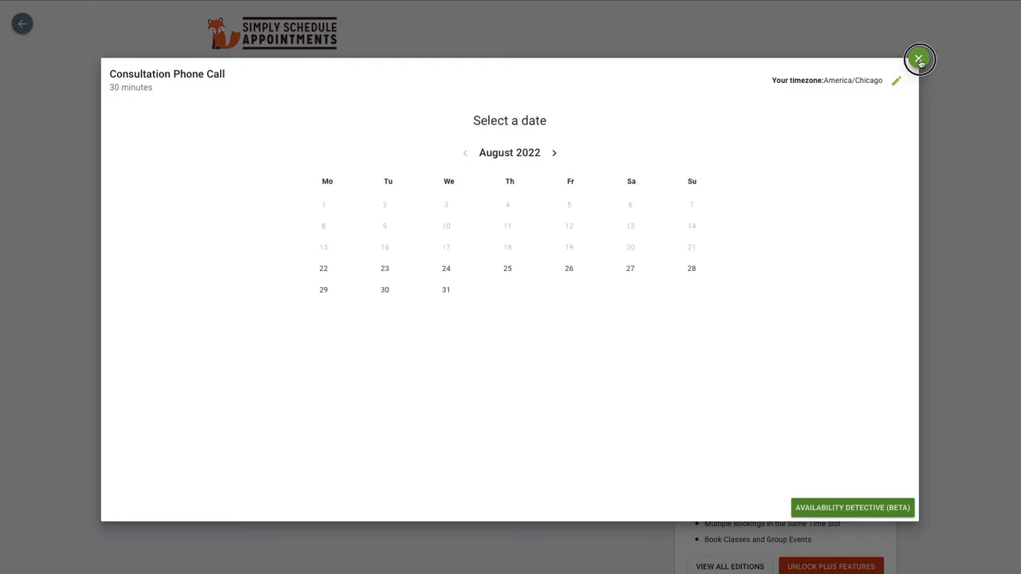
pyautogui.click(919, 60)
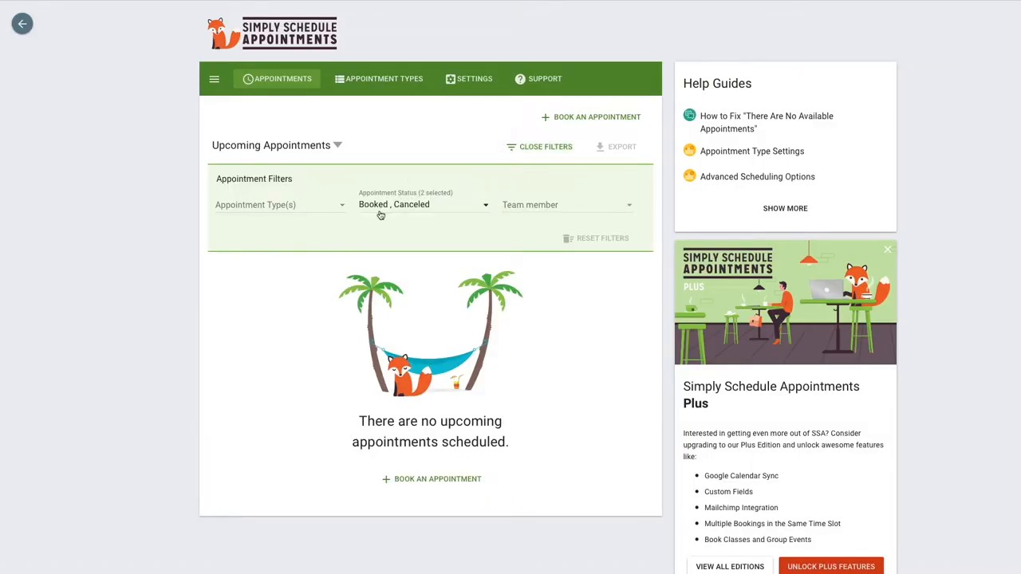
pyautogui.moveTo(380, 230)
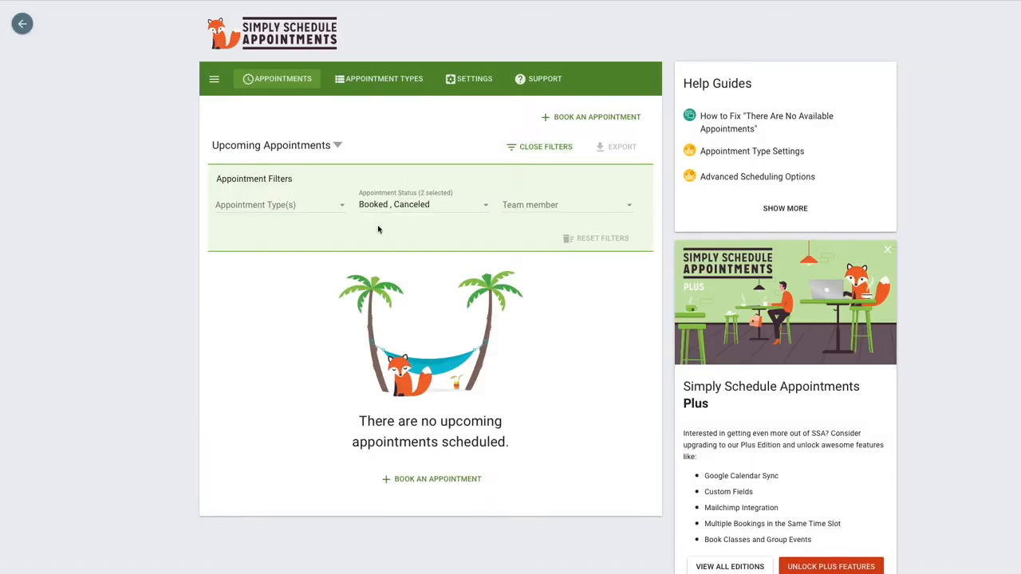
# - View the Appointment Types list and back out of Consultation Phone Call unchanged
pyautogui.click(378, 78)
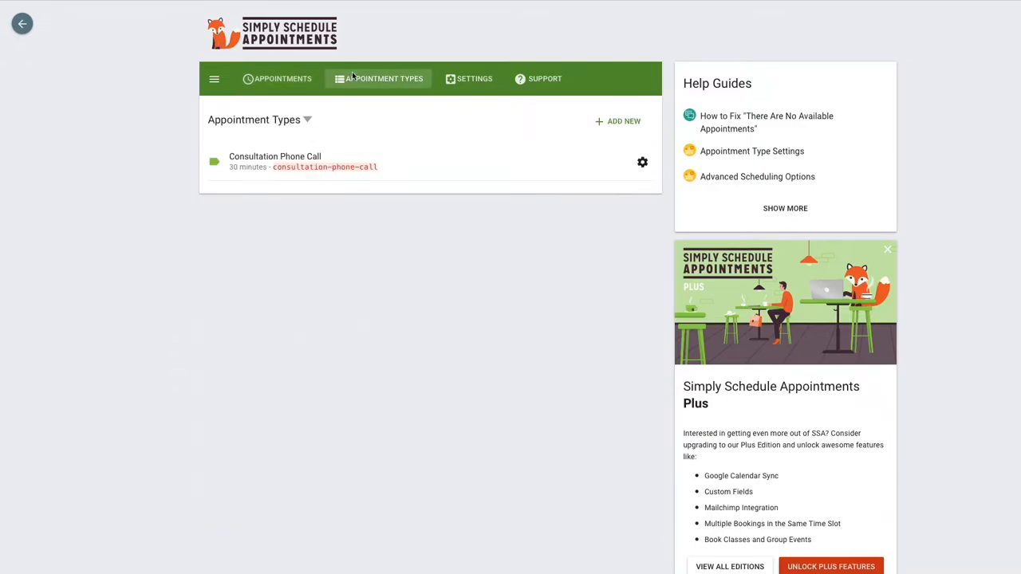
pyautogui.moveTo(379, 99)
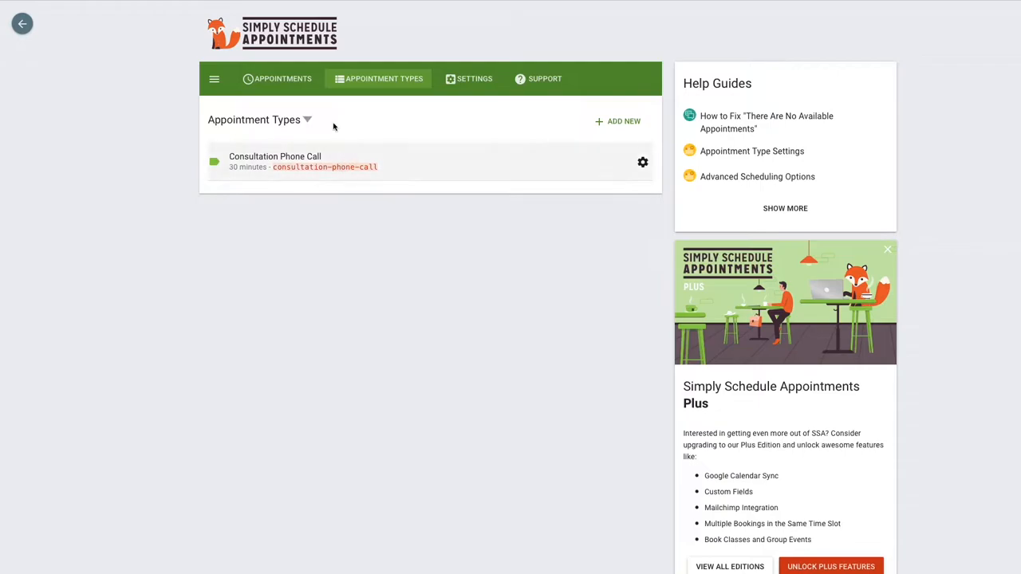
pyautogui.moveTo(450, 162)
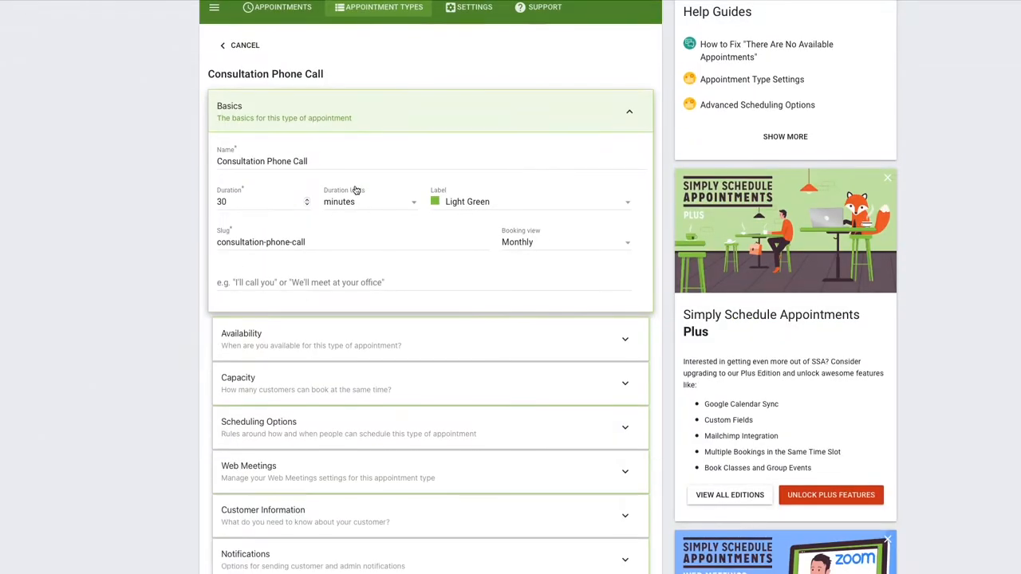
pyautogui.click(239, 45)
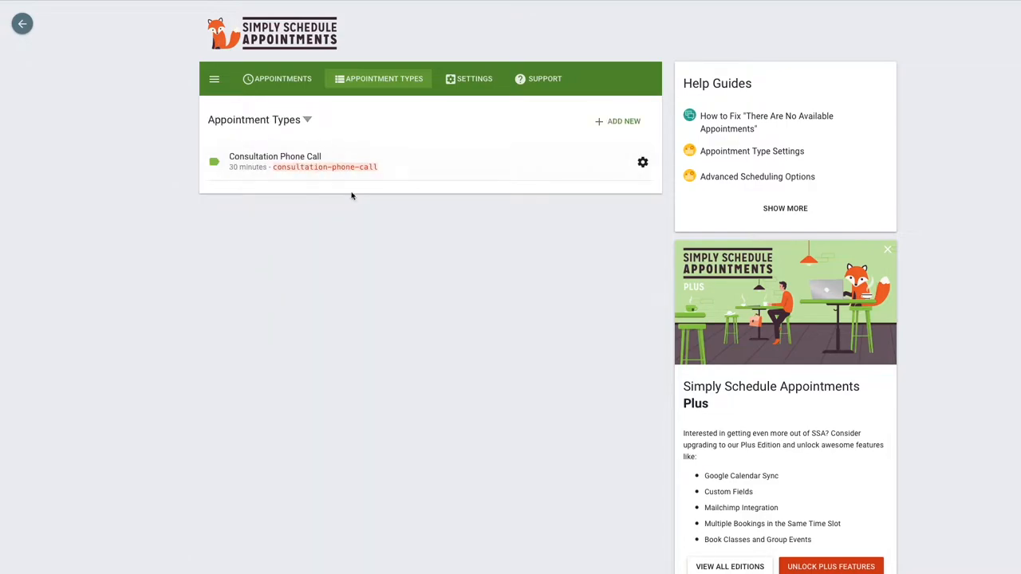
pyautogui.moveTo(469, 78)
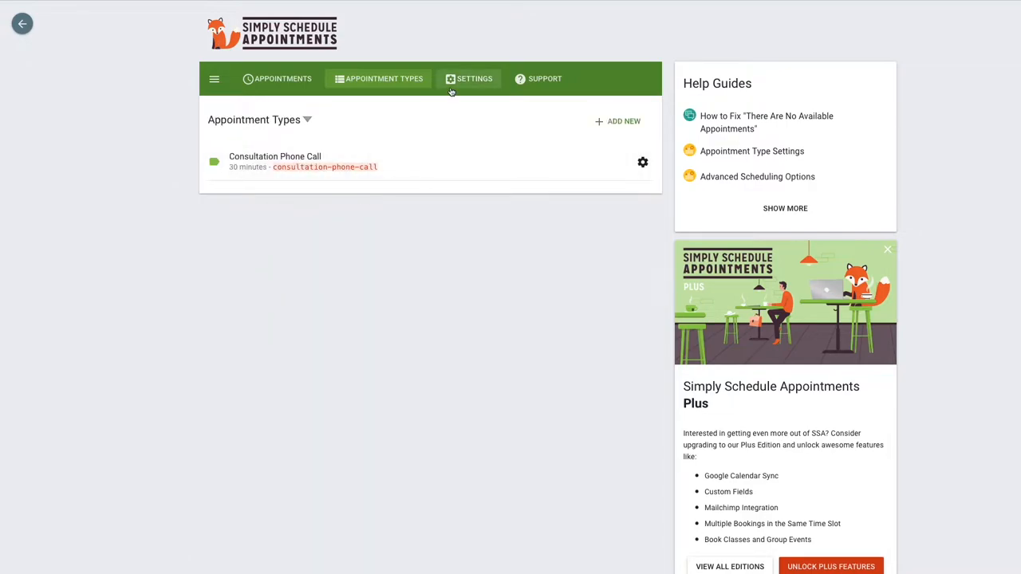
# - Browse the Settings overview cards: General Settings, Styles, Notifications and others
pyautogui.click(474, 78)
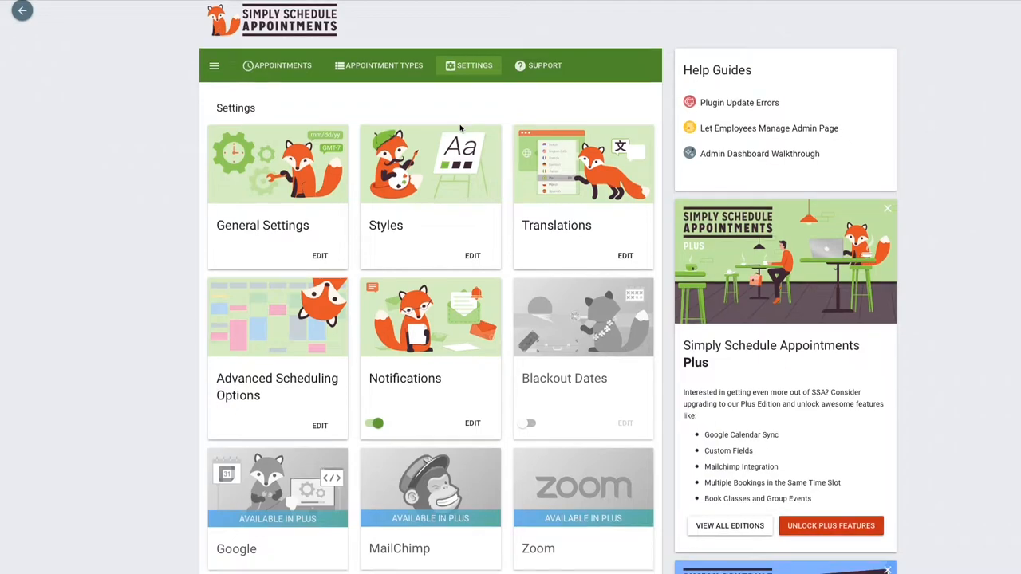
pyautogui.scroll(-3)
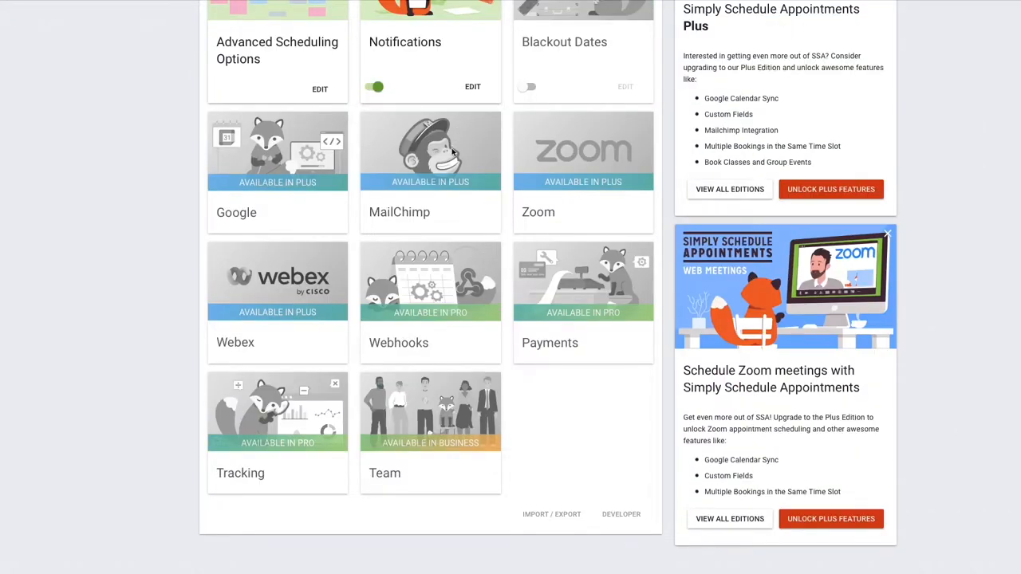
pyautogui.scroll(3)
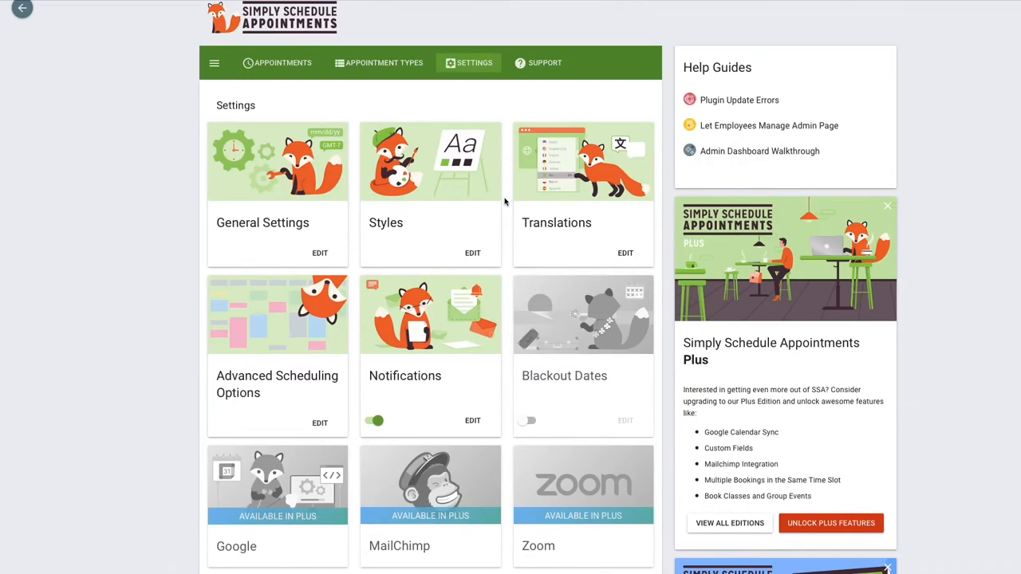
pyautogui.scroll(-3)
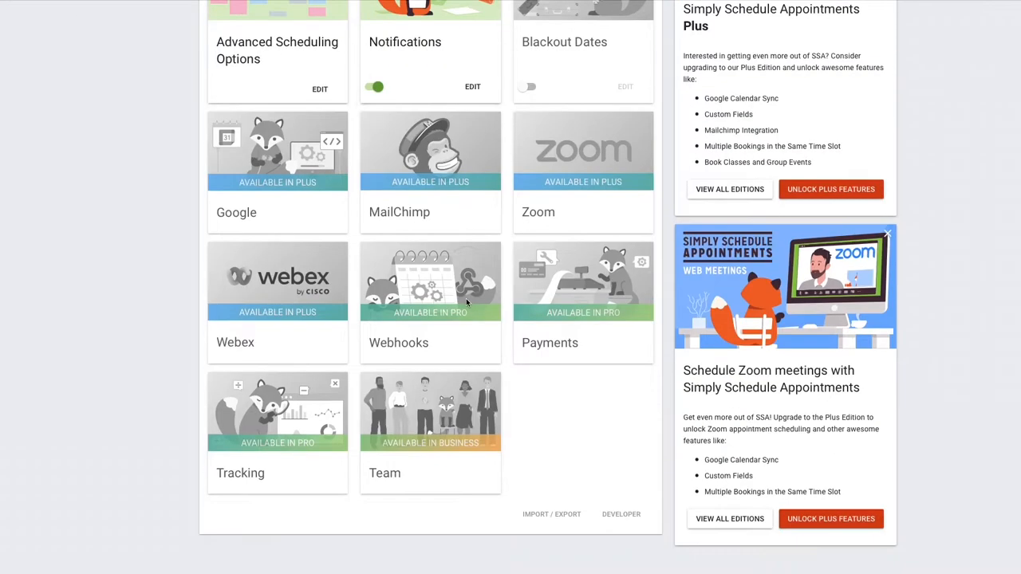
pyautogui.moveTo(390, 415)
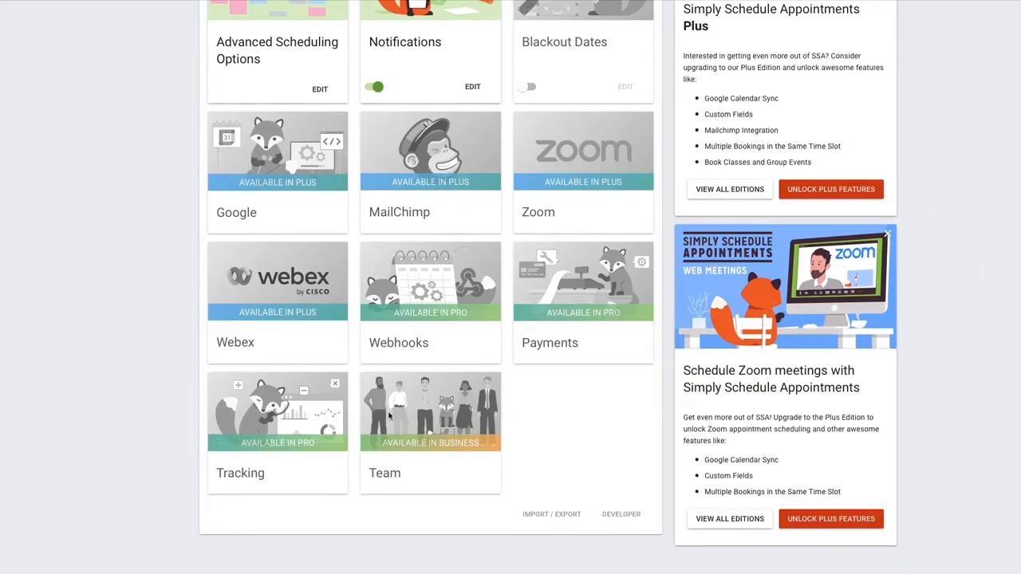
pyautogui.moveTo(396, 402)
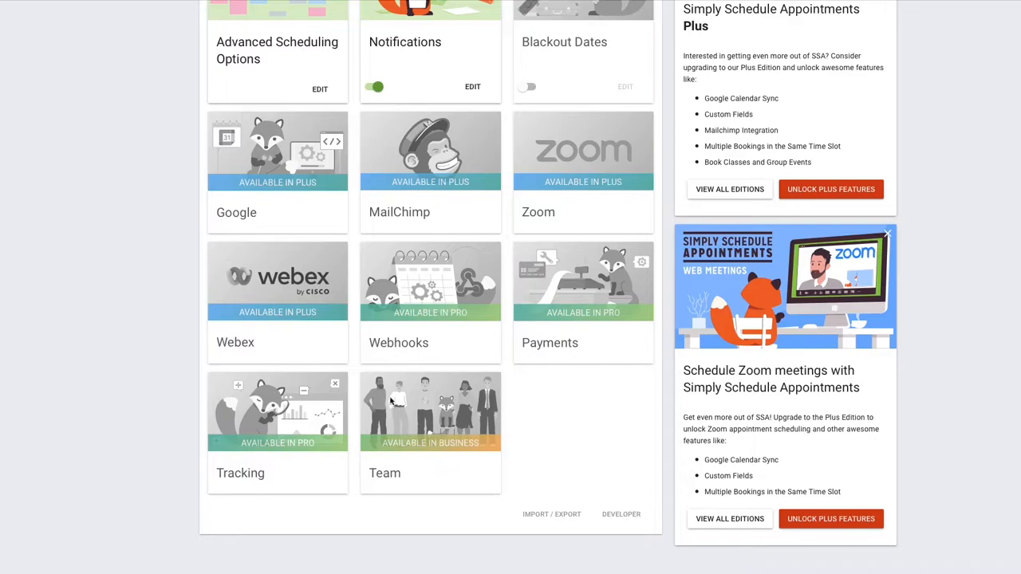
pyautogui.scroll(-3)
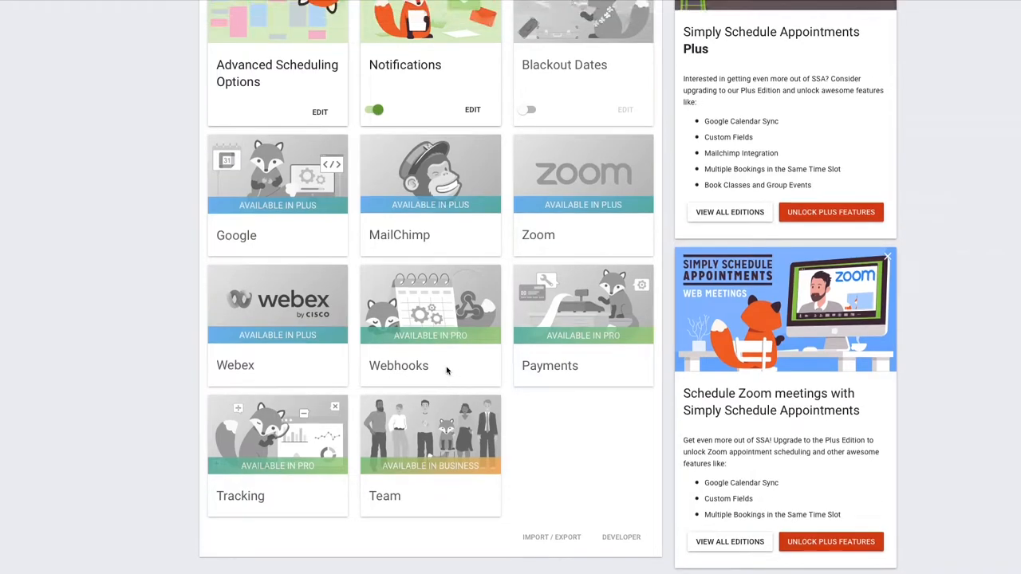
pyautogui.scroll(3)
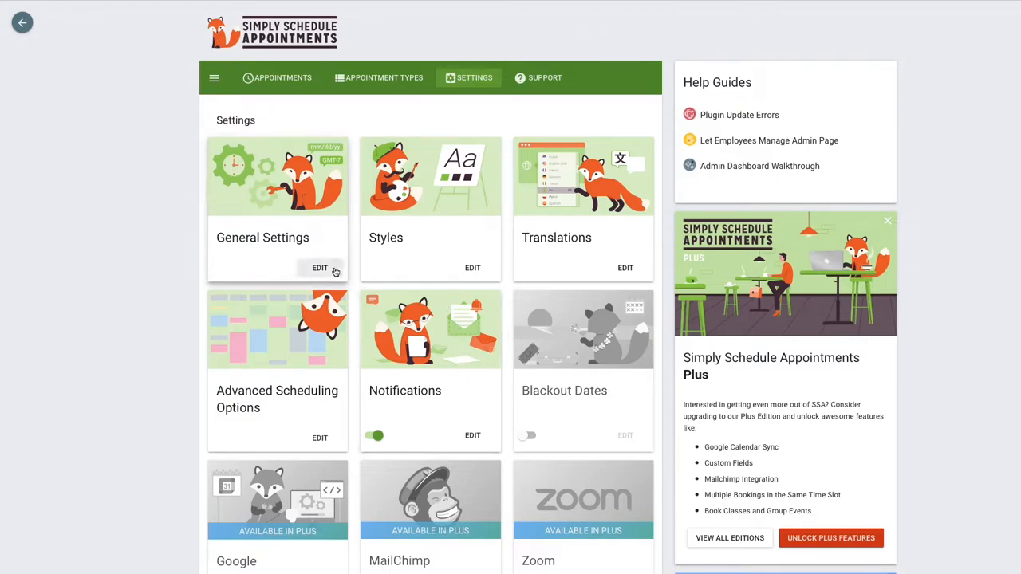
# - Review General Settings showing America/Chicago timezone, date formats and business details
pyautogui.click(319, 268)
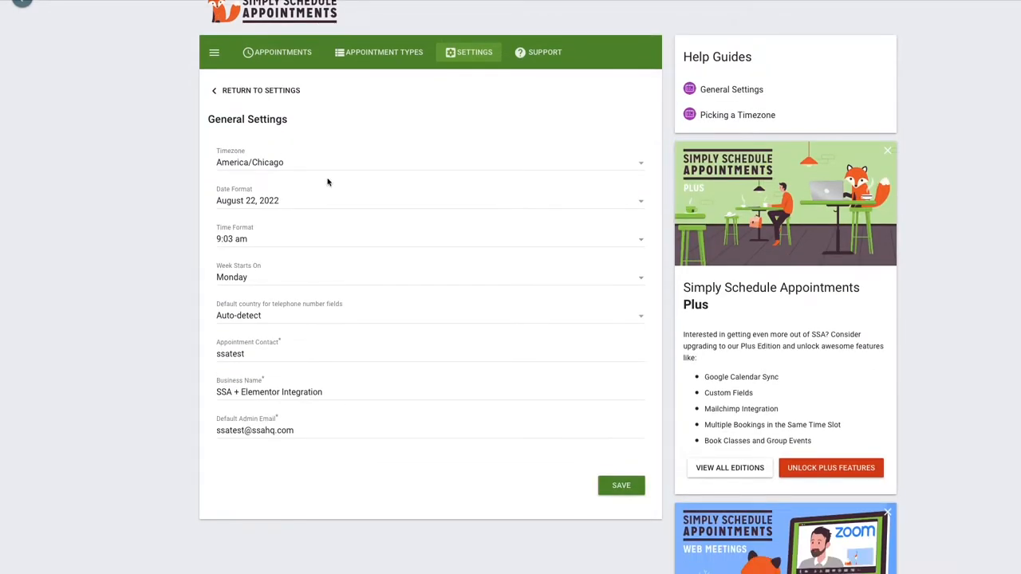
pyautogui.moveTo(236, 132)
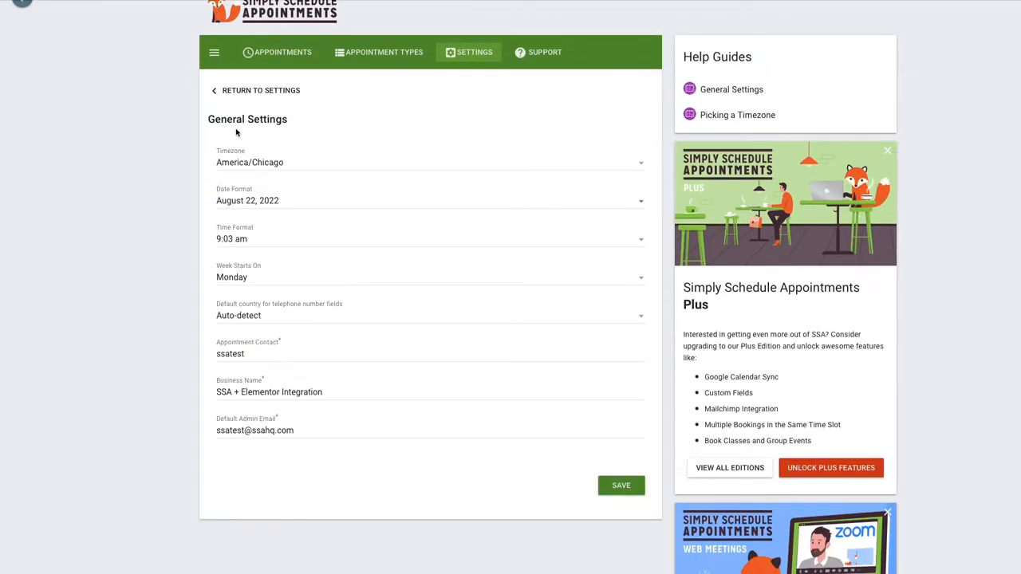
pyautogui.moveTo(215, 257)
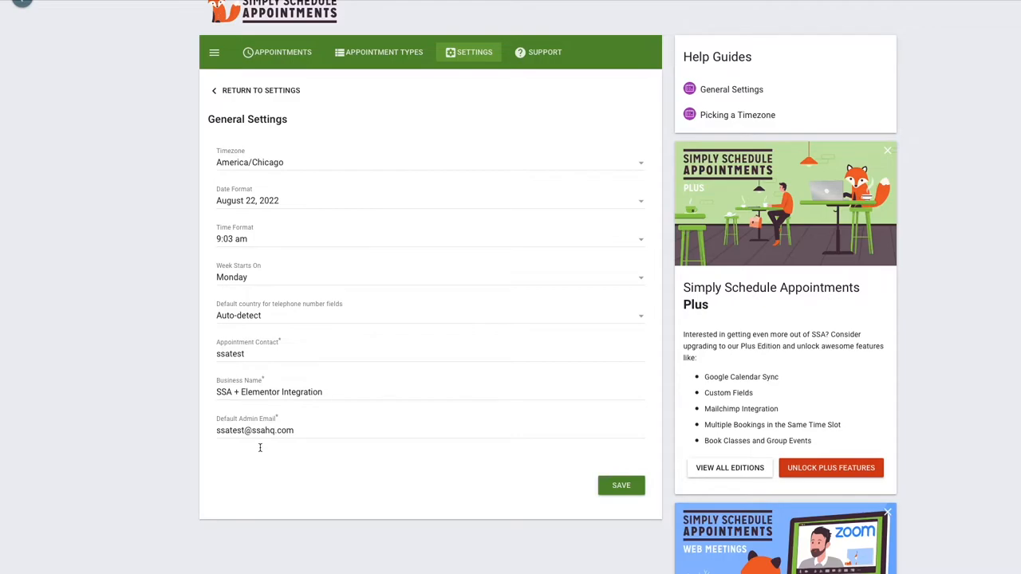
pyautogui.moveTo(331, 157)
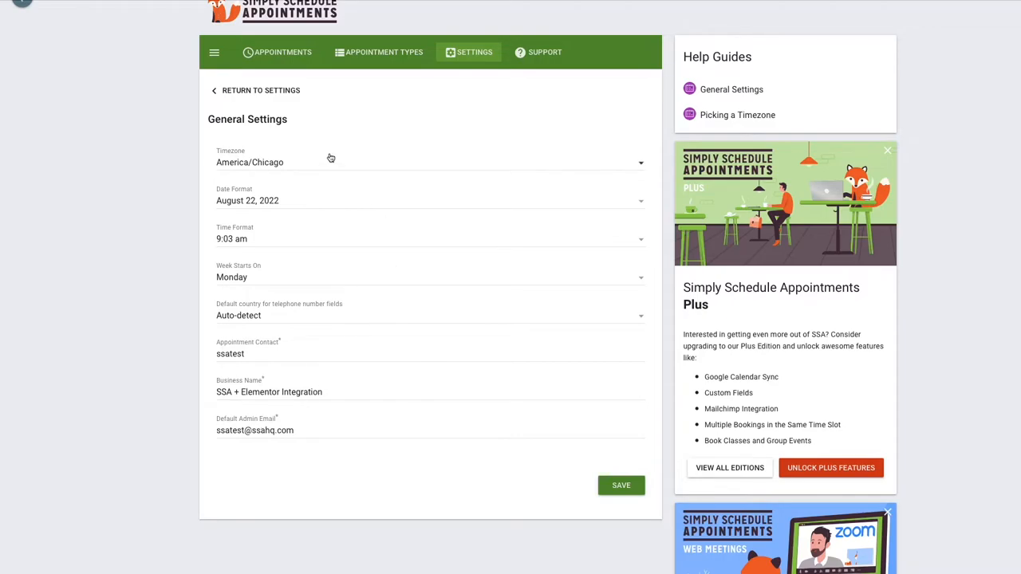
pyautogui.moveTo(261, 89)
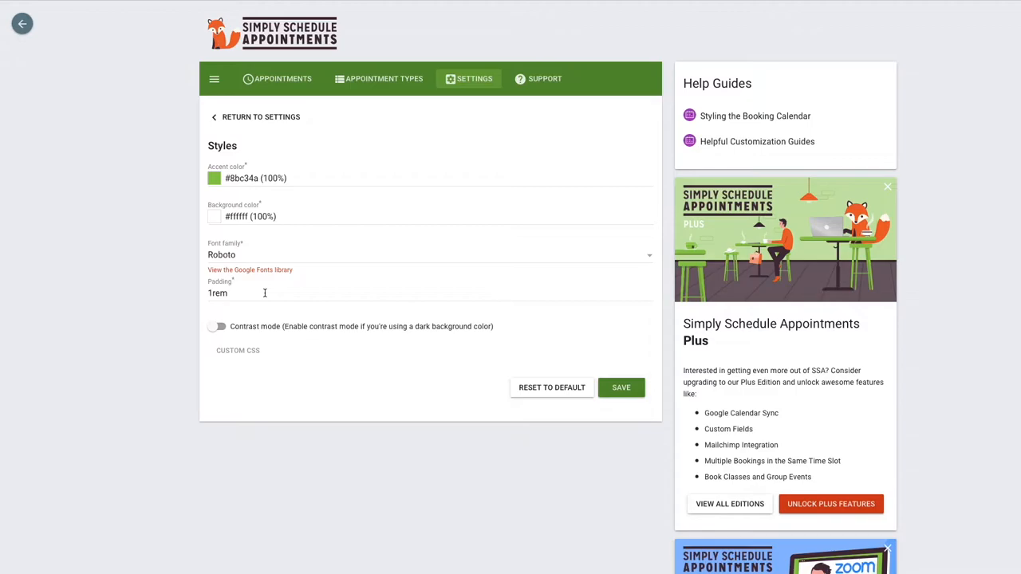
pyautogui.moveTo(270, 144)
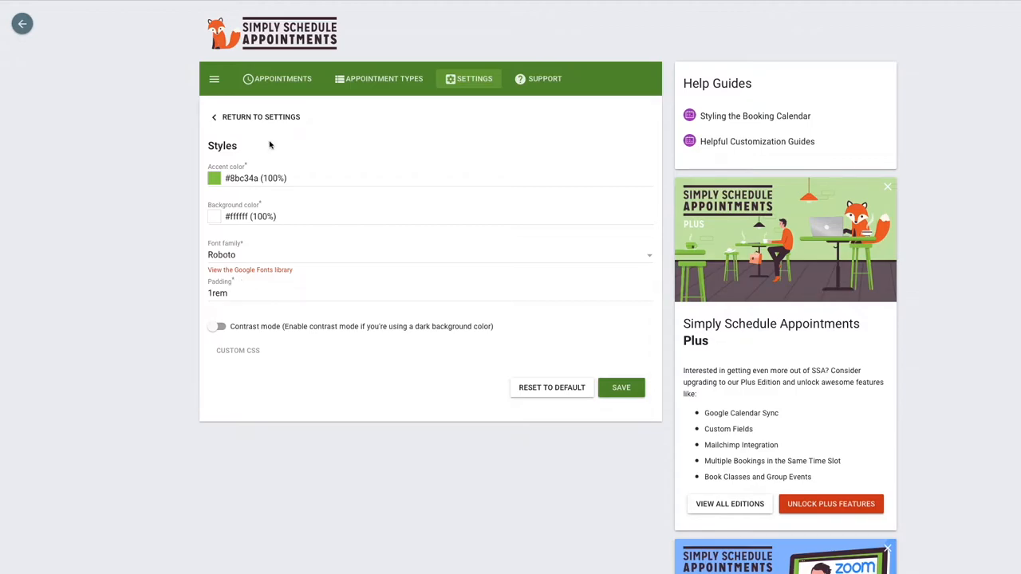
pyautogui.moveTo(258, 178)
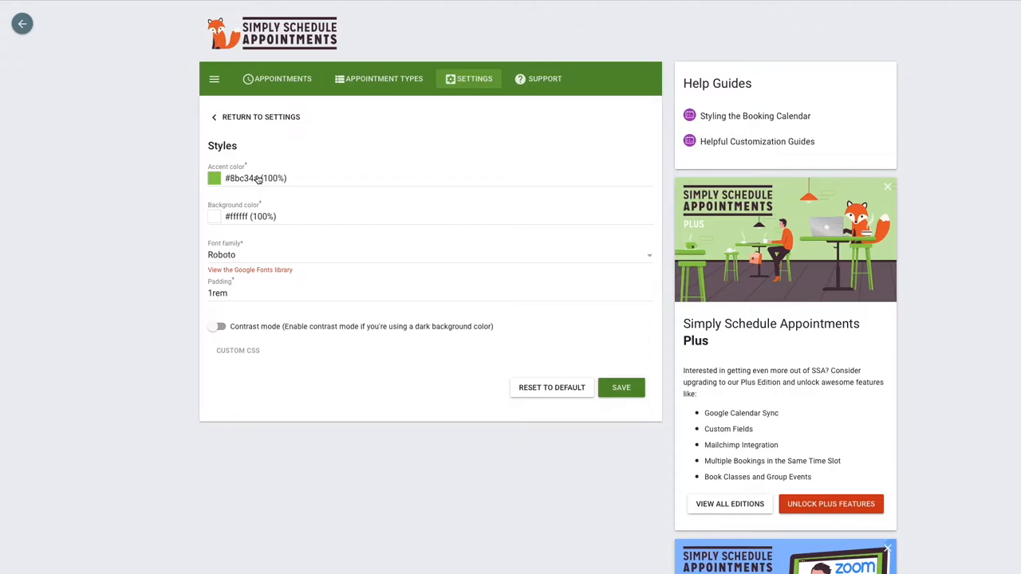
pyautogui.moveTo(344, 306)
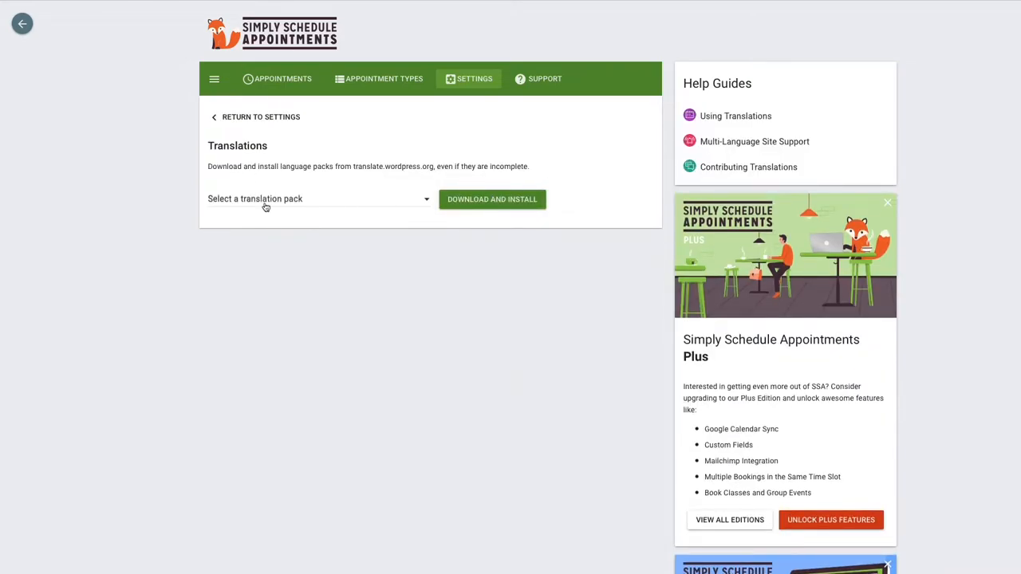
# - Browse the available translation packs such as German (Formal)
pyautogui.click(316, 197)
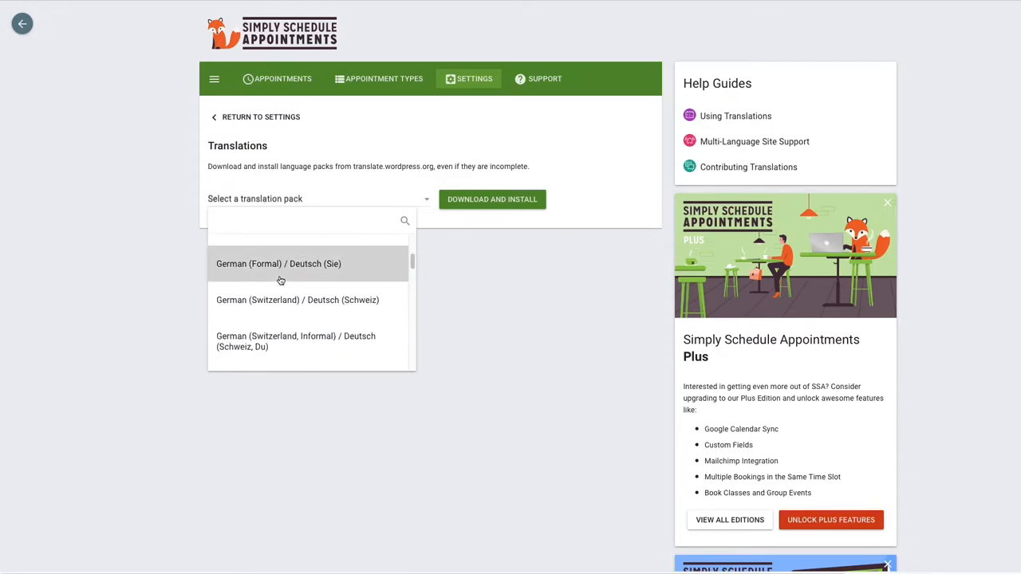
pyautogui.scroll(-3)
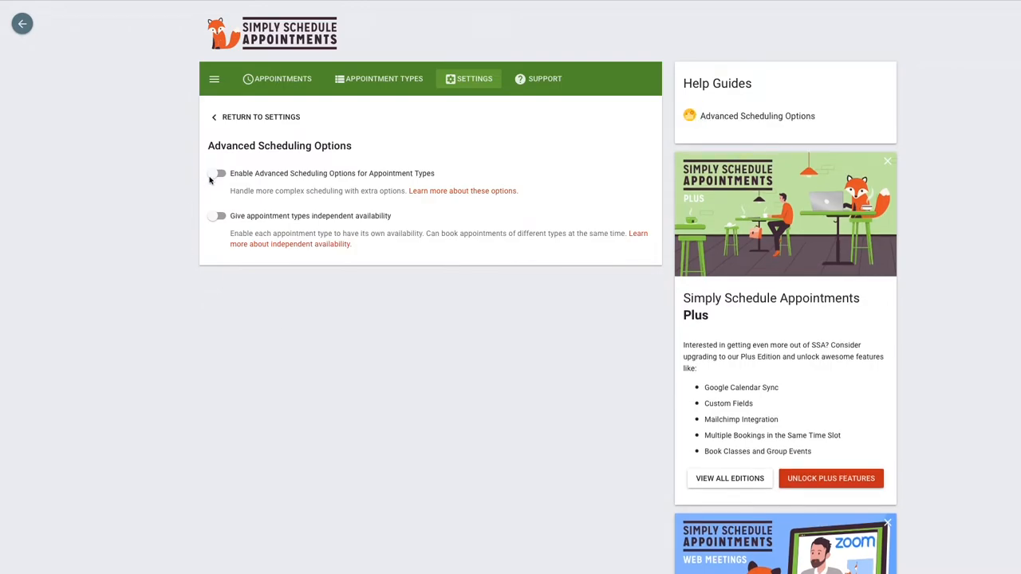
# - Toggle advanced scheduling and independent availability on, then back off
pyautogui.click(219, 172)
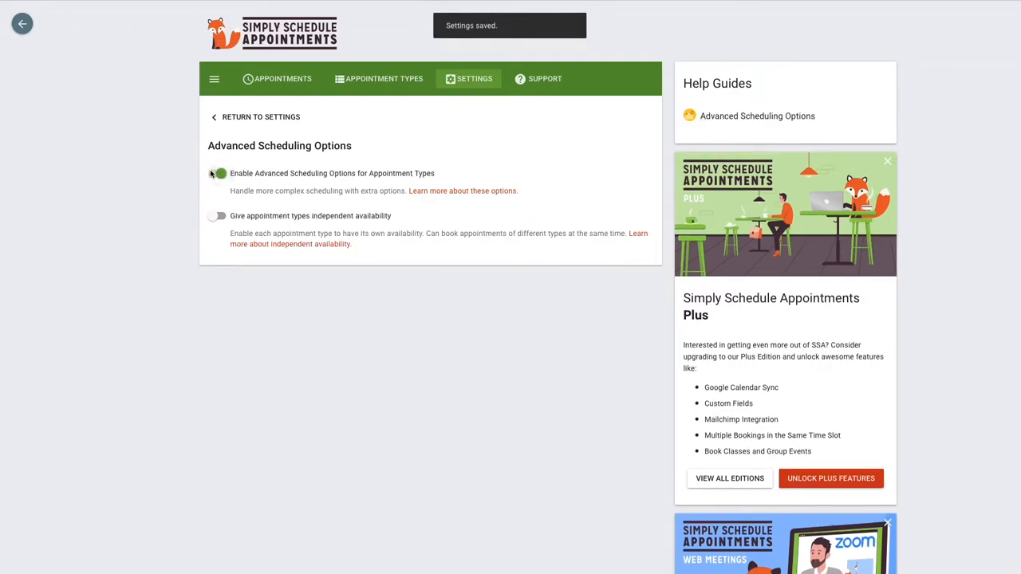
pyautogui.click(216, 172)
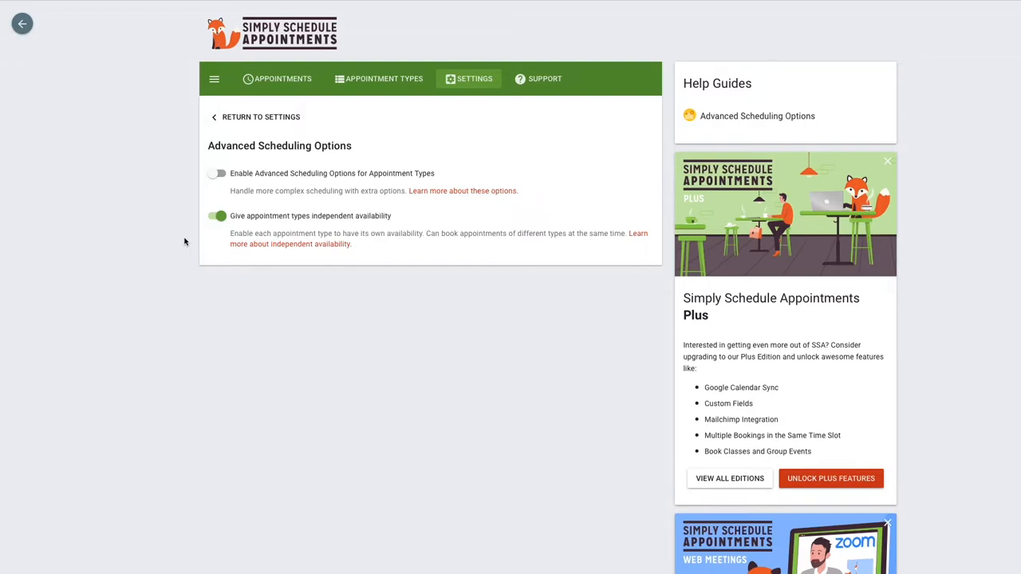
pyautogui.click(217, 215)
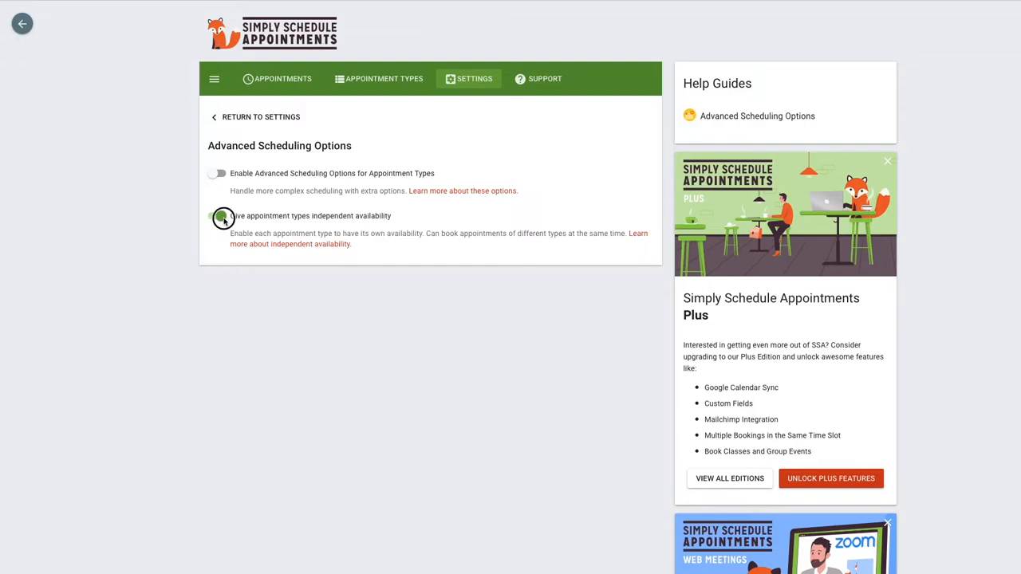
pyautogui.click(217, 215)
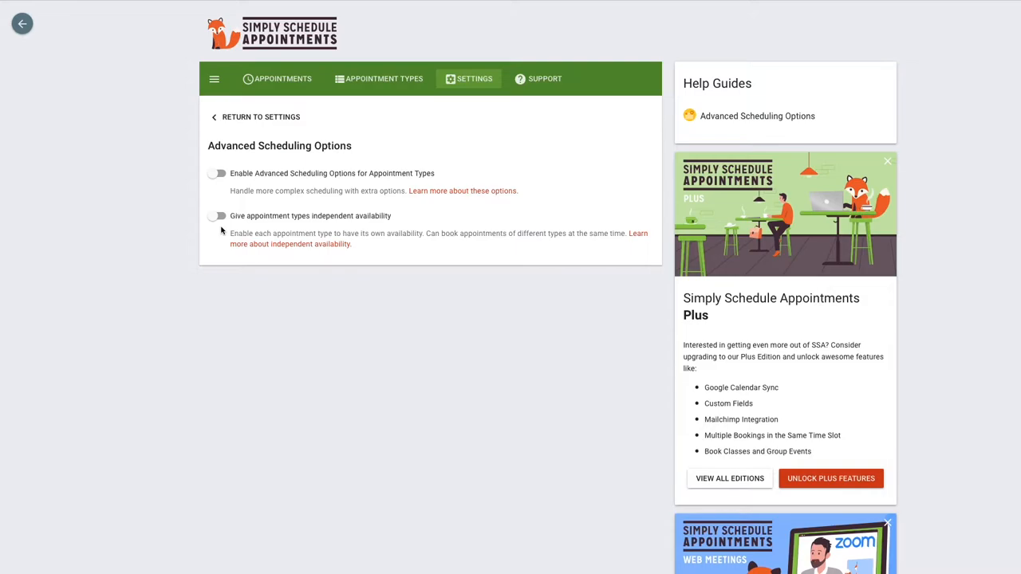
# - Review the Notifications list for booked and canceled emails, then return to Settings
pyautogui.click(255, 117)
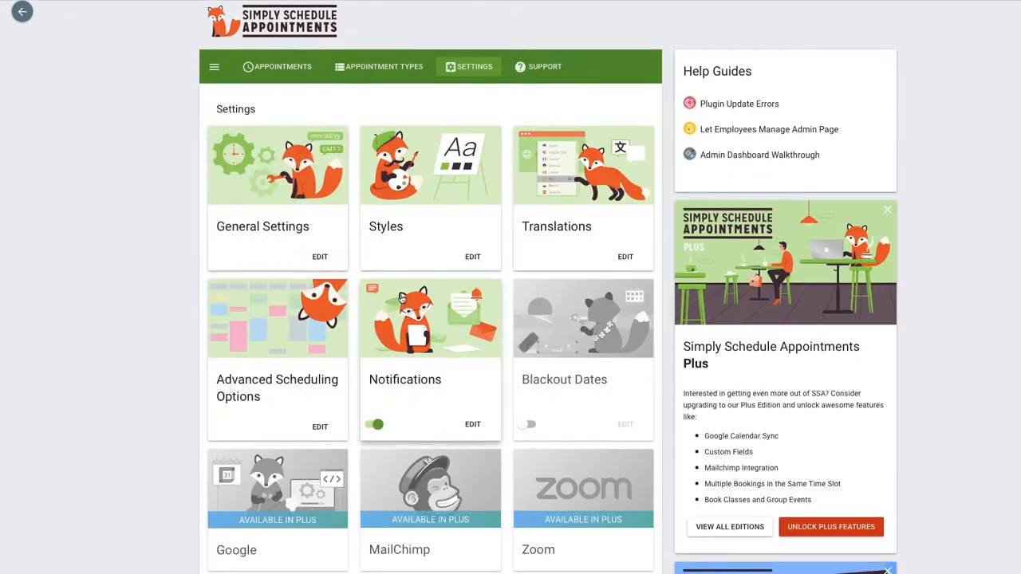
pyautogui.click(472, 424)
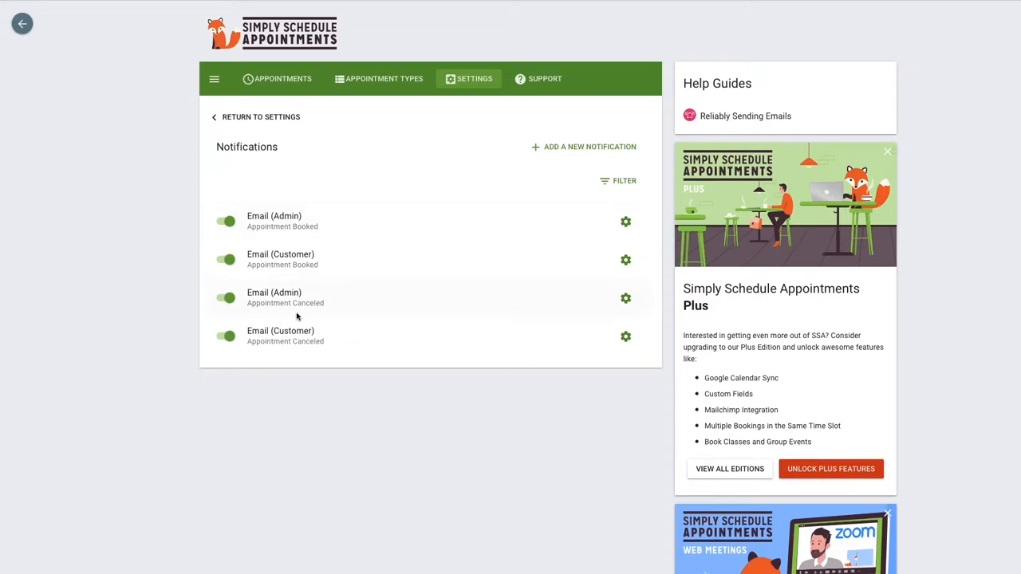
pyautogui.moveTo(304, 265)
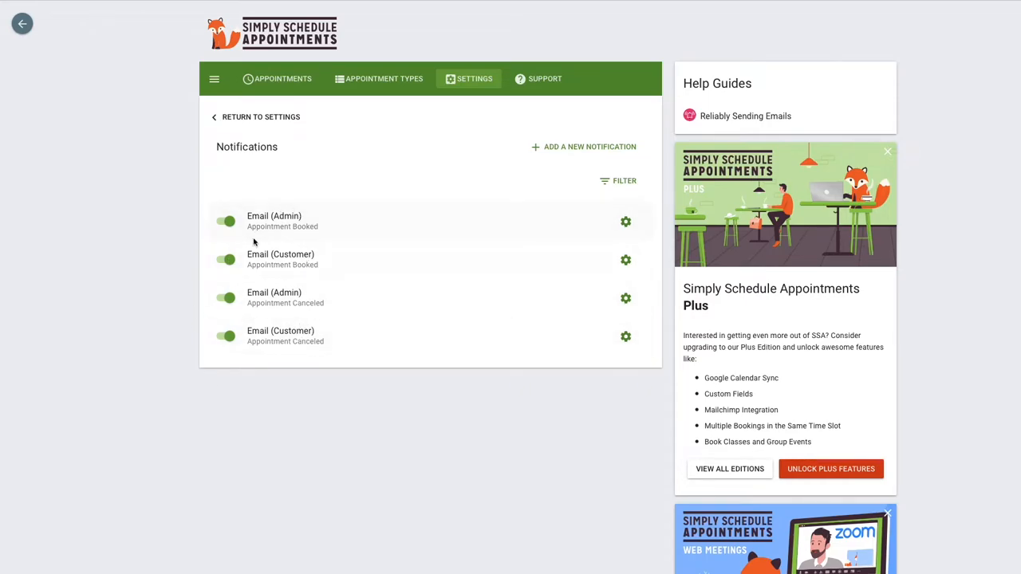
pyautogui.moveTo(344, 254)
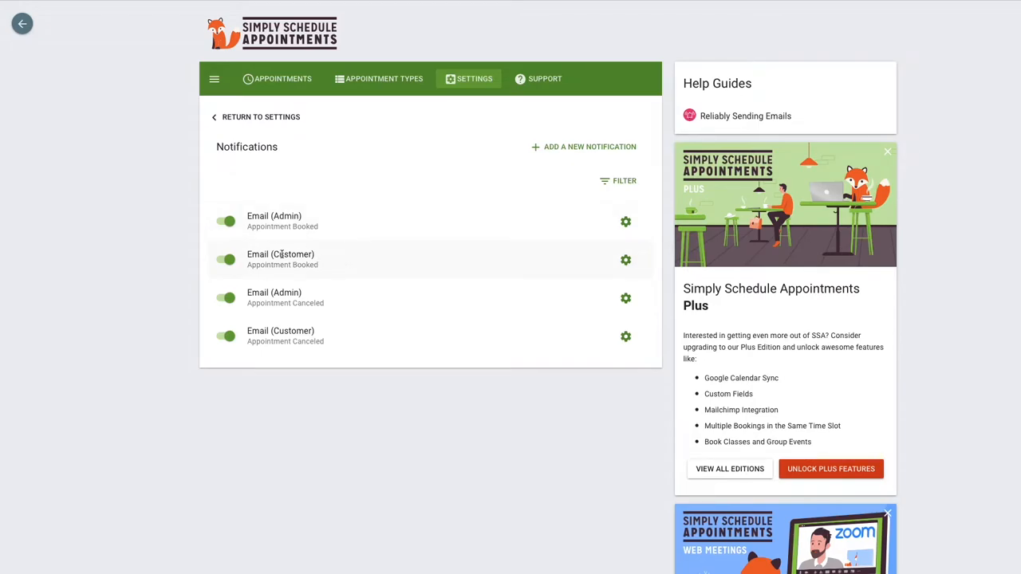
pyautogui.moveTo(296, 327)
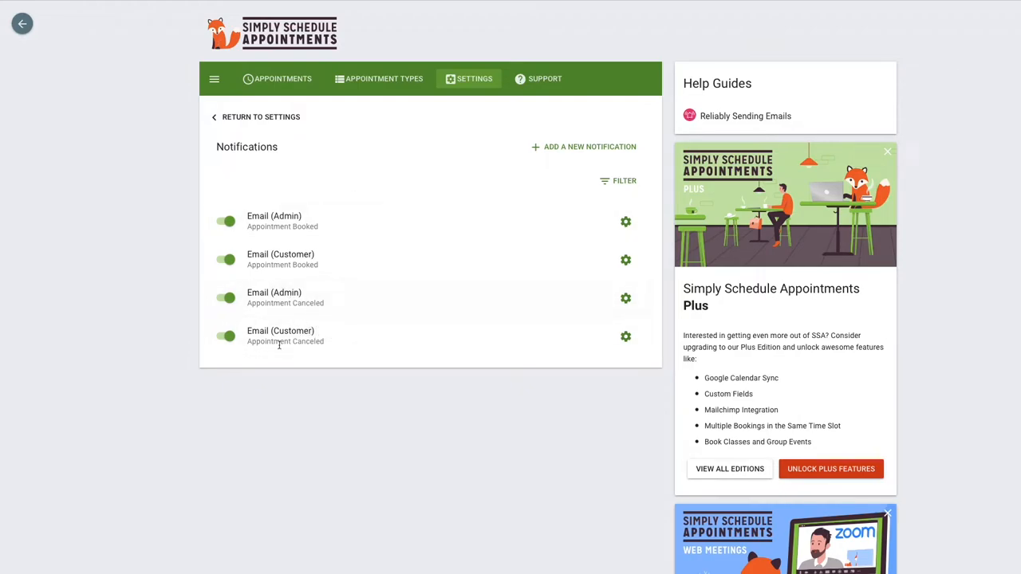
pyautogui.moveTo(353, 325)
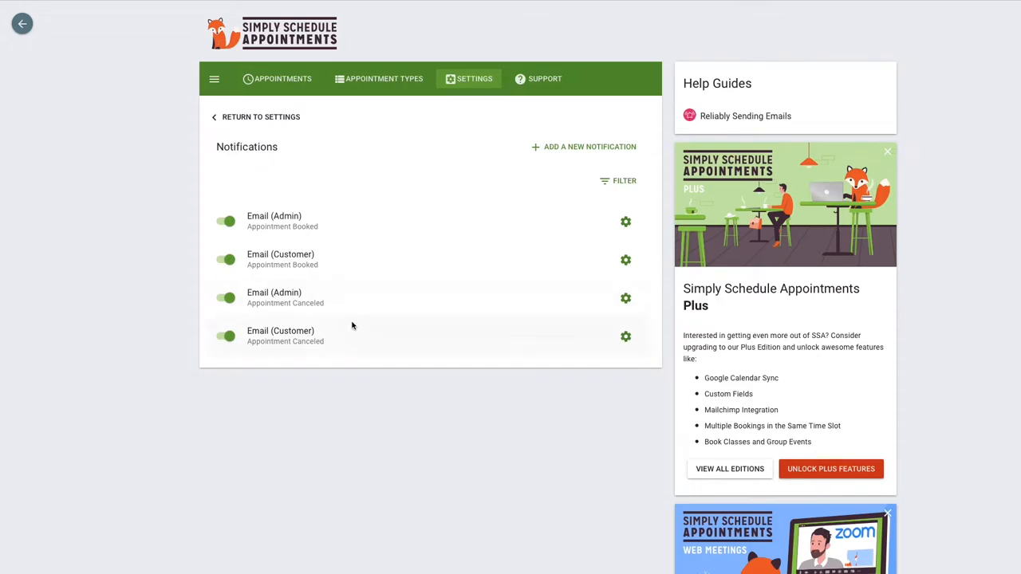
pyautogui.click(255, 116)
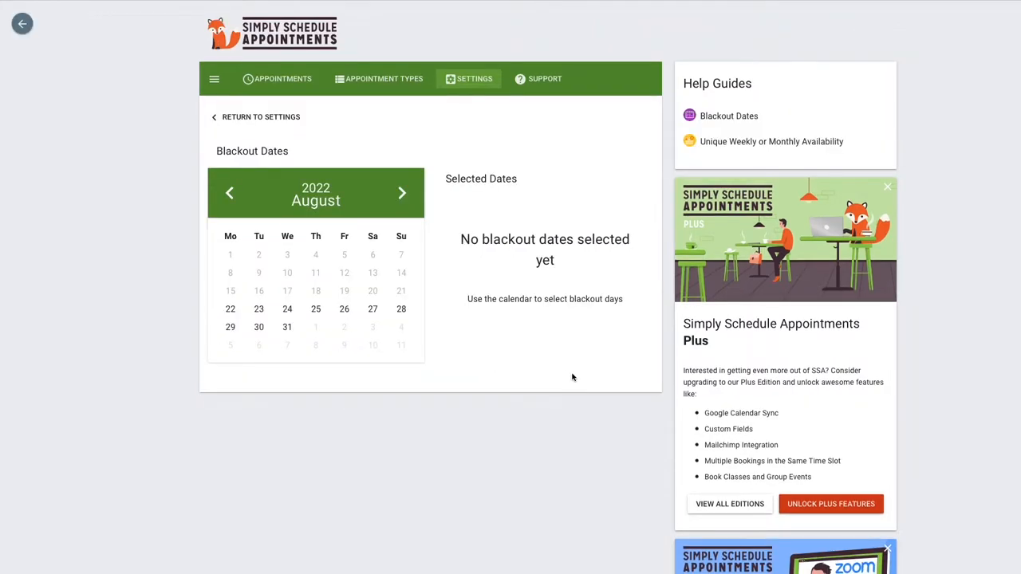
# - Select September 12–16, 2022 as blackout dates on the calendar
pyautogui.click(402, 192)
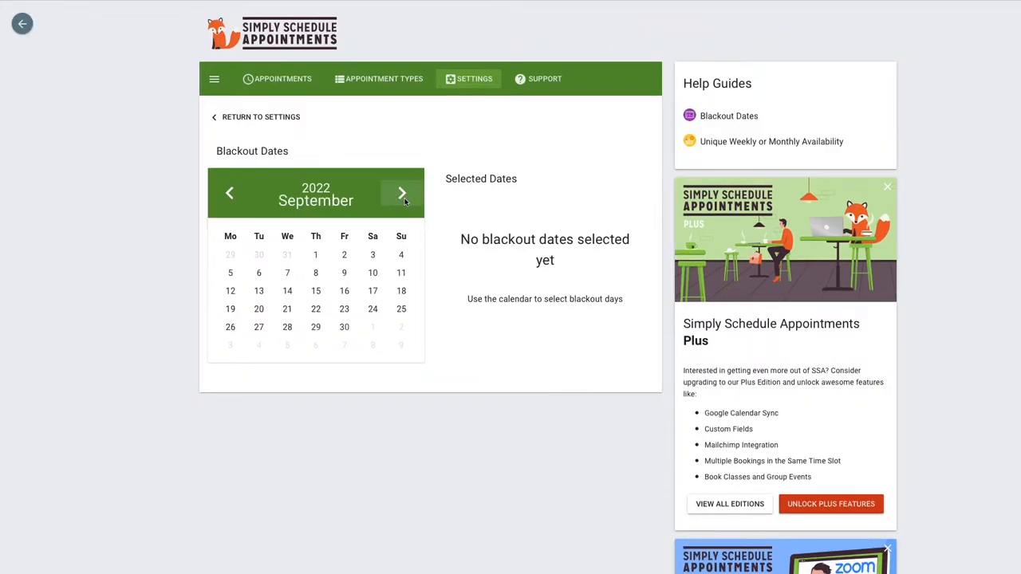
pyautogui.moveTo(373, 273)
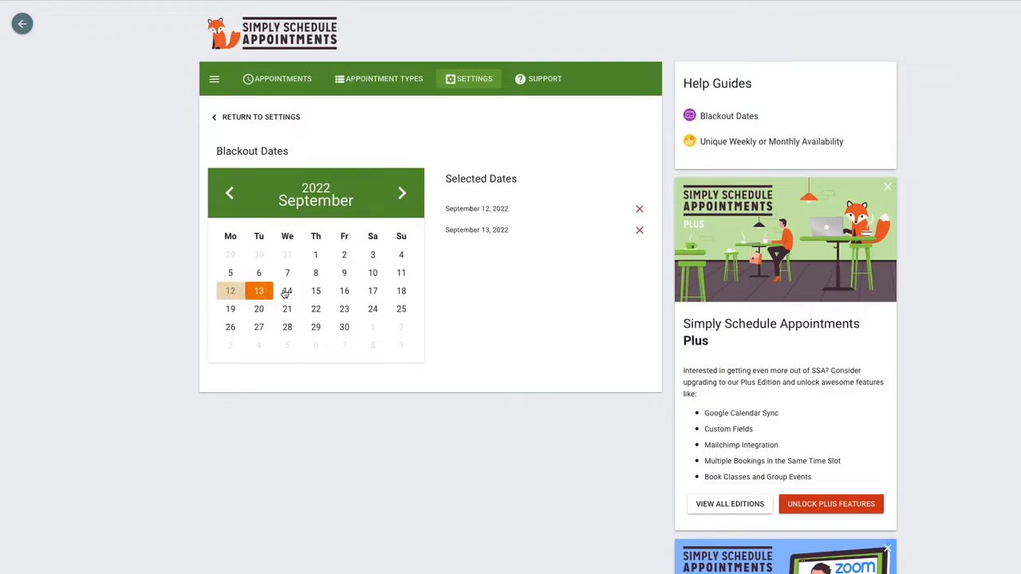
pyautogui.click(345, 290)
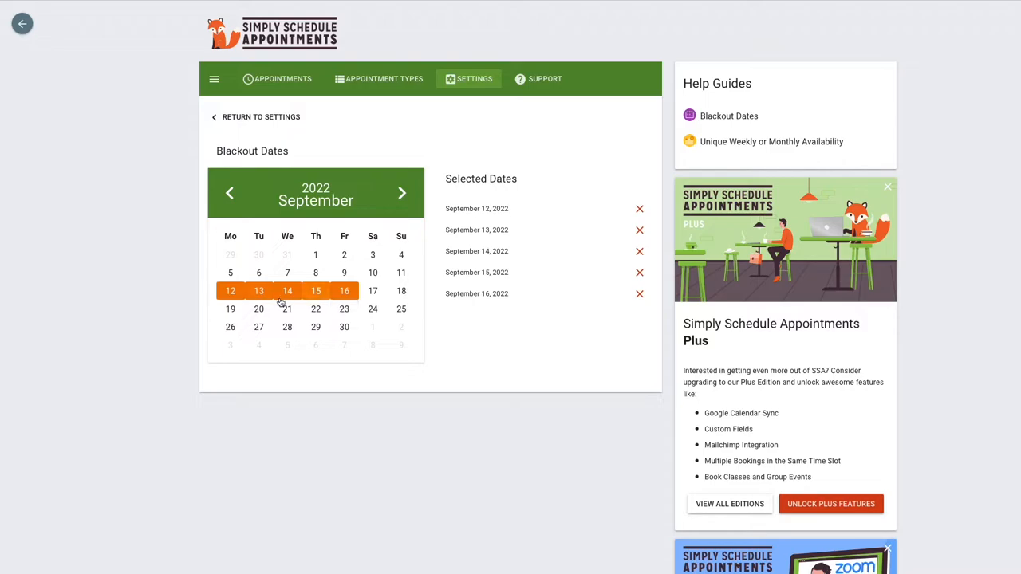
pyautogui.click(345, 290)
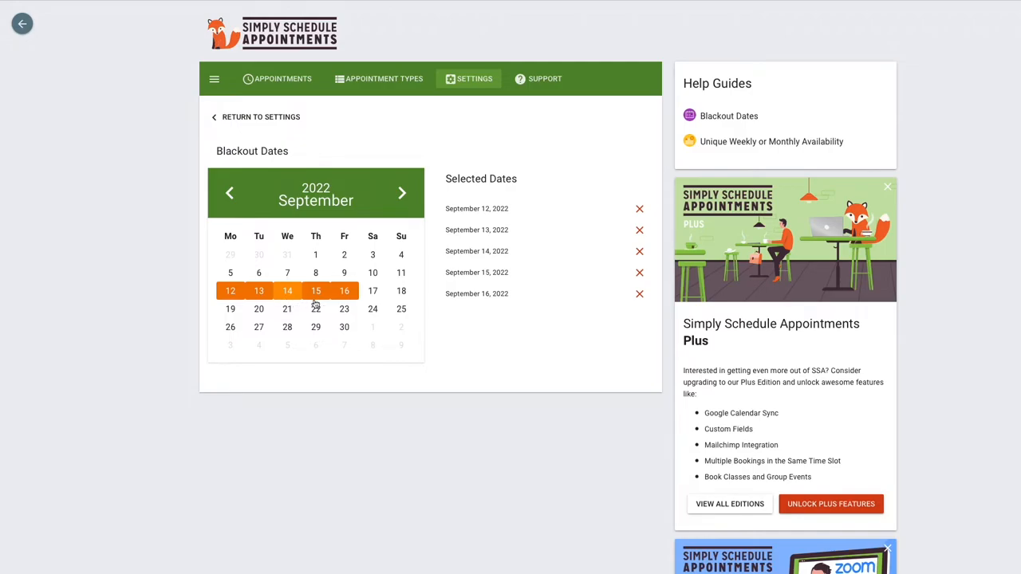
# - Review the Support page's system checks, More Details and debug log option
pyautogui.click(545, 78)
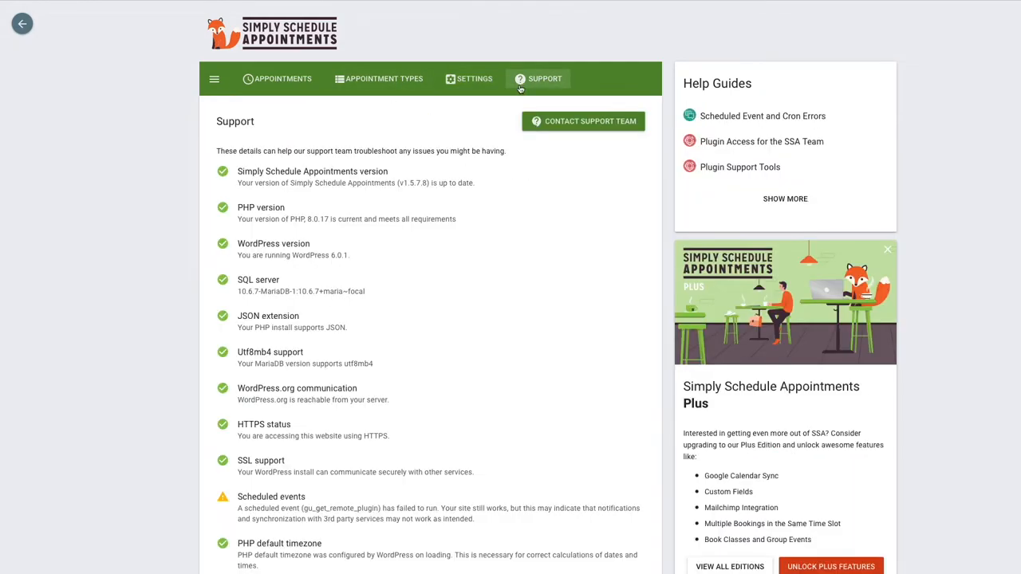
pyautogui.moveTo(469, 159)
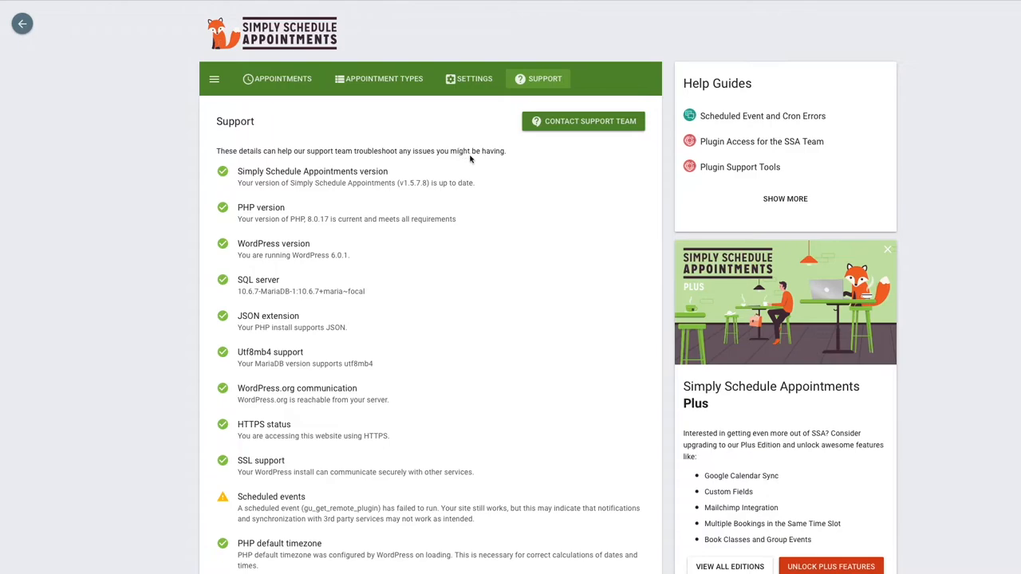
pyautogui.scroll(-3)
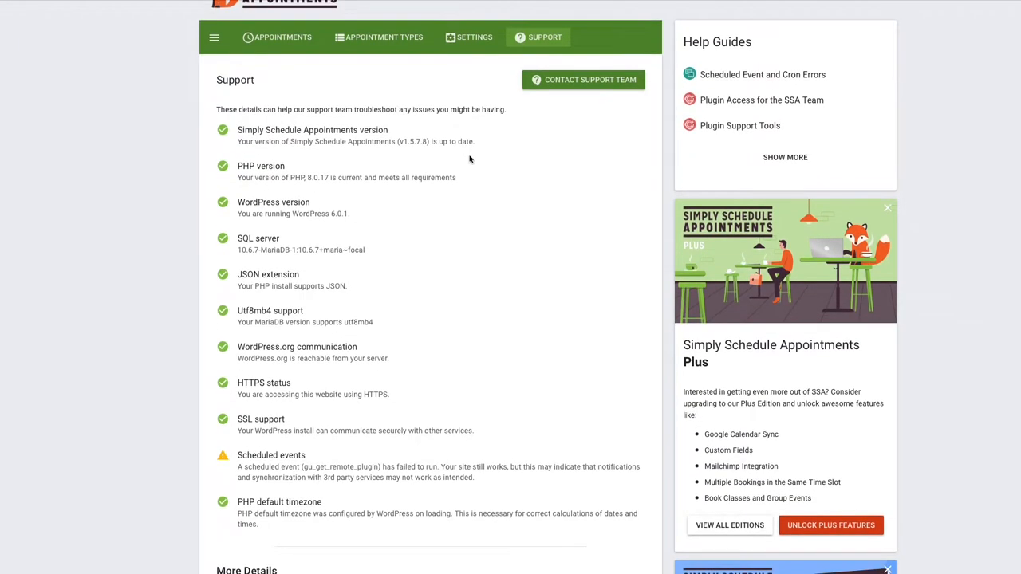
pyautogui.scroll(-3)
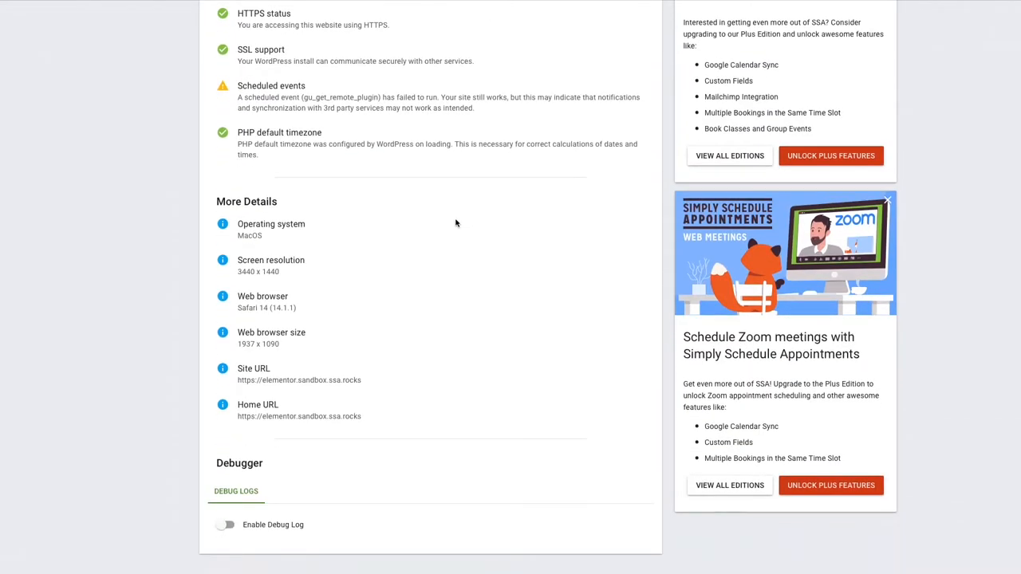
pyautogui.scroll(3)
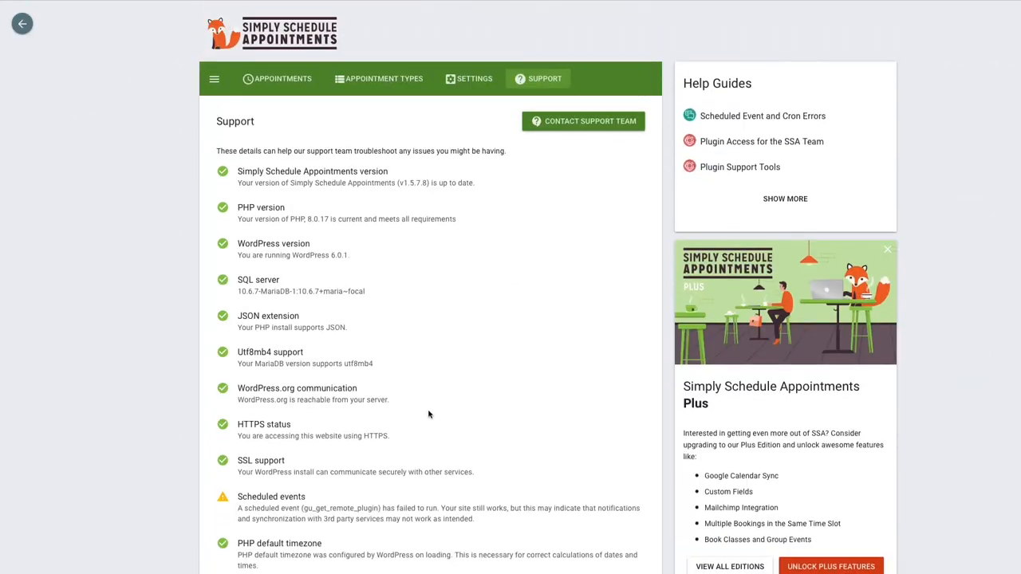
pyautogui.moveTo(584, 121)
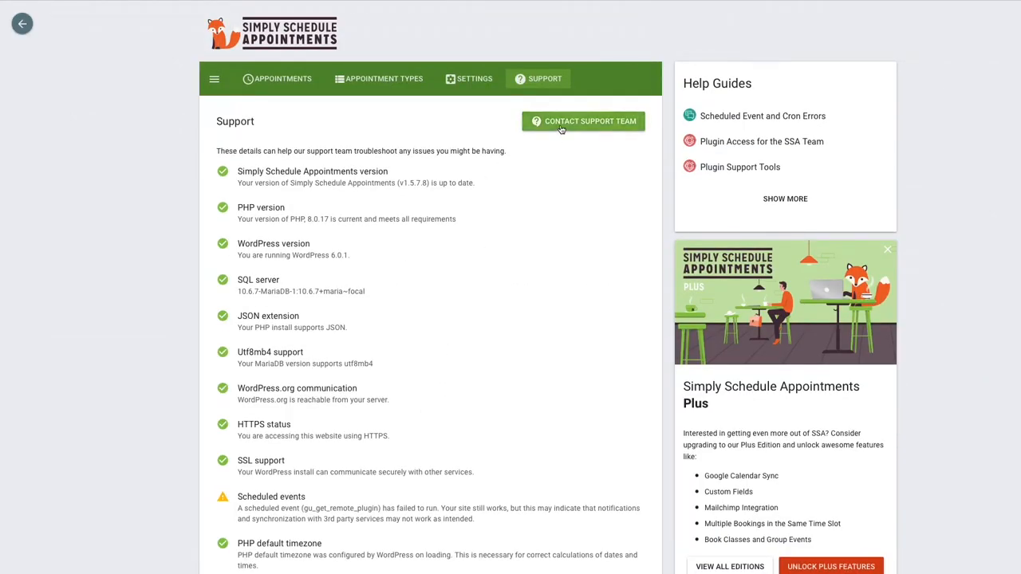
pyautogui.click(584, 122)
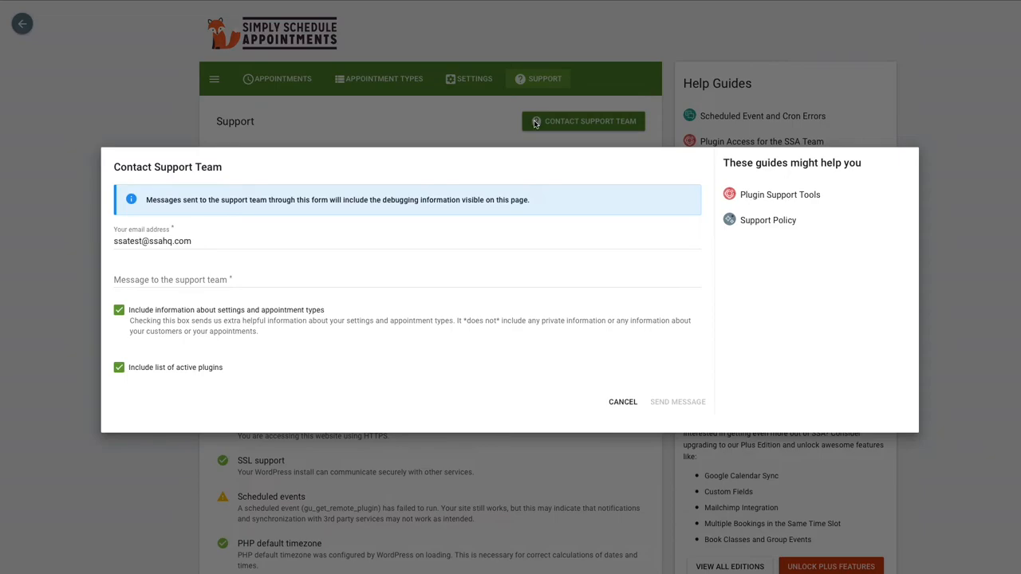
pyautogui.moveTo(528, 142)
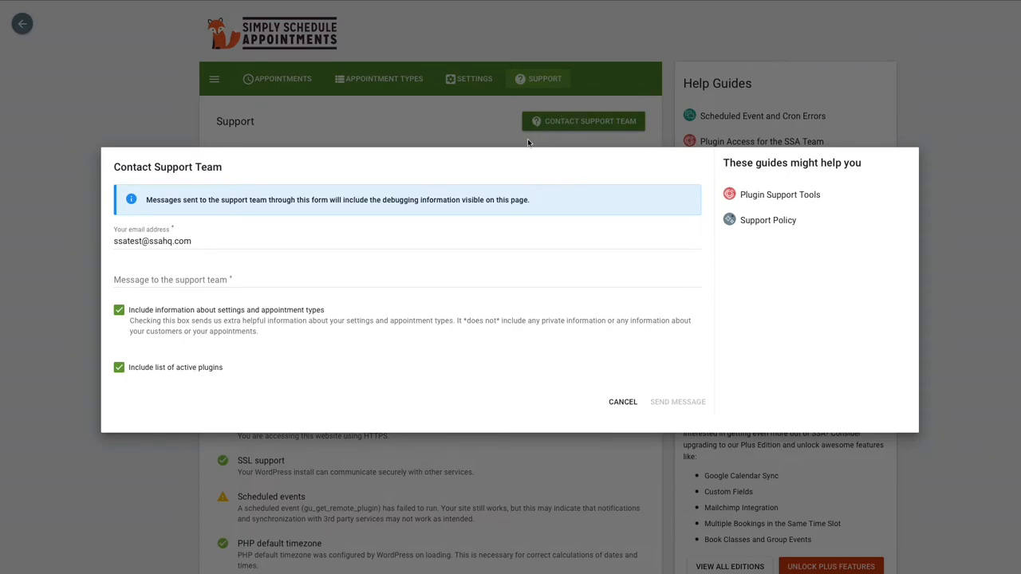
pyautogui.moveTo(157, 159)
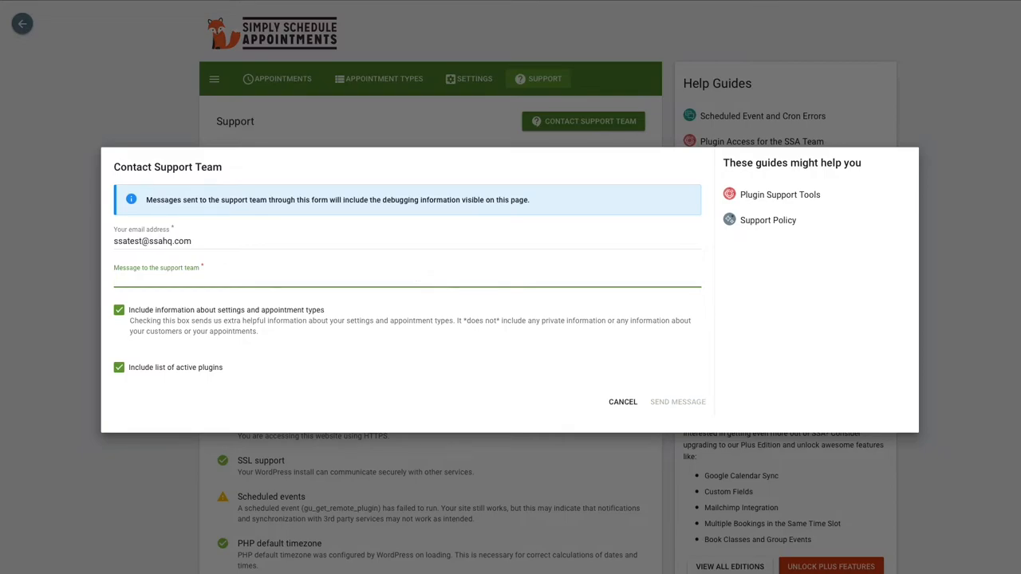
pyautogui.write('email')
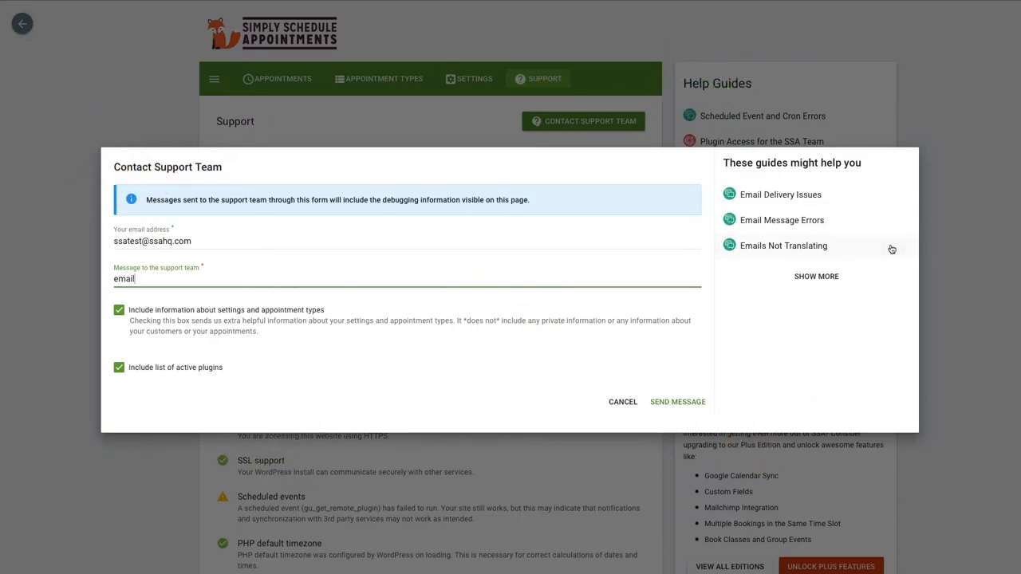
pyautogui.click(816, 275)
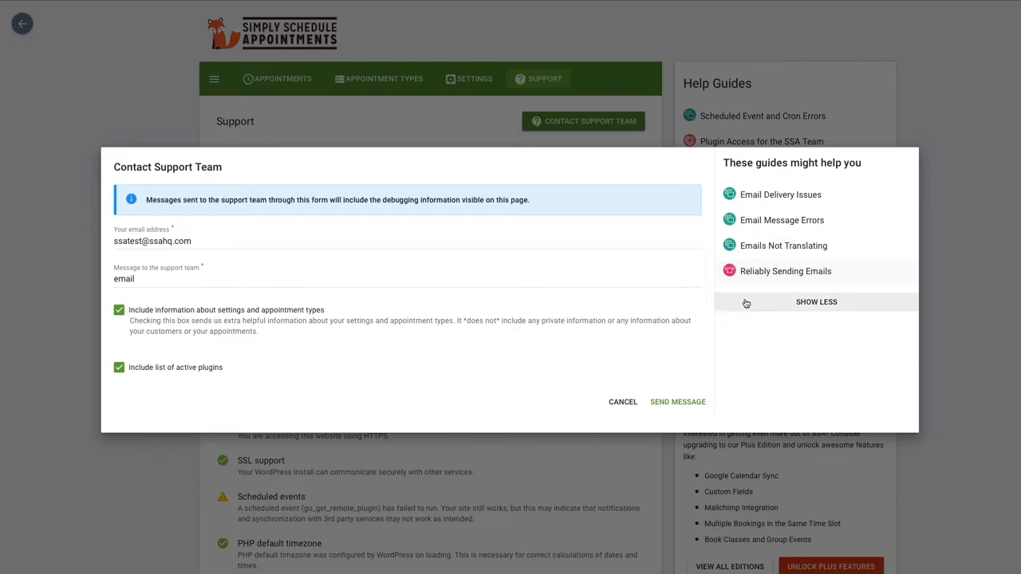
pyautogui.moveTo(668, 421)
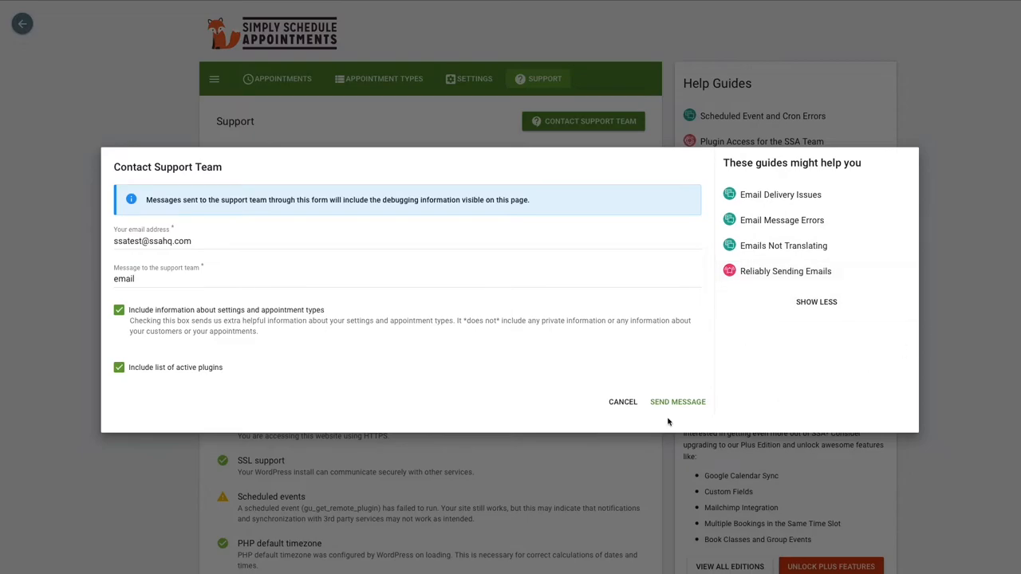
pyautogui.moveTo(947, 263)
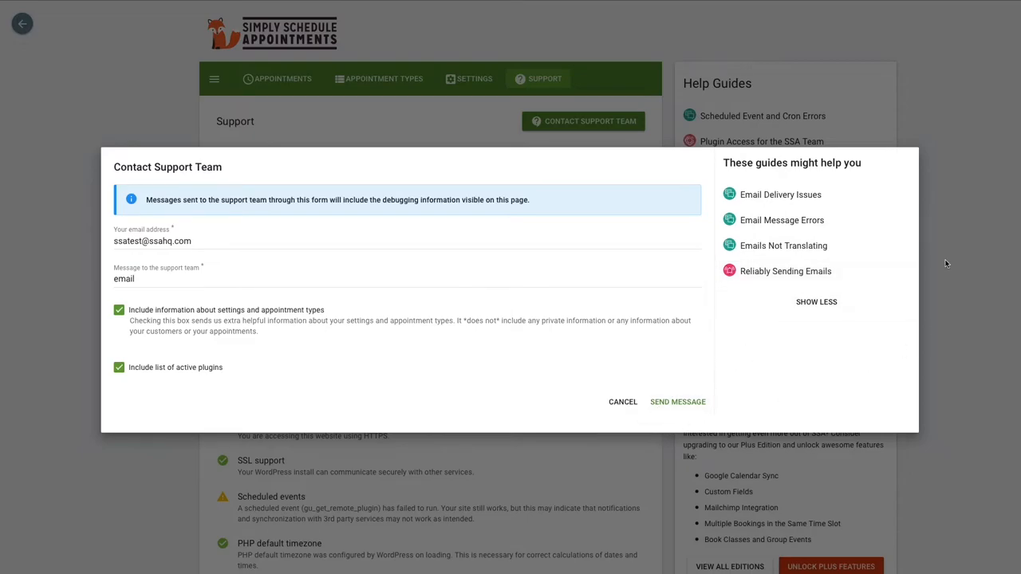
pyautogui.click(622, 402)
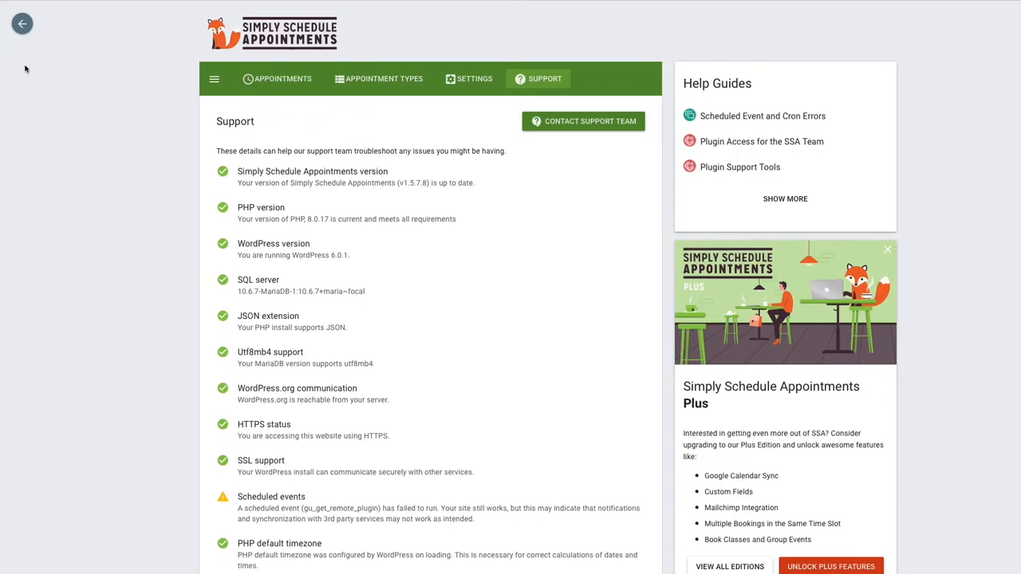
# - Go to the live SSA + Elementor Integration page and edit it with Elementor
pyautogui.click(22, 24)
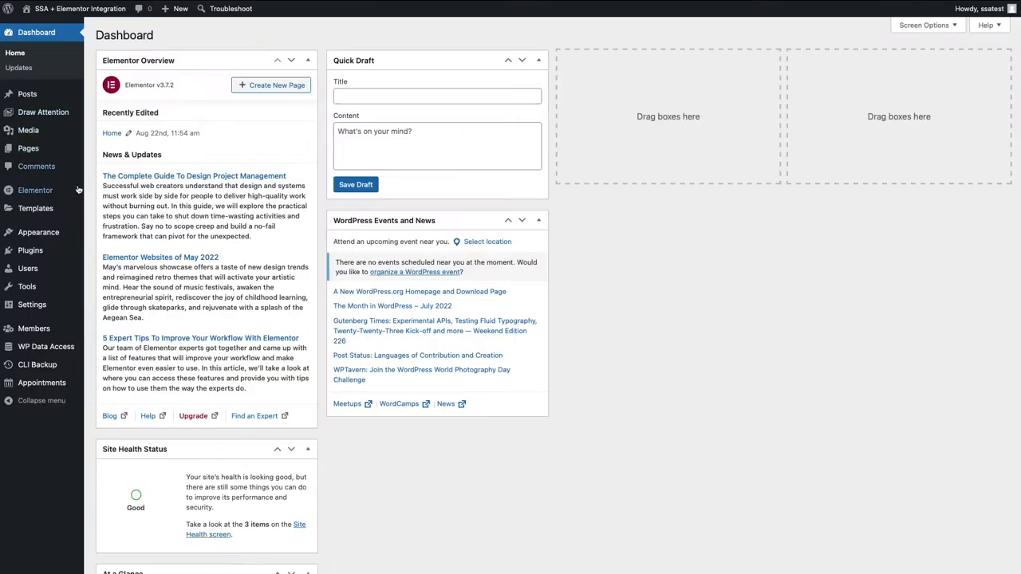
pyautogui.moveTo(80, 9)
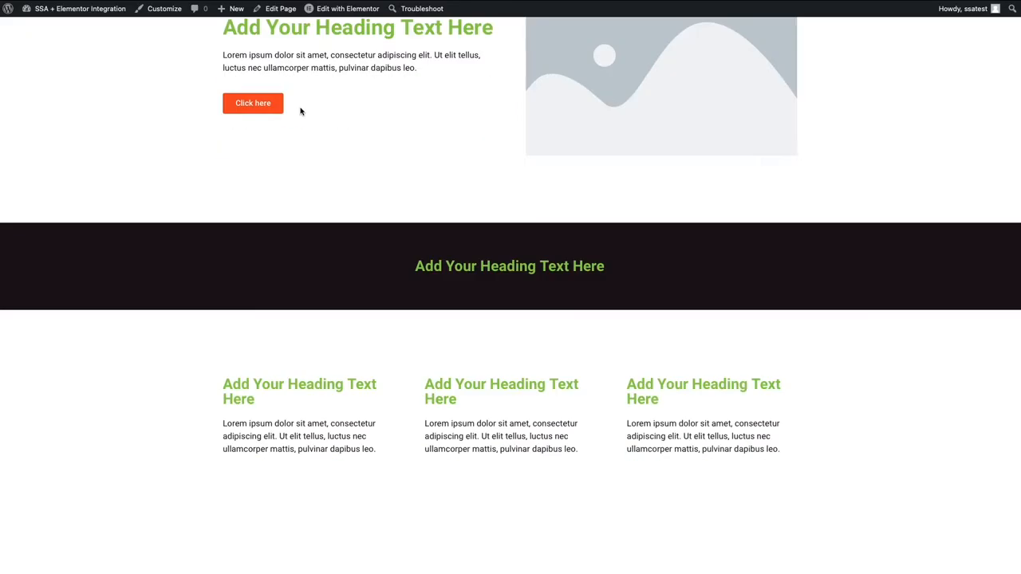
pyautogui.scroll(-3)
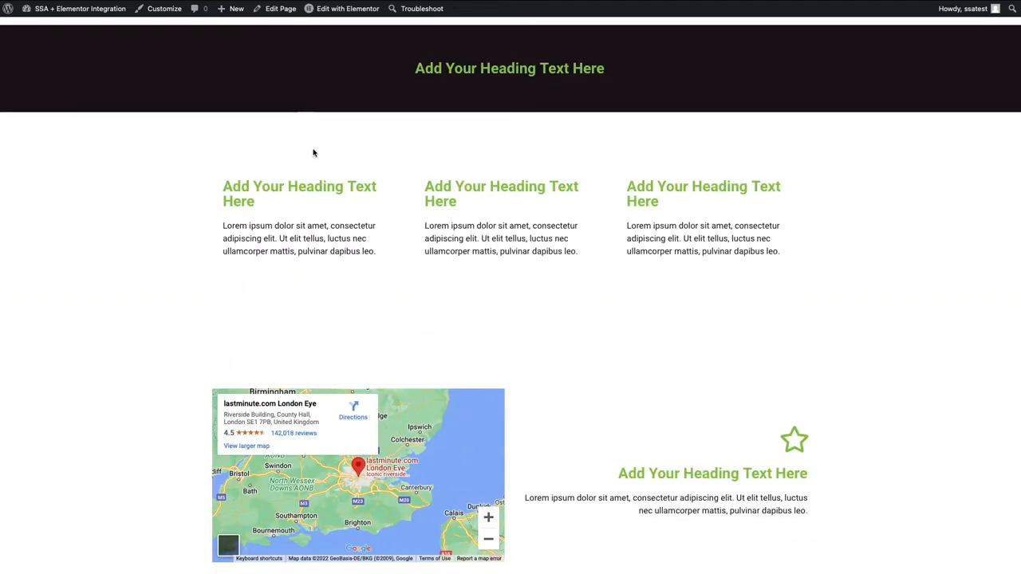
pyautogui.moveTo(356, 283)
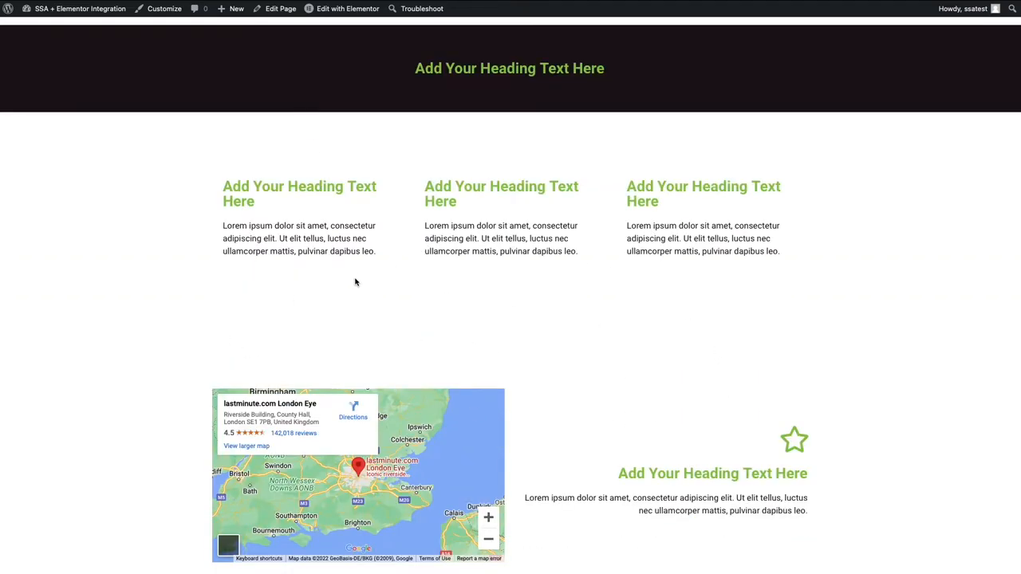
pyautogui.click(347, 10)
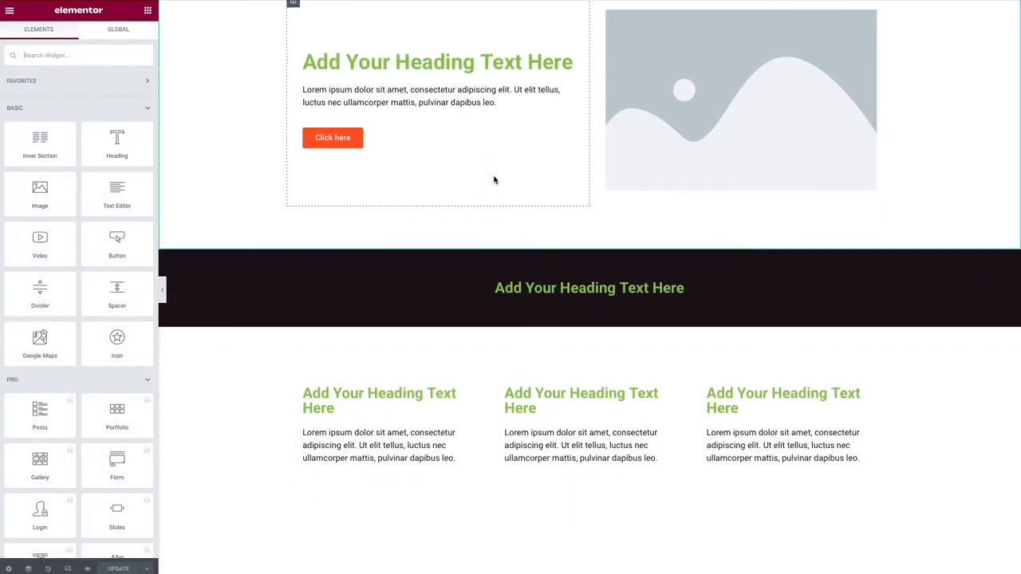
# - Add an empty section above the map and search widgets for 'ap'
pyautogui.scroll(-3)
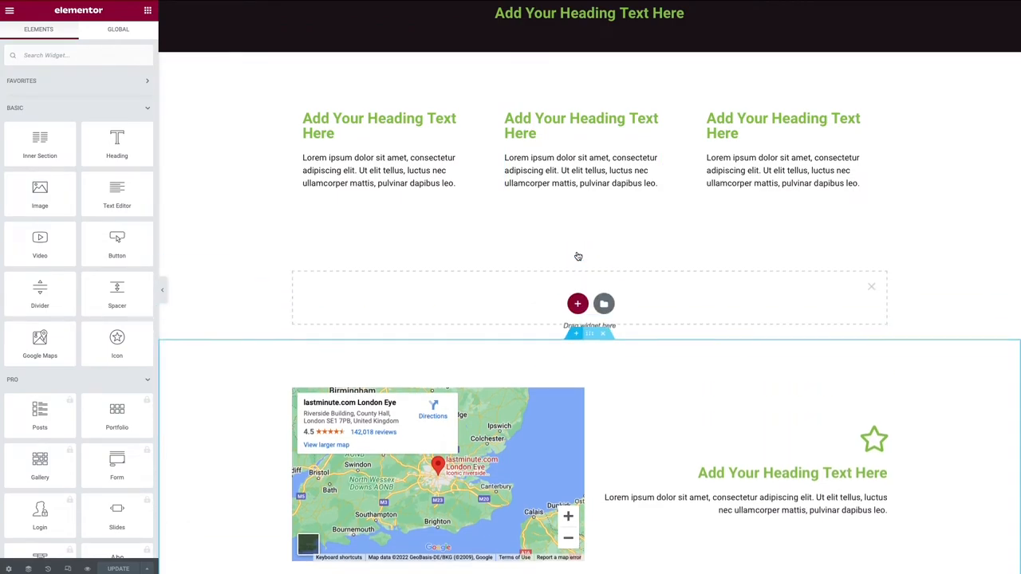
pyautogui.click(577, 303)
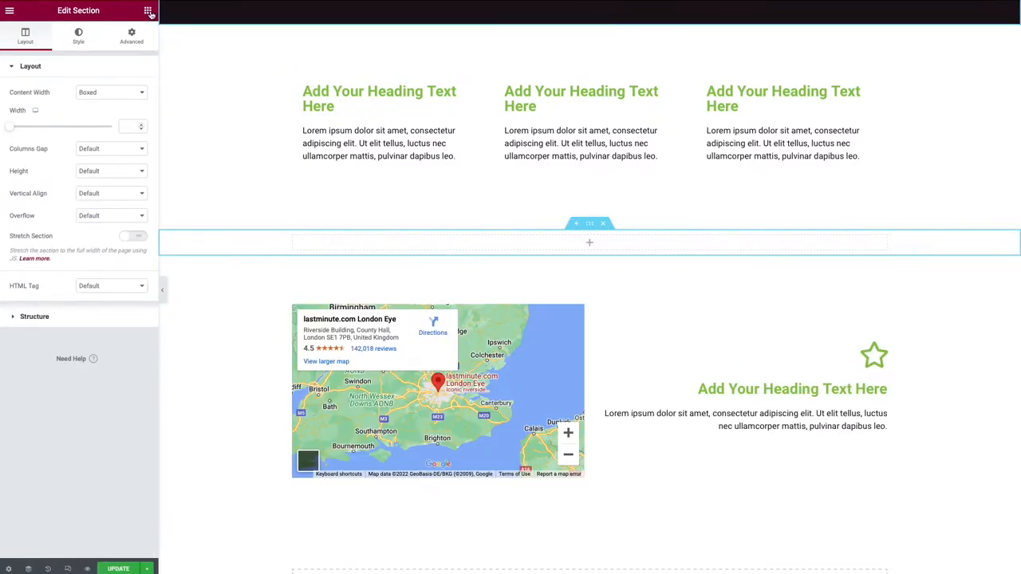
pyautogui.click(146, 9)
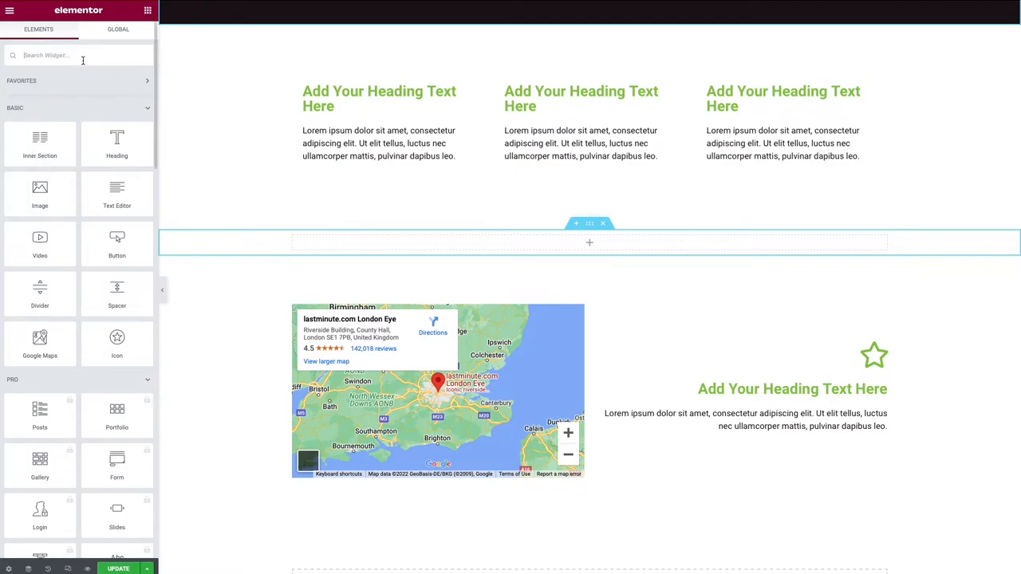
pyautogui.write('ap')
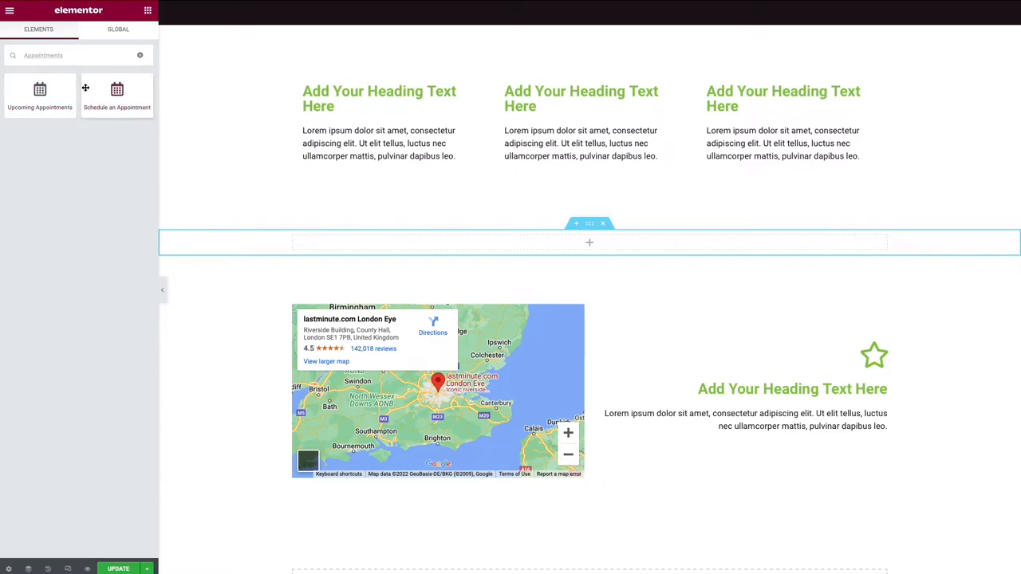
pyautogui.moveTo(18, 99)
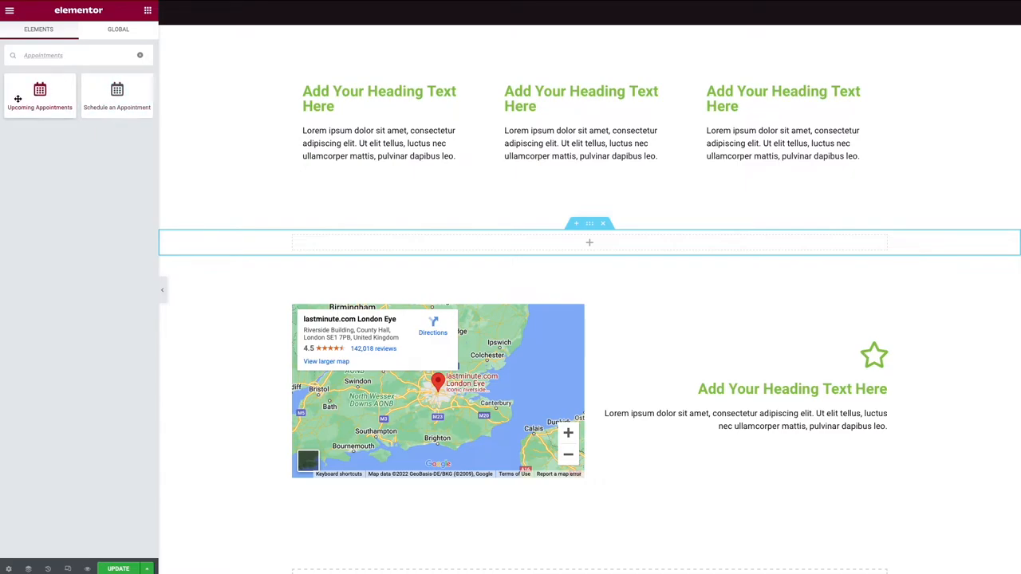
pyautogui.moveTo(39, 94)
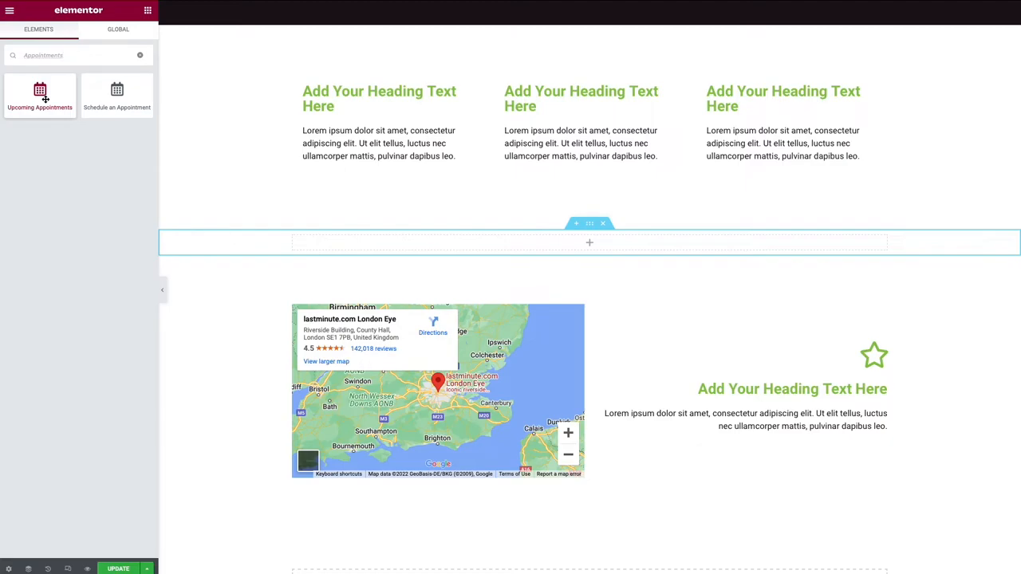
pyautogui.moveTo(44, 102)
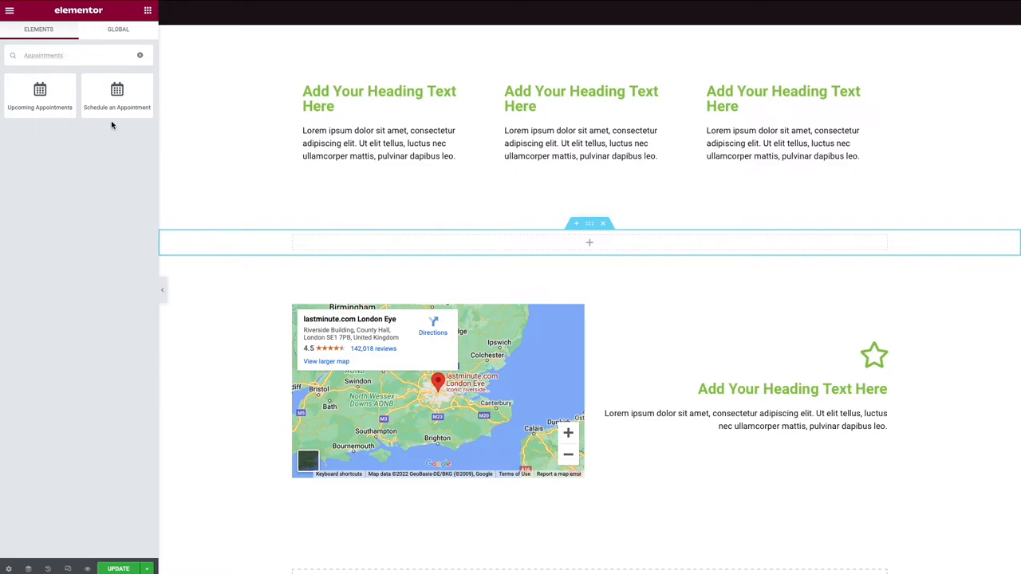
pyautogui.moveTo(118, 95)
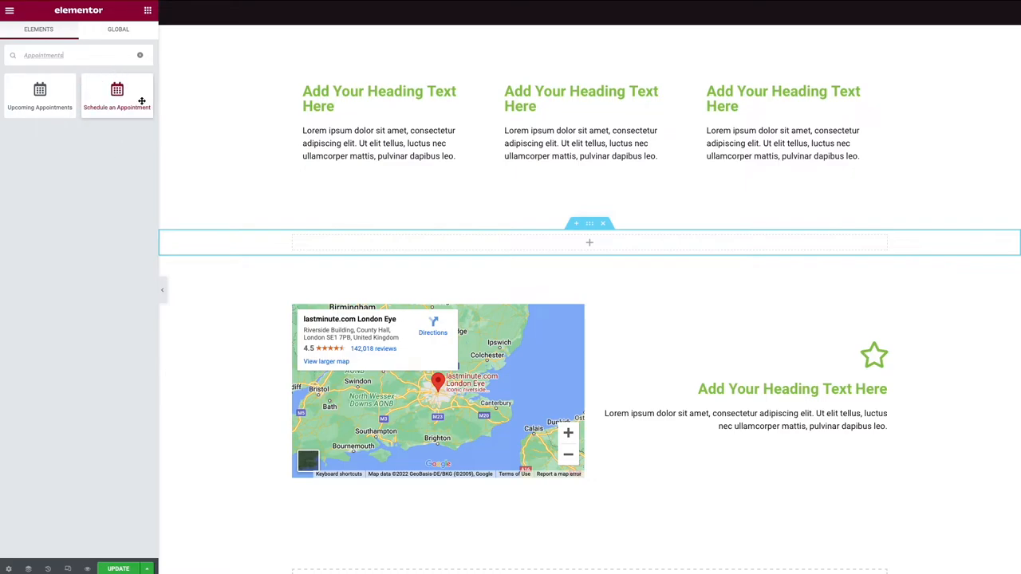
pyautogui.moveTo(140, 112)
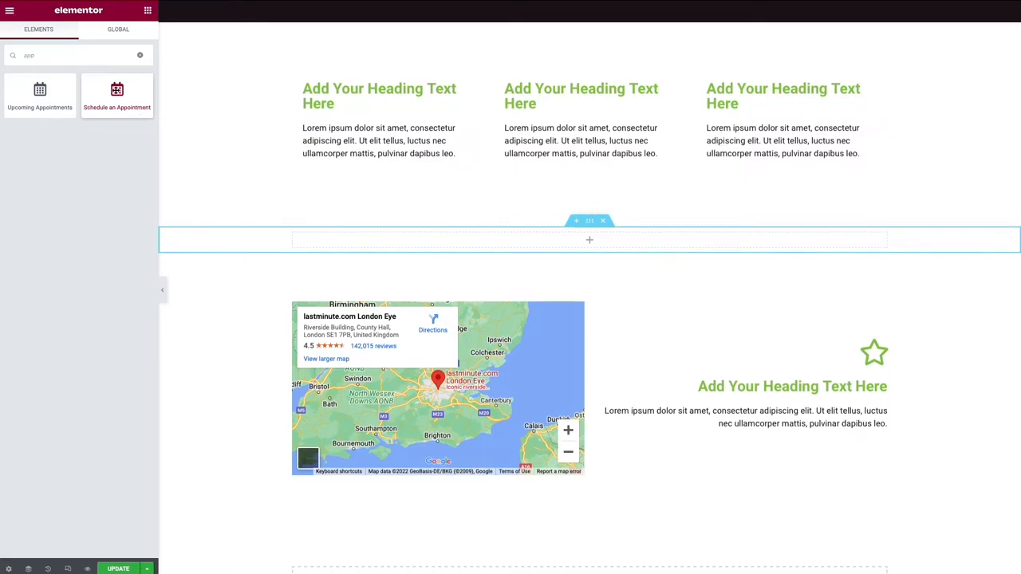
# - Add the Schedule an Appointment widget to the section with Appointment Type left on All
pyautogui.moveTo(117, 94); pyautogui.dragTo(502, 239)
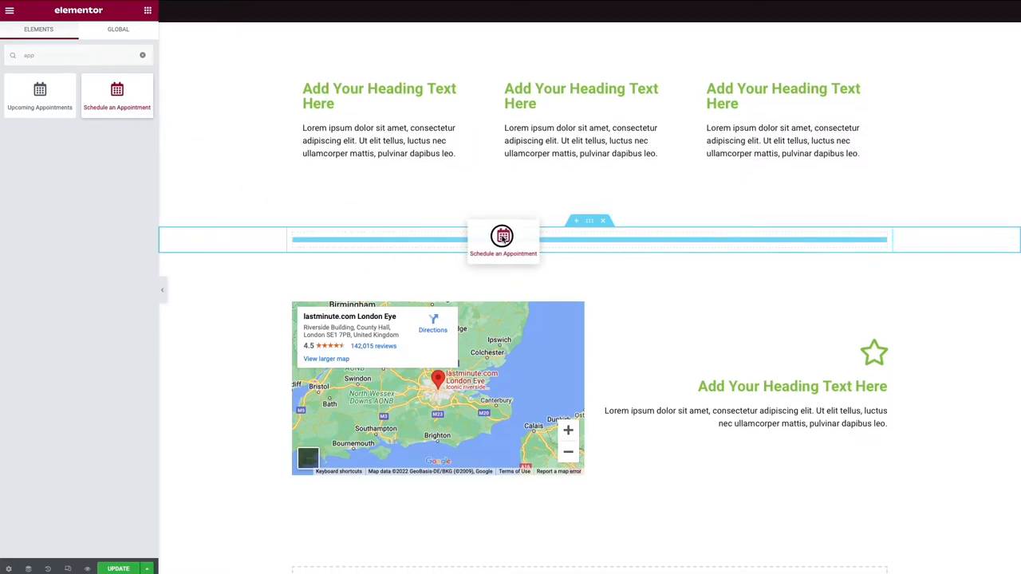
pyautogui.click(502, 239)
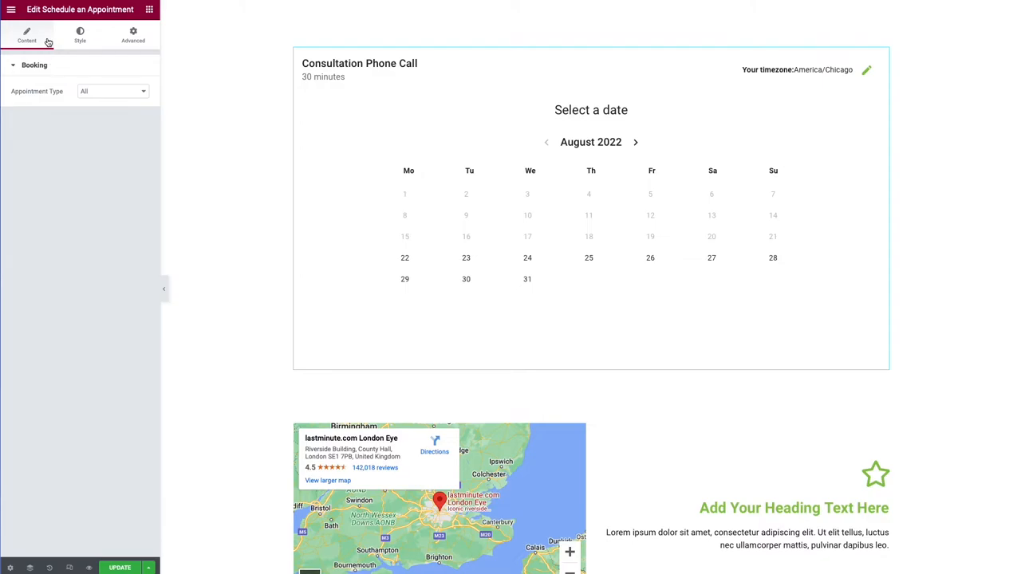
pyautogui.moveTo(87, 108)
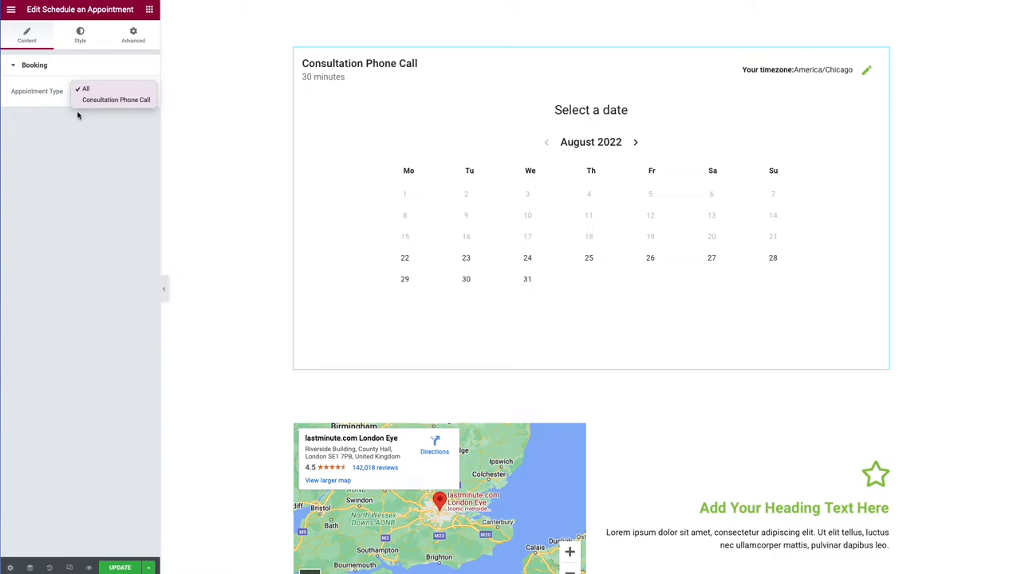
pyautogui.moveTo(70, 79)
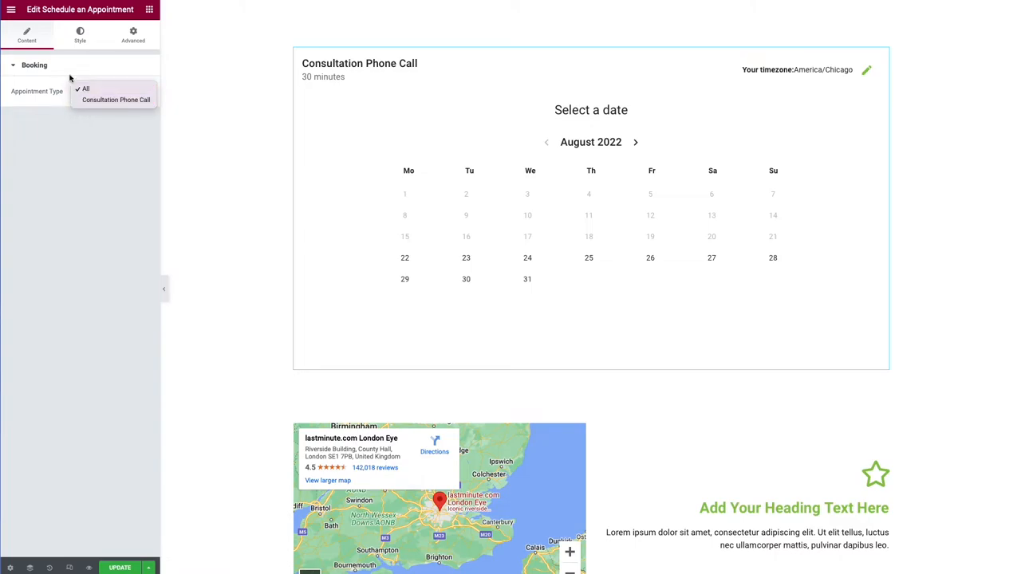
pyautogui.moveTo(77, 88)
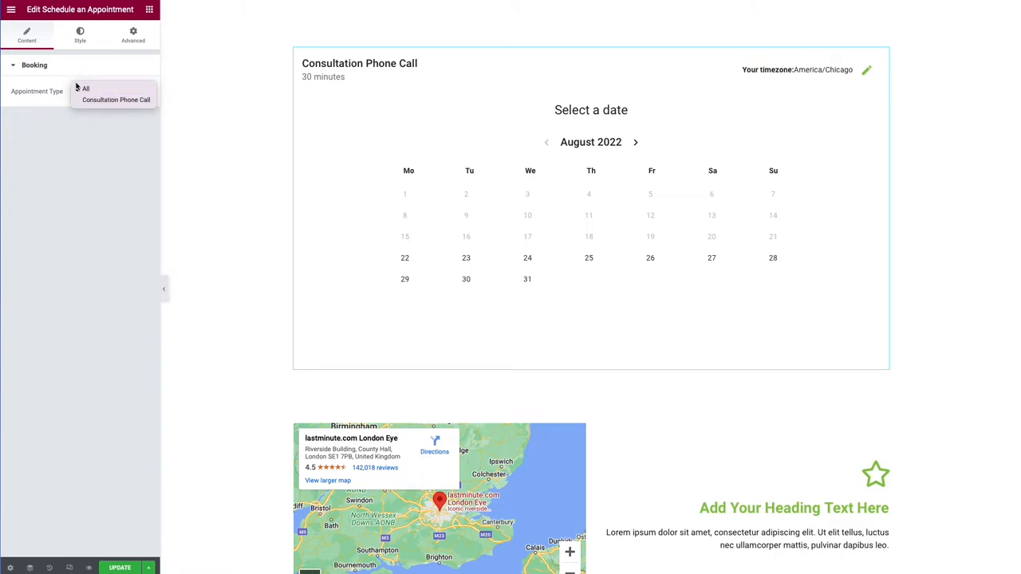
pyautogui.click(86, 89)
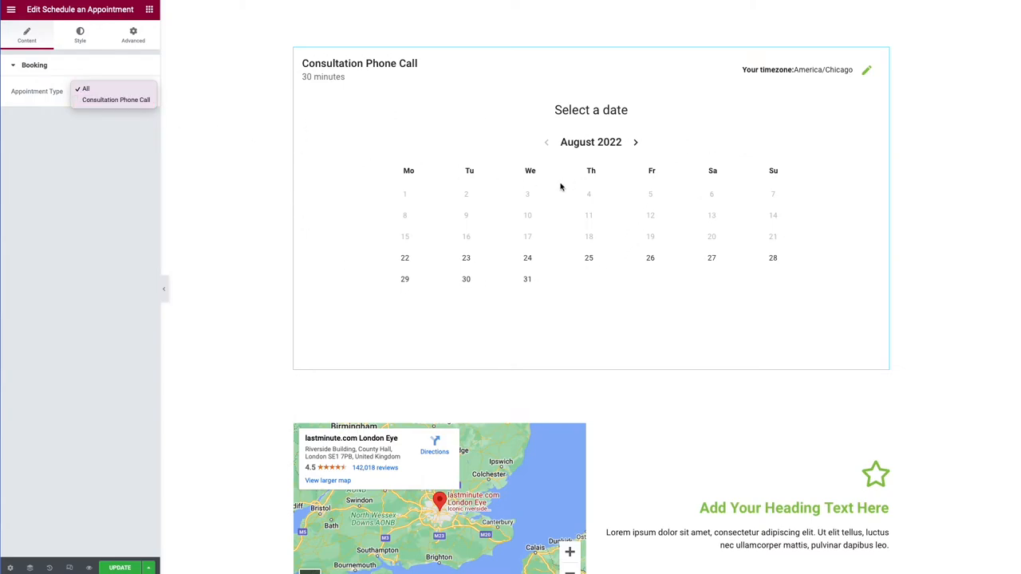
# - Set the booking widget's Accent Color to blue in its style settings
pyautogui.click(80, 35)
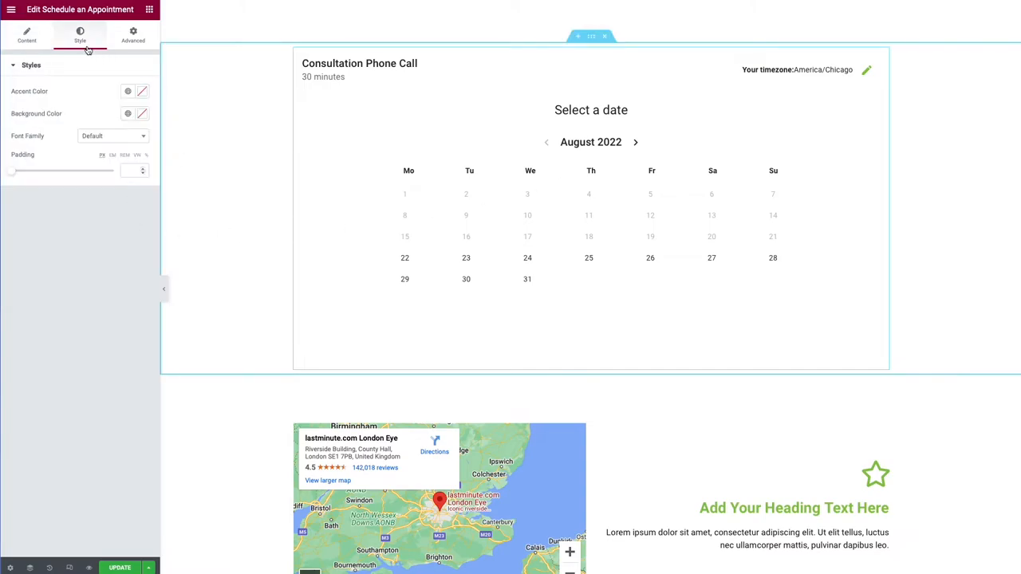
pyautogui.moveTo(141, 111)
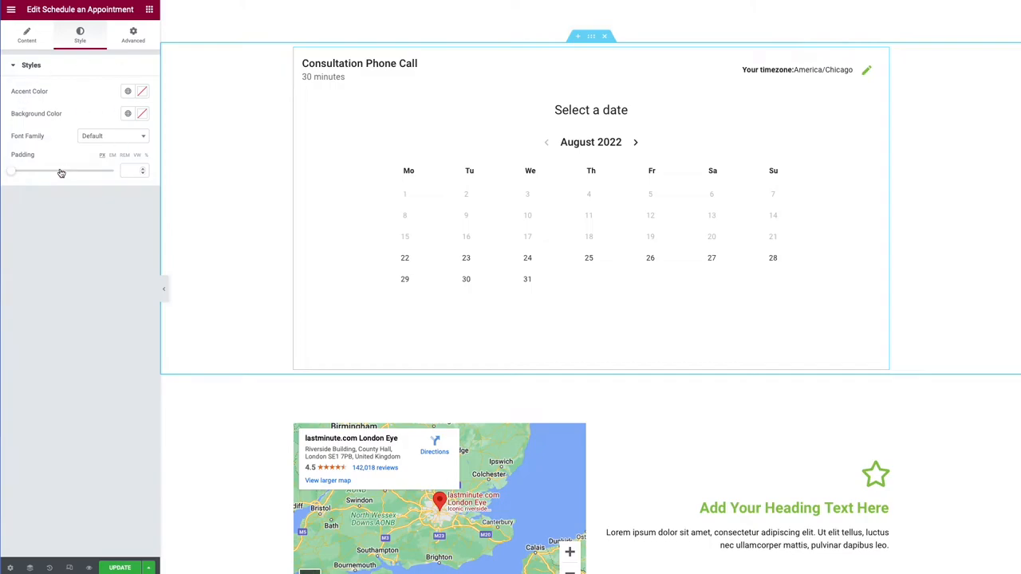
pyautogui.click(128, 91)
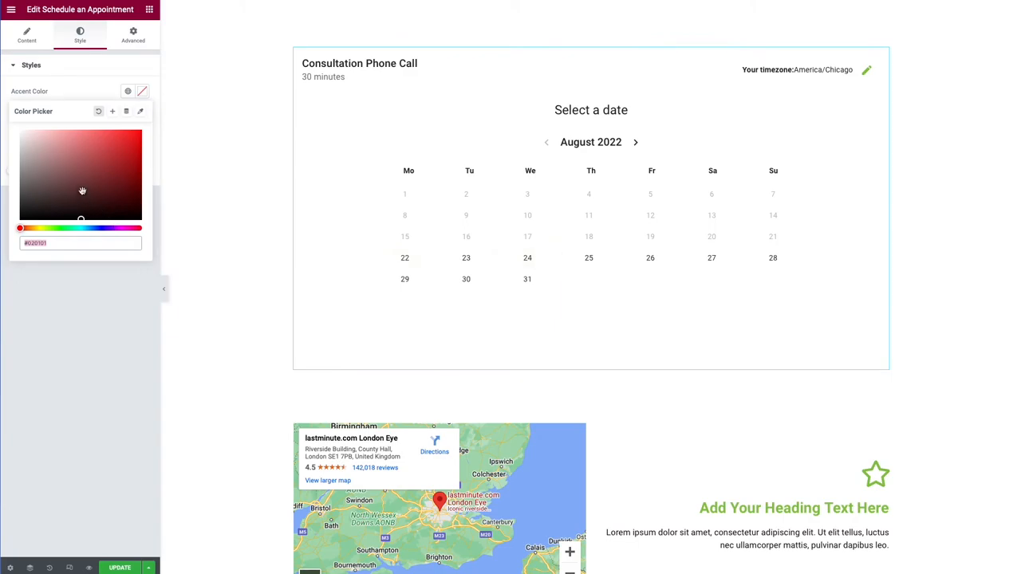
pyautogui.scroll(-3)
pyautogui.write('#439FF9')
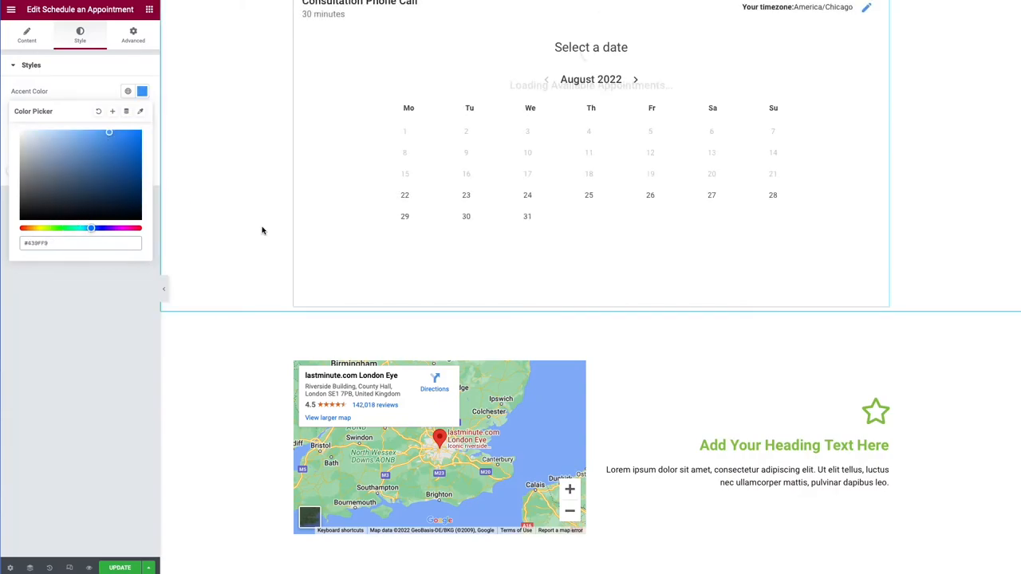
# - Test the preview by choosing August 27 and the 8:30 AM slot, then return to date selection
pyautogui.click(588, 277)
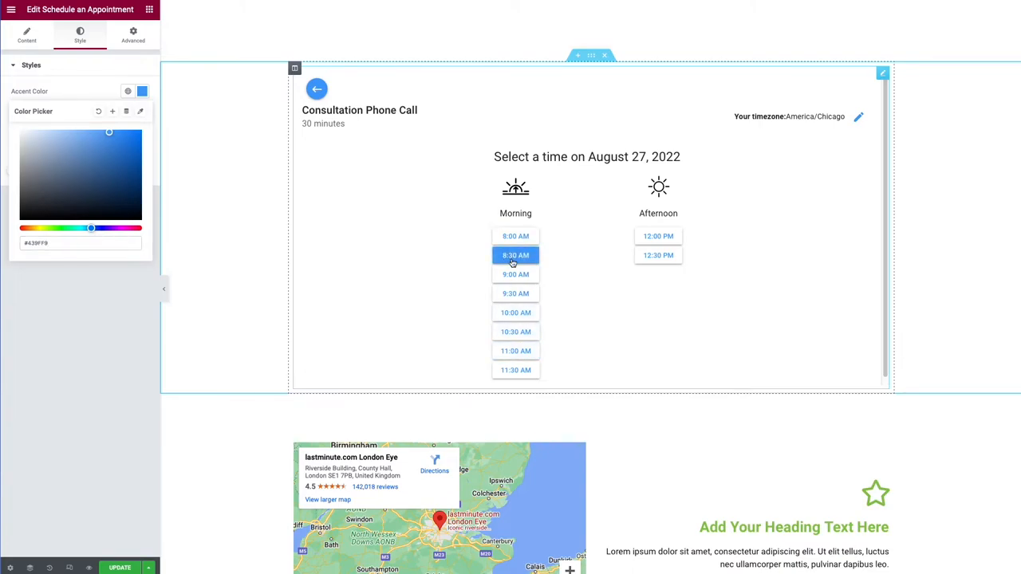
pyautogui.click(515, 255)
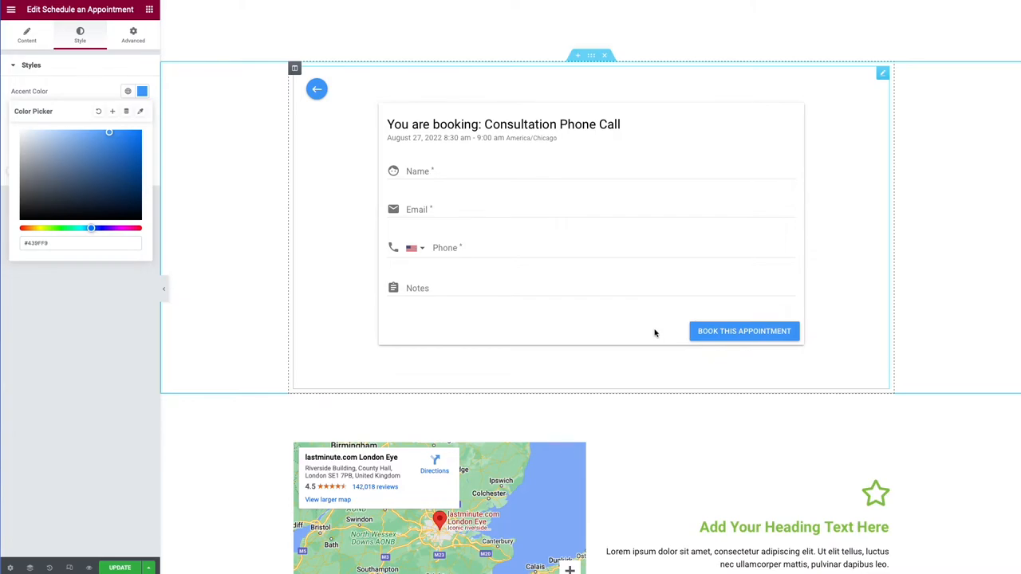
pyautogui.click(128, 113)
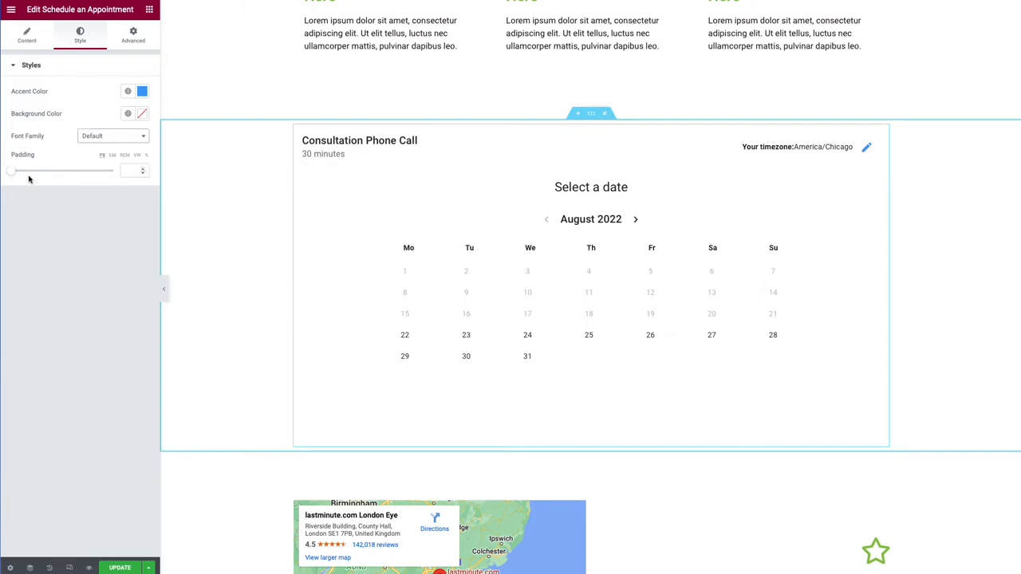
# - Review the widget's Advanced settings, expanding and collapsing Background and Responsive, then view the live page
pyautogui.click(134, 35)
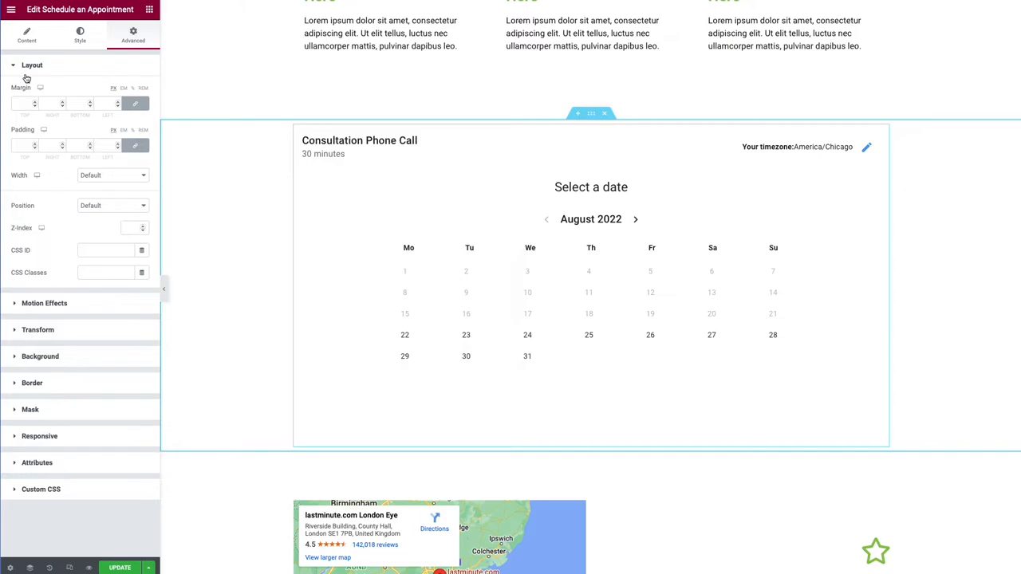
pyautogui.click(32, 64)
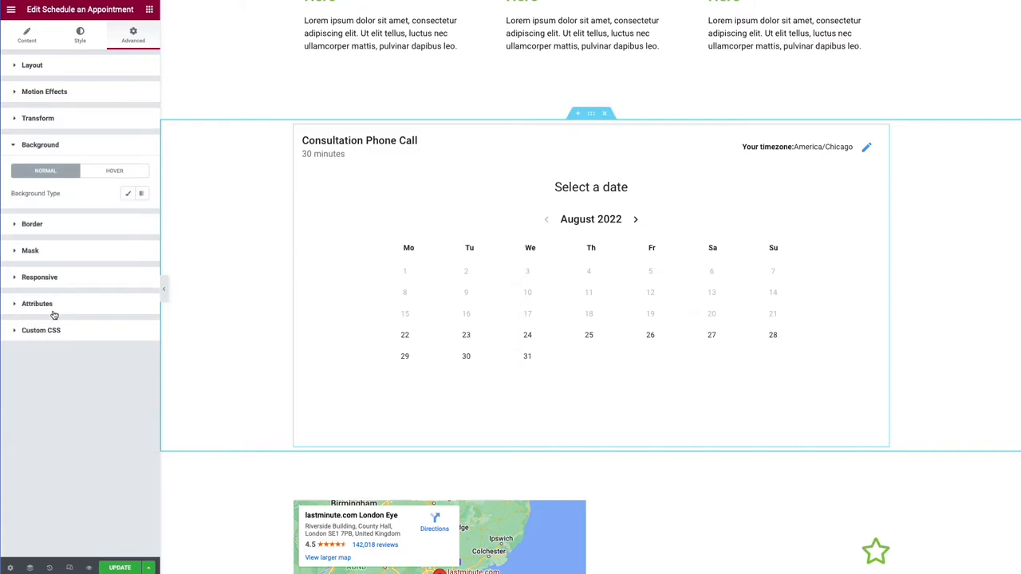
pyautogui.moveTo(48, 232)
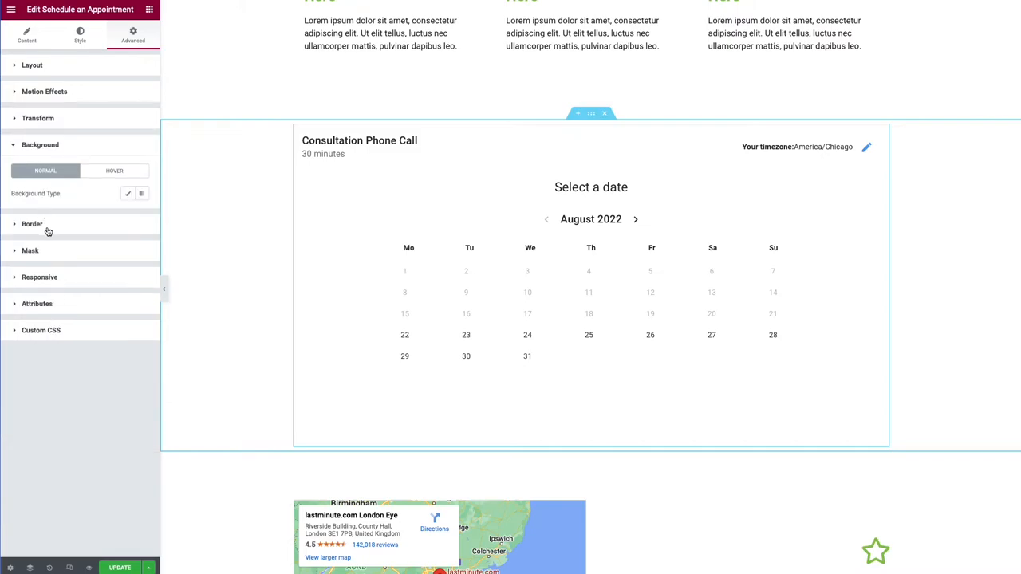
pyautogui.click(39, 144)
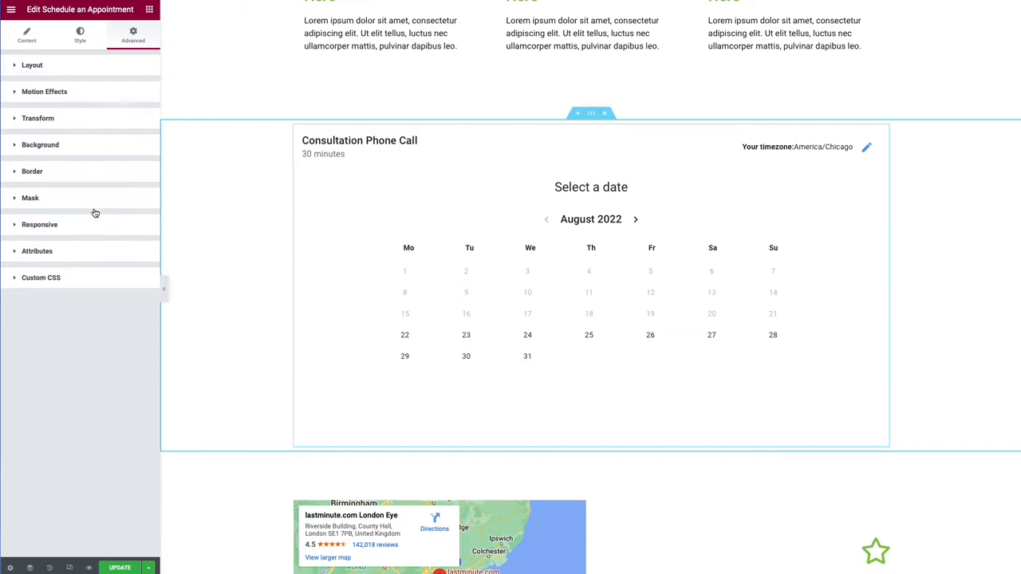
pyautogui.click(38, 223)
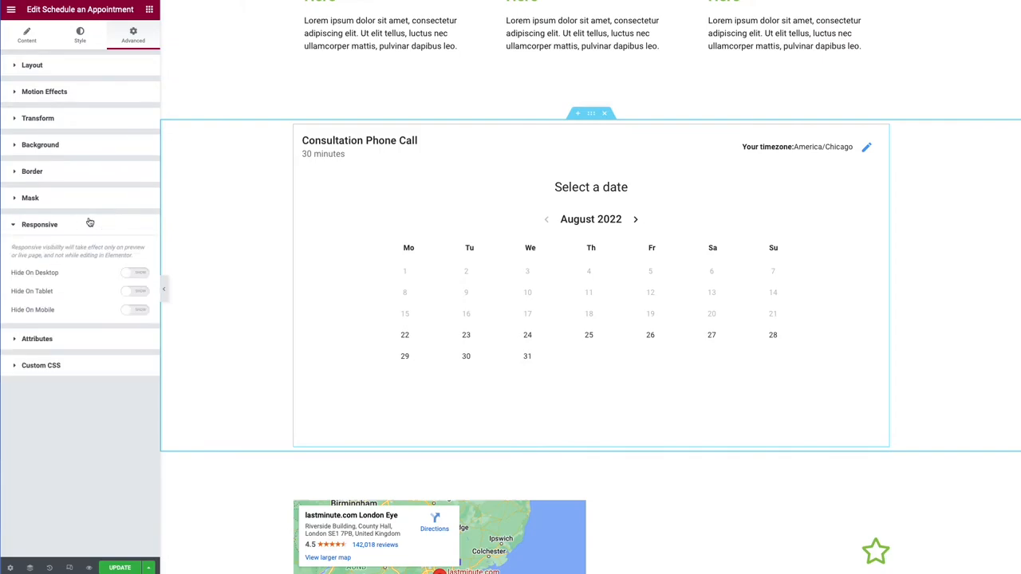
pyautogui.click(39, 223)
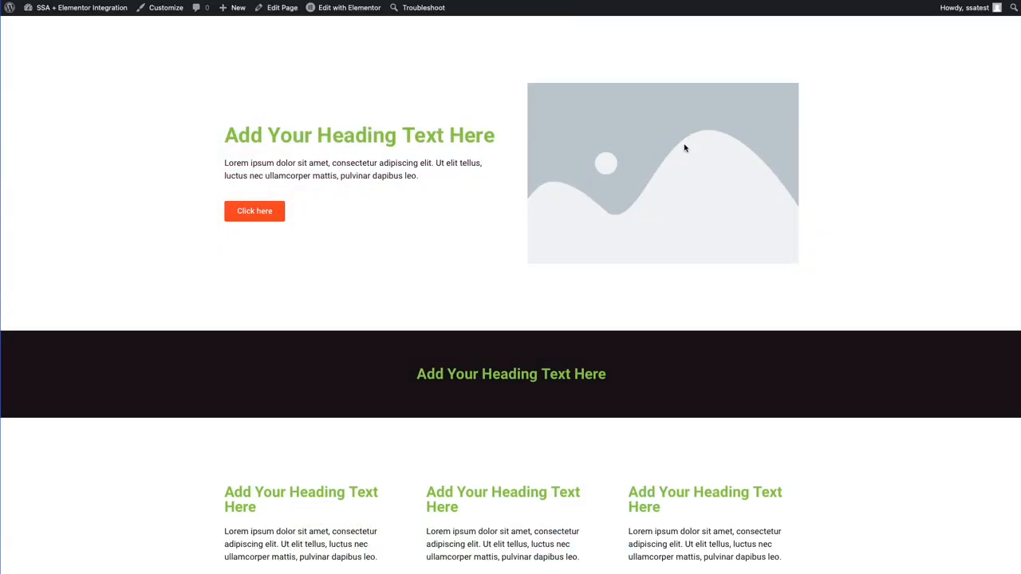
# - Book the August 31 8:00 AM slot with contact details and the note 'Hi there!'
pyautogui.scroll(-3)
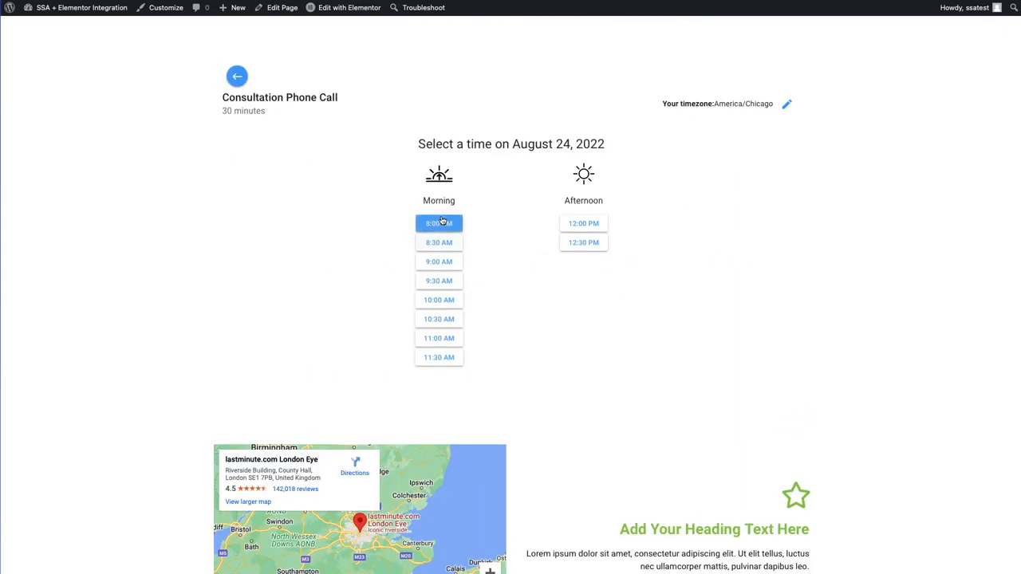
pyautogui.click(439, 223)
pyautogui.write('51255')
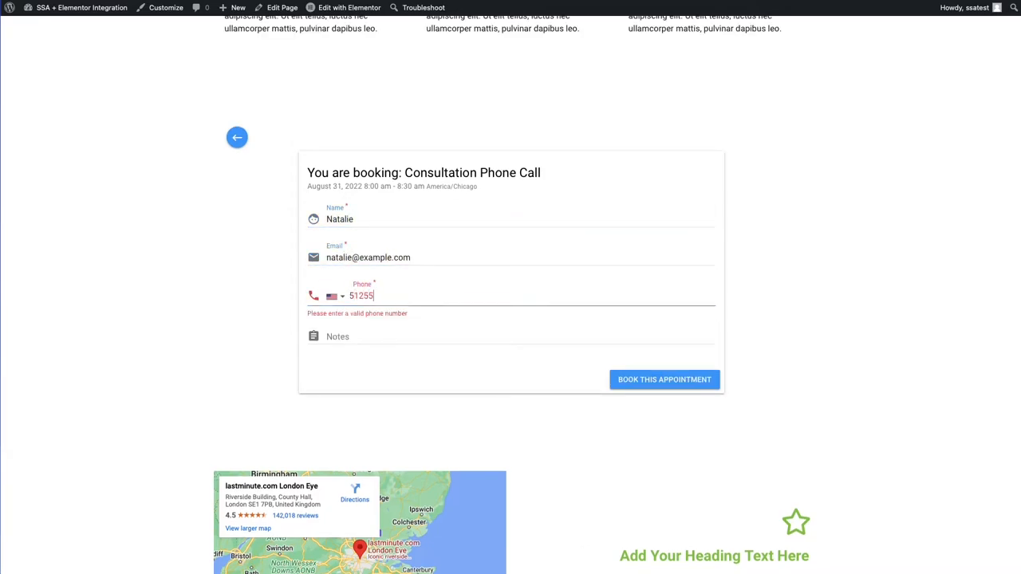
pyautogui.write('Hi there!')
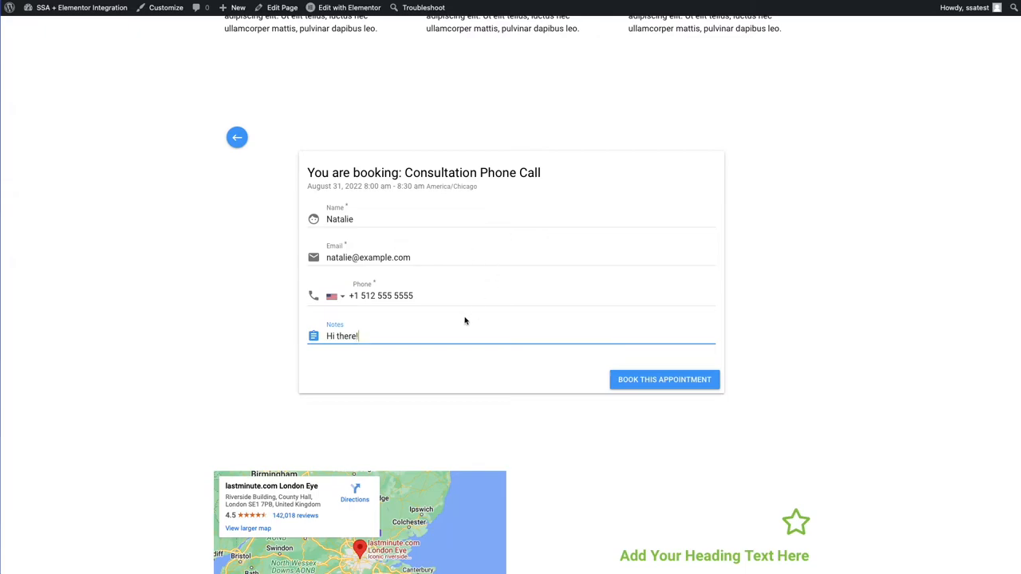
pyautogui.moveTo(547, 428)
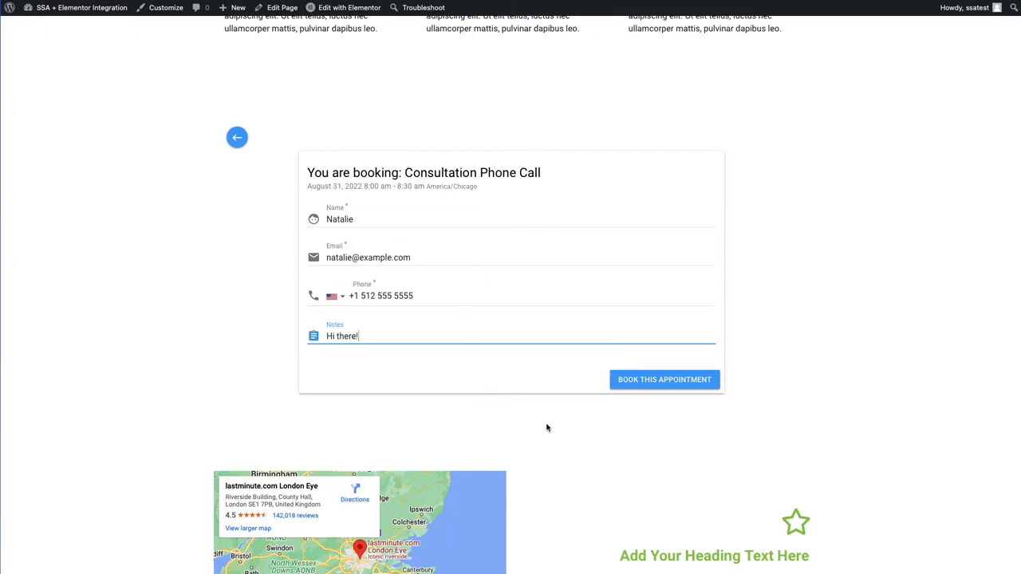
pyautogui.moveTo(638, 380)
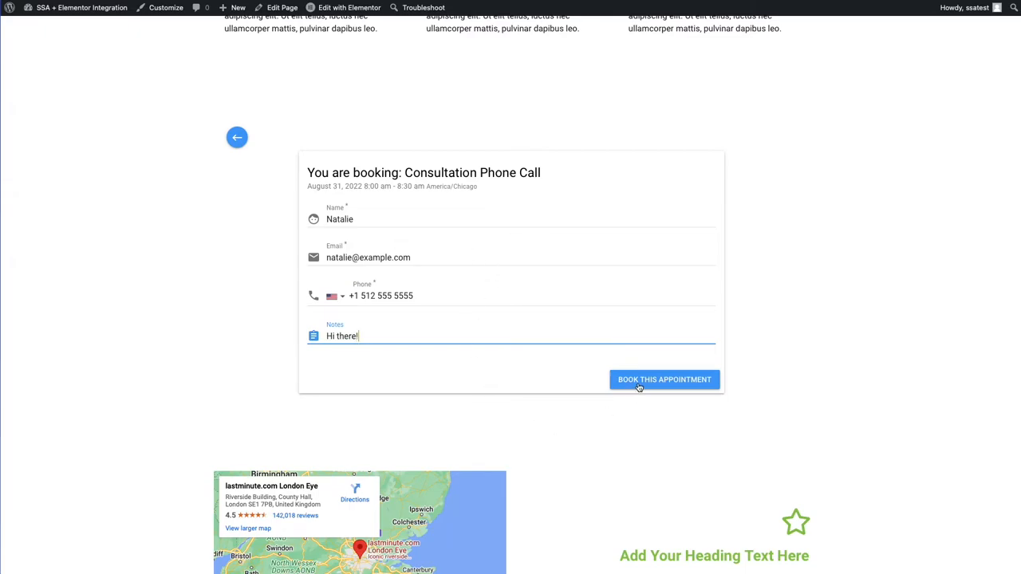
pyautogui.click(663, 380)
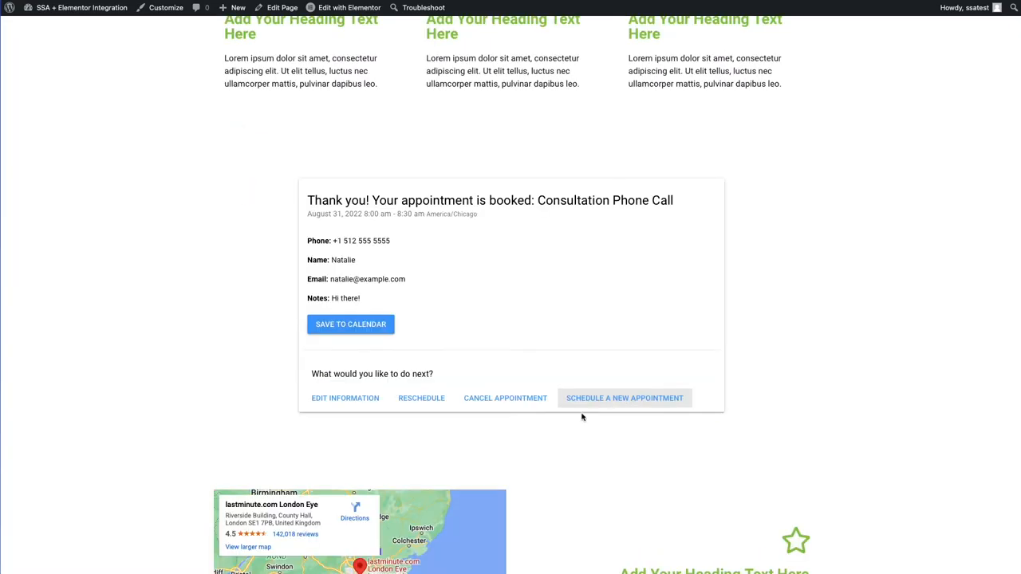
pyautogui.moveTo(465, 188)
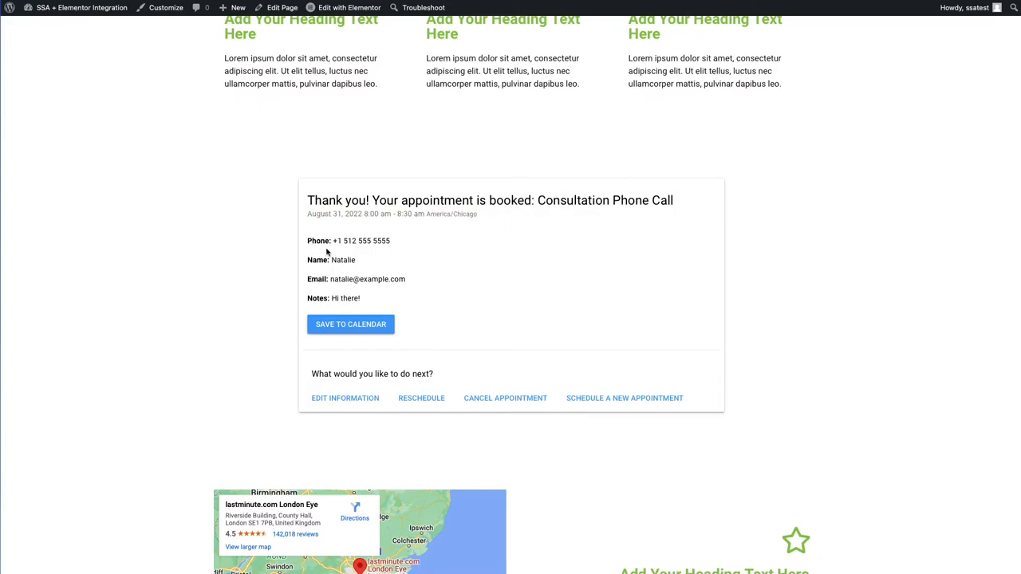
# - Check the Save to Calendar options, then start scheduling a new appointment
pyautogui.click(350, 324)
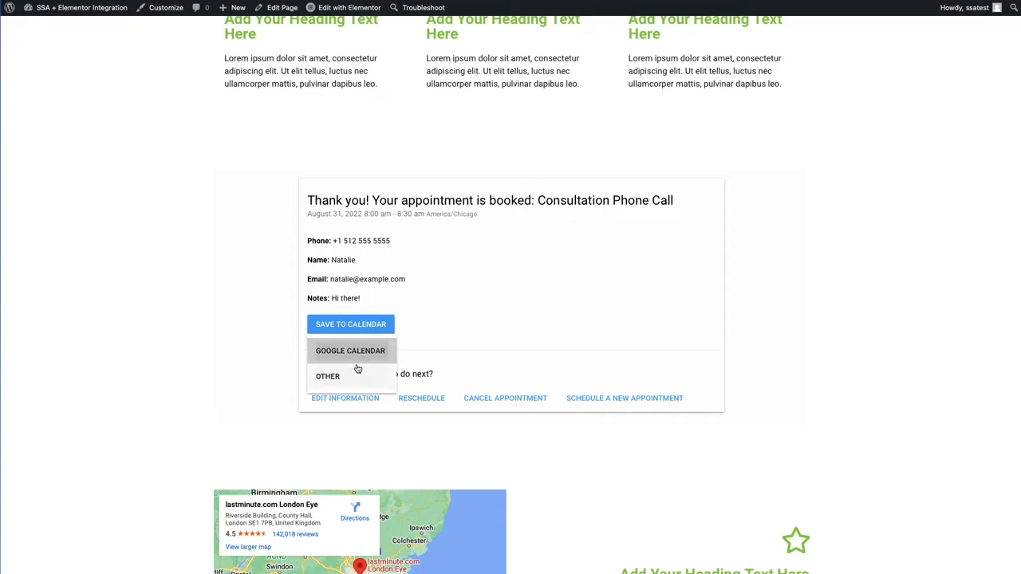
pyautogui.moveTo(351, 351)
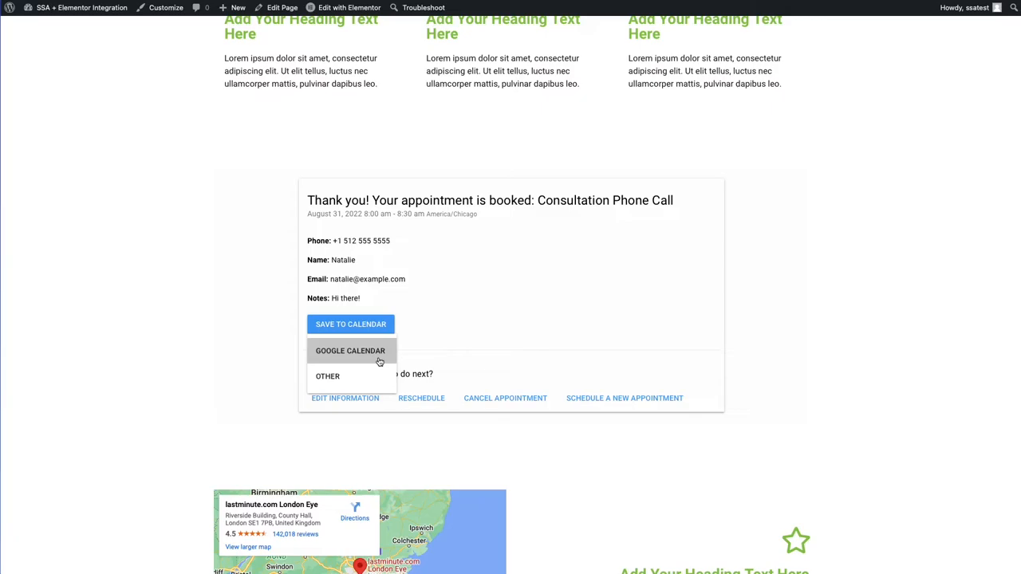
pyautogui.moveTo(325, 355)
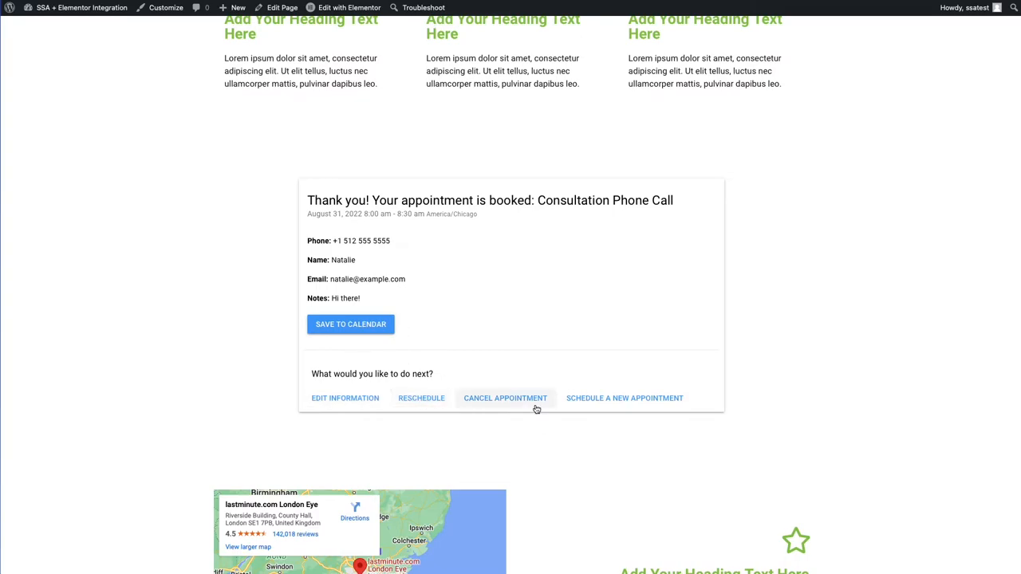
pyautogui.moveTo(624, 399)
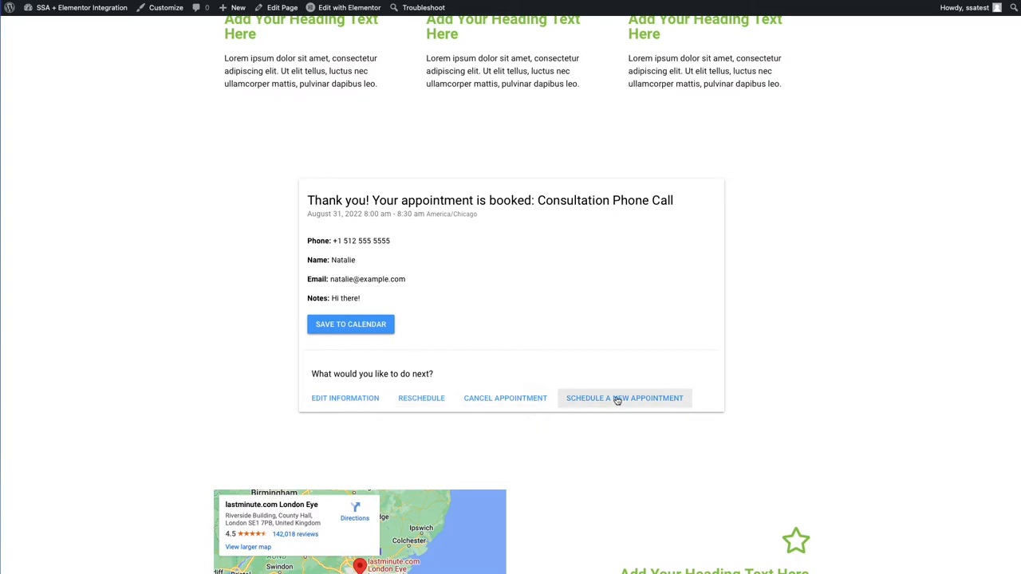
pyautogui.click(625, 399)
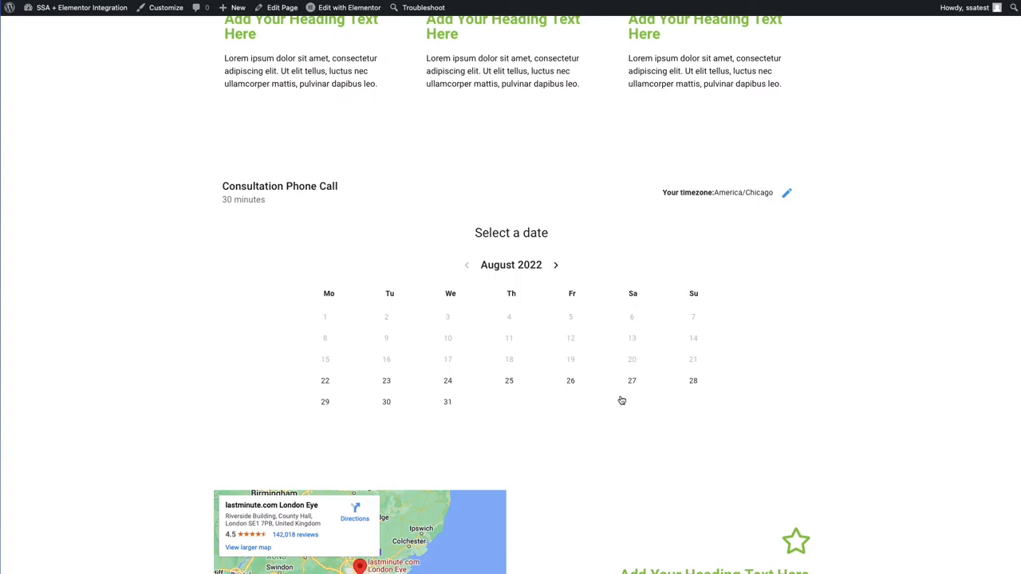
pyautogui.moveTo(406, 300)
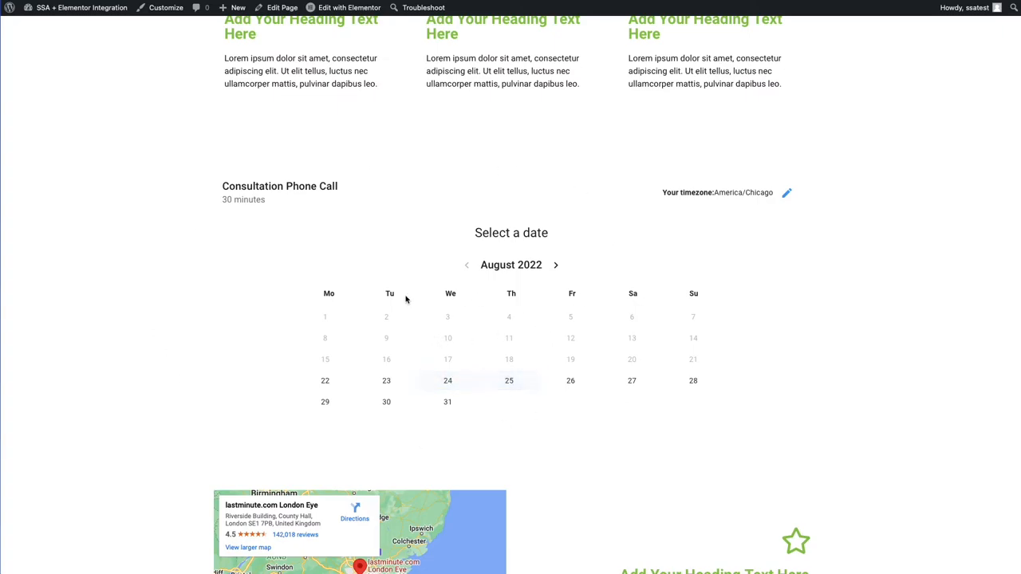
pyautogui.moveTo(463, 338)
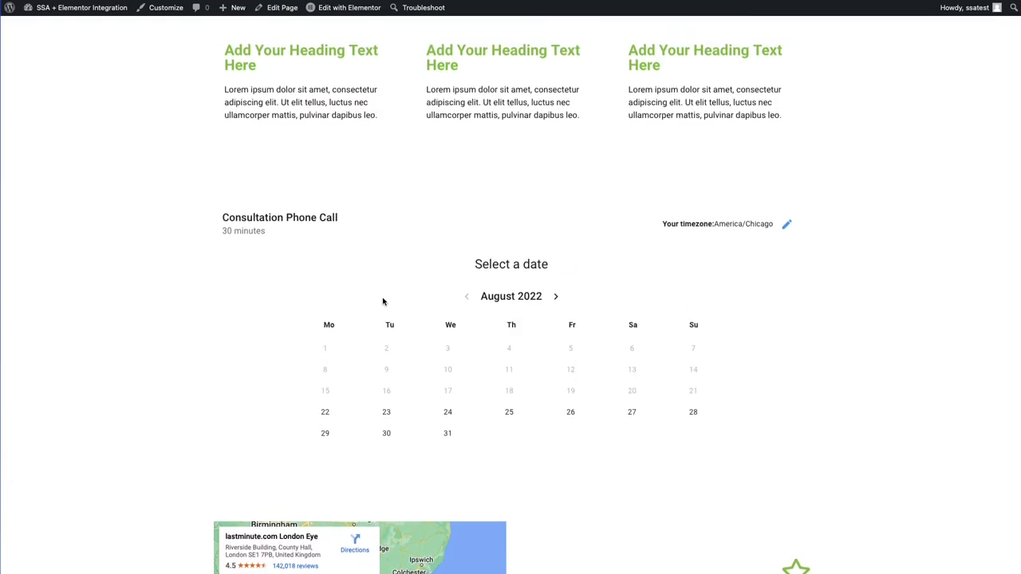
pyautogui.scroll(-3)
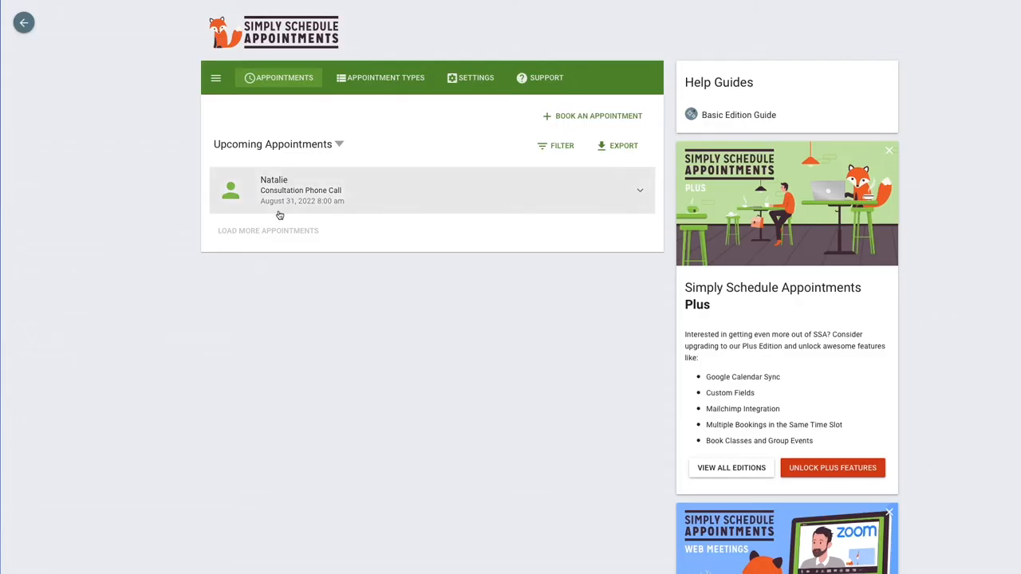
pyautogui.moveTo(402, 207)
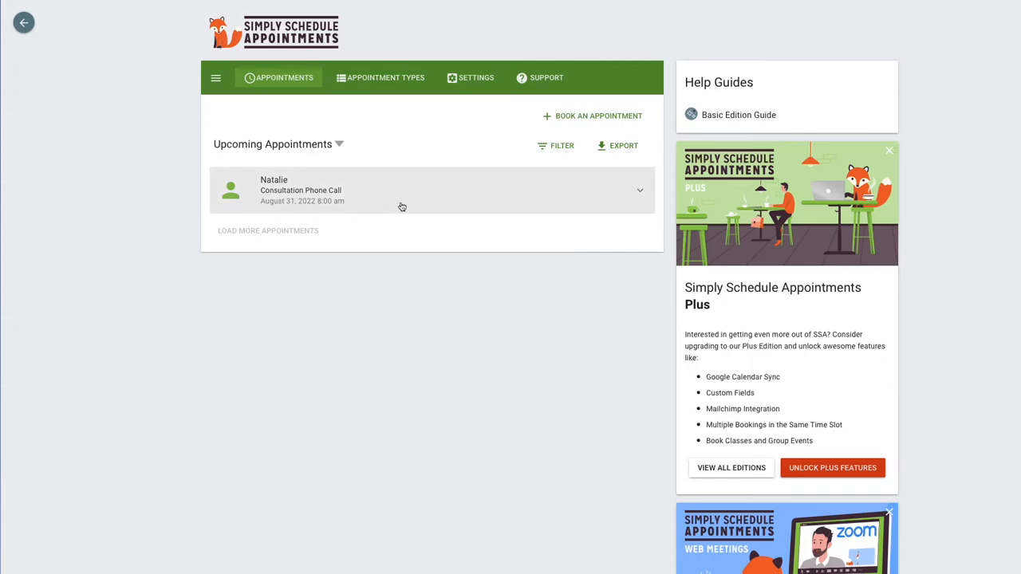
pyautogui.moveTo(298, 202)
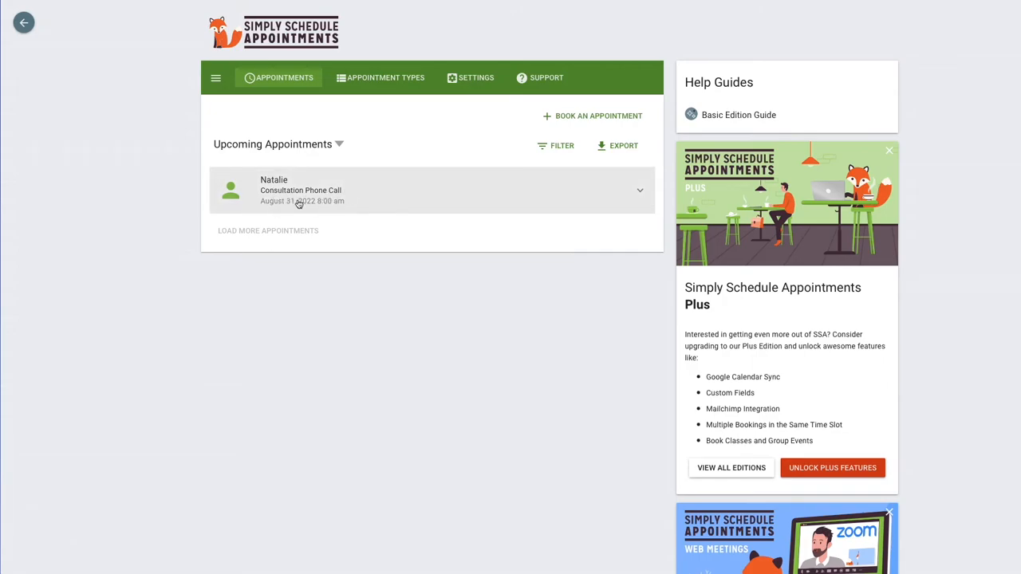
pyautogui.moveTo(366, 200)
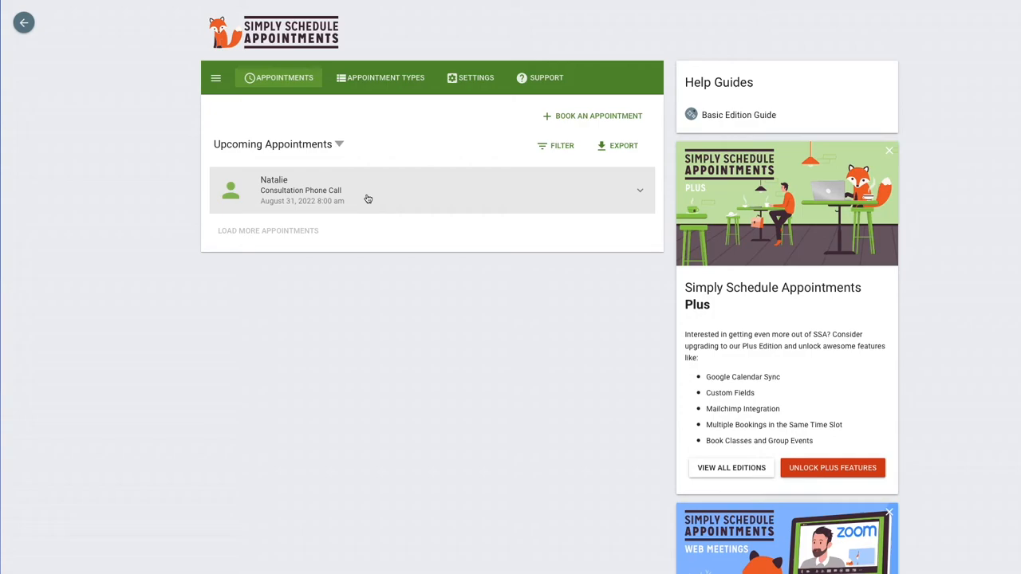
pyautogui.moveTo(392, 210)
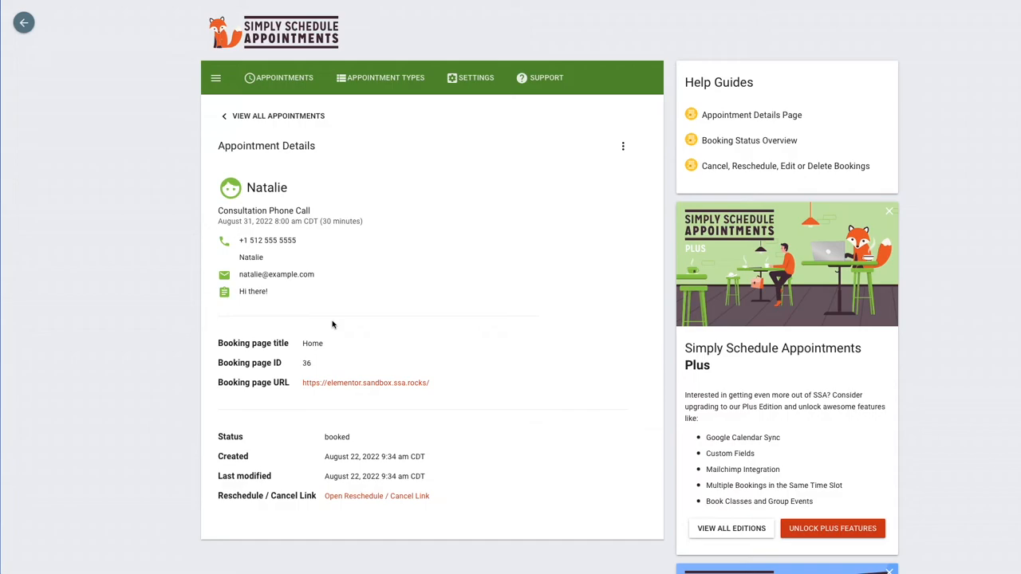
pyautogui.moveTo(303, 323)
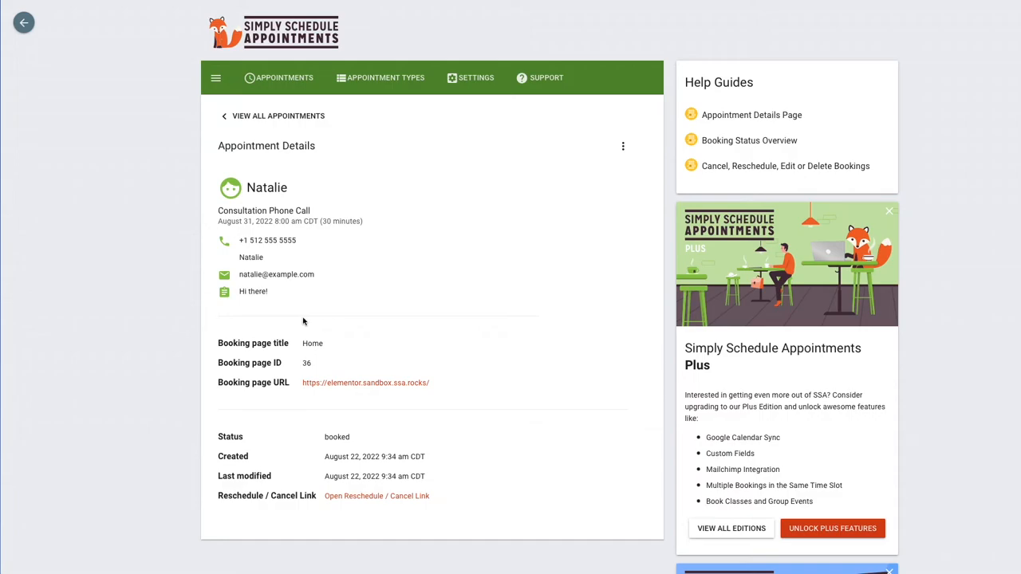
pyautogui.moveTo(278, 354)
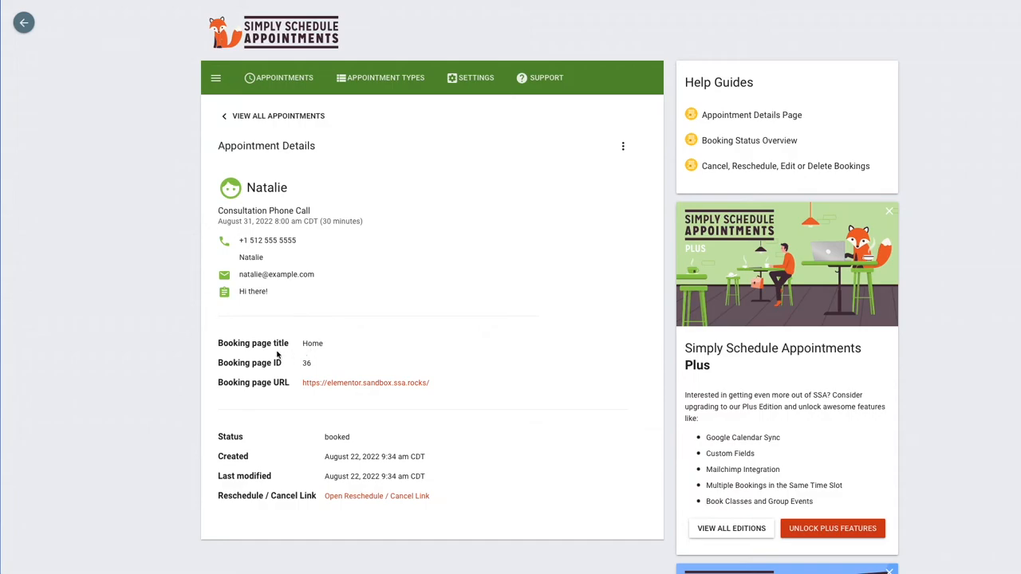
pyautogui.moveTo(325, 365)
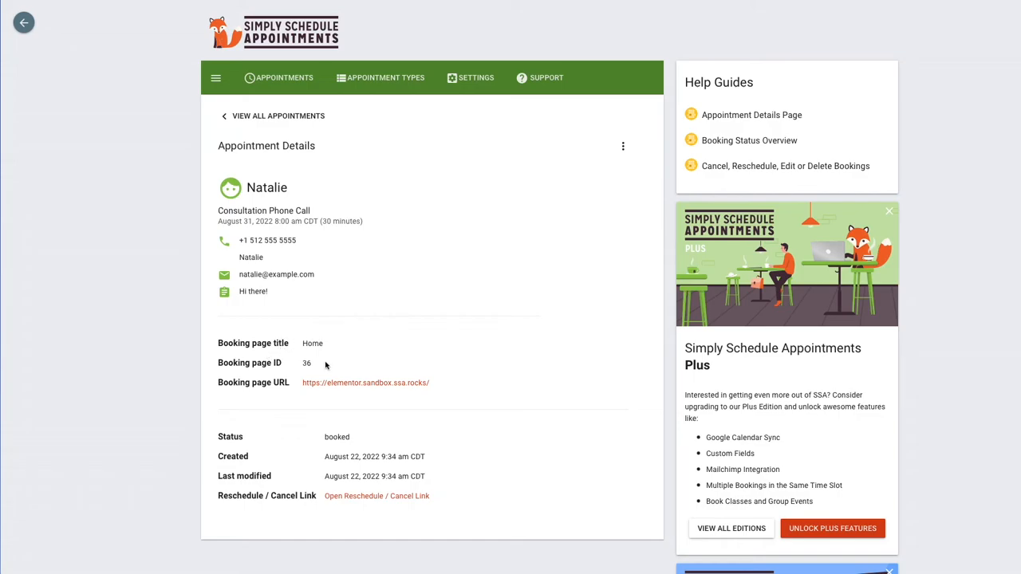
pyautogui.moveTo(254, 352)
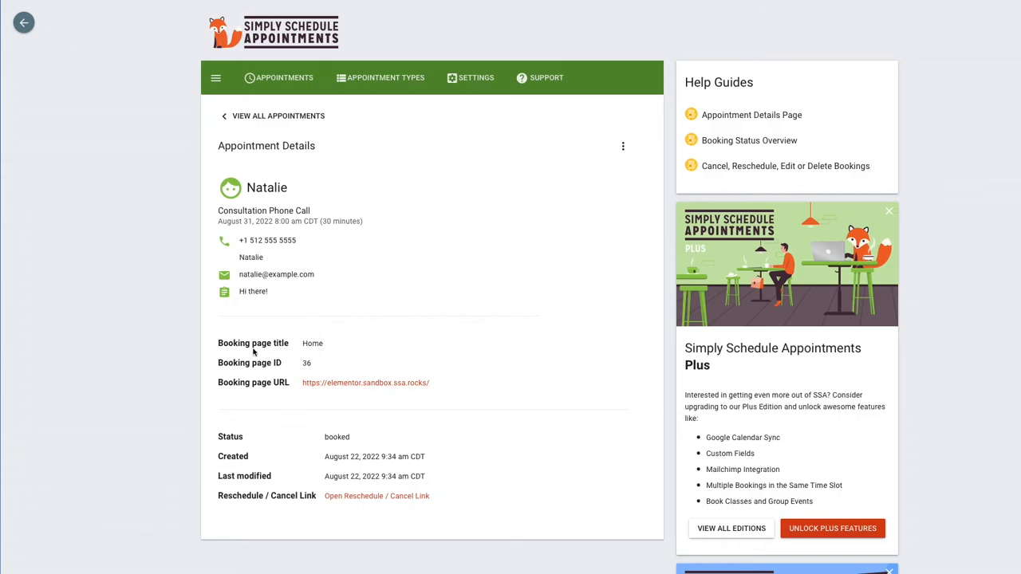
pyautogui.moveTo(217, 392)
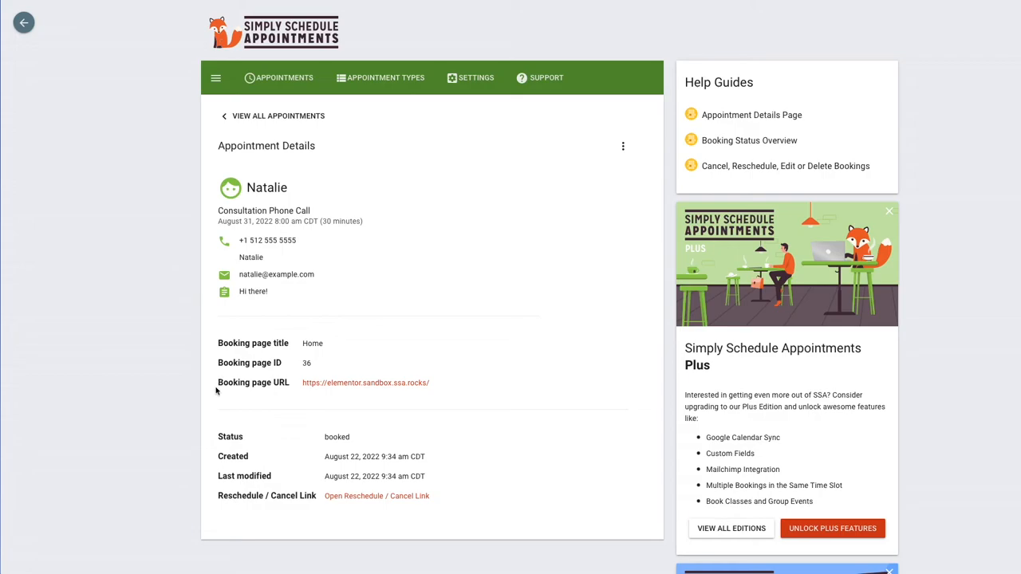
pyautogui.moveTo(322, 399)
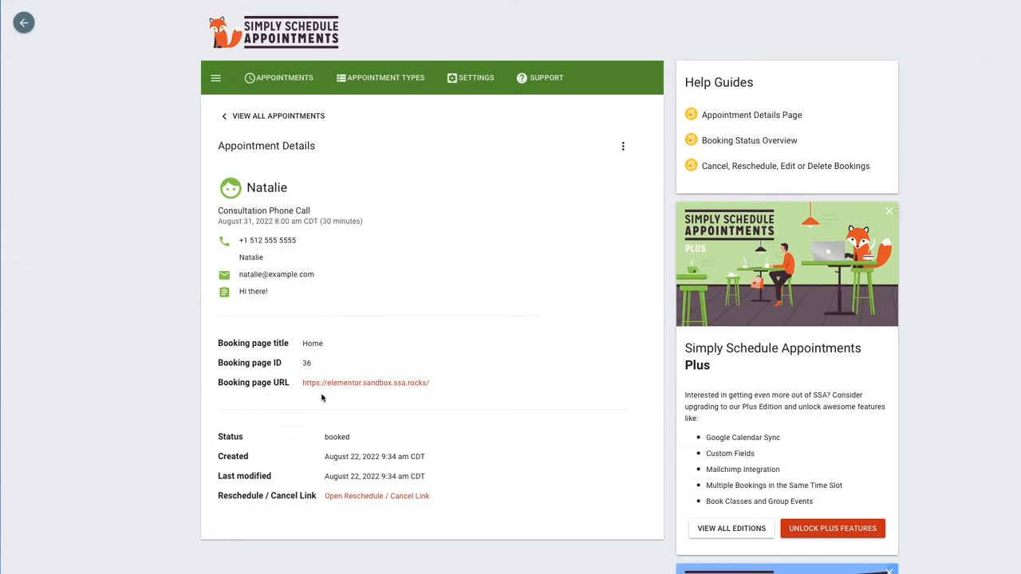
pyautogui.moveTo(431, 383)
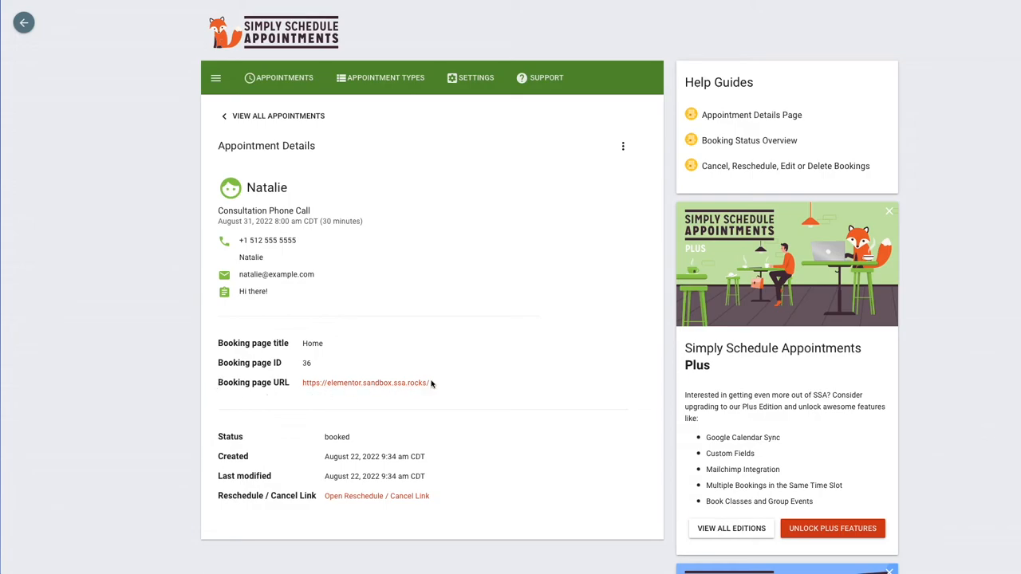
pyautogui.moveTo(399, 398)
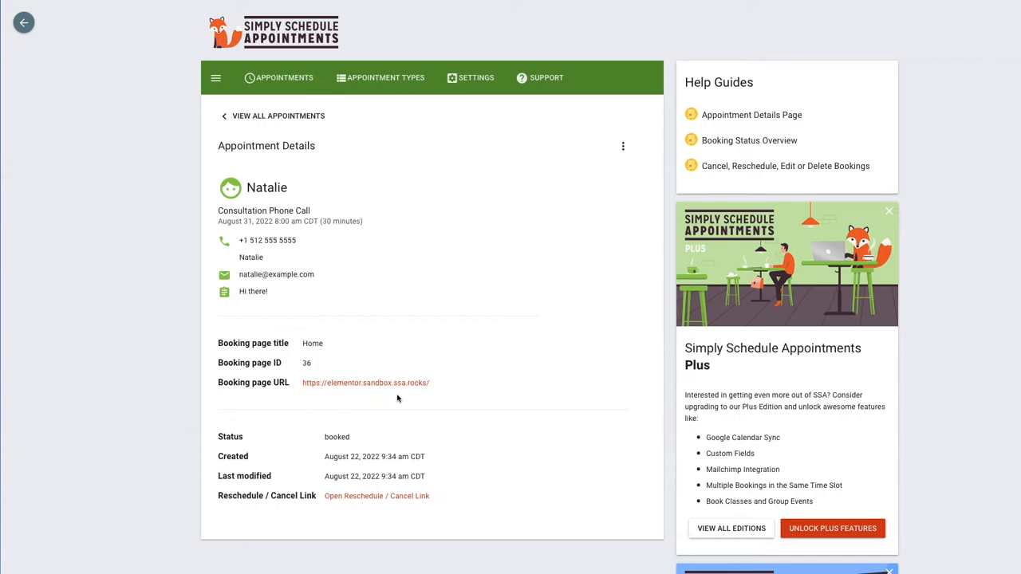
pyautogui.moveTo(414, 405)
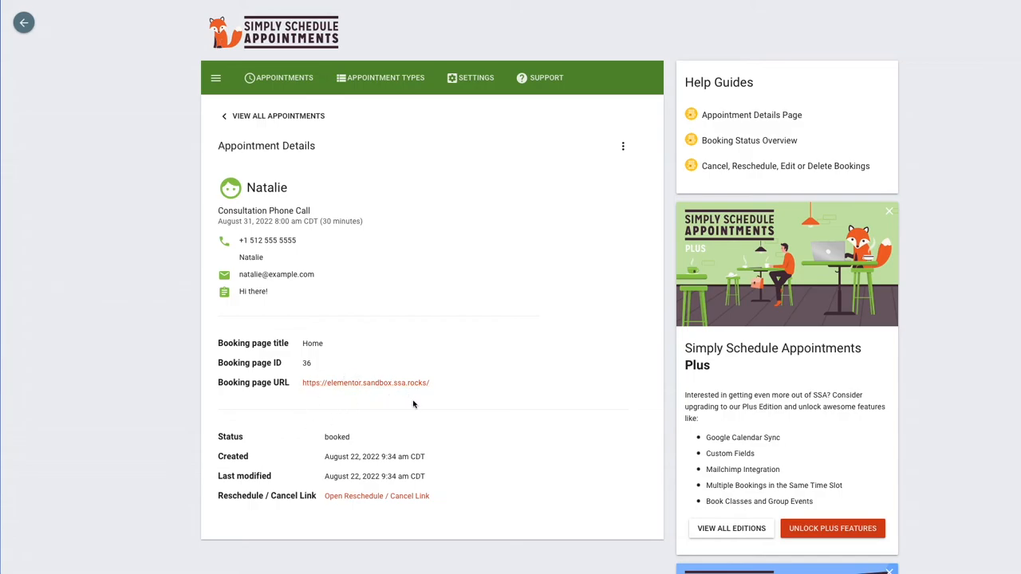
# - Inspect Natalie's appointment details, including the last-modified timestamp and reschedule/cancel link
pyautogui.doubleClick(337, 437)
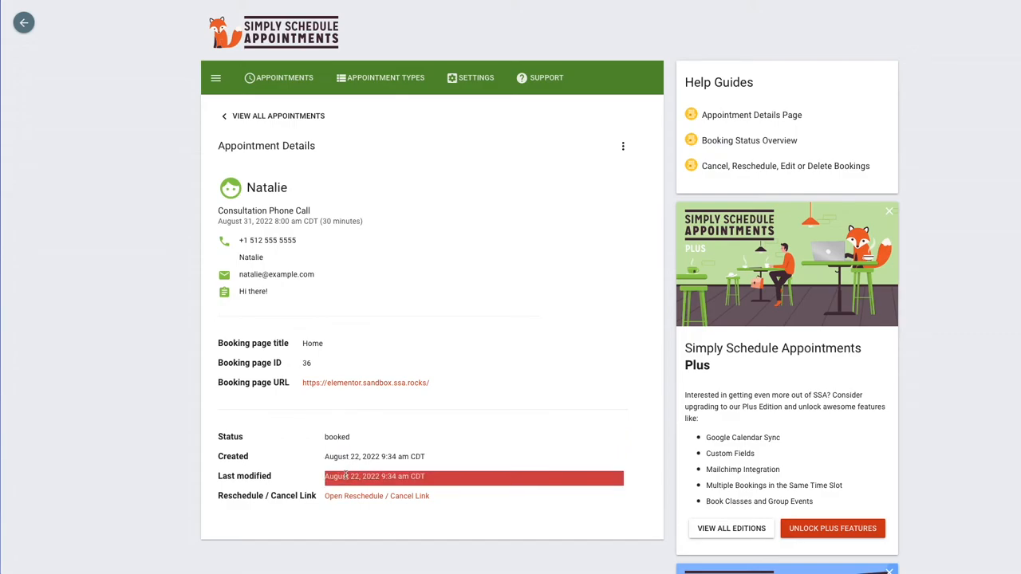
pyautogui.moveTo(364, 484)
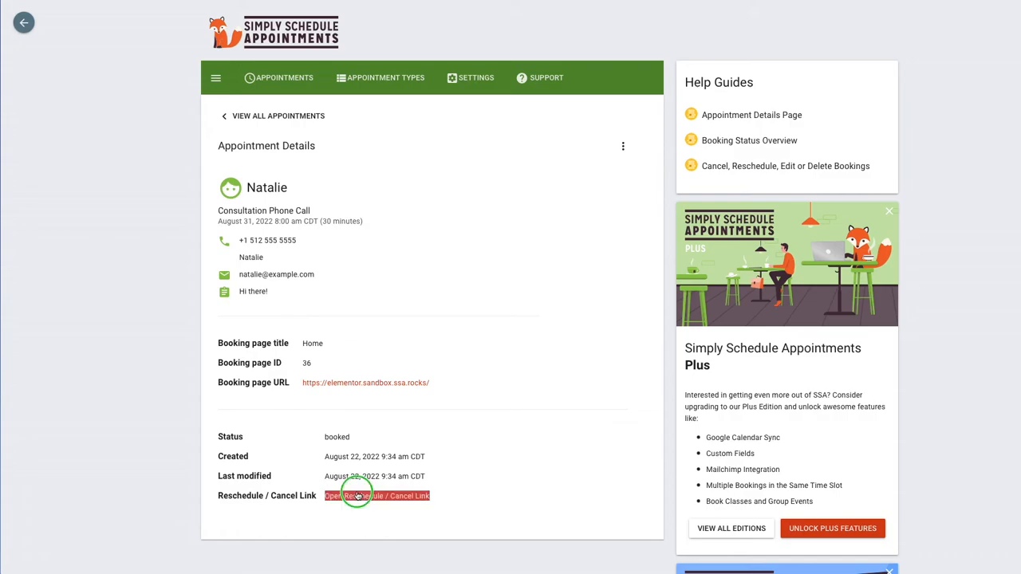
pyautogui.rightClick(376, 495)
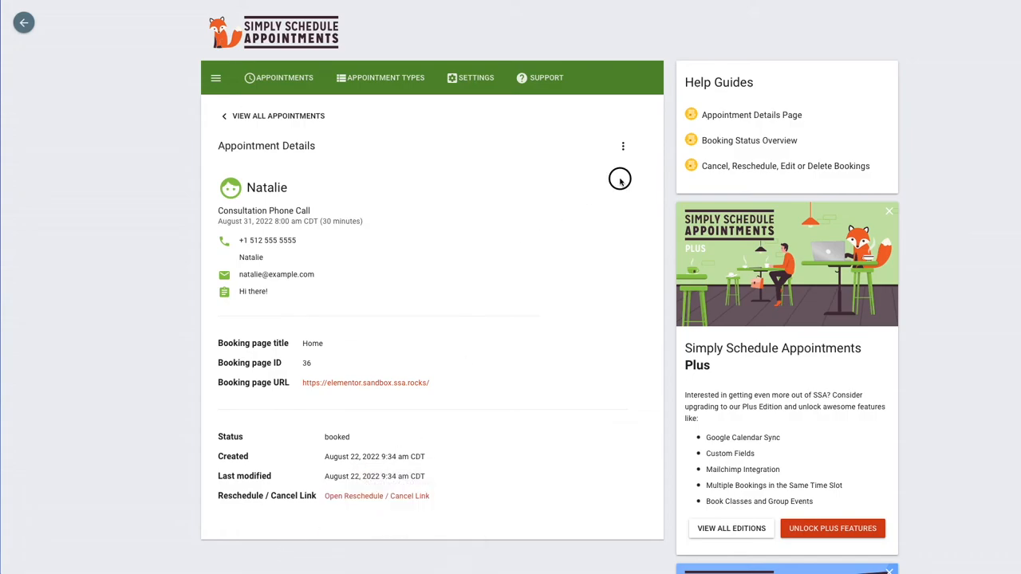
# - Start cancelling the appointment from its actions menu, then choose Keep Appointment
pyautogui.click(622, 147)
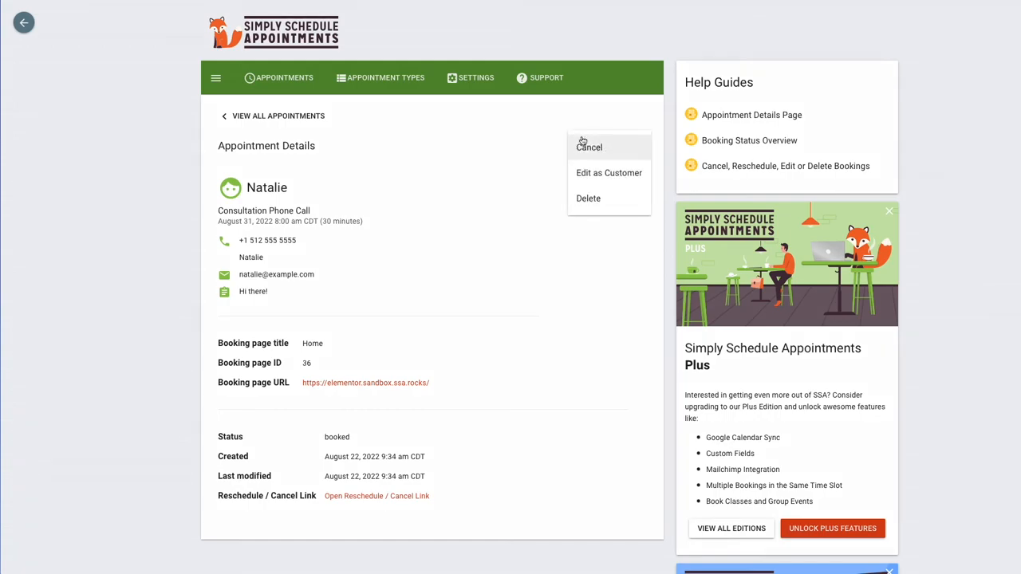
pyautogui.moveTo(588, 147)
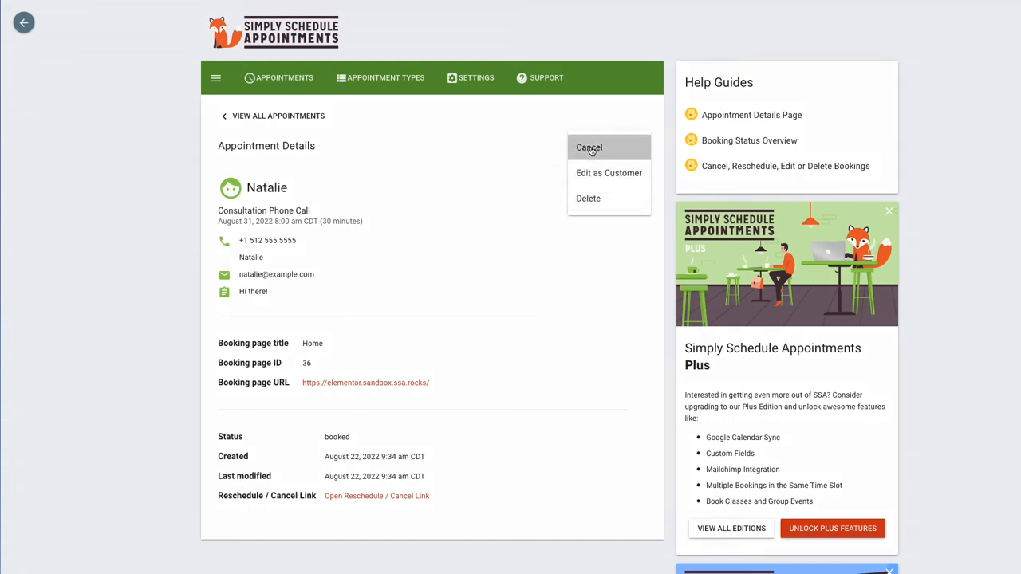
pyautogui.moveTo(555, 175)
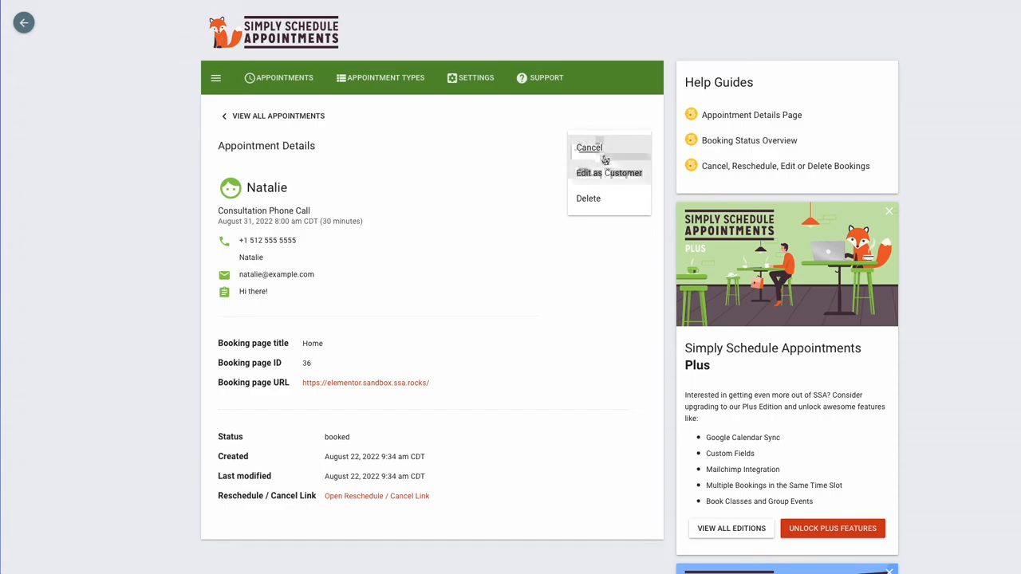
pyautogui.click(589, 147)
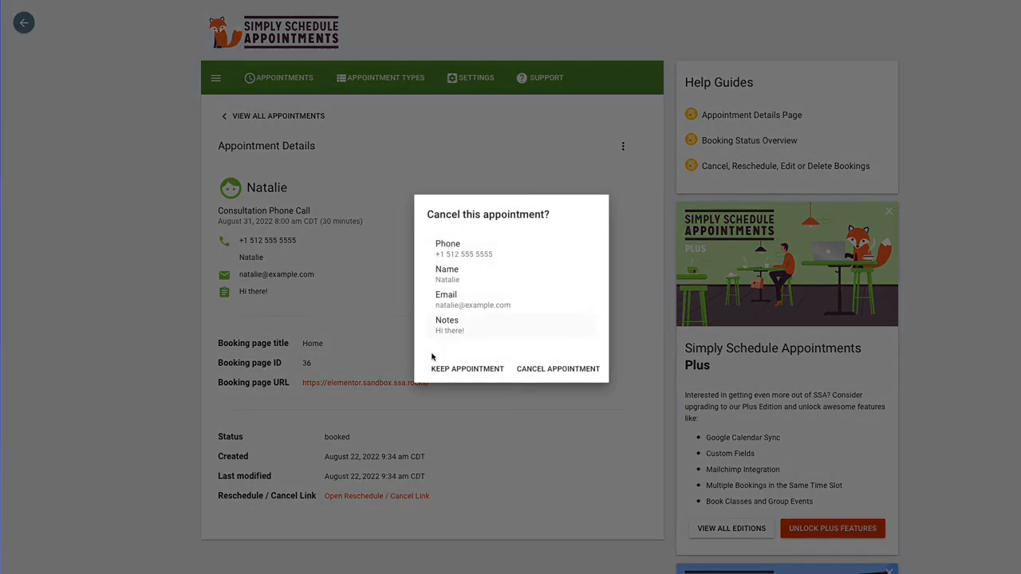
pyautogui.click(466, 368)
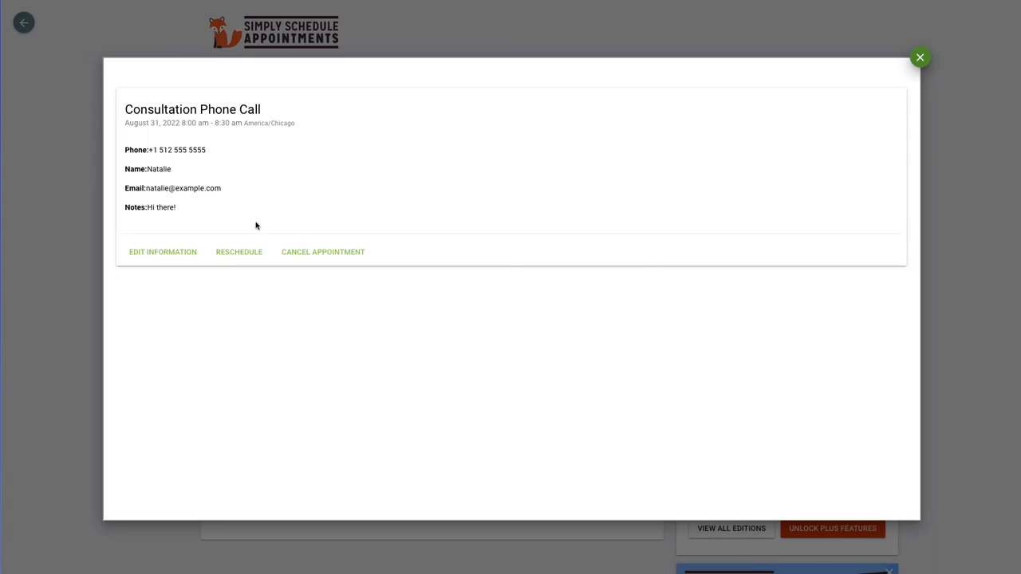
pyautogui.moveTo(147, 269)
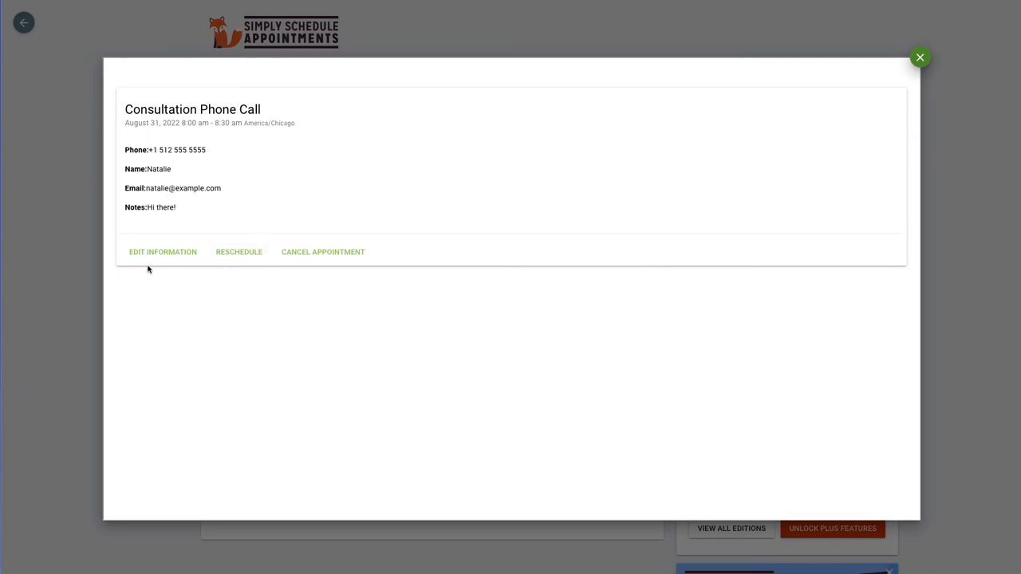
pyautogui.moveTo(223, 266)
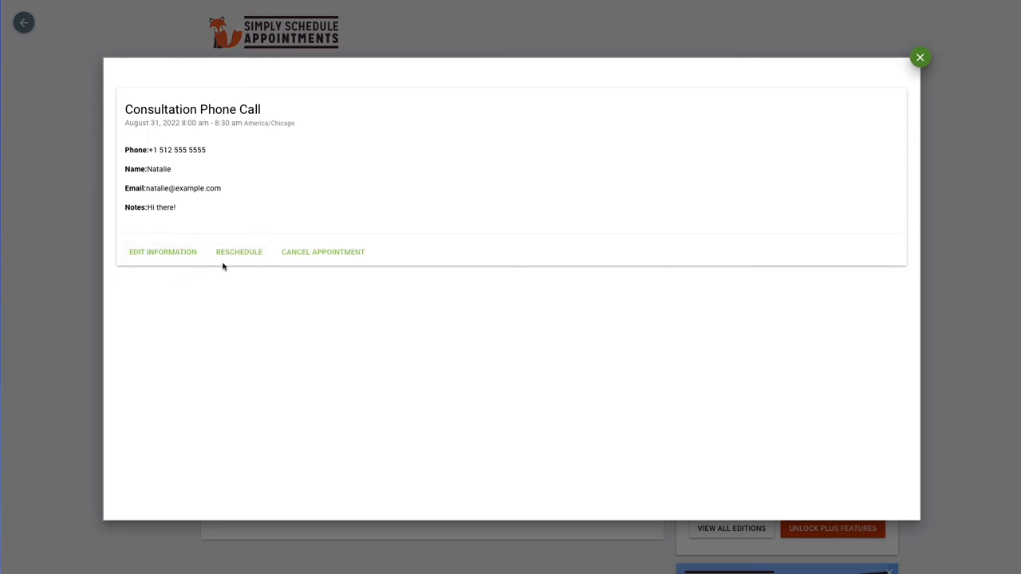
pyautogui.moveTo(817, 125)
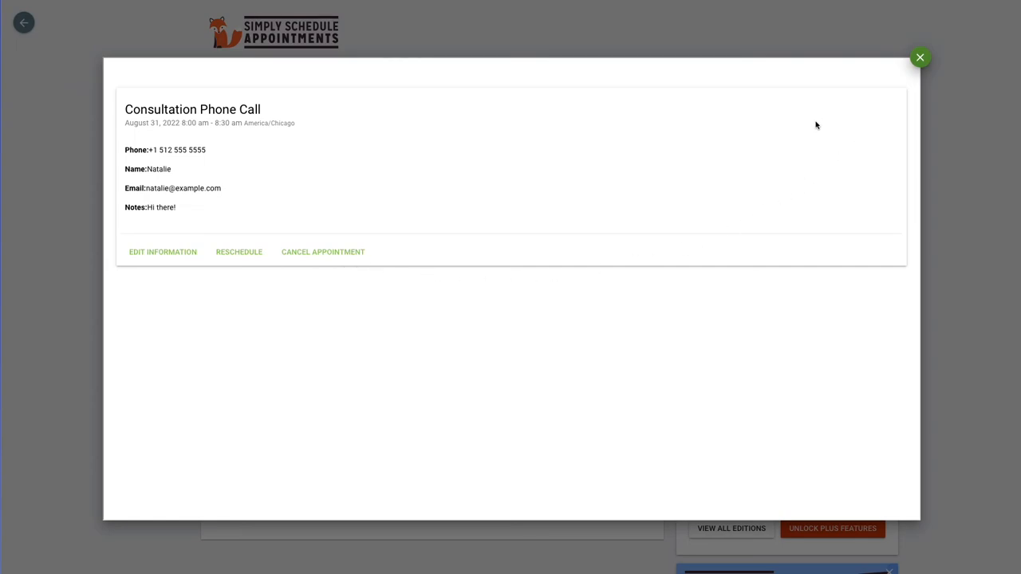
# - Close the customer view, start deleting the appointment and choose Keep Appointment instead
pyautogui.click(918, 57)
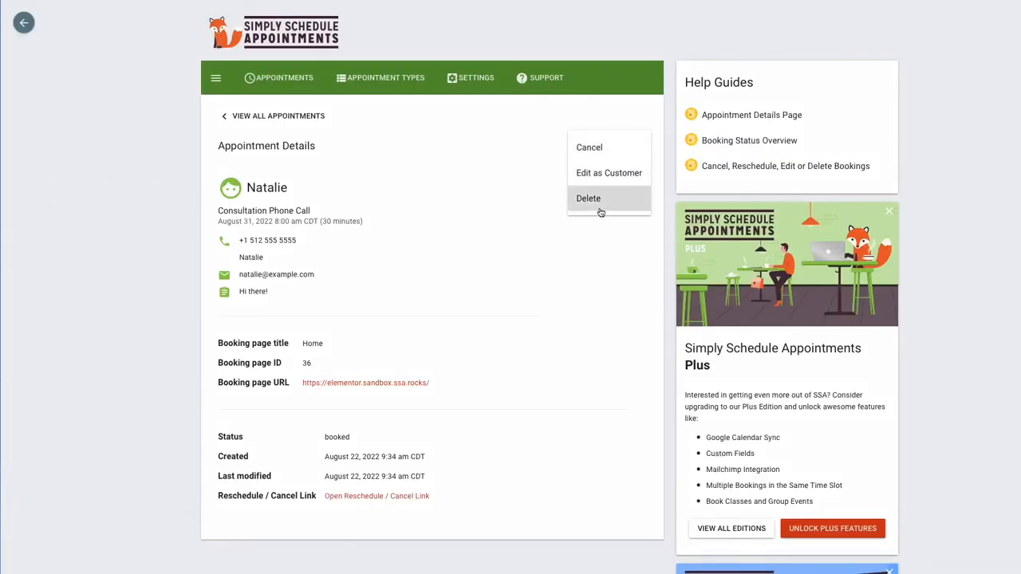
pyautogui.click(586, 198)
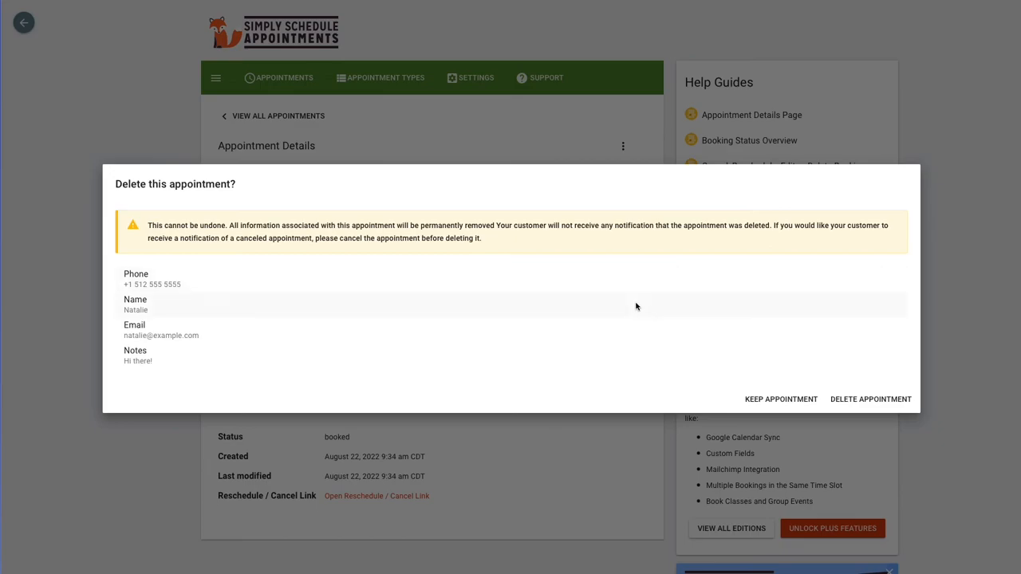
pyautogui.moveTo(669, 345)
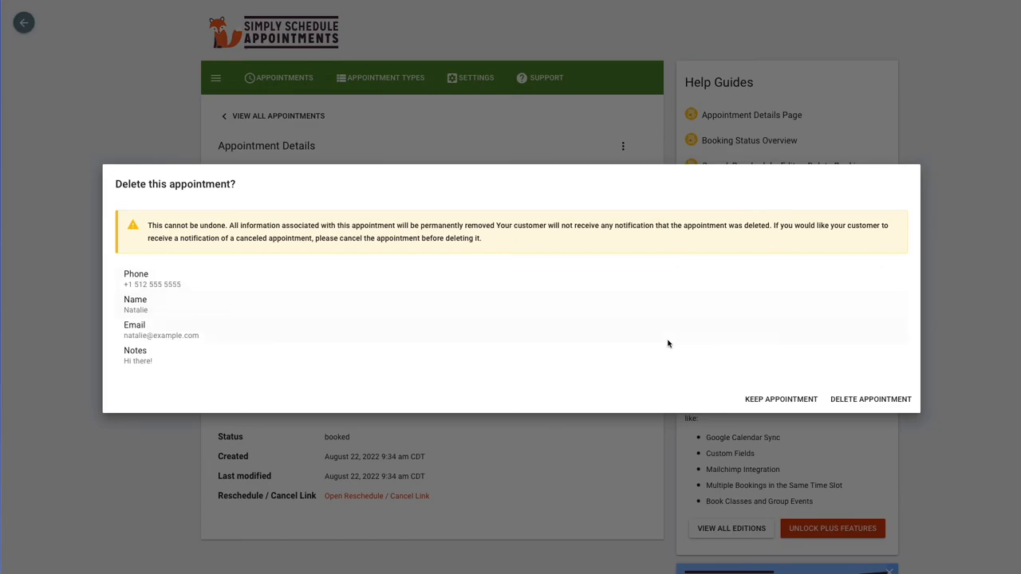
pyautogui.moveTo(711, 453)
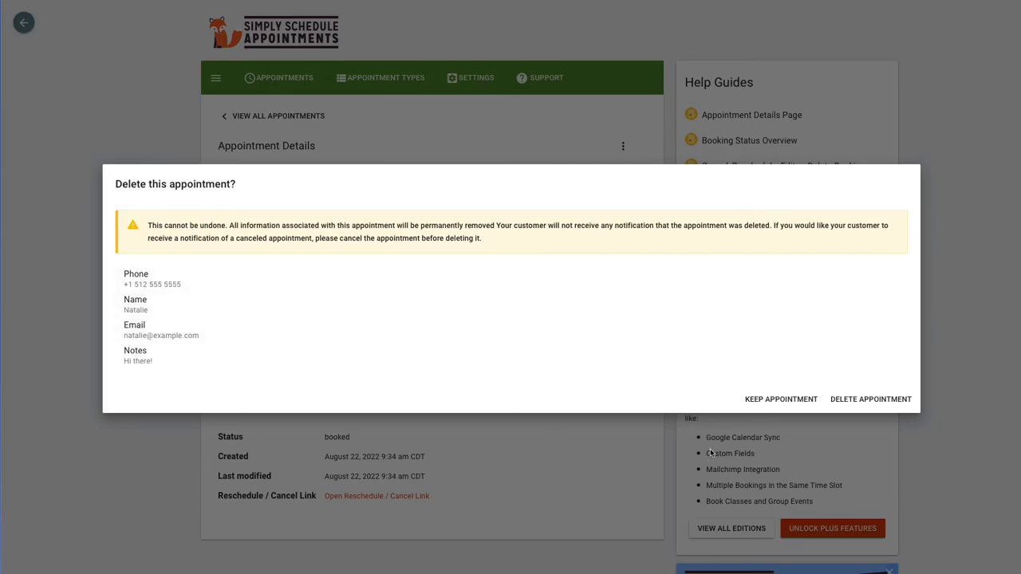
pyautogui.moveTo(781, 399)
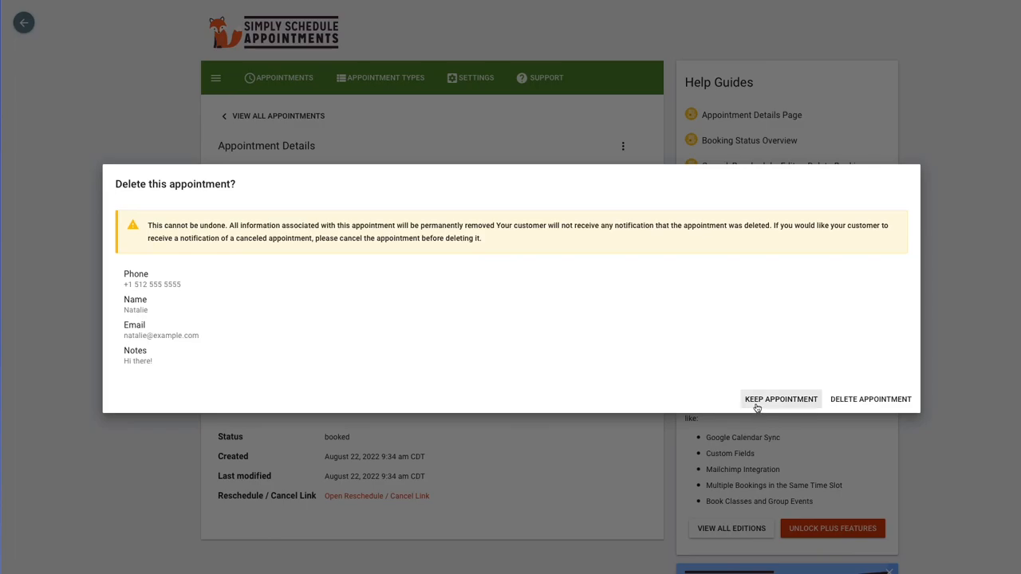
pyautogui.click(780, 398)
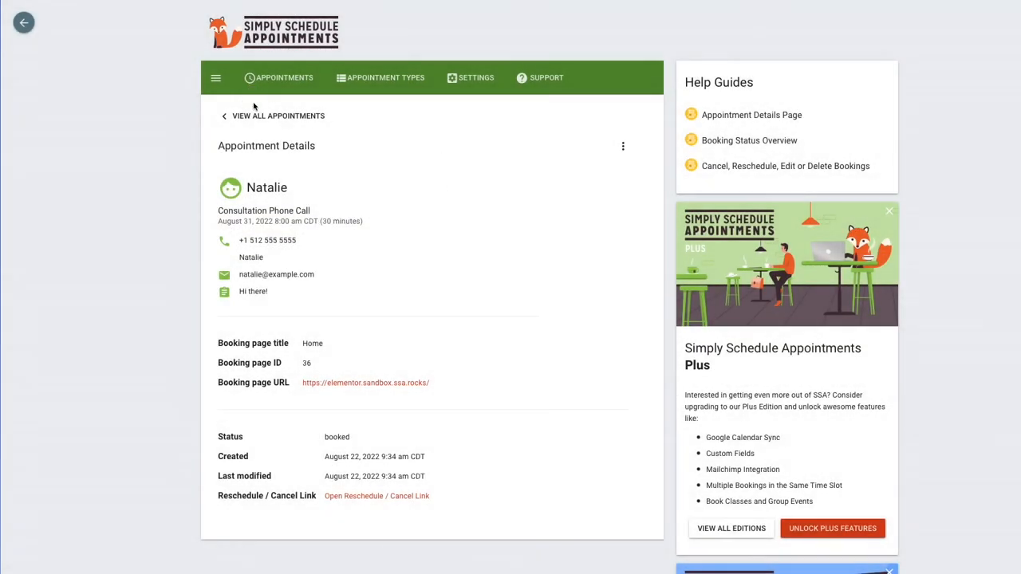
pyautogui.click(476, 76)
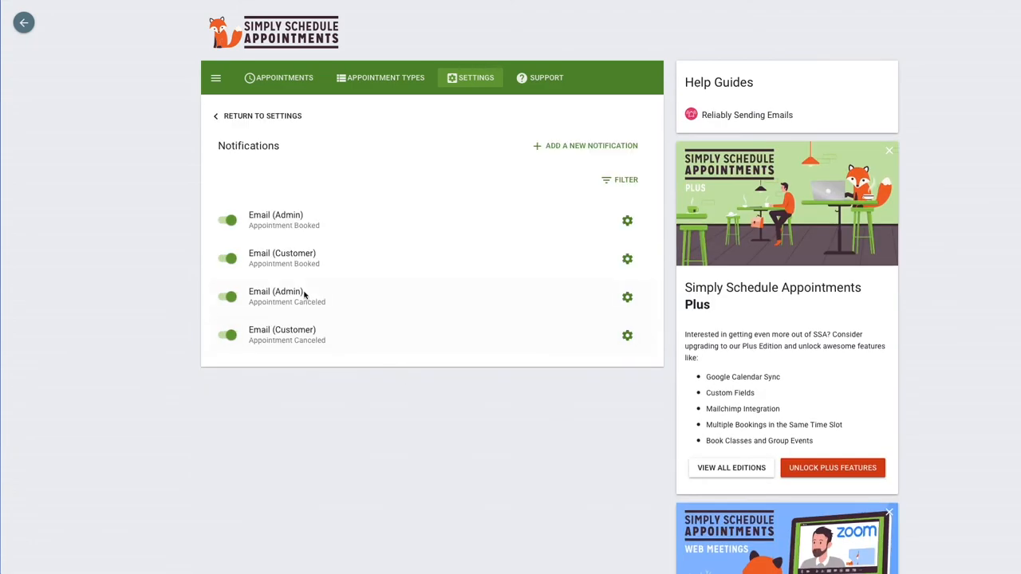
# - Preview the Email (Customer) Appointment Booked notification using Natalie's booked appointment
pyautogui.click(627, 259)
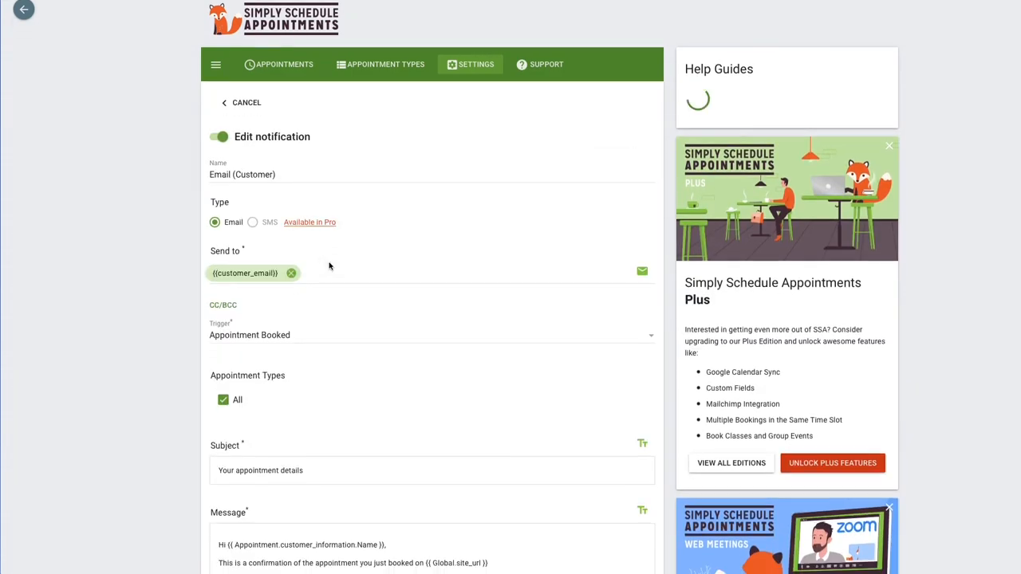
pyautogui.scroll(-3)
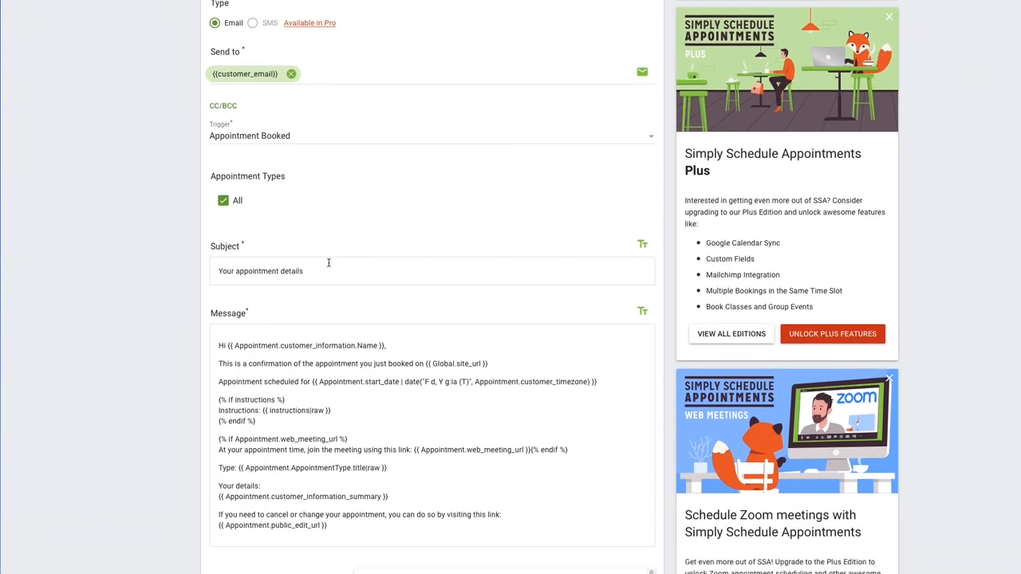
pyautogui.scroll(-3)
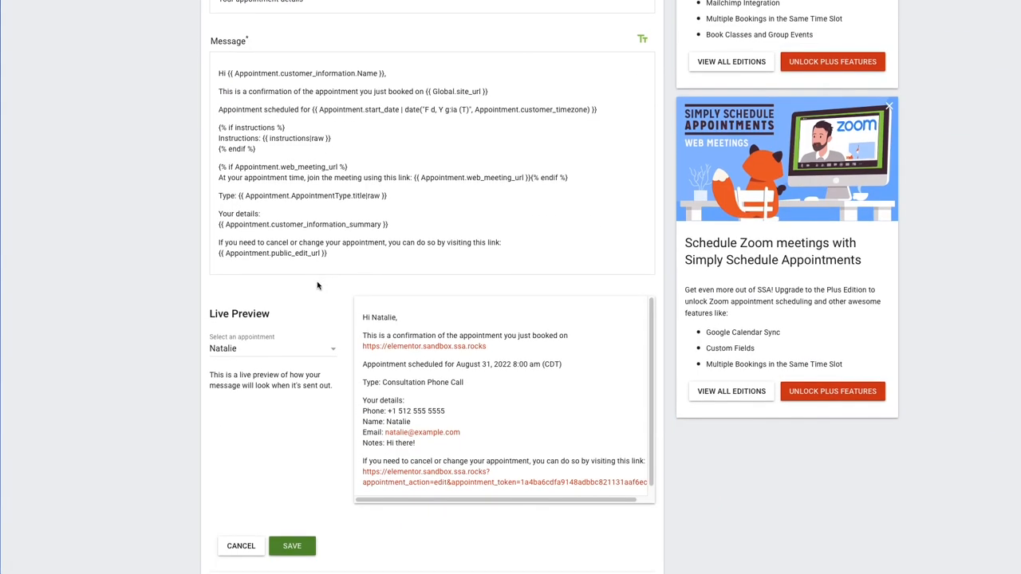
pyautogui.scroll(3)
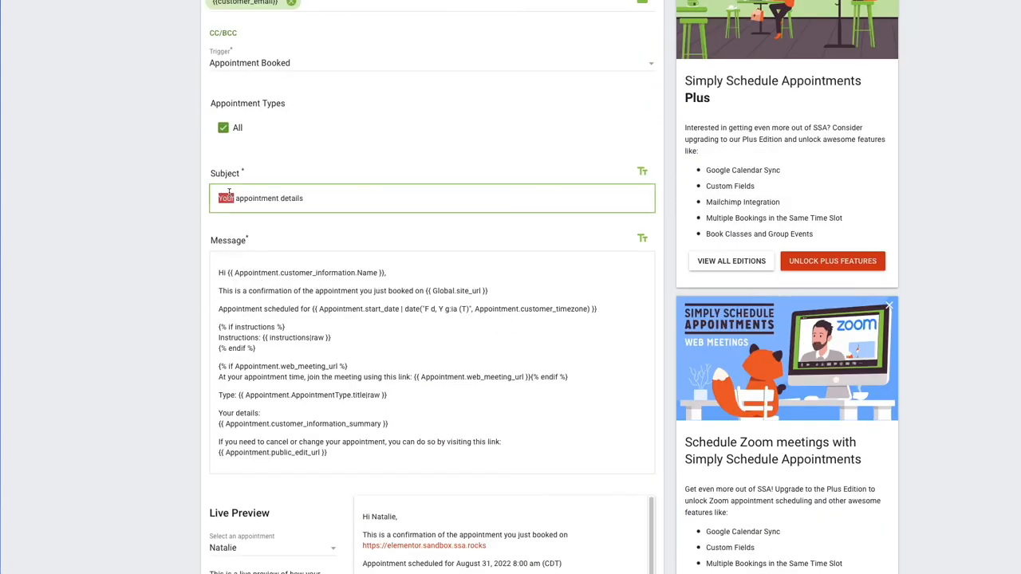
pyautogui.scroll(-3)
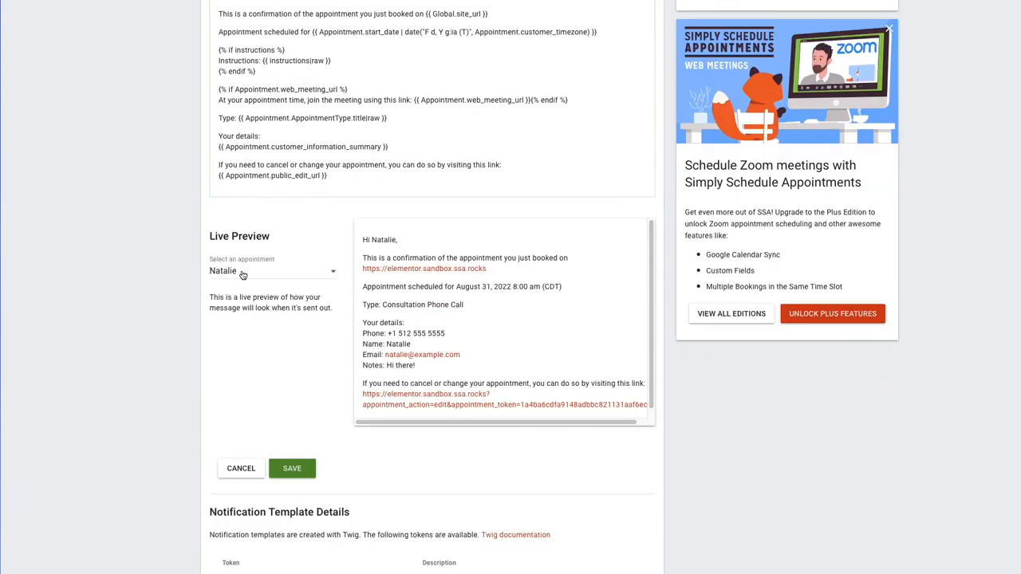
pyautogui.click(271, 271)
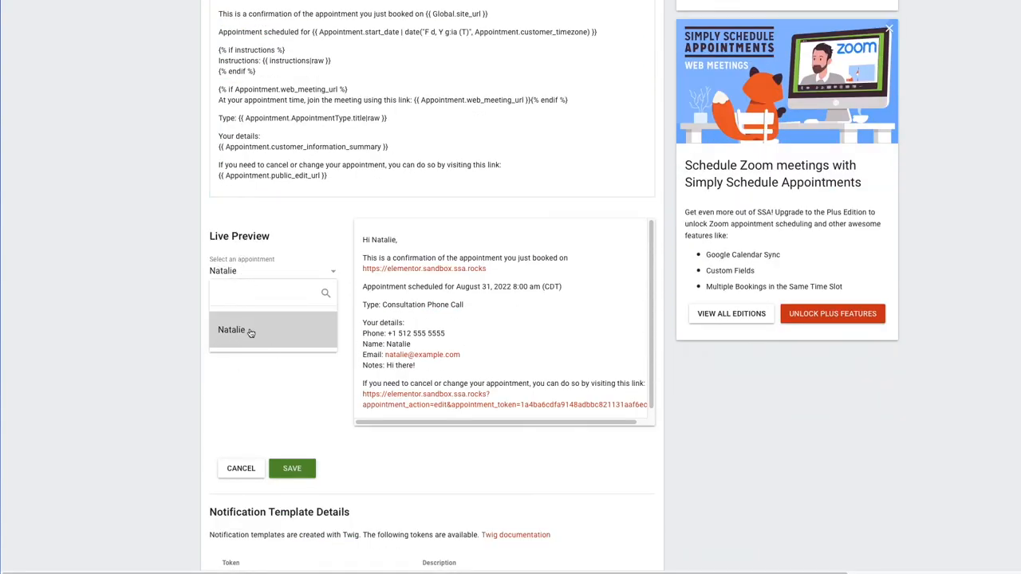
pyautogui.click(231, 329)
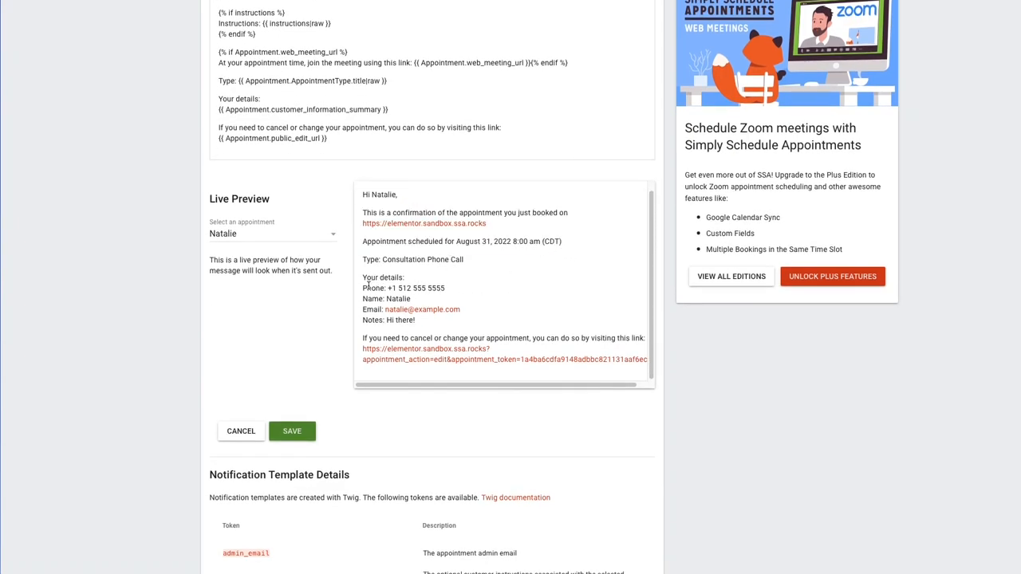
pyautogui.moveTo(472, 370)
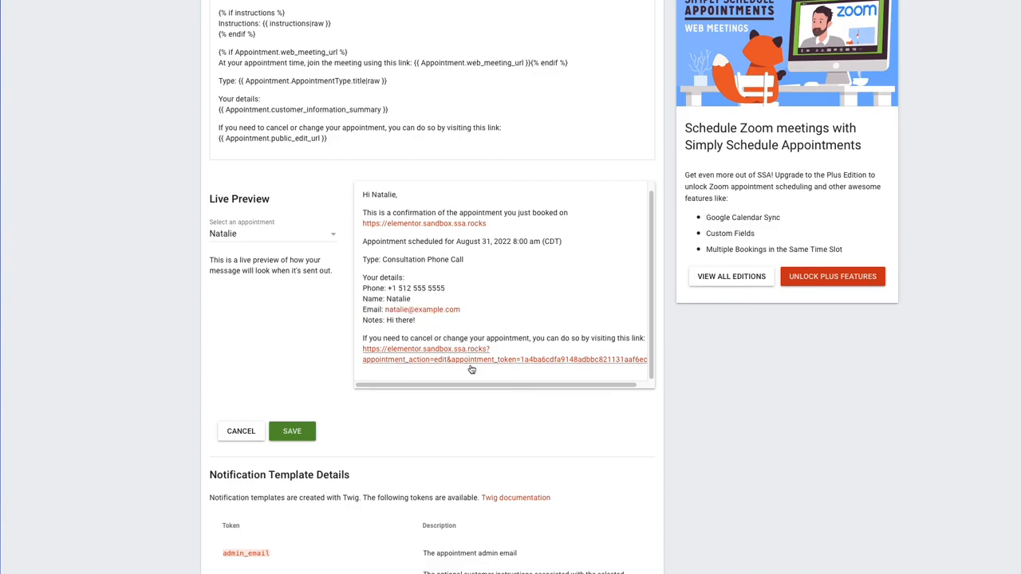
pyautogui.moveTo(456, 367)
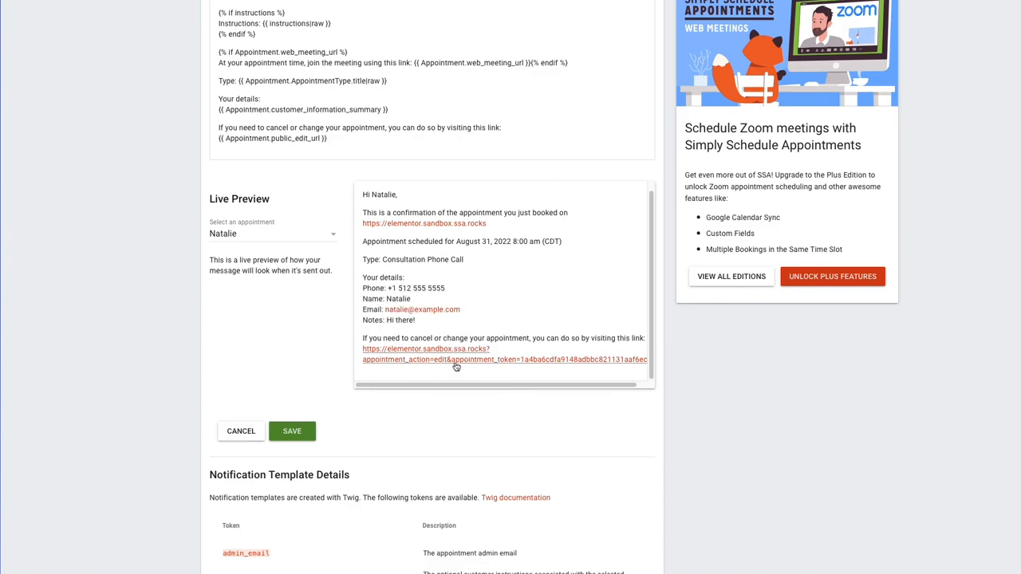
# - Return to the upcoming appointments list showing Natalie's call
pyautogui.scroll(3)
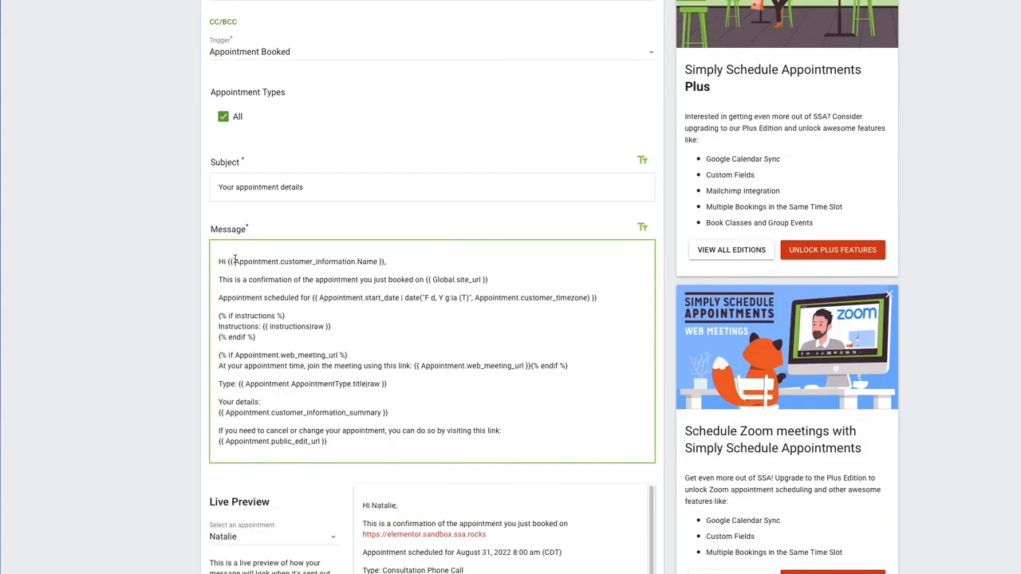
pyautogui.scroll(3)
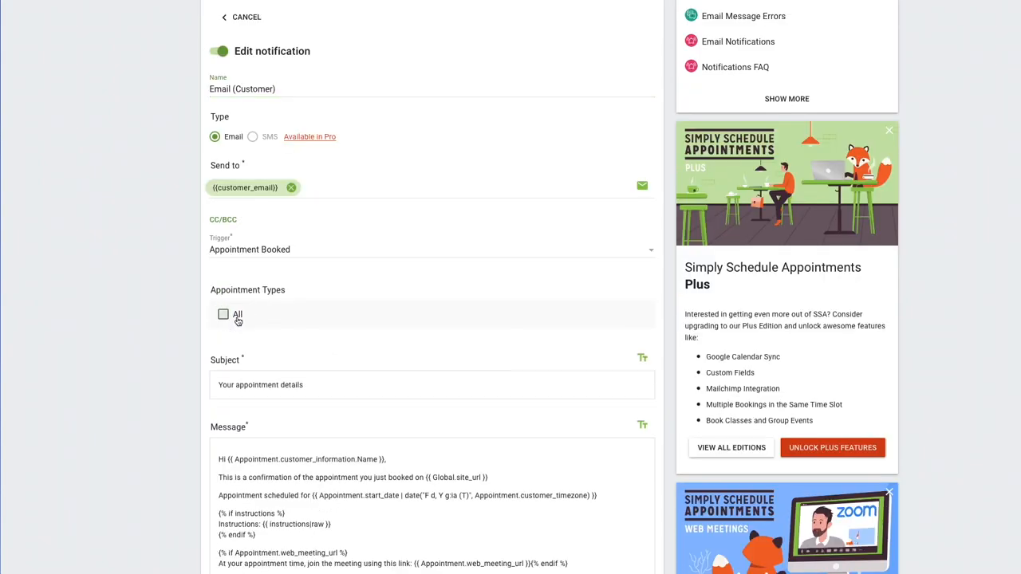
pyautogui.click(223, 313)
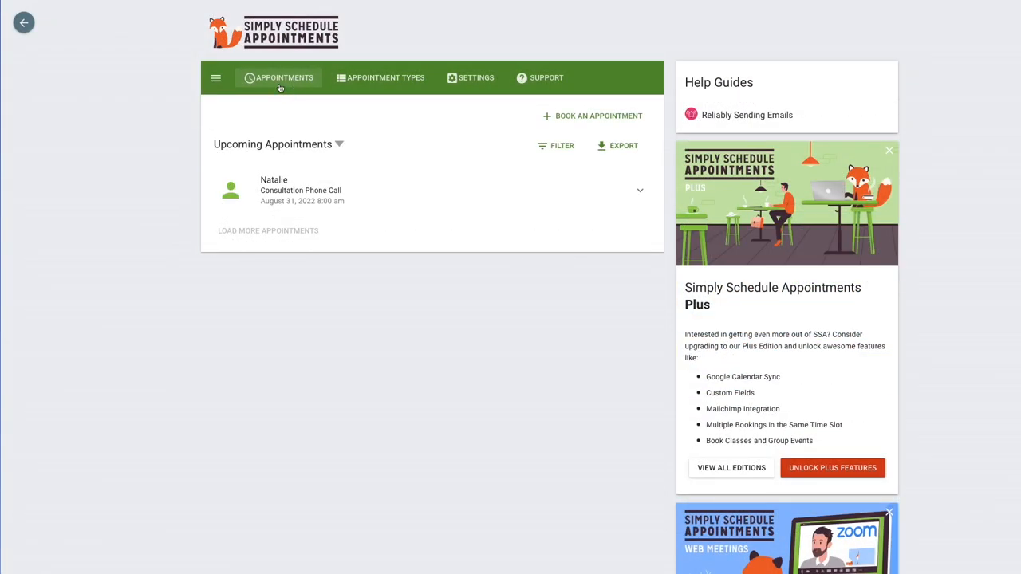
pyautogui.moveTo(299, 76)
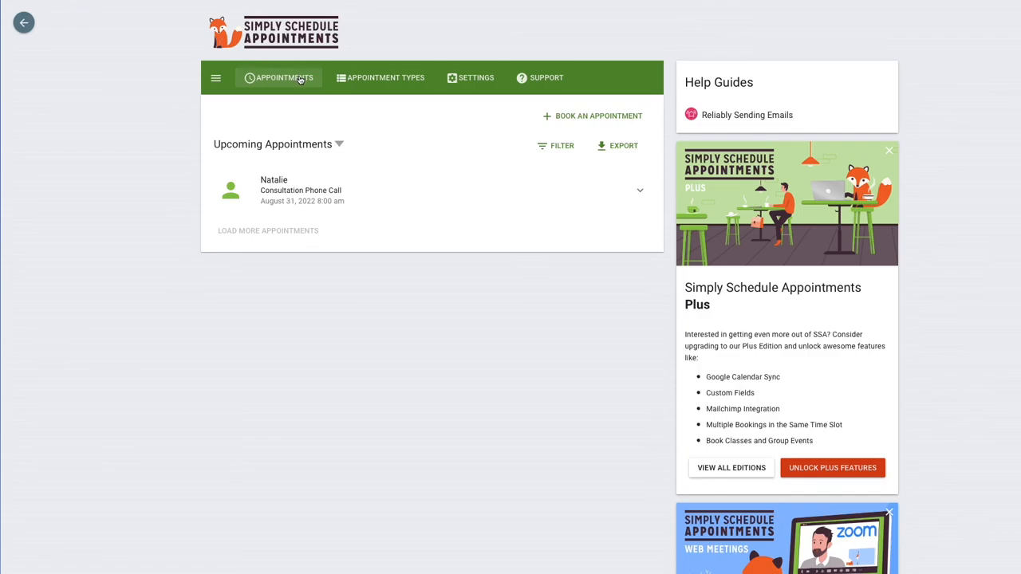
pyautogui.moveTo(290, 100)
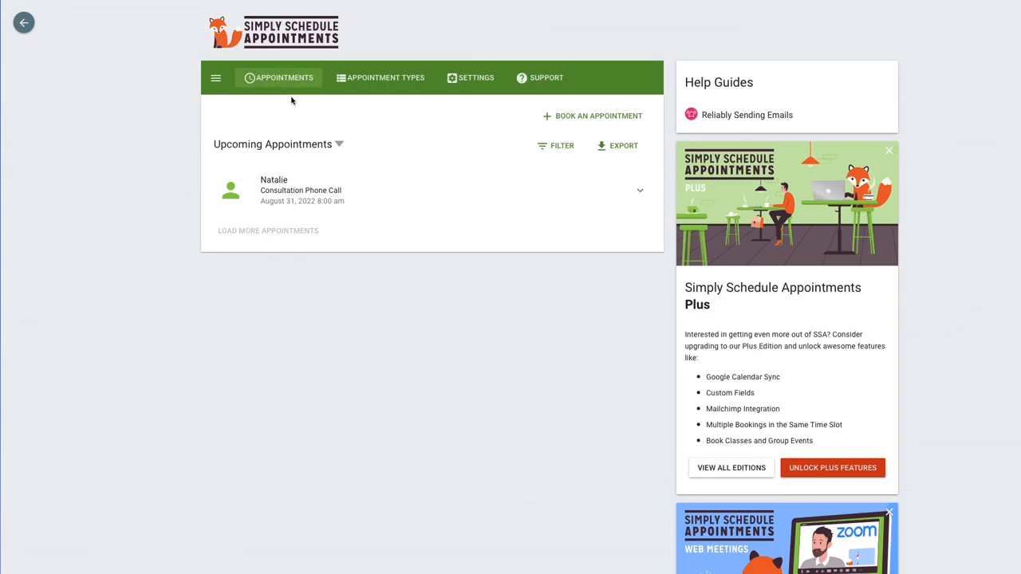